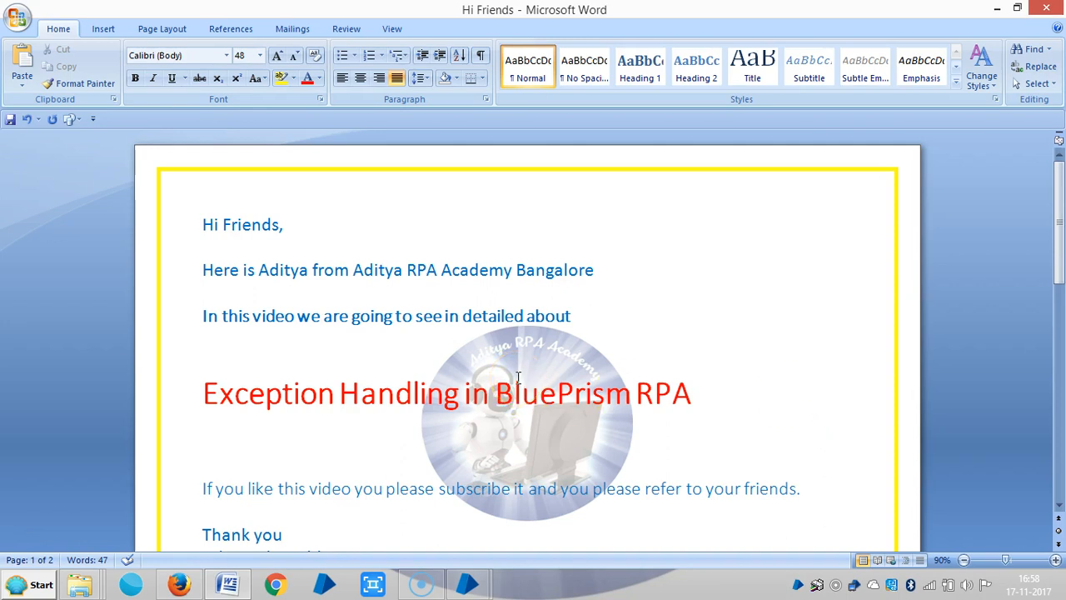
pyautogui.moveTo(513, 373)
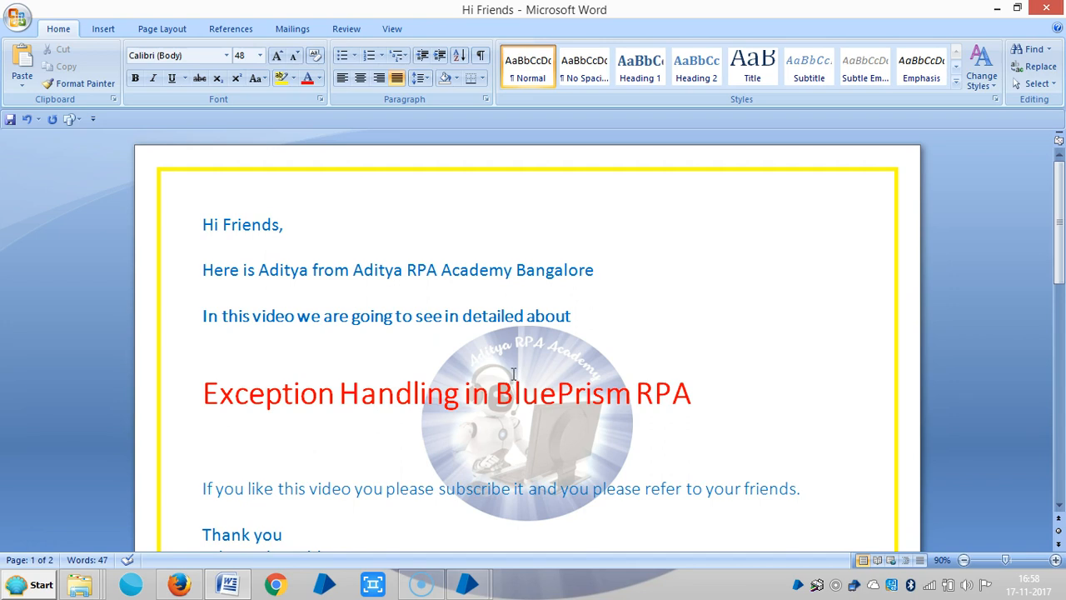
# - Move to the blank second page and clear the stray letters typed there
pyautogui.scroll(-3)
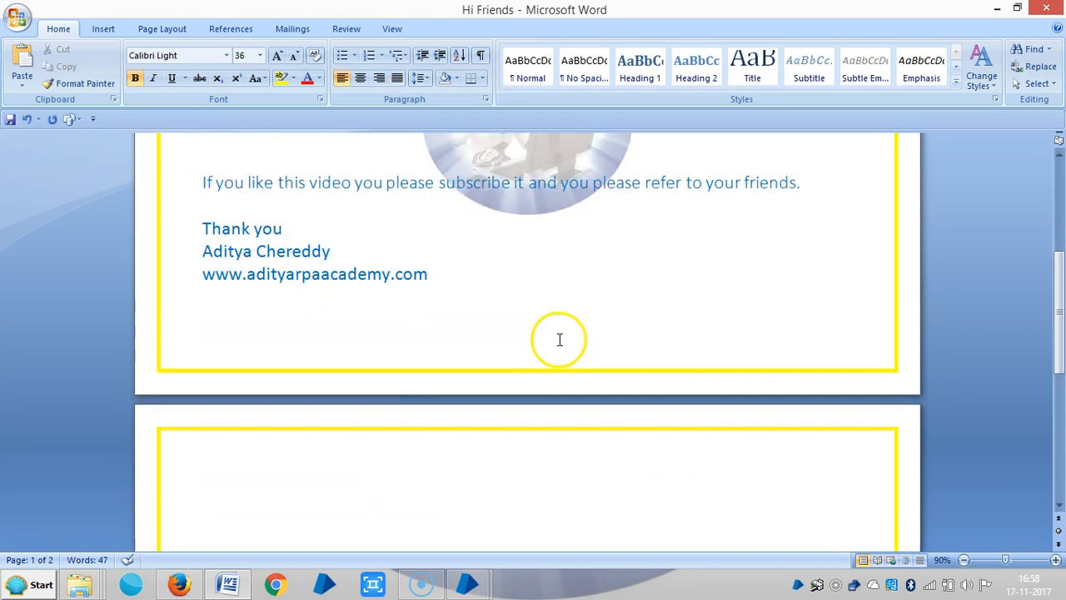
pyautogui.write('C')
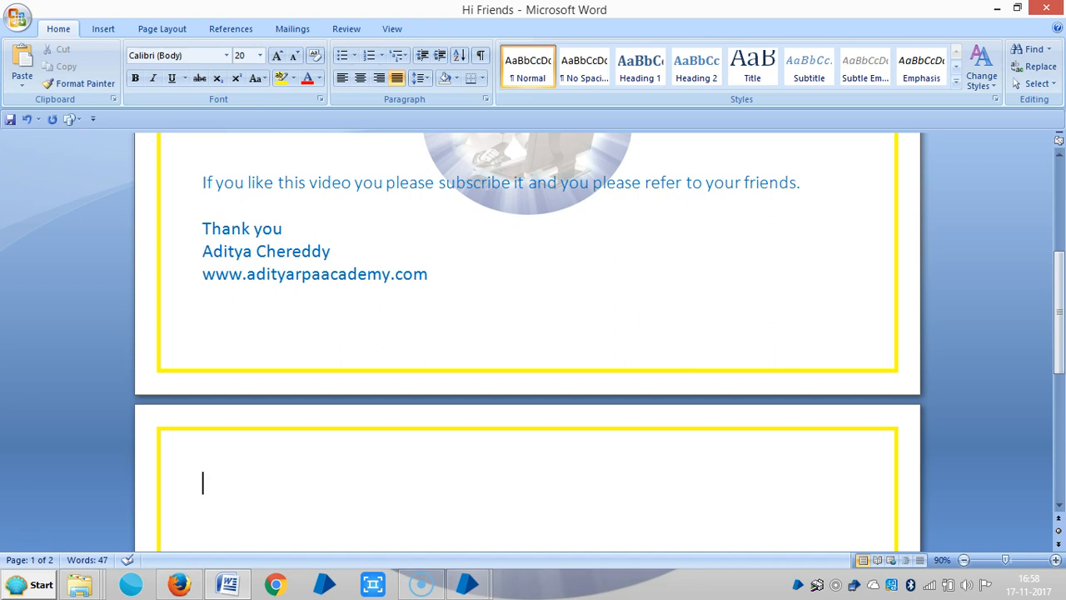
pyautogui.write('tY')
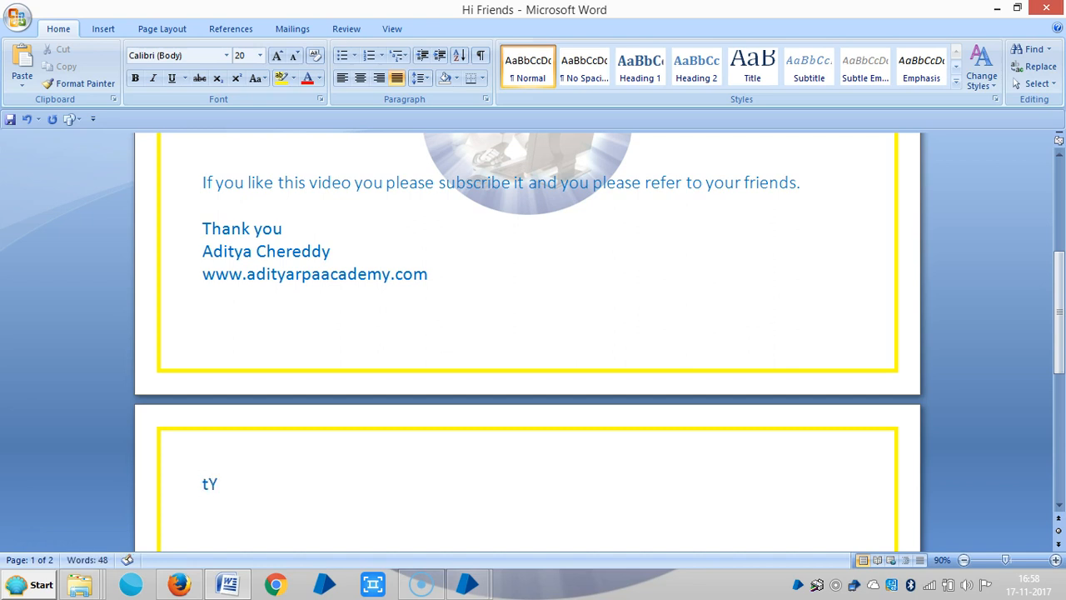
pyautogui.press('BackSpace')
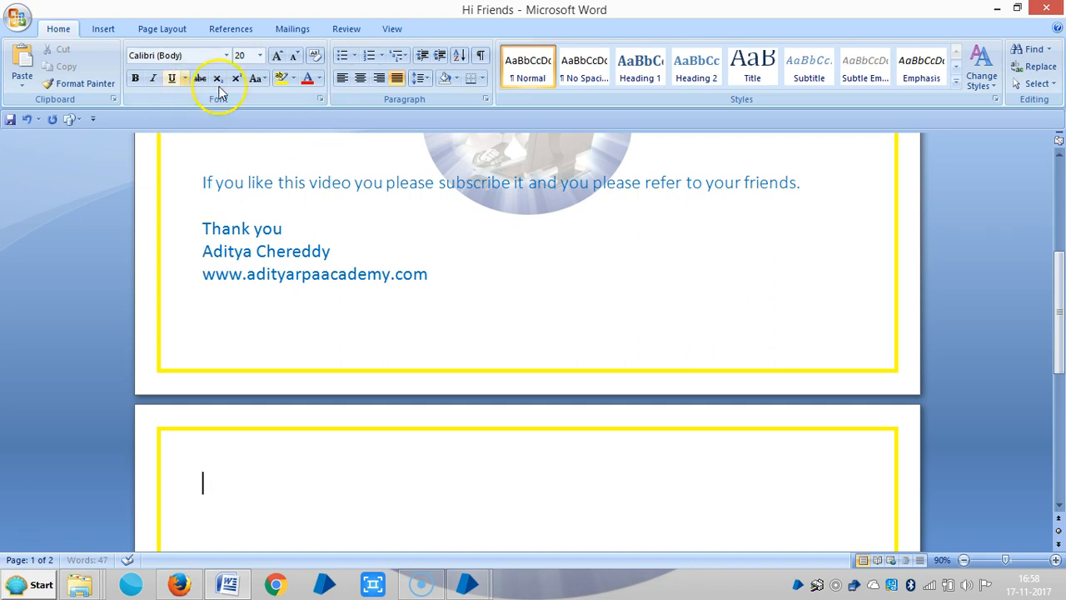
# - Choose 26-point text size and begin the heading with the letter T
pyautogui.click(259, 55)
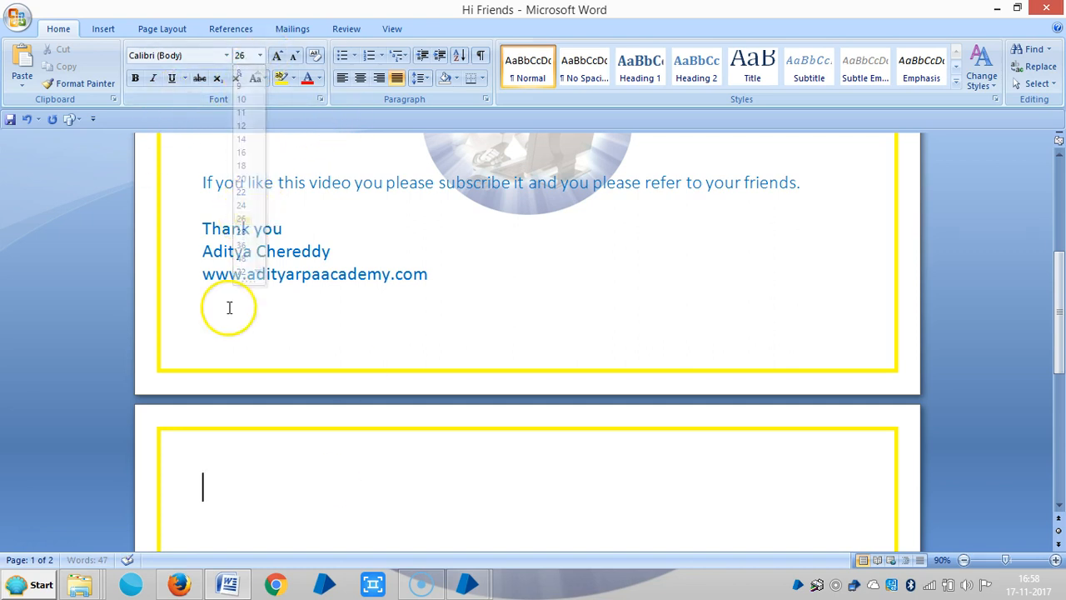
pyautogui.write('S')
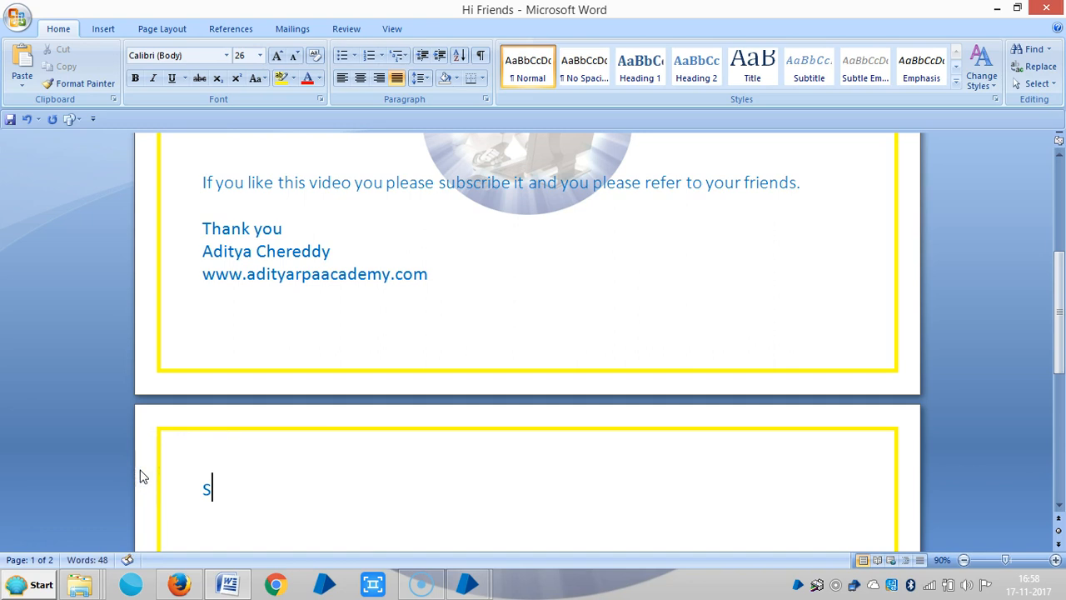
pyautogui.write('YP')
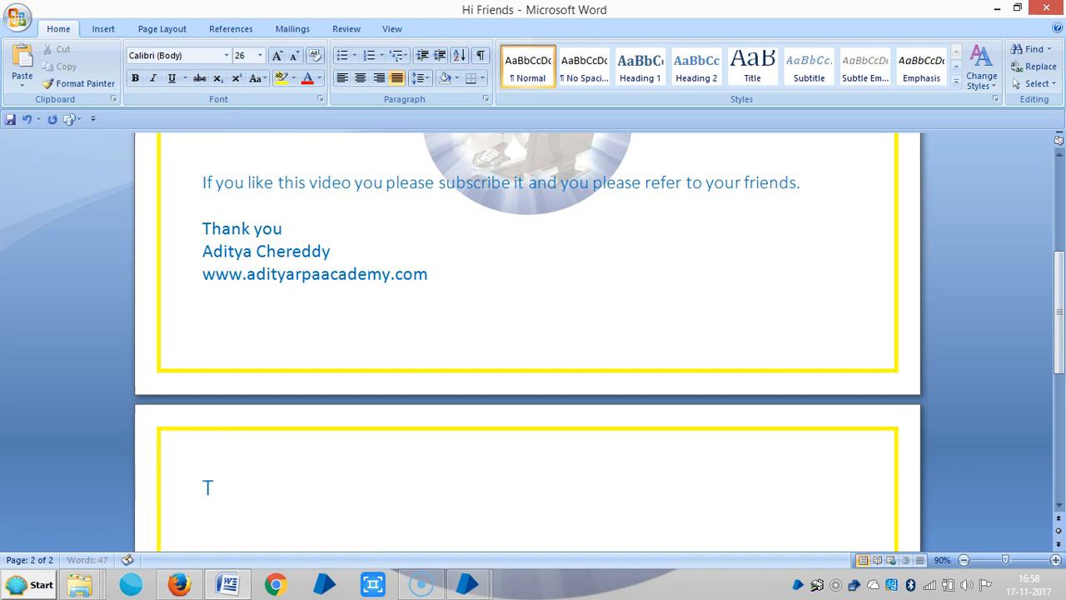
# - Write the lines 'Types of Exceptions' and 'System Exception:' at the top of the page
pyautogui.write('ypes of E')
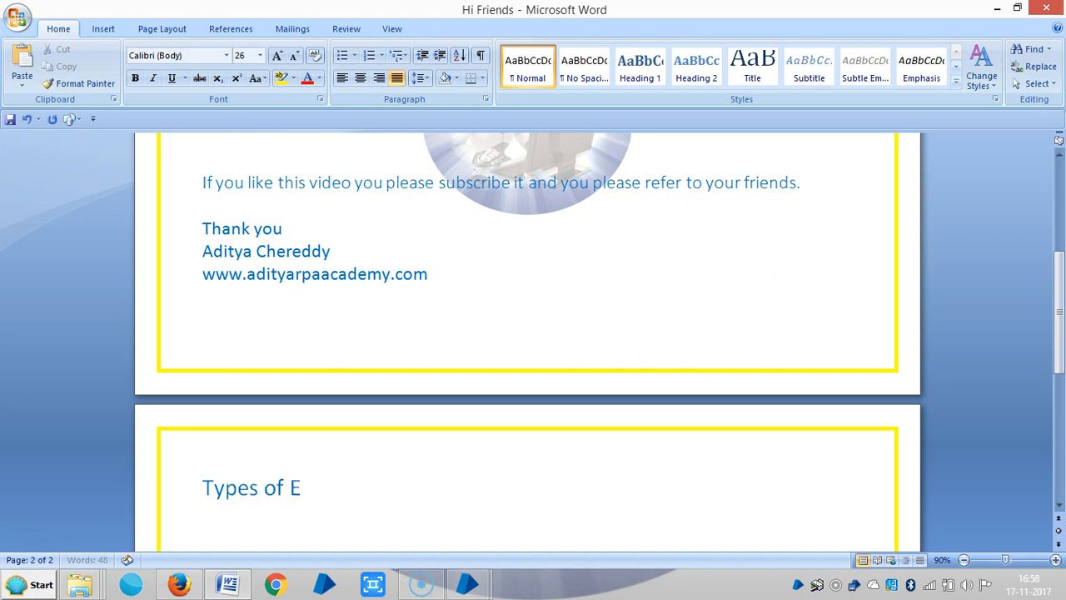
pyautogui.write('xceptions')
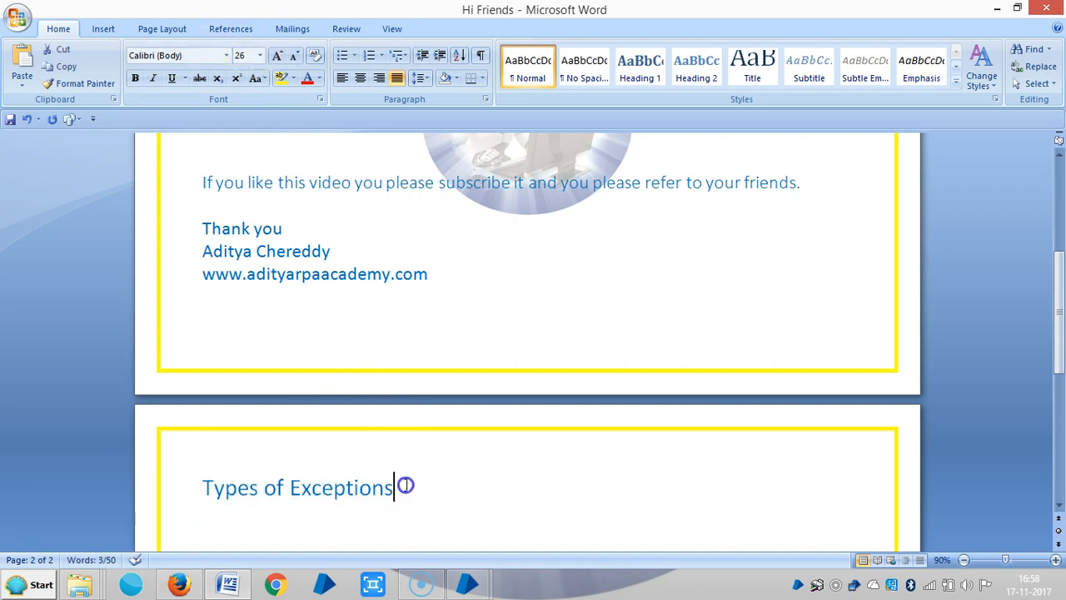
pyautogui.write('Sys')
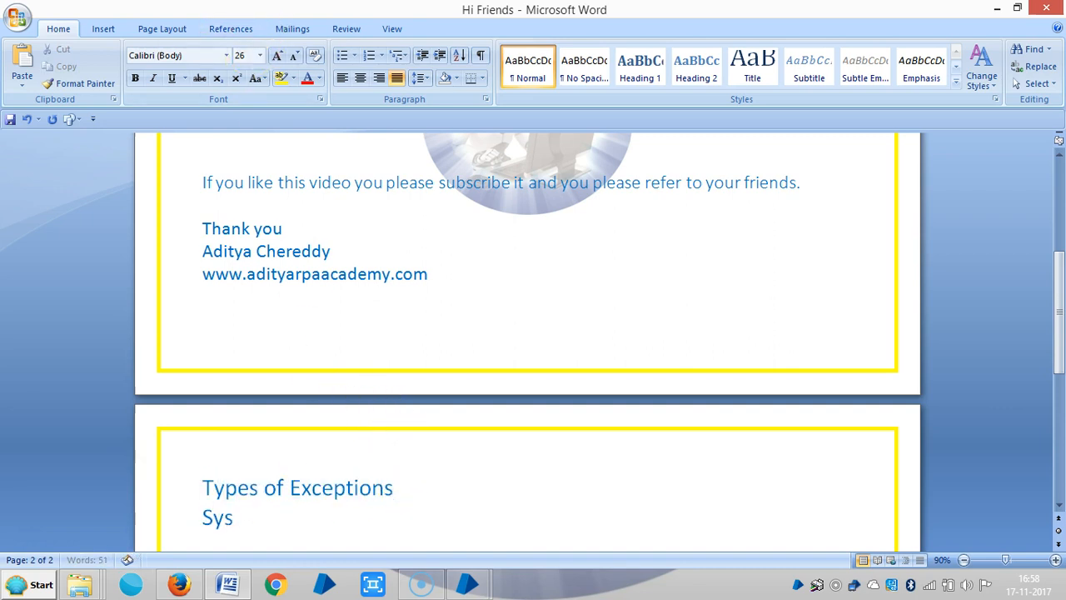
pyautogui.write('tem e')
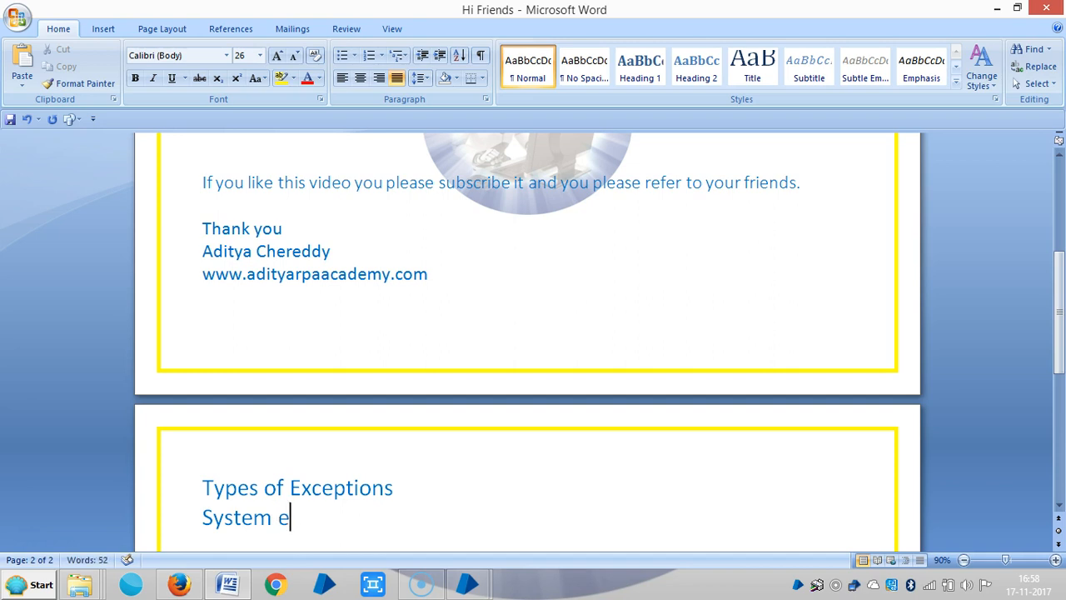
pyautogui.write('xcept')
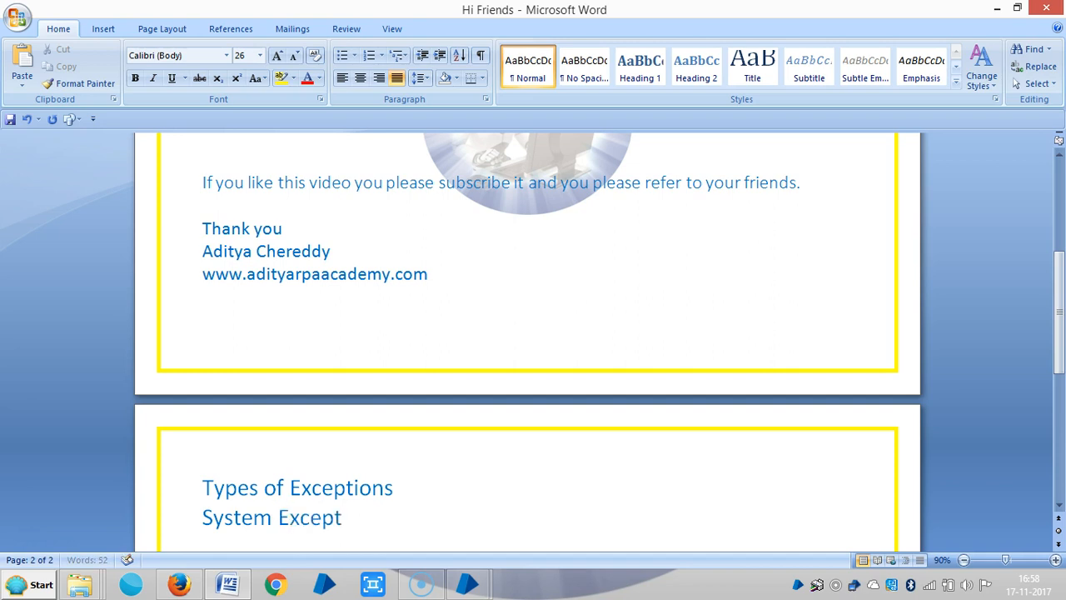
pyautogui.write('ion:')
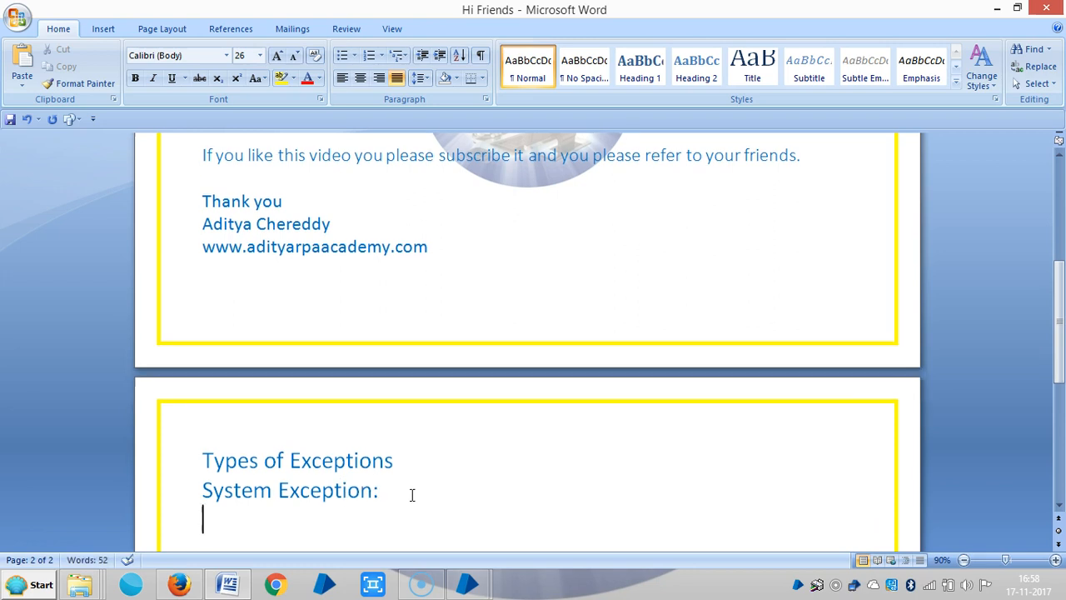
# - Write that blueprism is used to automate other applications
pyautogui.write('the')
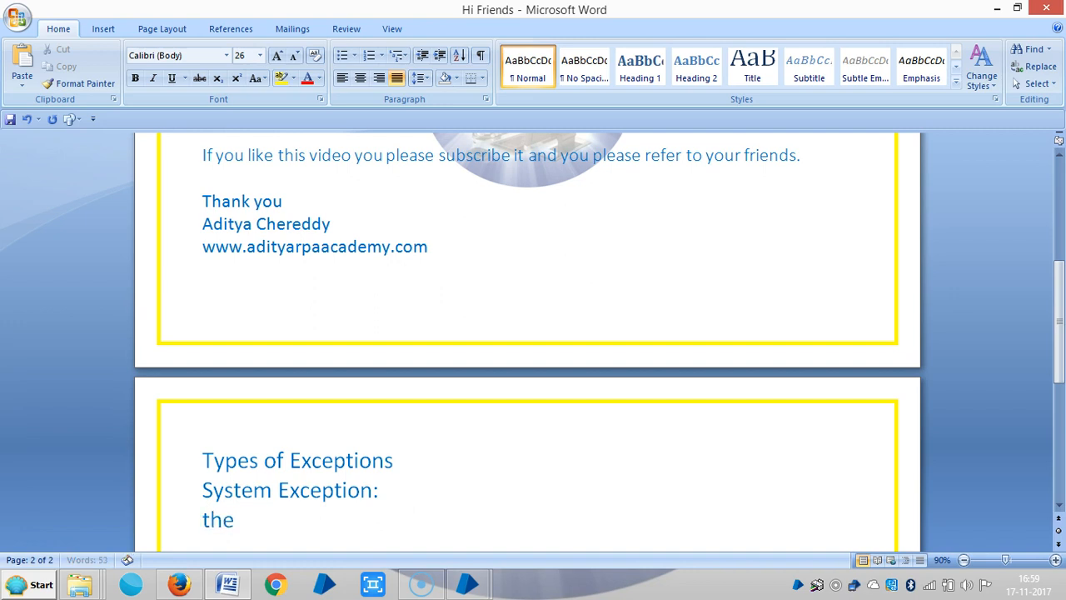
pyautogui.write('bl')
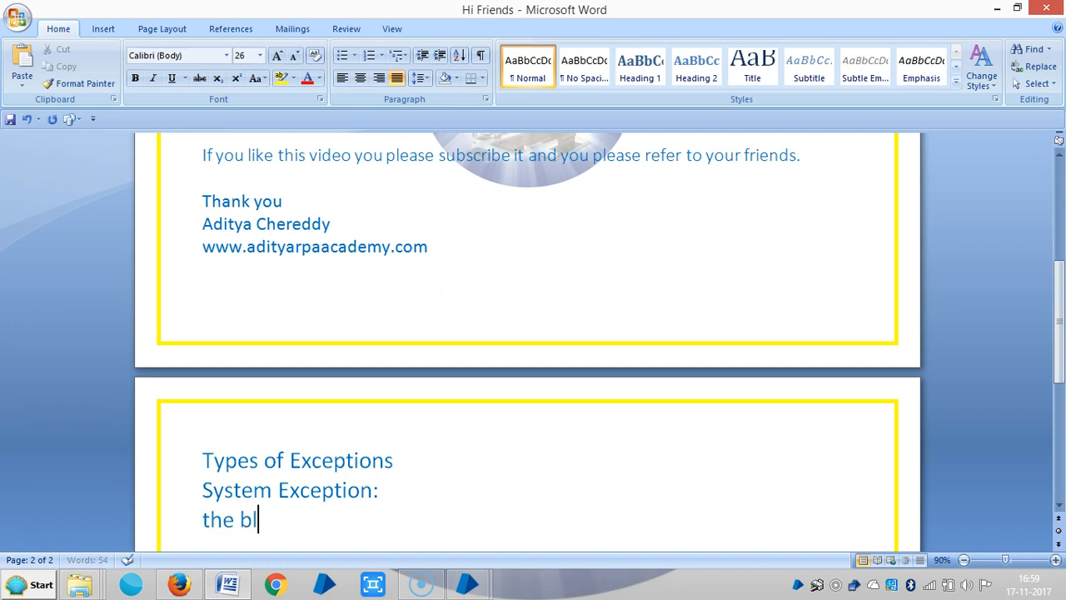
pyautogui.write('ueprism')
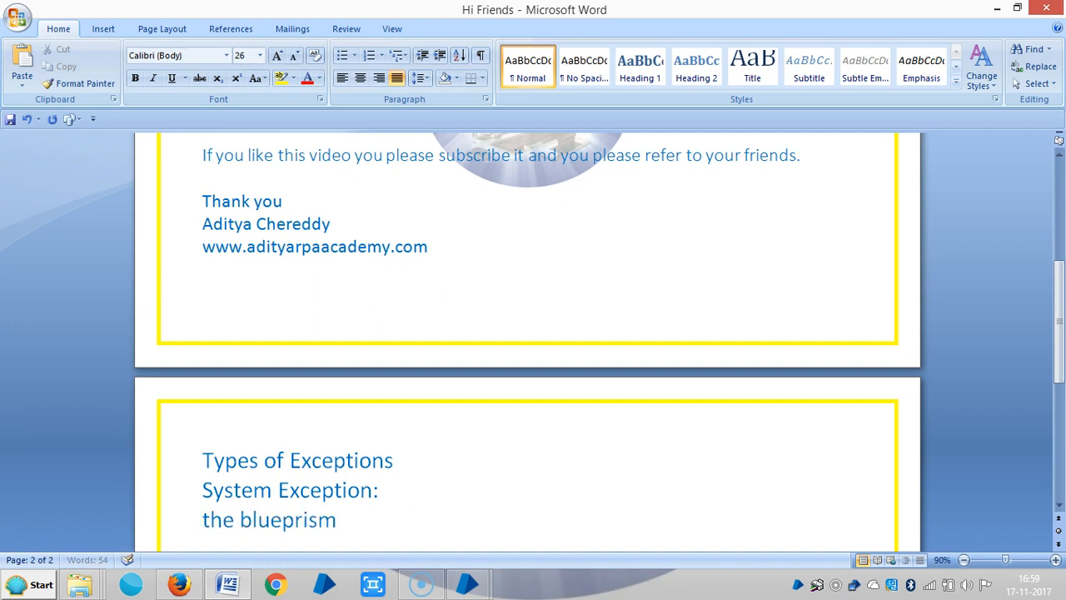
pyautogui.write('is used')
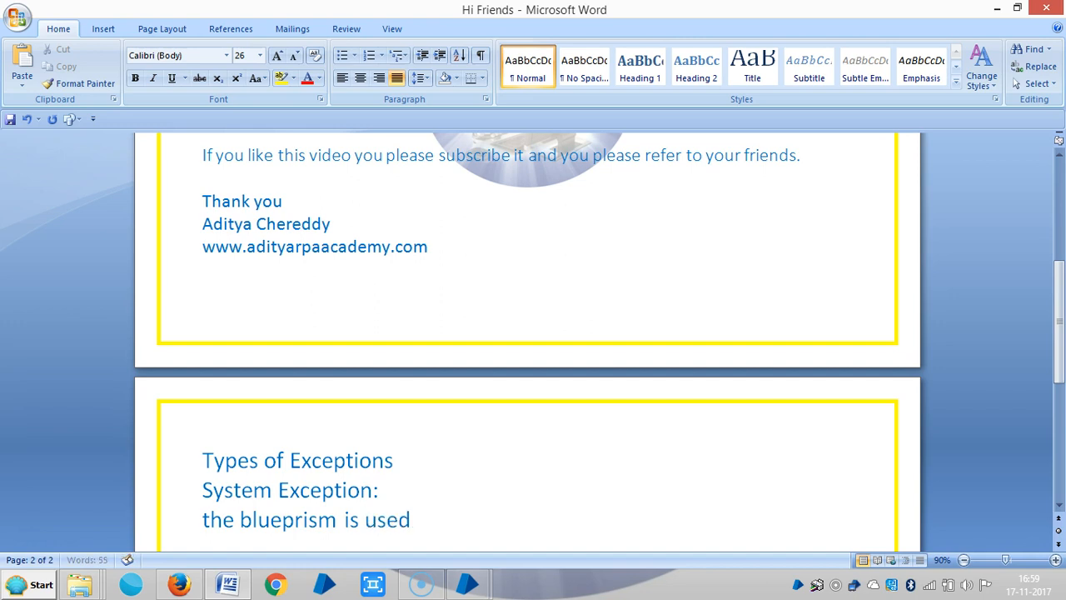
pyautogui.write('to auto')
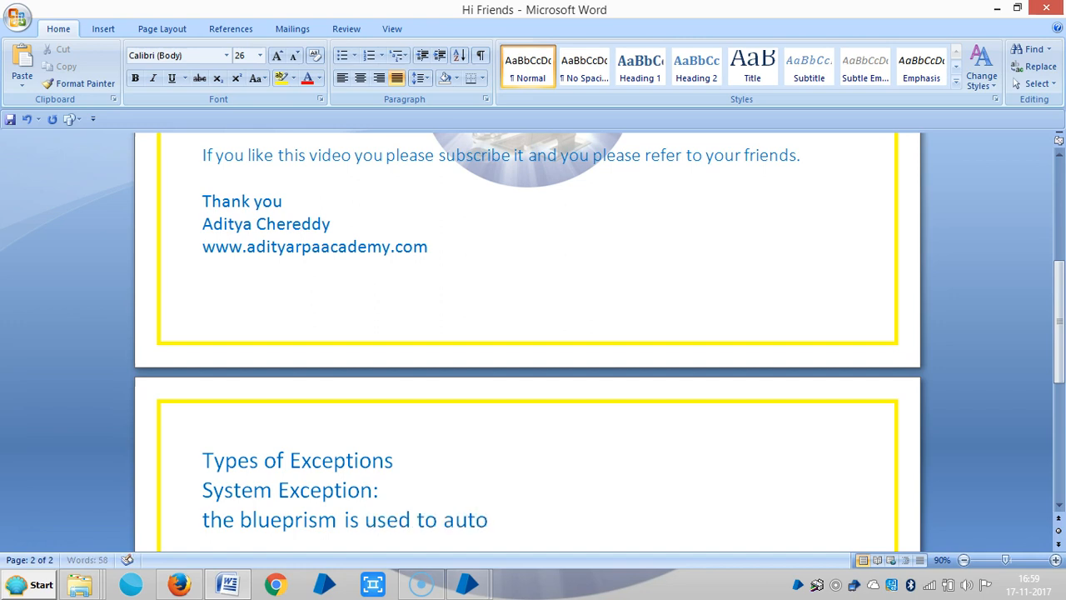
pyautogui.write('mate')
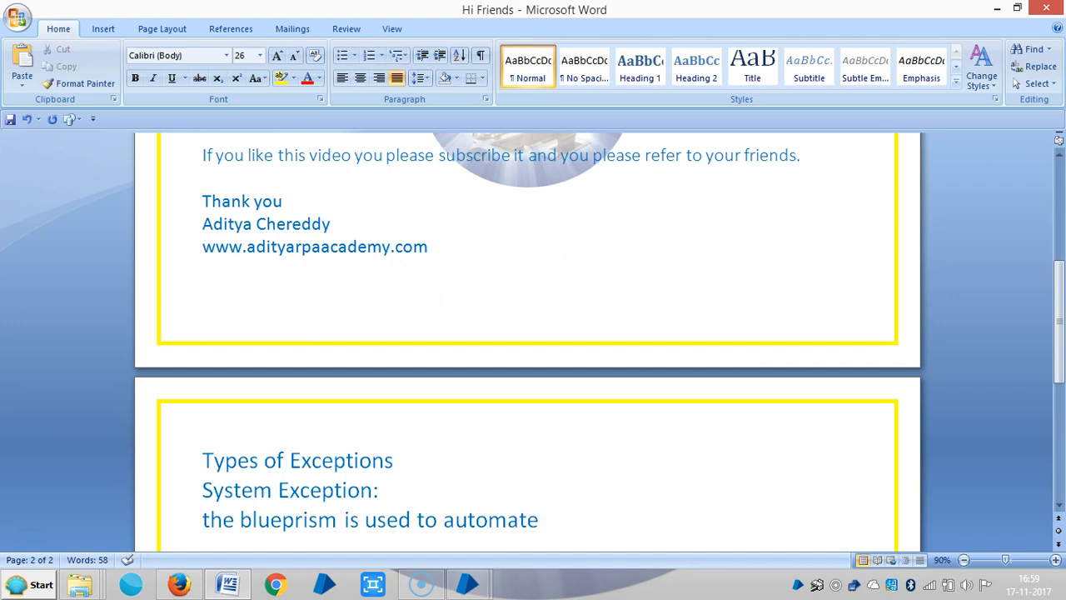
pyautogui.write('other applications.')
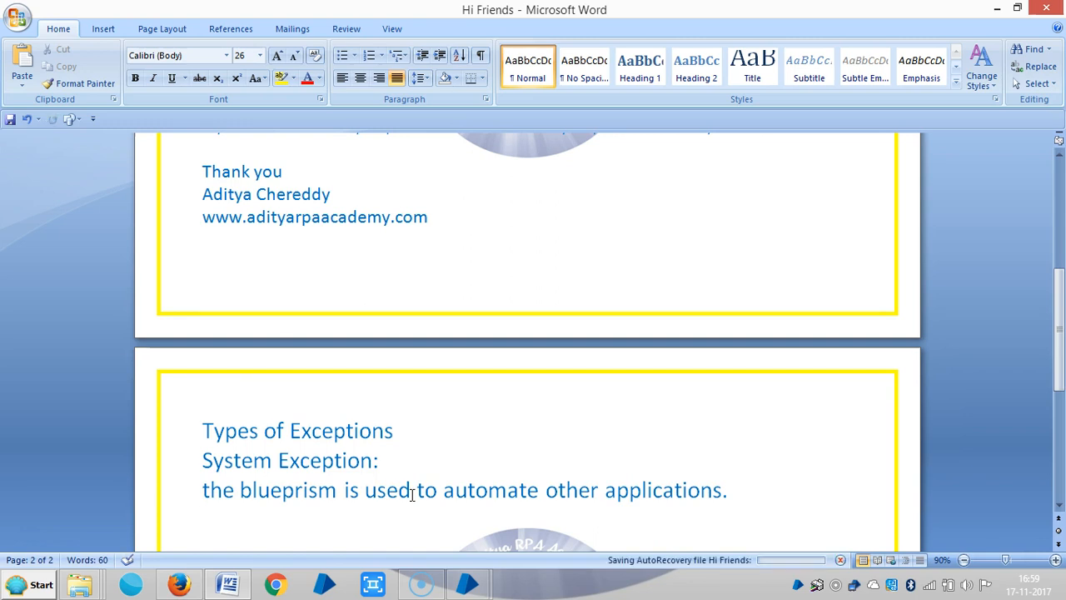
pyautogui.write('means t')
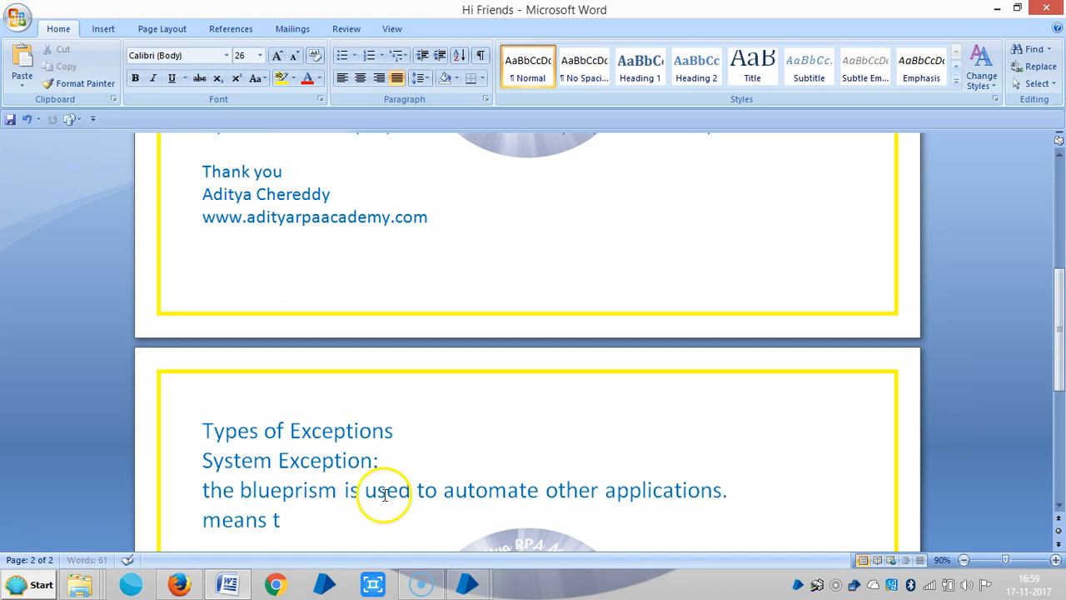
# - Continue that blueprism needs to depend on the behaviour, checking the misspelt word
pyautogui.write('he blu')
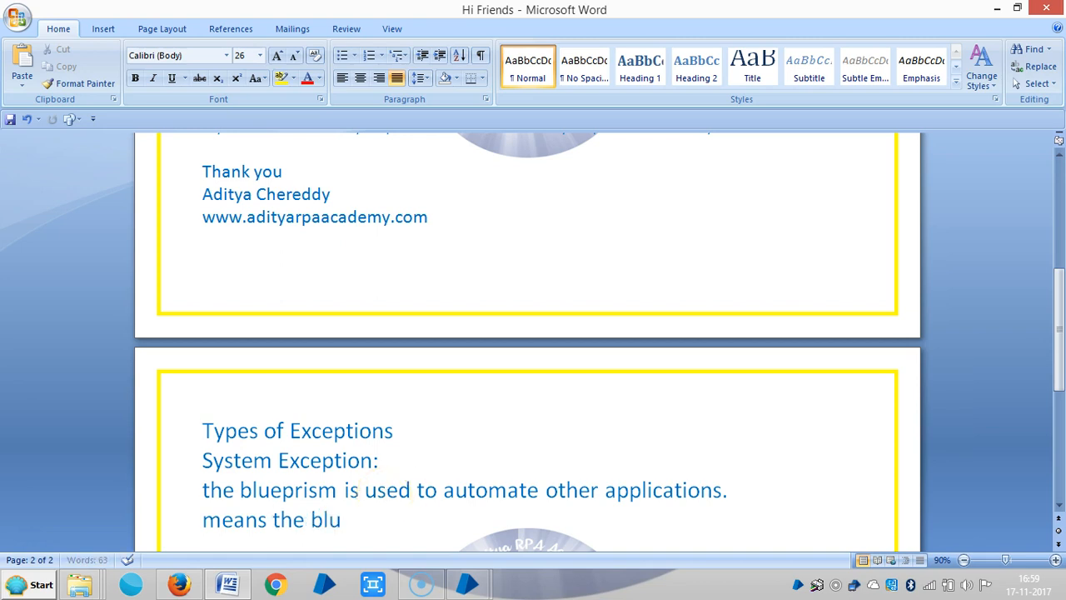
pyautogui.write('eprism need t')
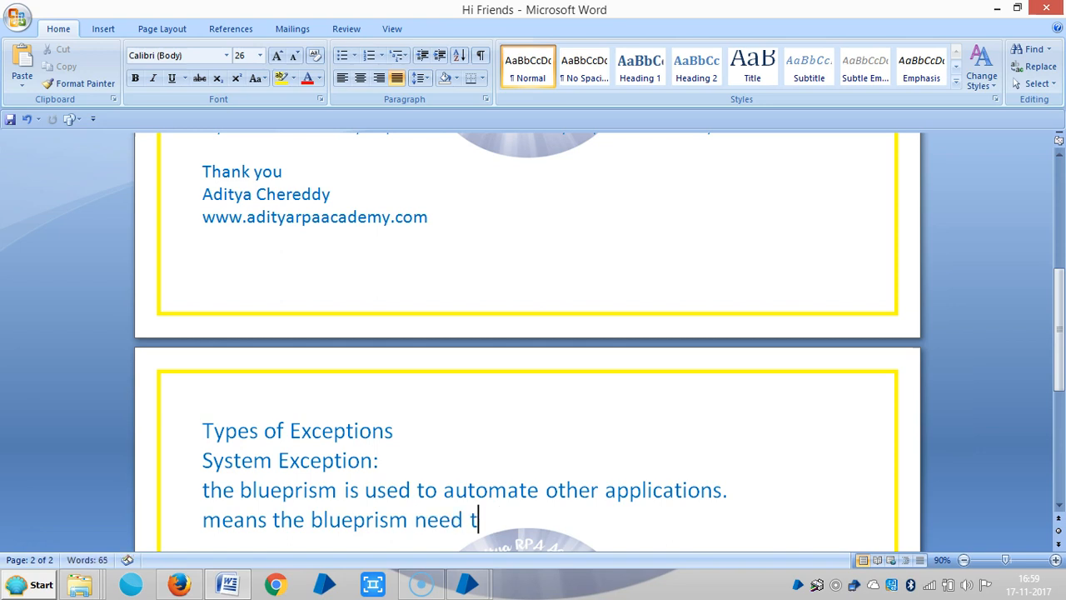
pyautogui.write('o depee')
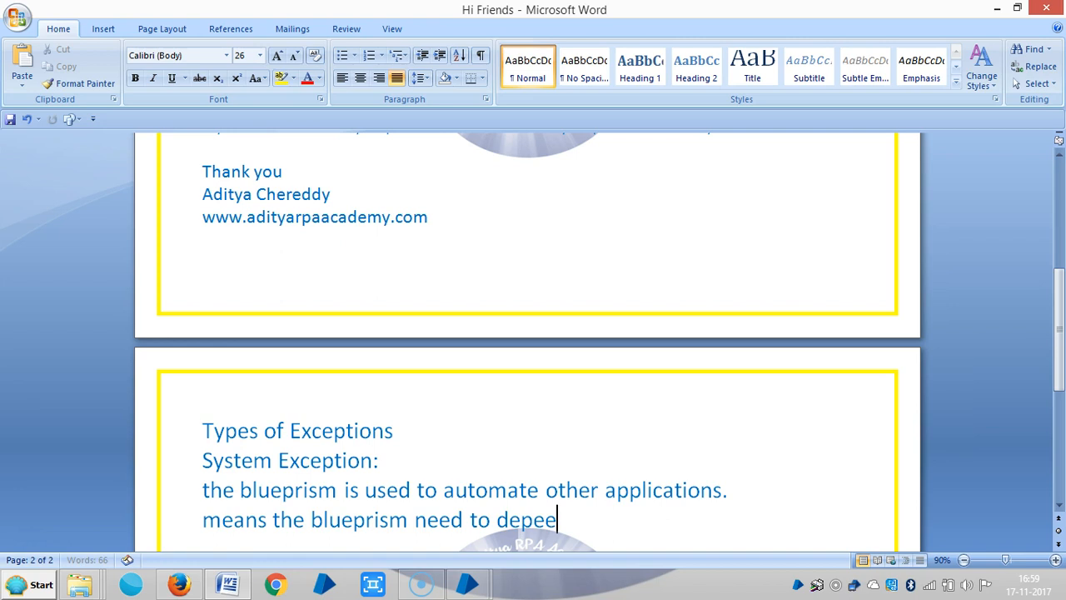
pyautogui.write('nd the a')
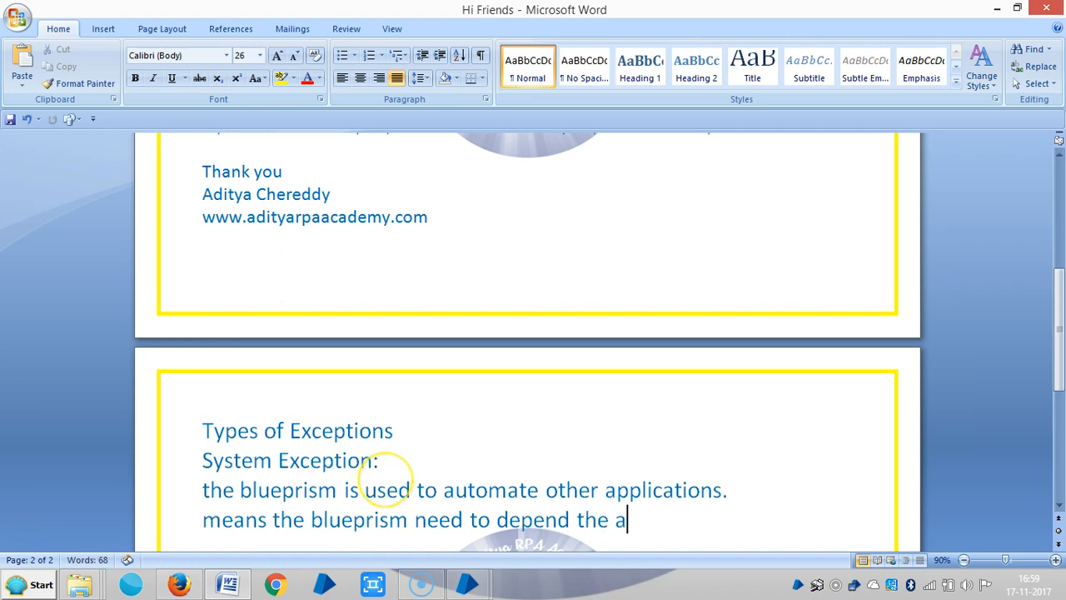
pyautogui.write('be')
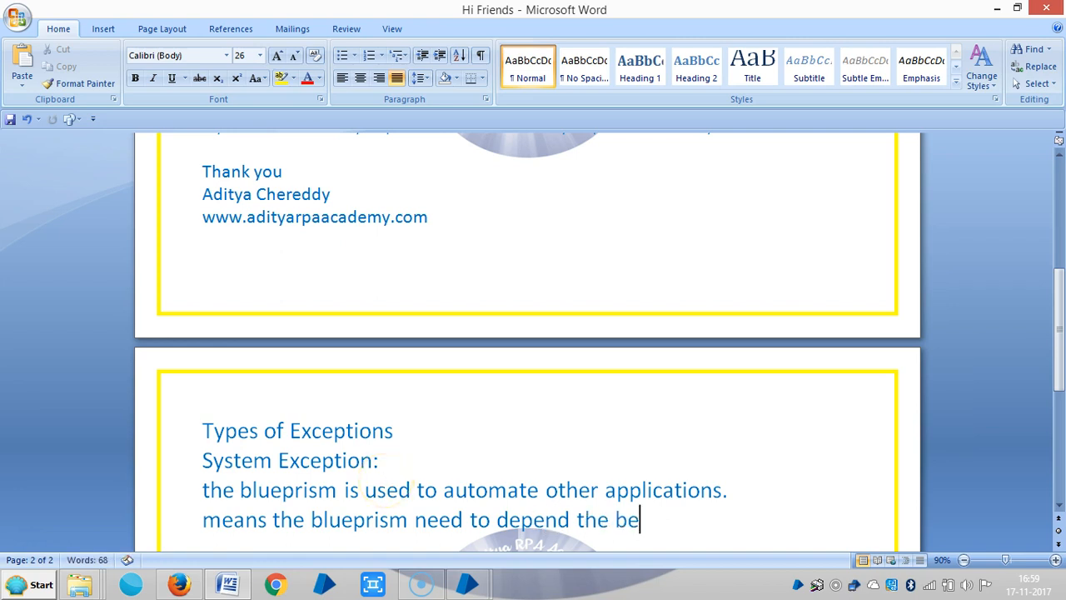
pyautogui.write('havoiur')
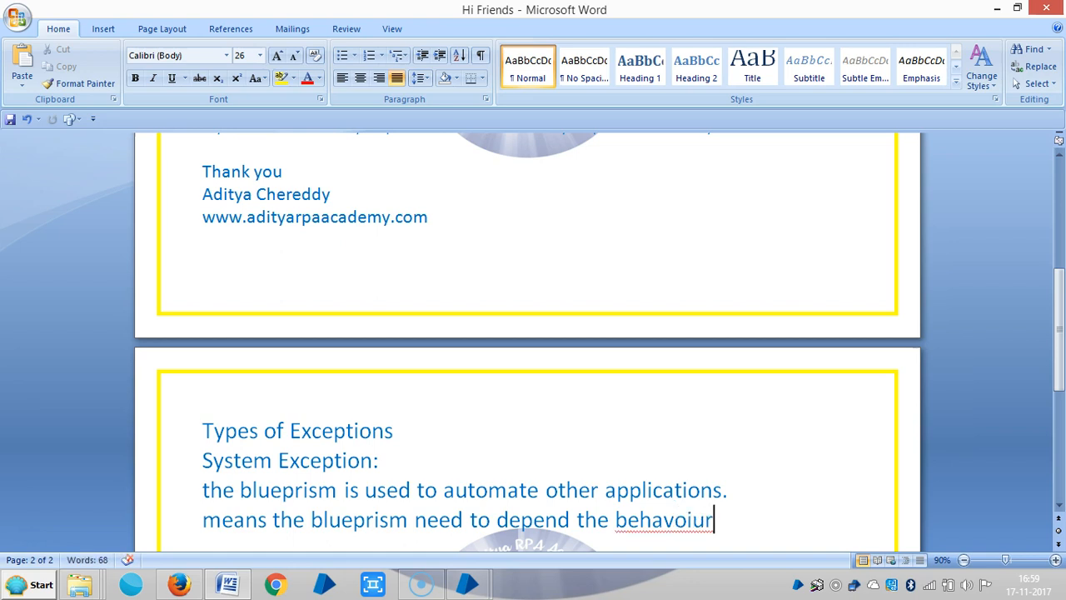
pyautogui.rightClick(664, 519)
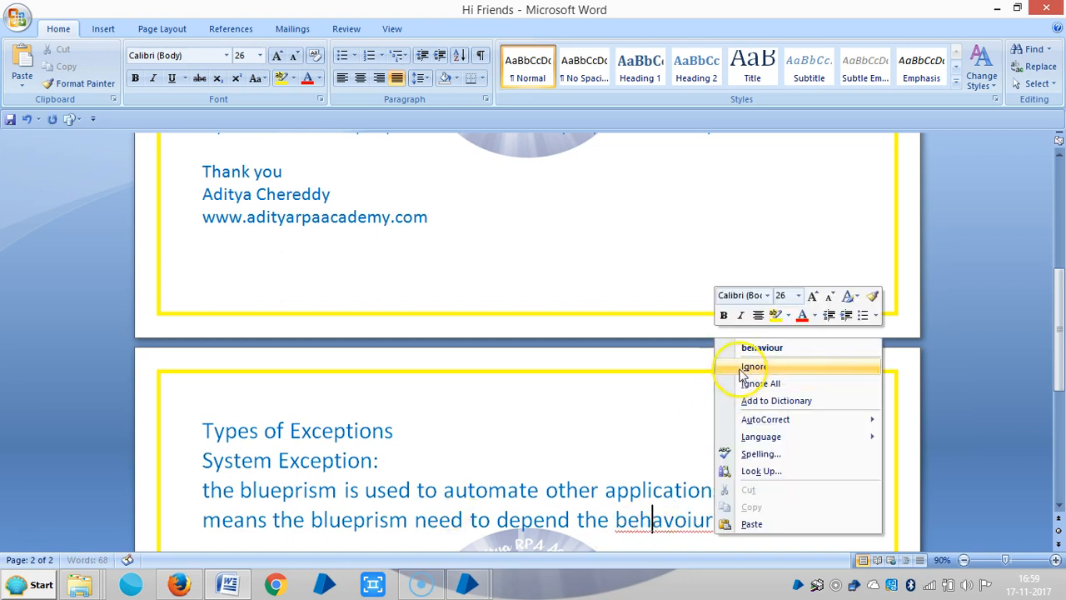
pyautogui.click(753, 366)
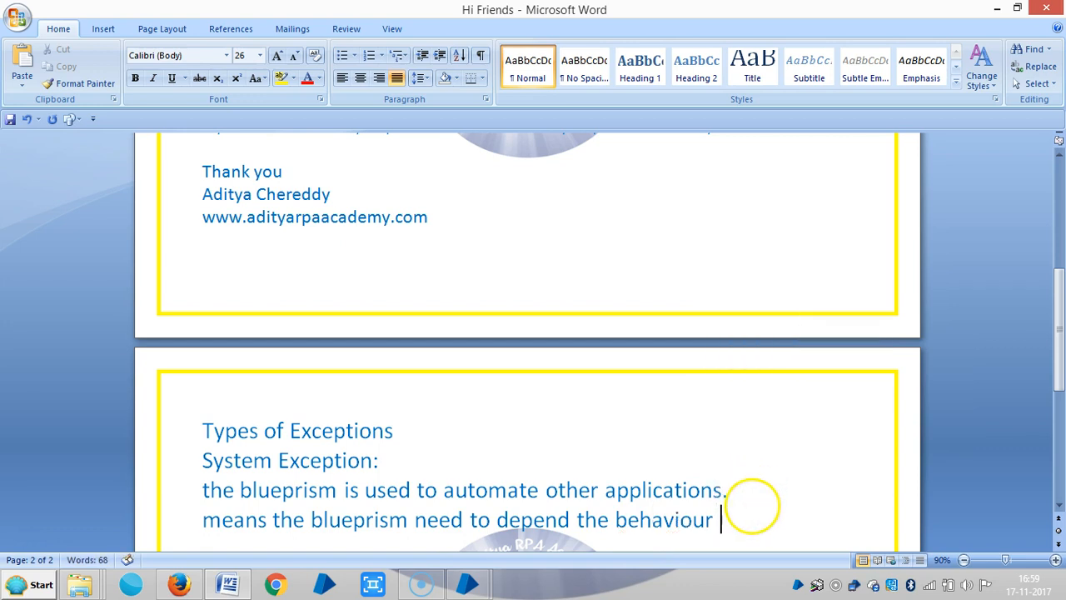
# - Finish the sentence and write that in a perfect world applications always work and never fail
pyautogui.write('of the applications')
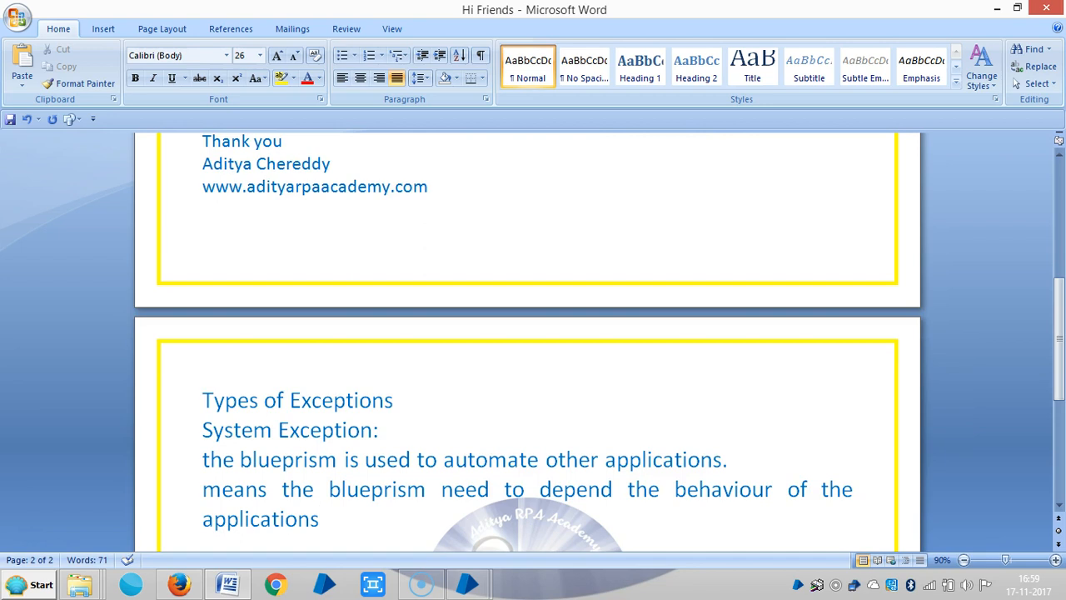
pyautogui.write('.')
pyautogui.write('But in')
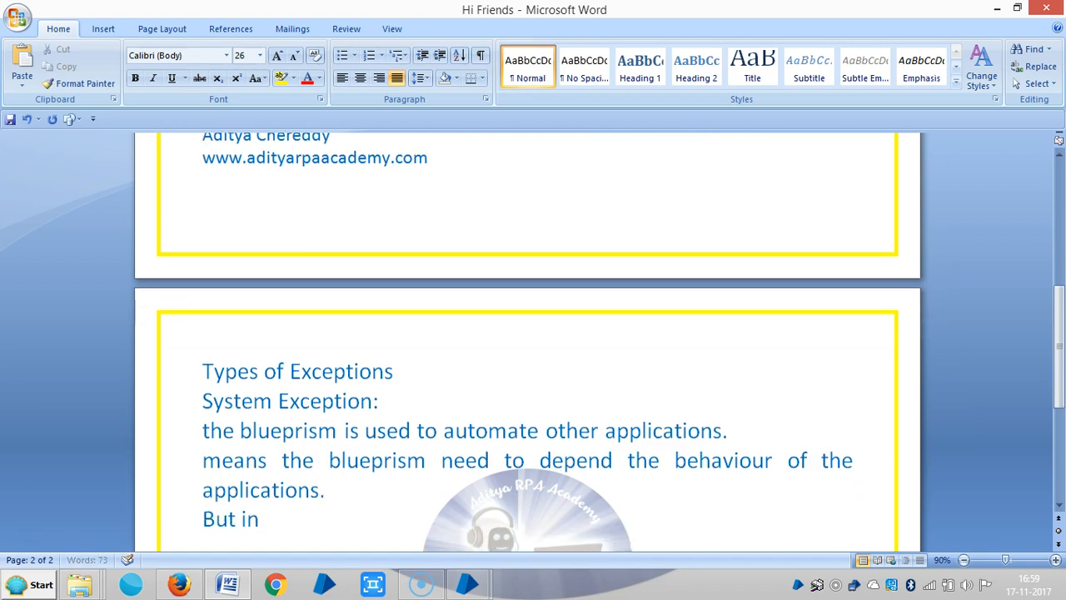
pyautogui.write('perfec')
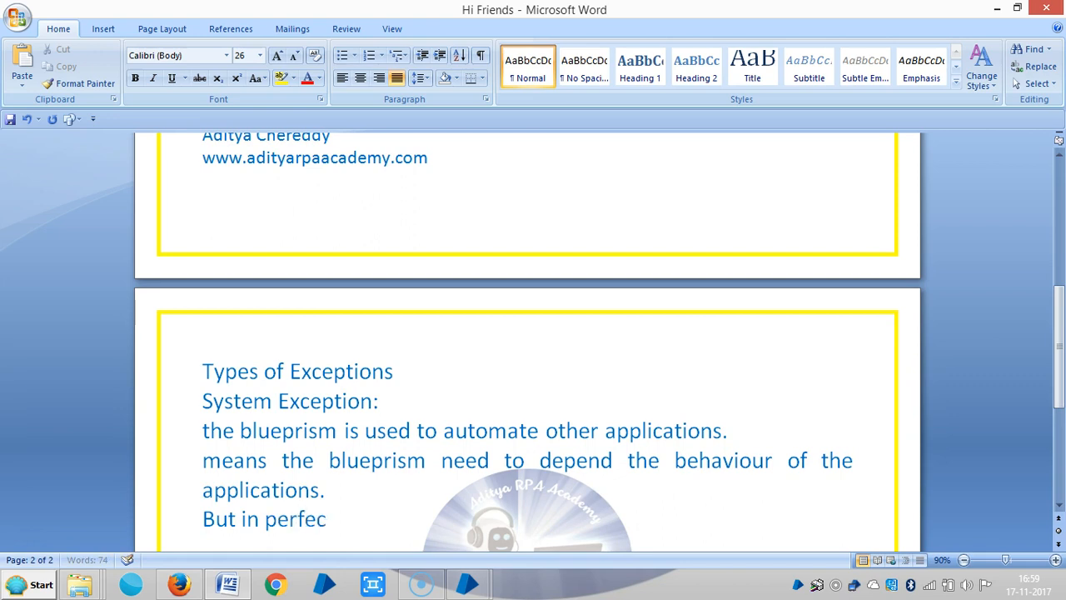
pyautogui.write('t world')
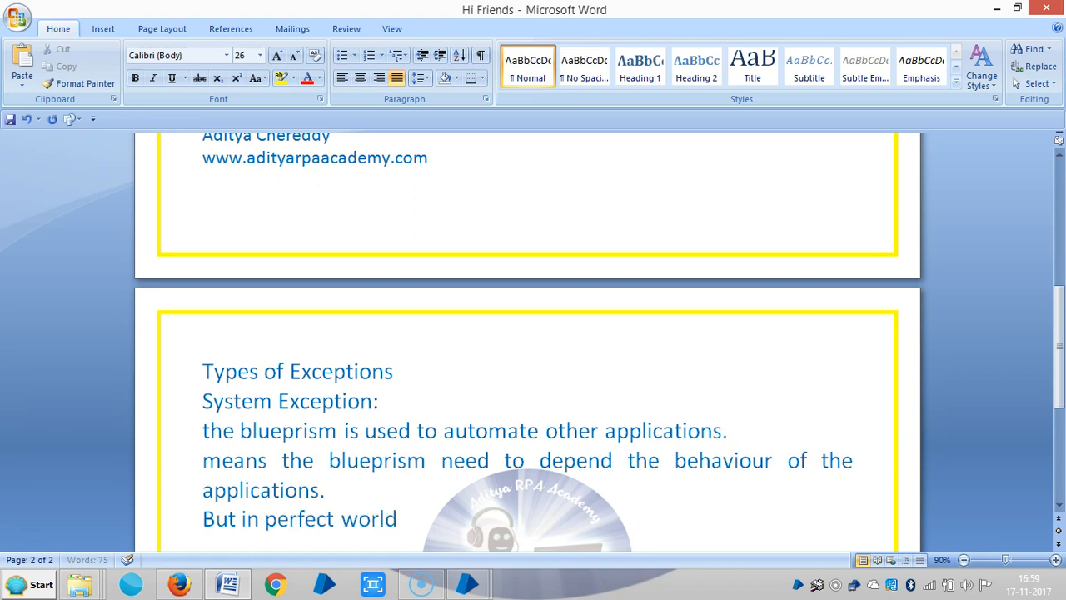
pyautogui.click(404, 519)
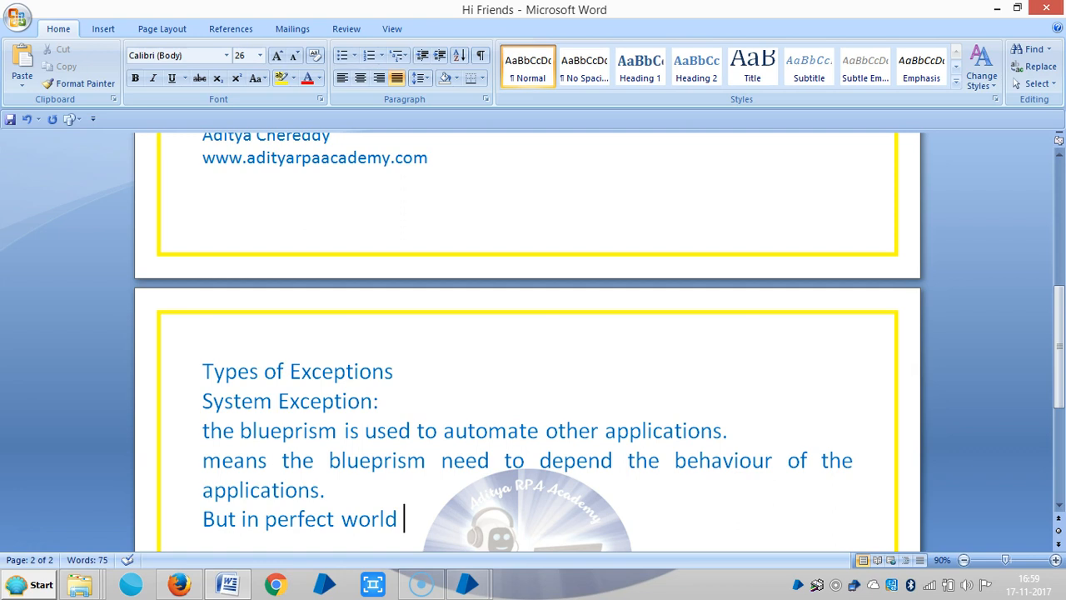
pyautogui.write('the a')
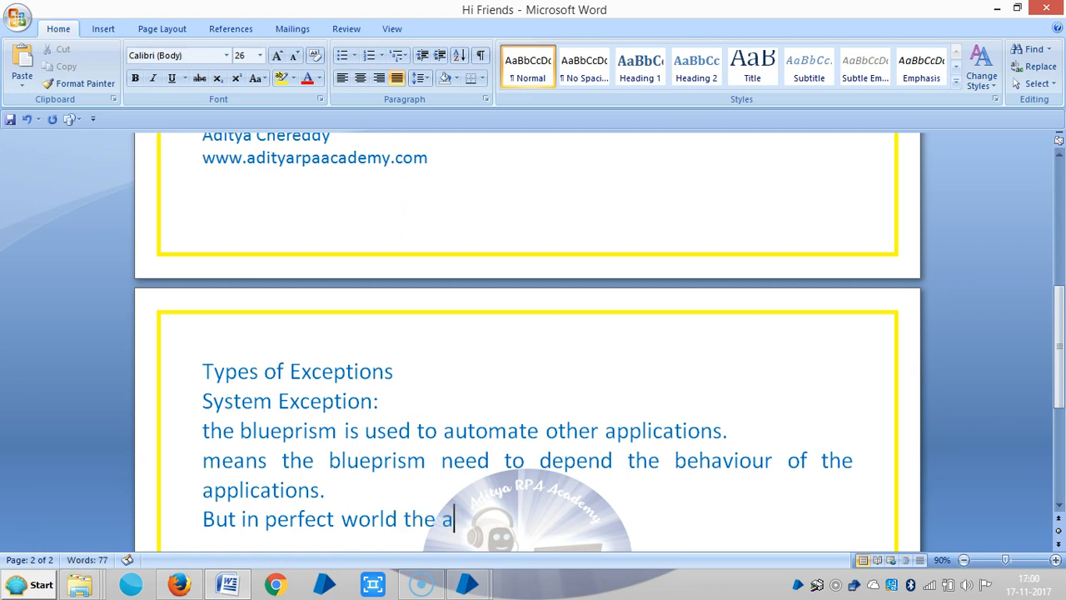
pyautogui.write('pplications')
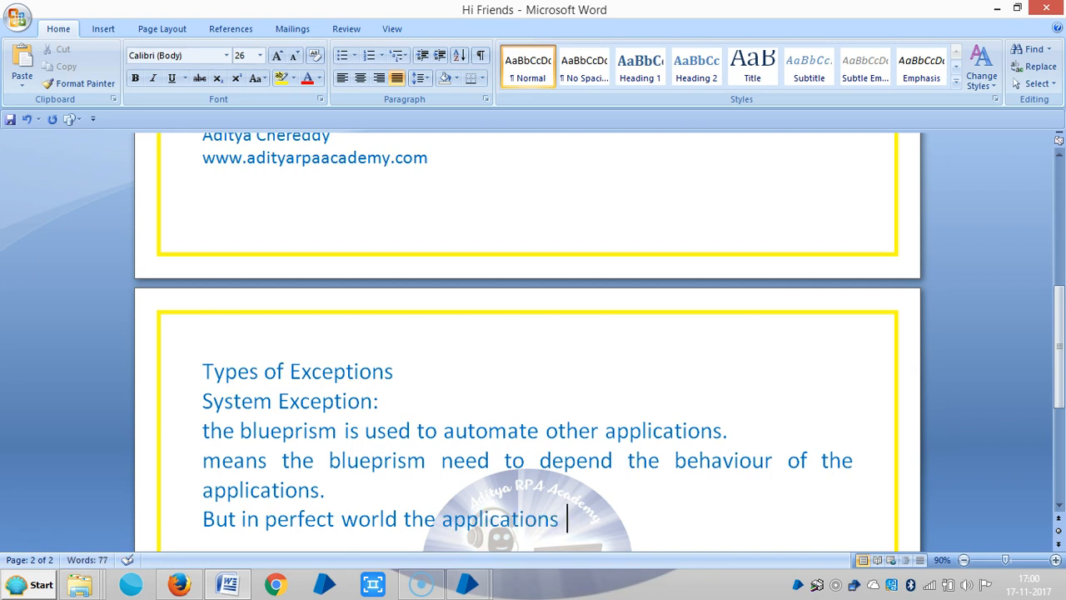
pyautogui.write('a')
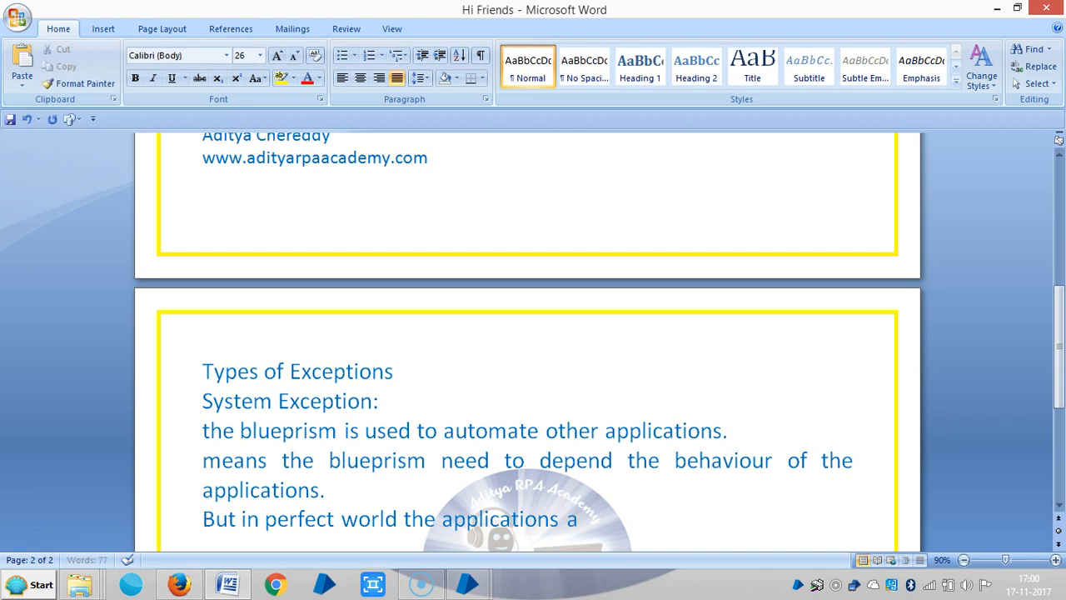
pyautogui.write('alwas')
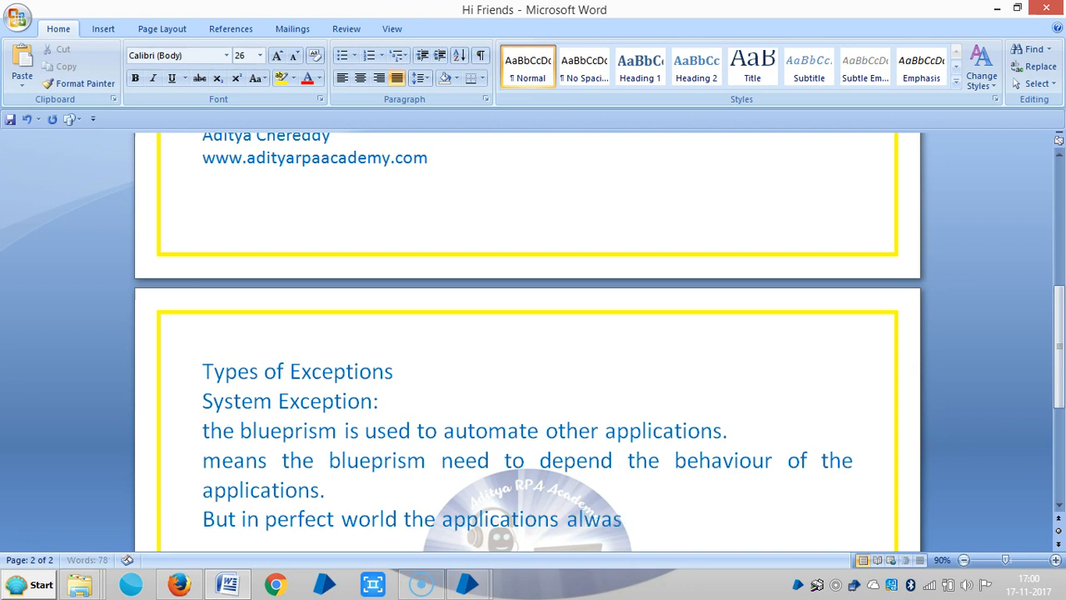
pyautogui.write('s')
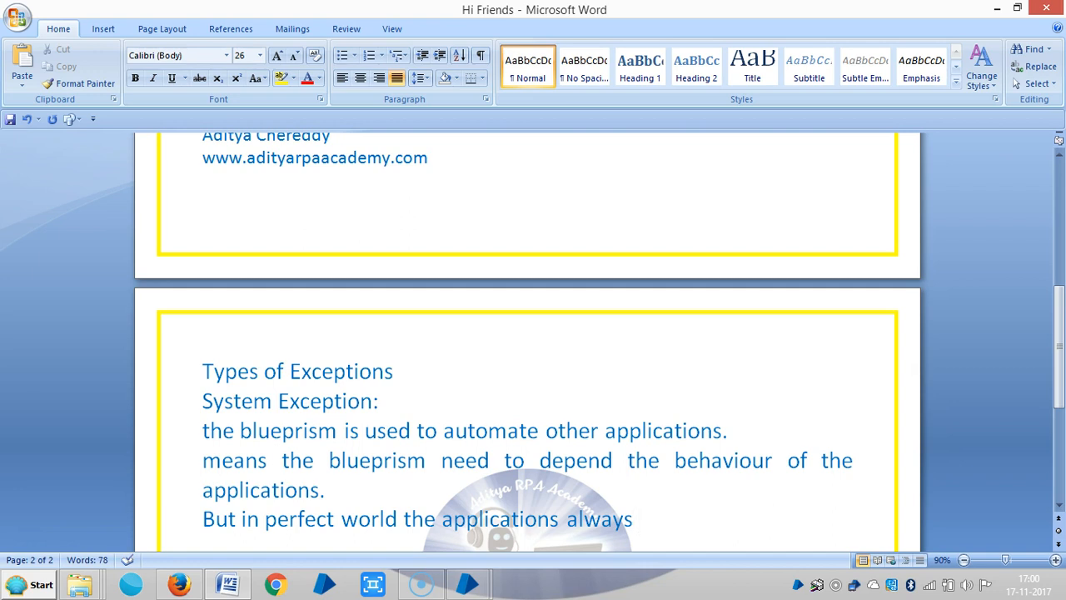
pyautogui.write('nver')
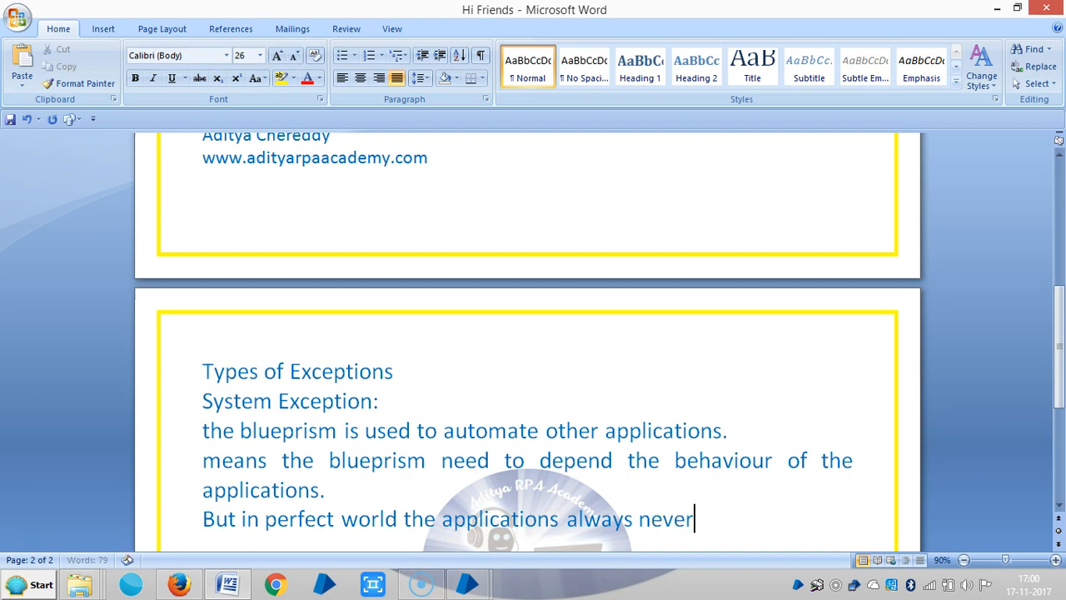
# - List crashing, freezing, stalling and running slowly, then end the line
pyautogui.write('crash')
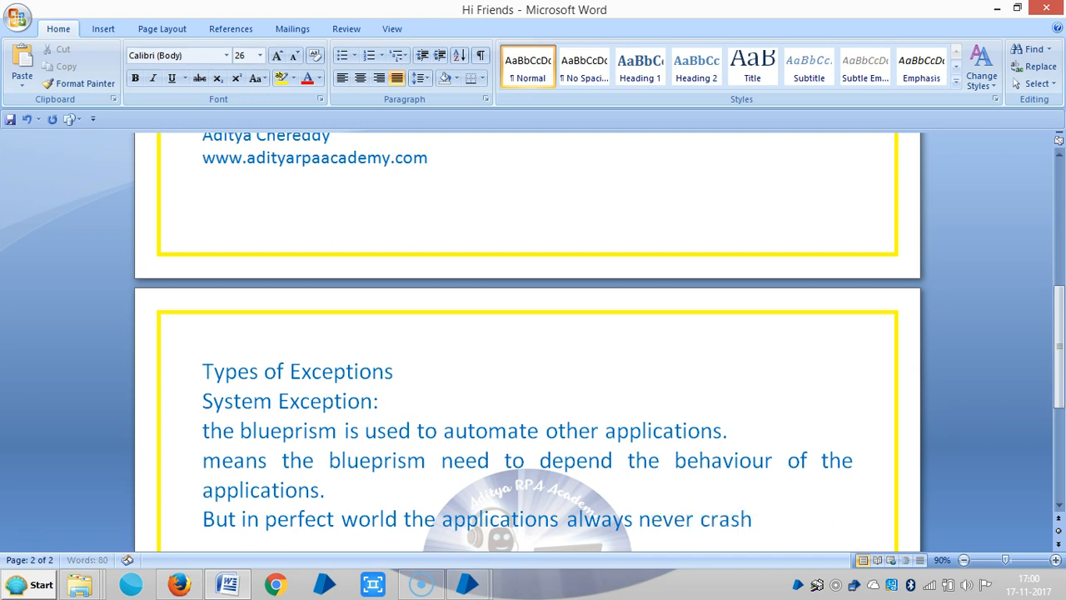
pyautogui.write('ing ,f')
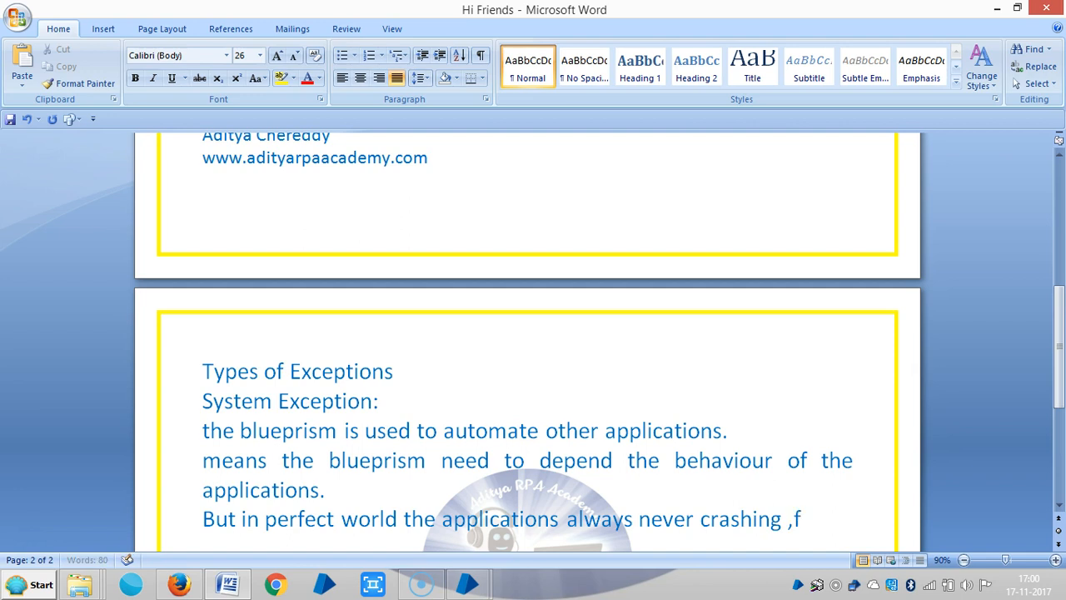
pyautogui.write('reezin')
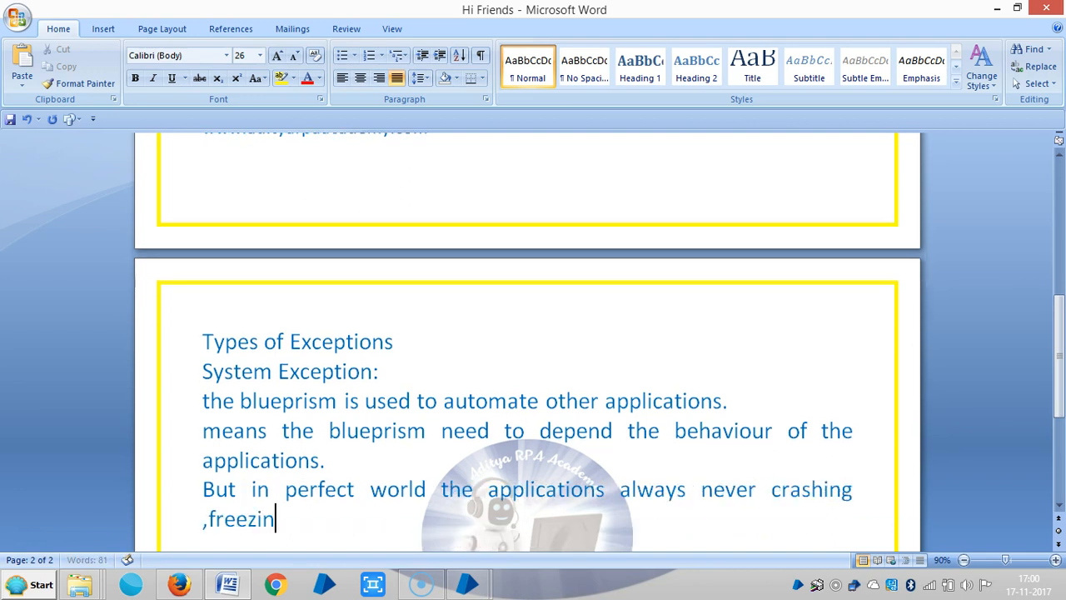
pyautogui.write('g')
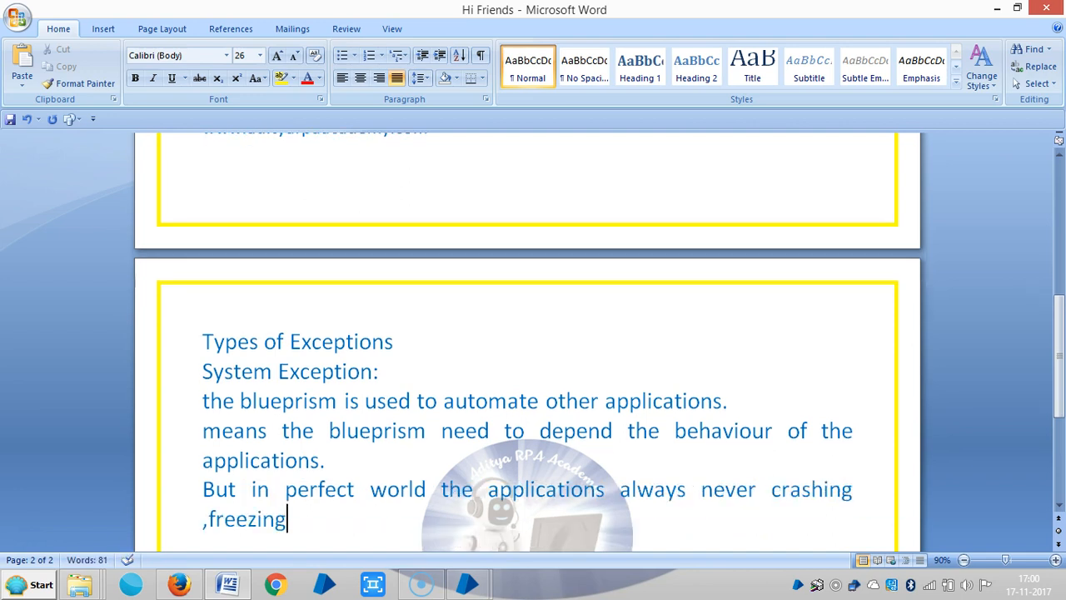
pyautogui.write('stalling a')
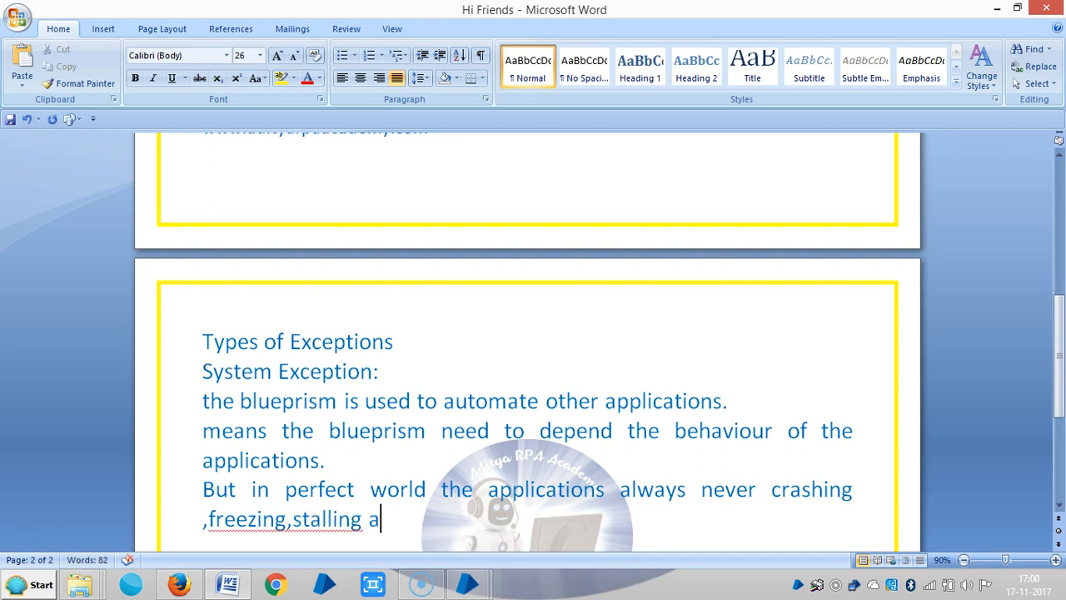
pyautogui.write('nd ma')
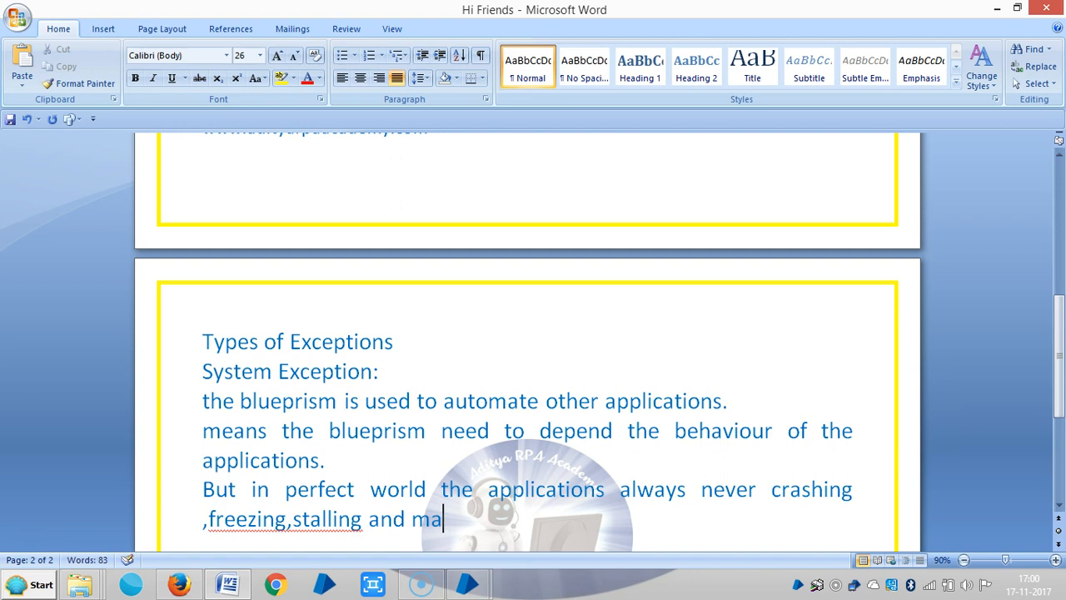
pyautogui.write('y run s')
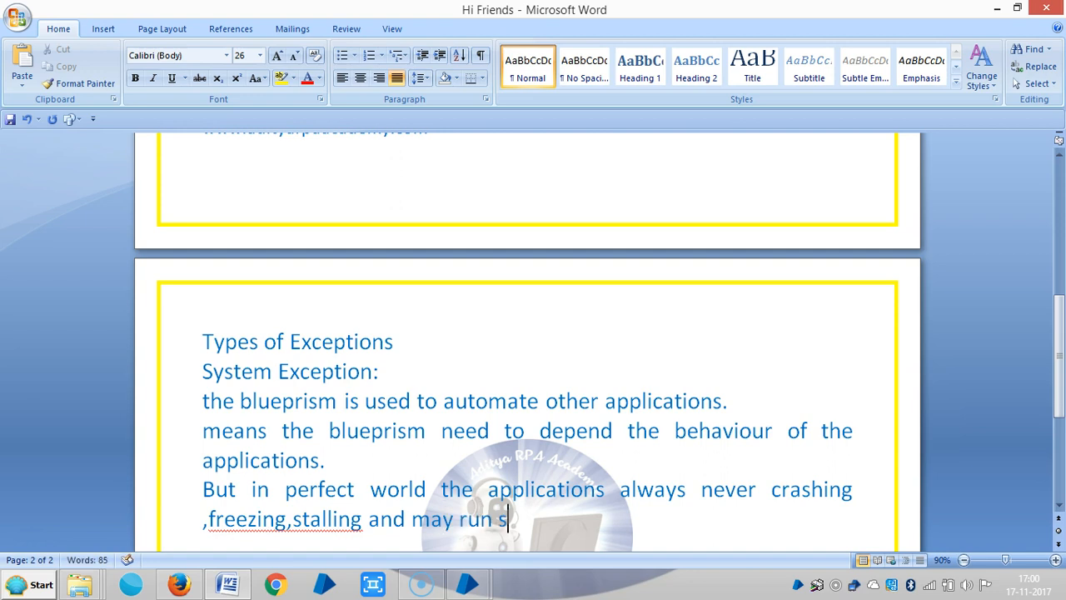
pyautogui.write('lowly')
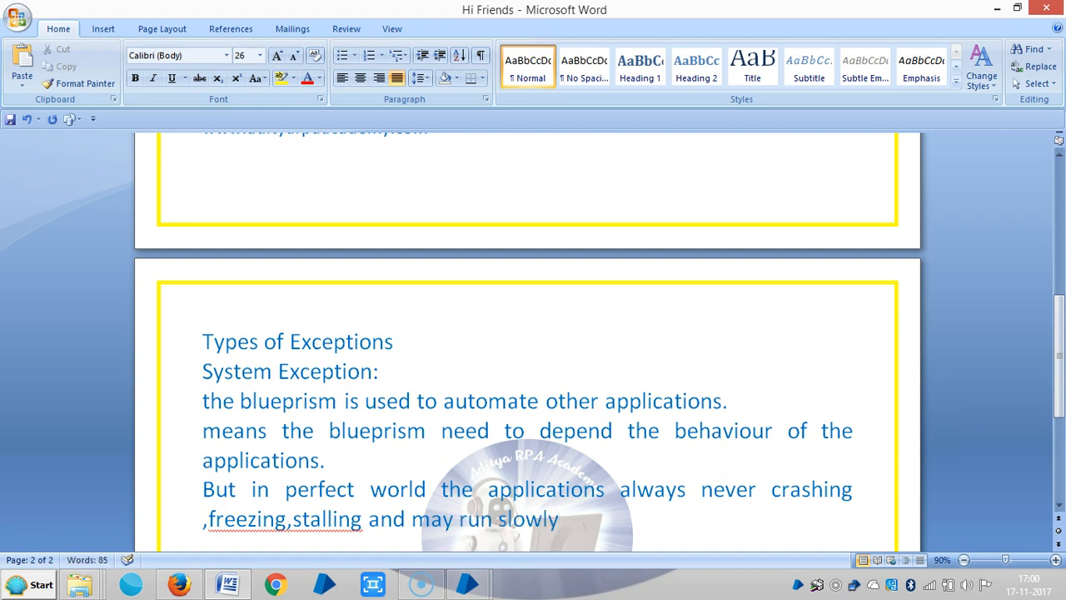
pyautogui.write('.')
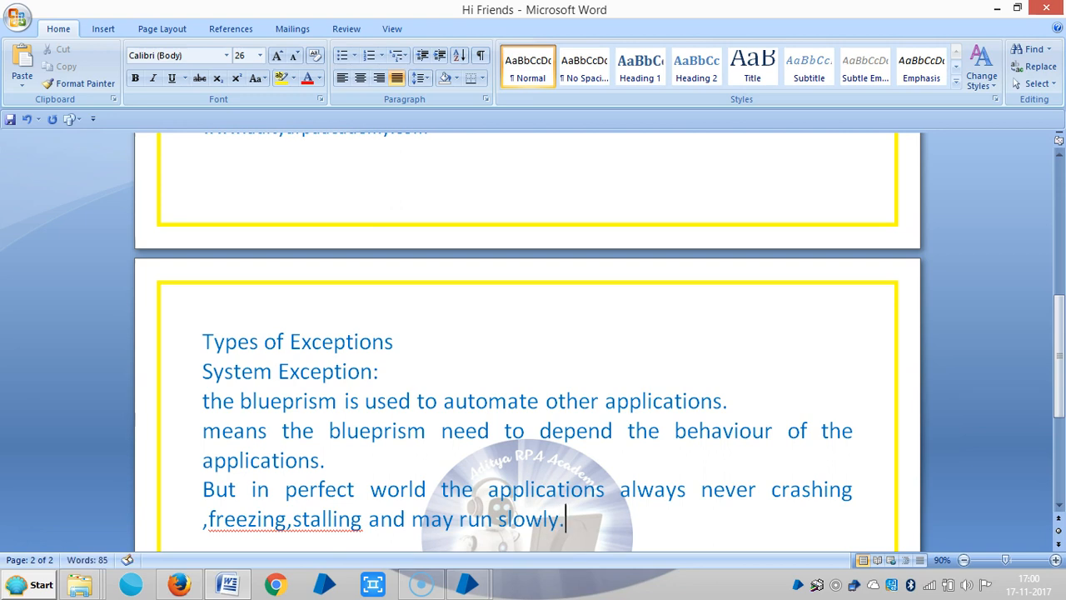
pyautogui.press('enter')
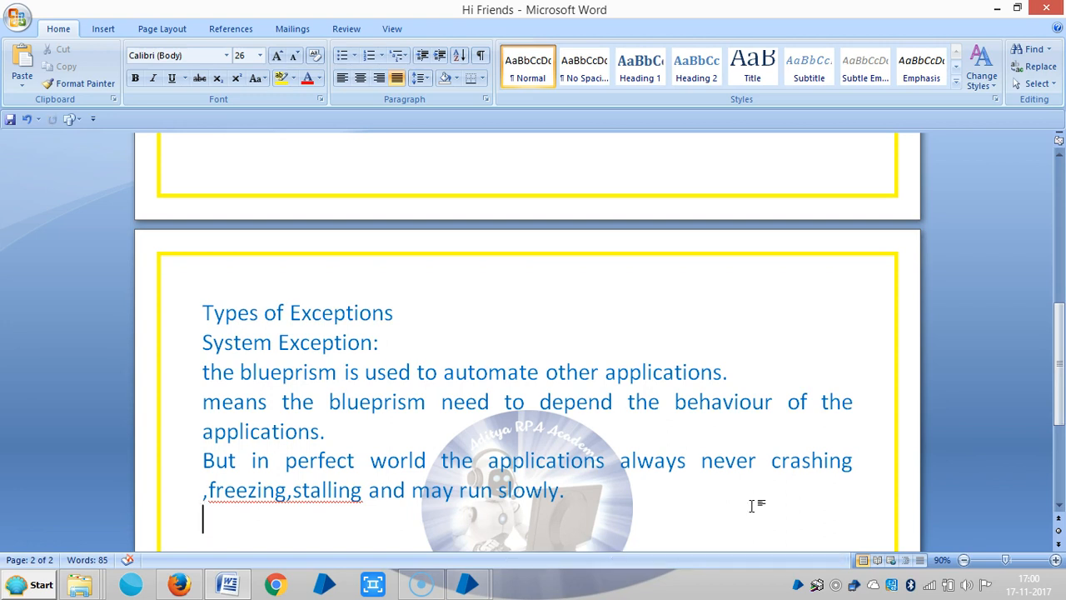
# - Begin the next line: in this case the theory of the blueprism process could..
pyautogui.write('in this ca')
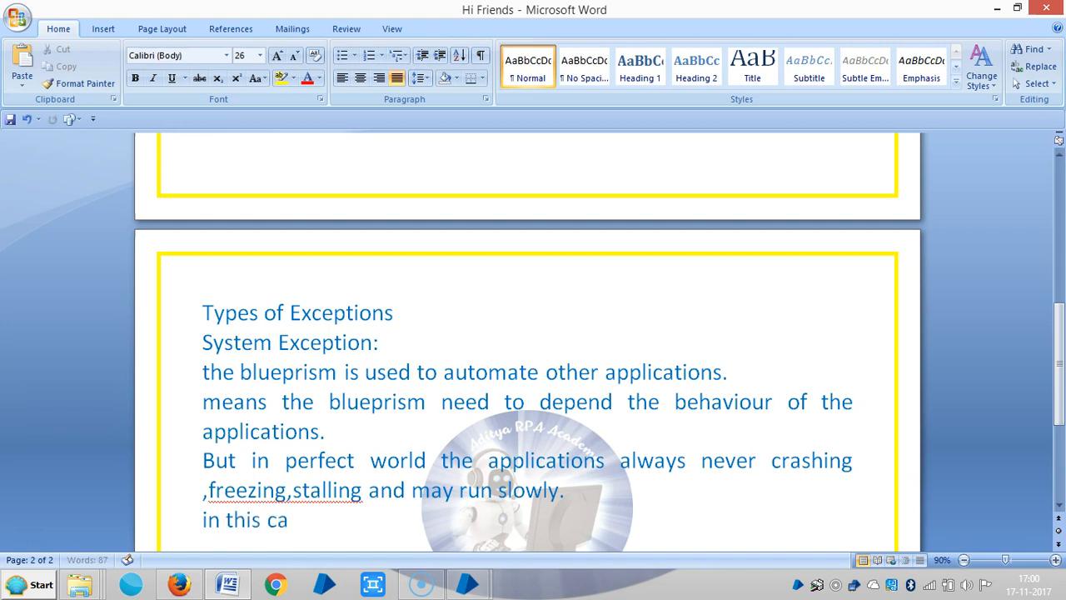
pyautogui.write('se the')
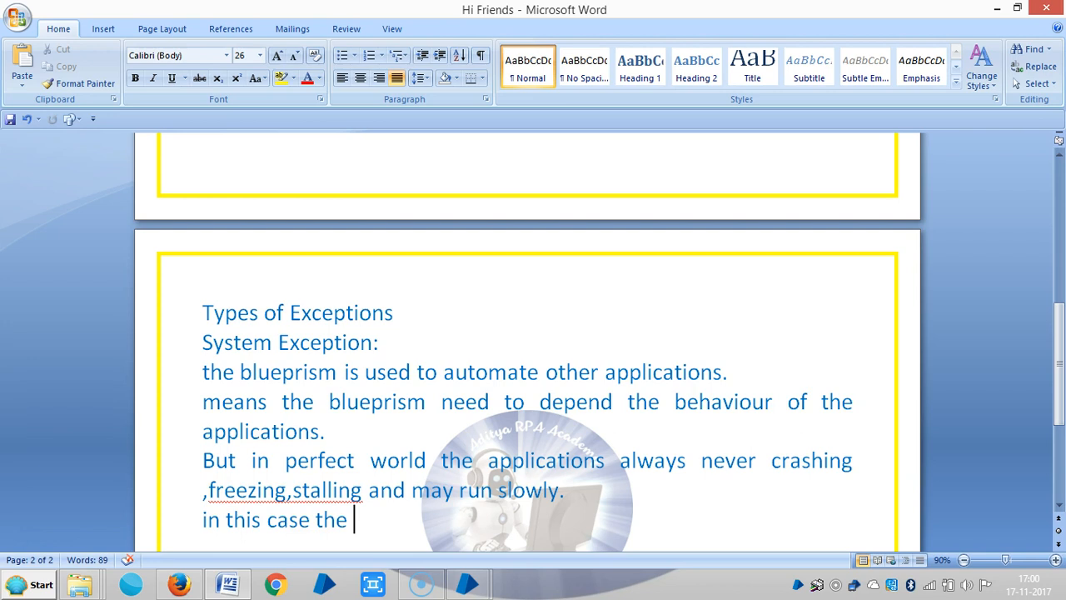
pyautogui.write('the')
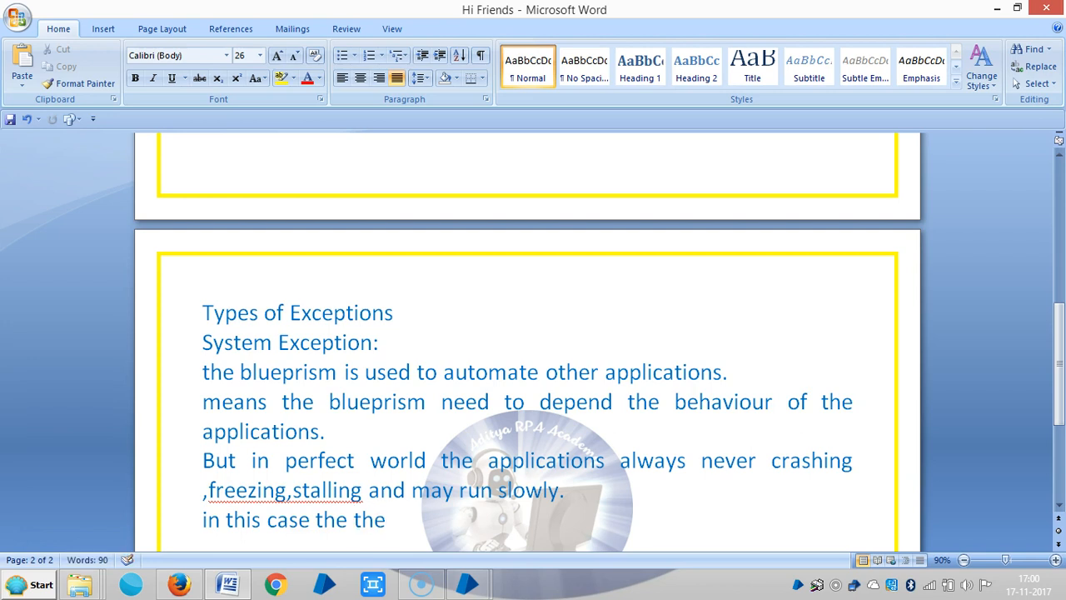
pyautogui.write('theory of')
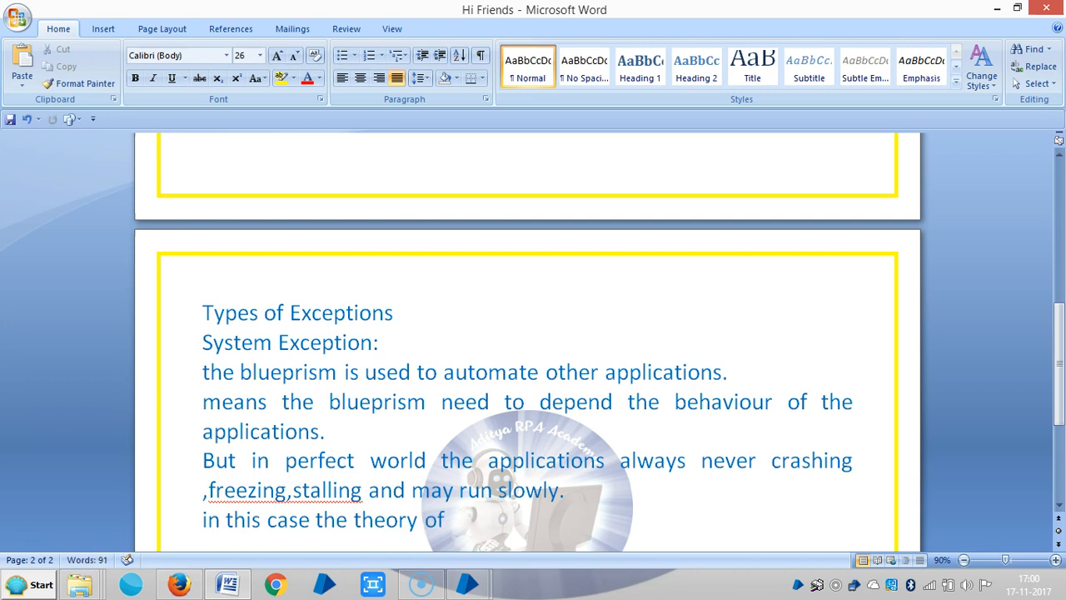
pyautogui.write('bluep')
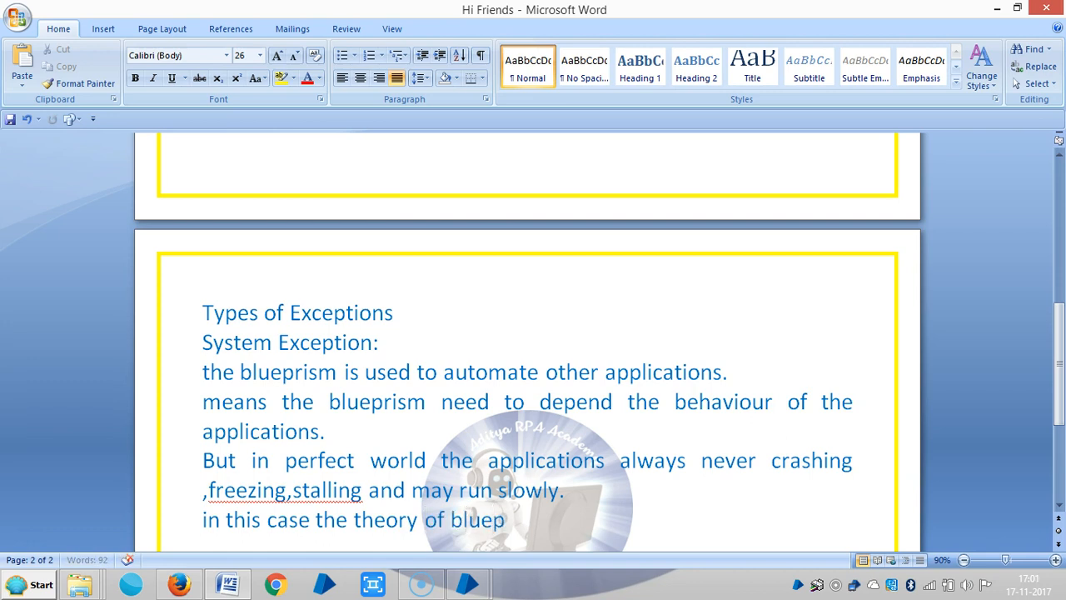
pyautogui.write('rism')
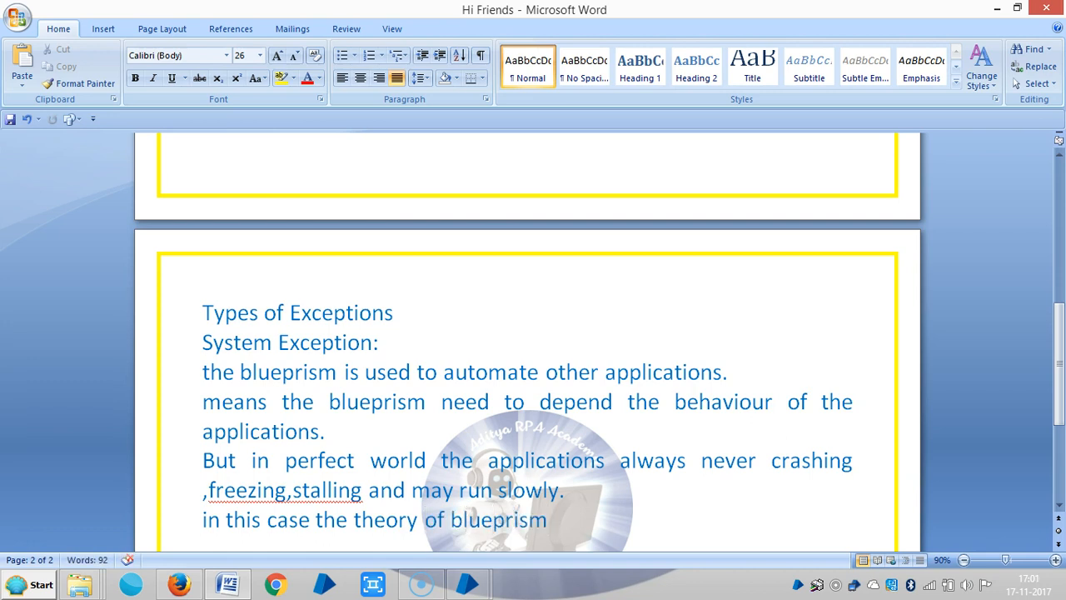
pyautogui.click(554, 519)
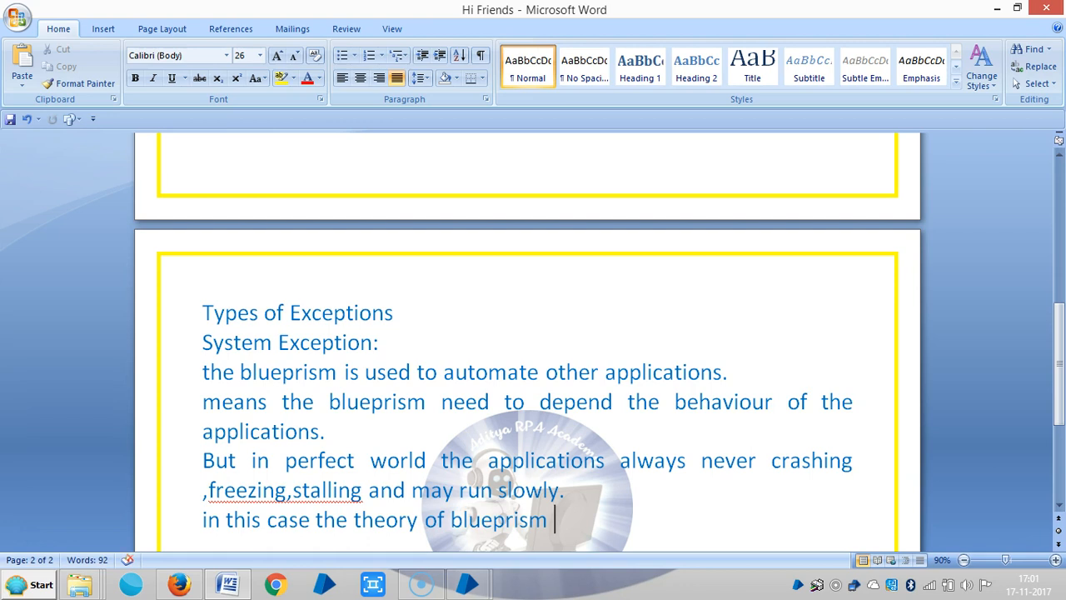
pyautogui.write('process')
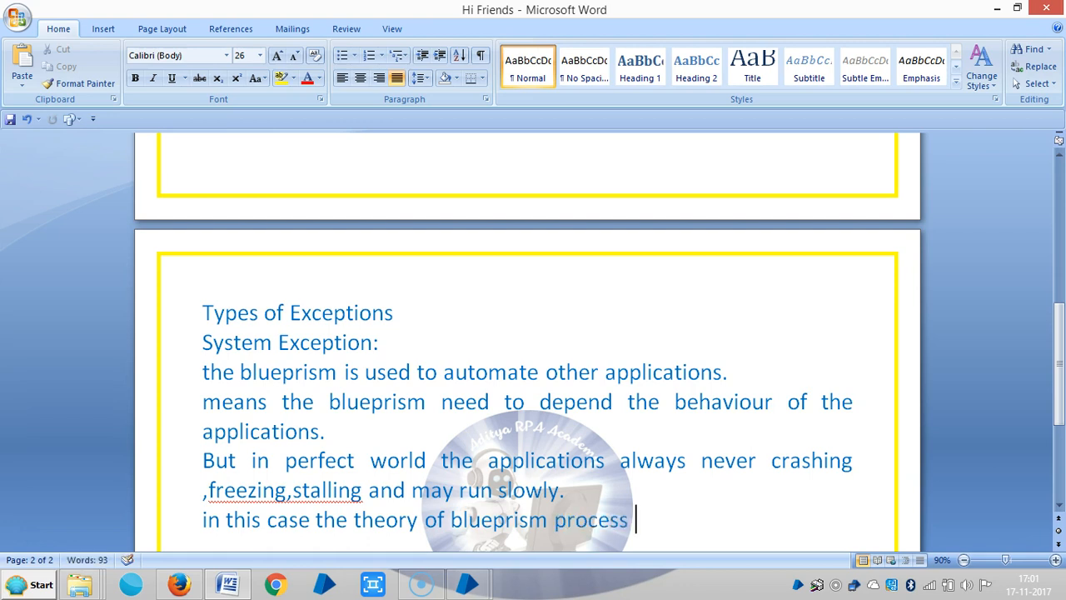
pyautogui.write('could be constructed.')
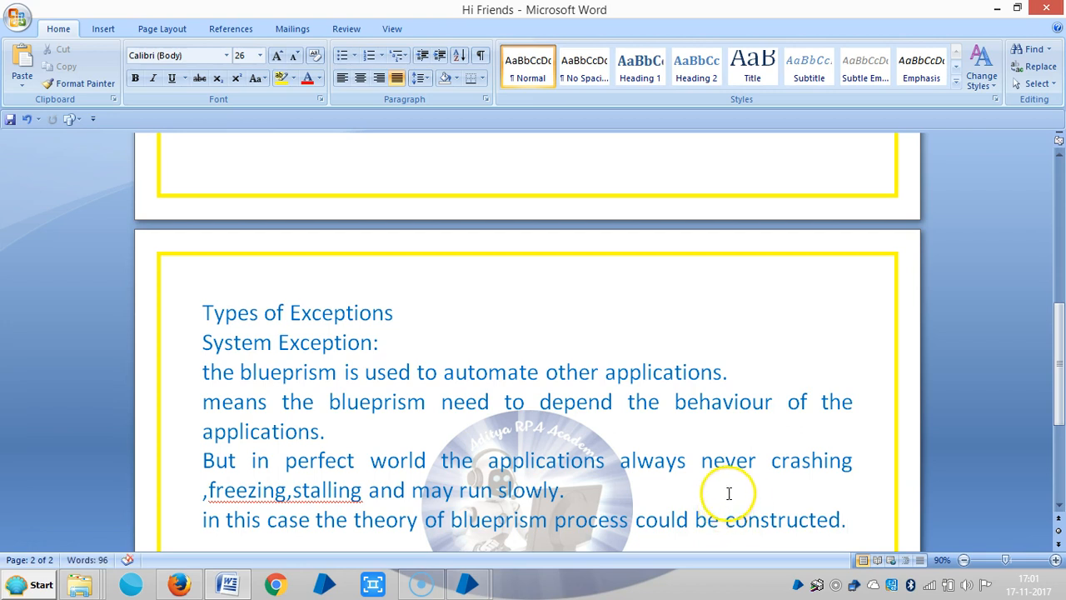
# - Accept the spelling suggestion 'freezing, stalling' and start a new line below the notes
pyautogui.rightClick(245, 490)
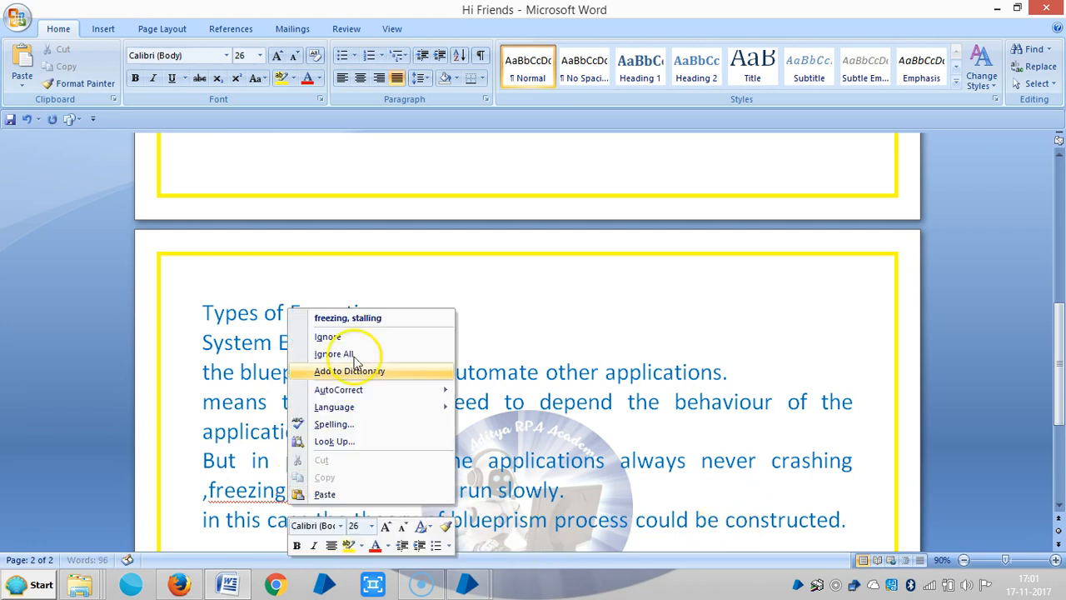
pyautogui.click(333, 354)
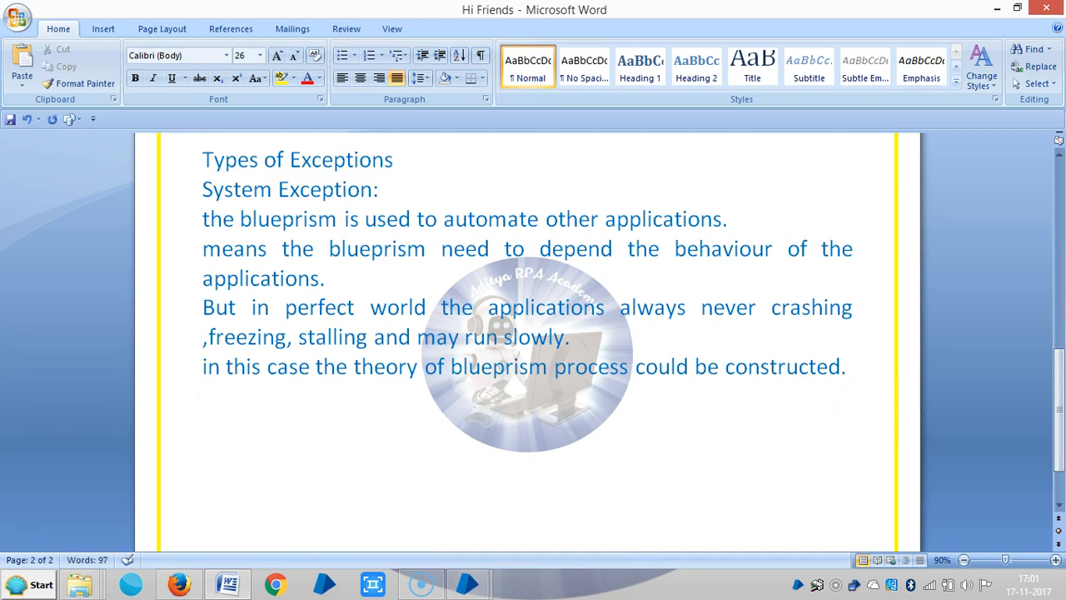
pyautogui.press('enter')
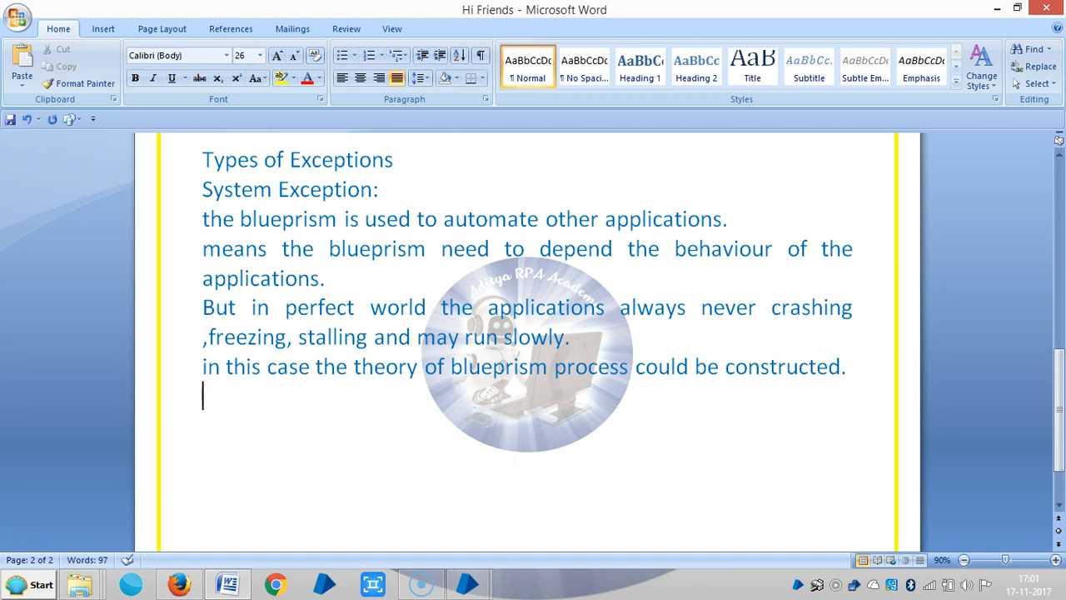
# - Write 'we can expect some issues in the application while blueprism is working.'
pyautogui.write('we can s')
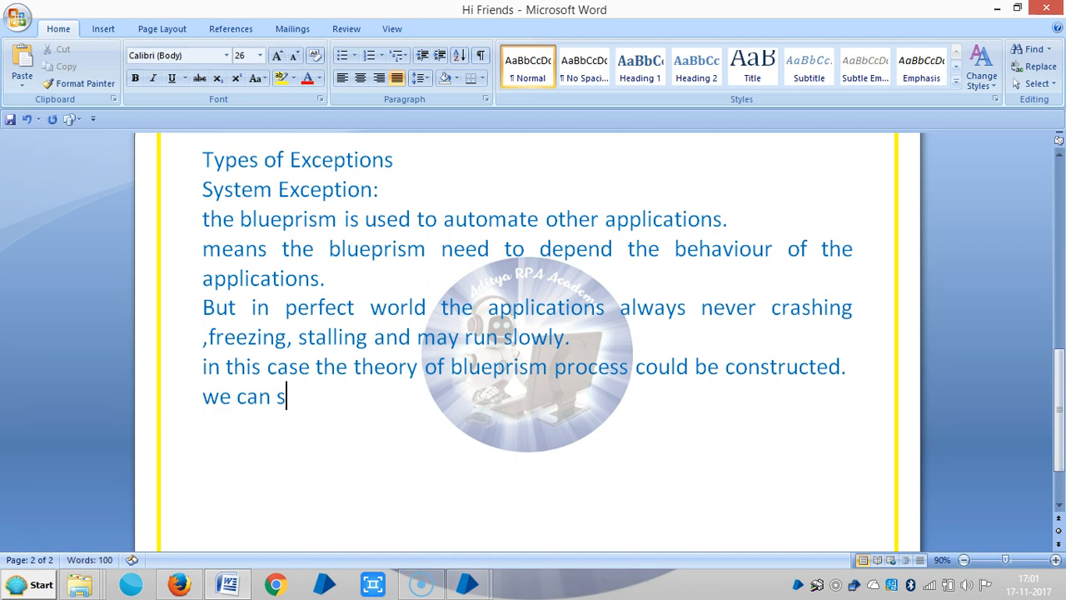
pyautogui.write('expect')
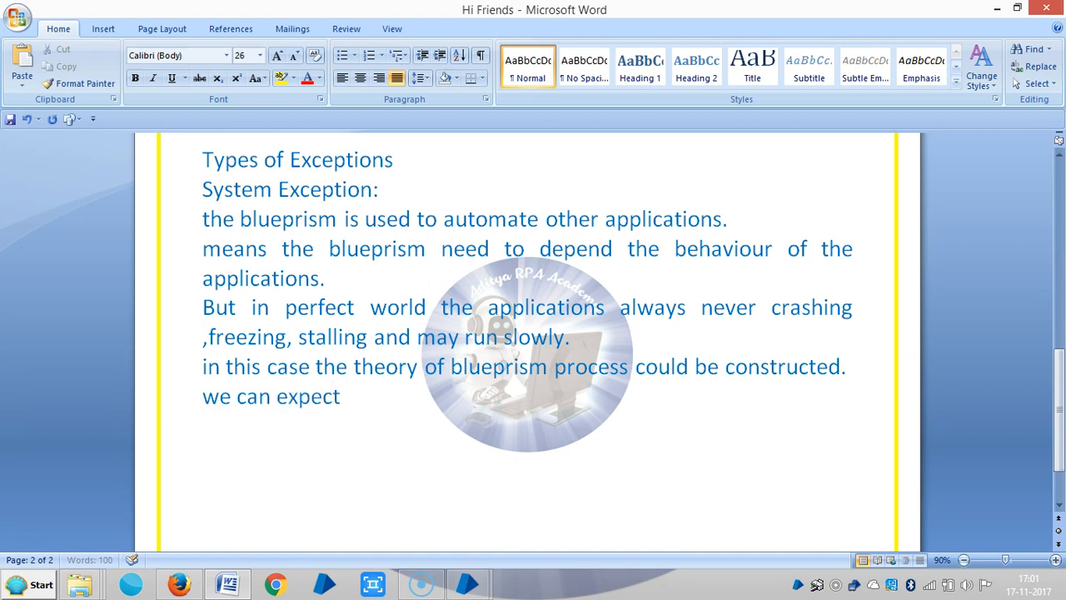
pyautogui.write('some in')
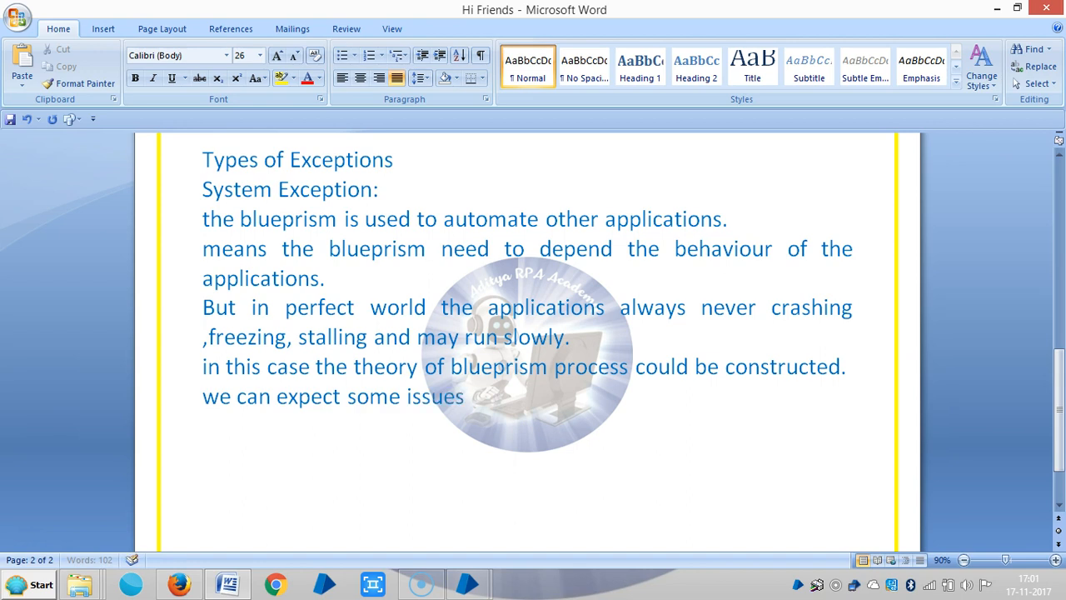
pyautogui.write('in the')
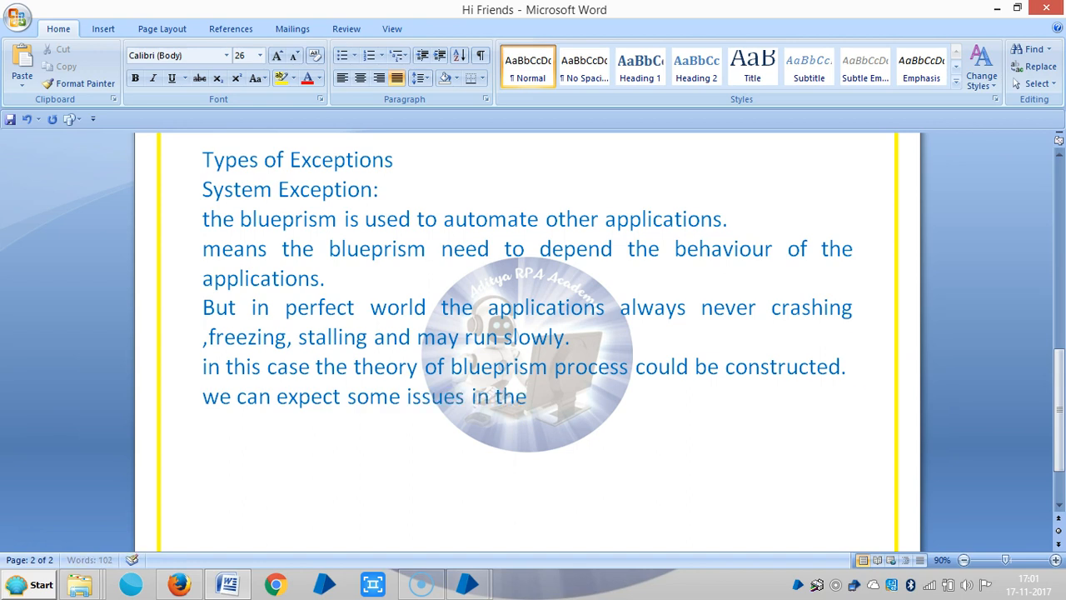
pyautogui.write('application')
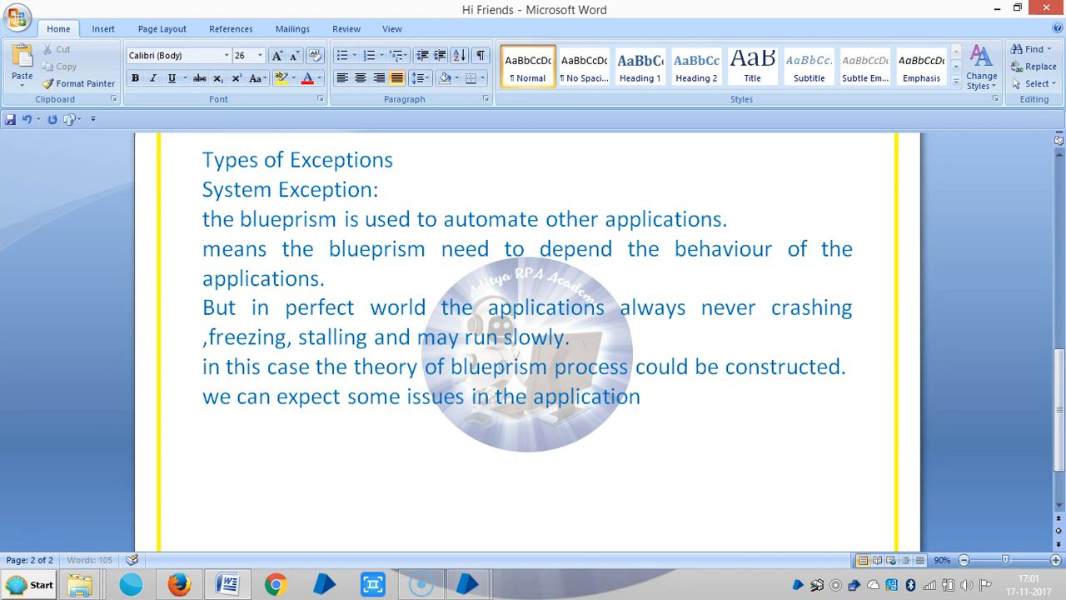
pyautogui.write('while blueprs')
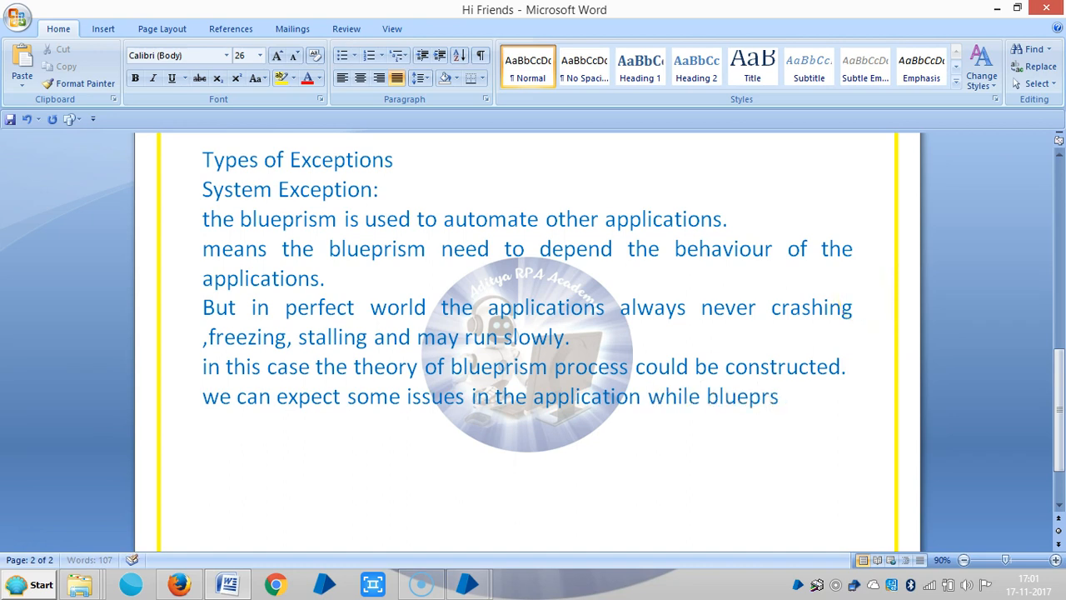
pyautogui.write('ism os')
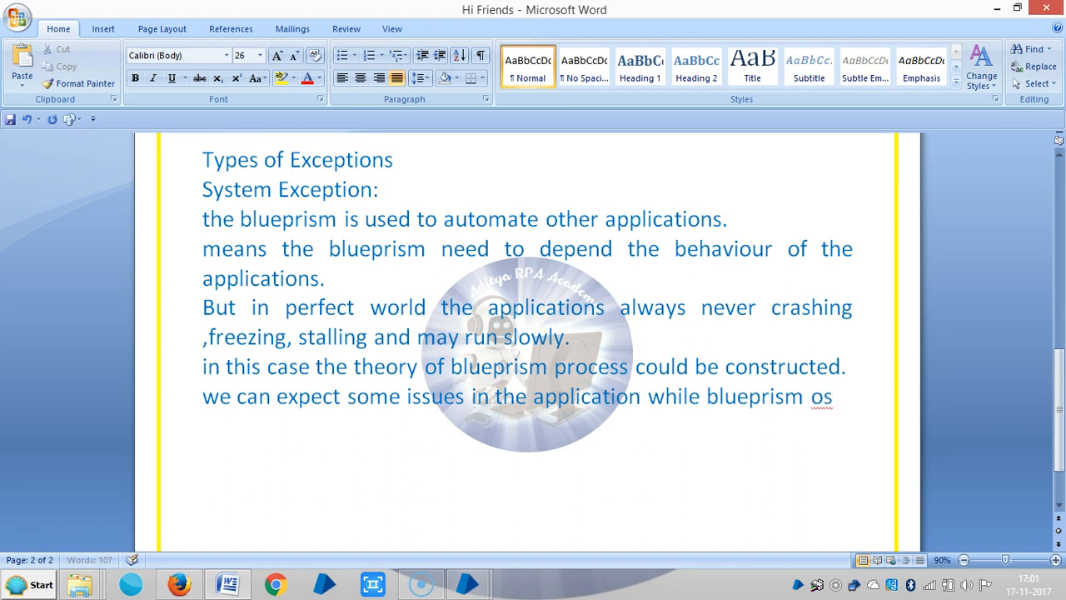
pyautogui.press('Backspace')
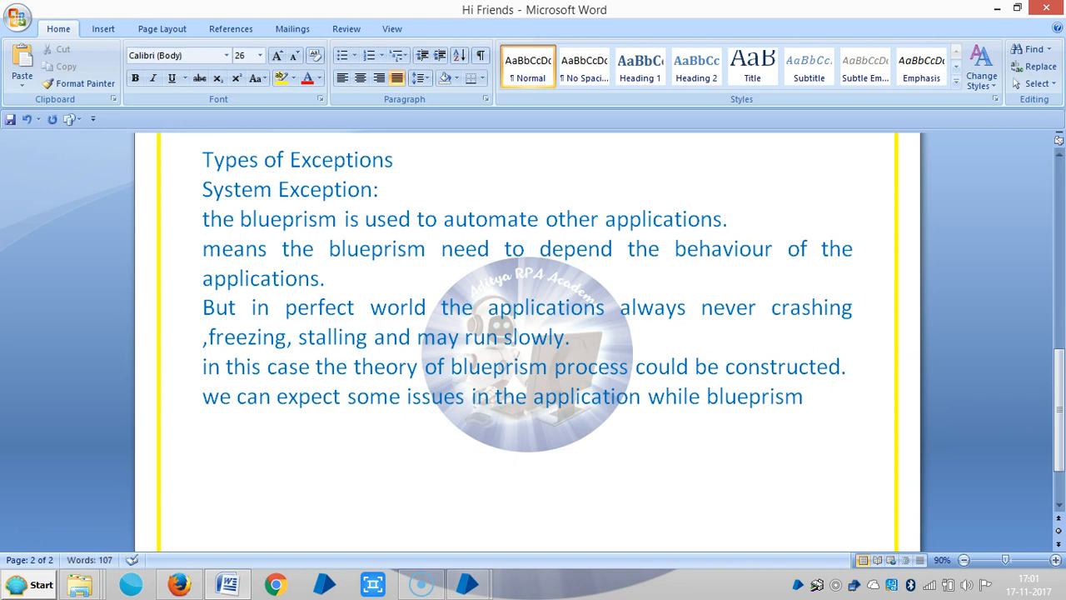
pyautogui.write('is working')
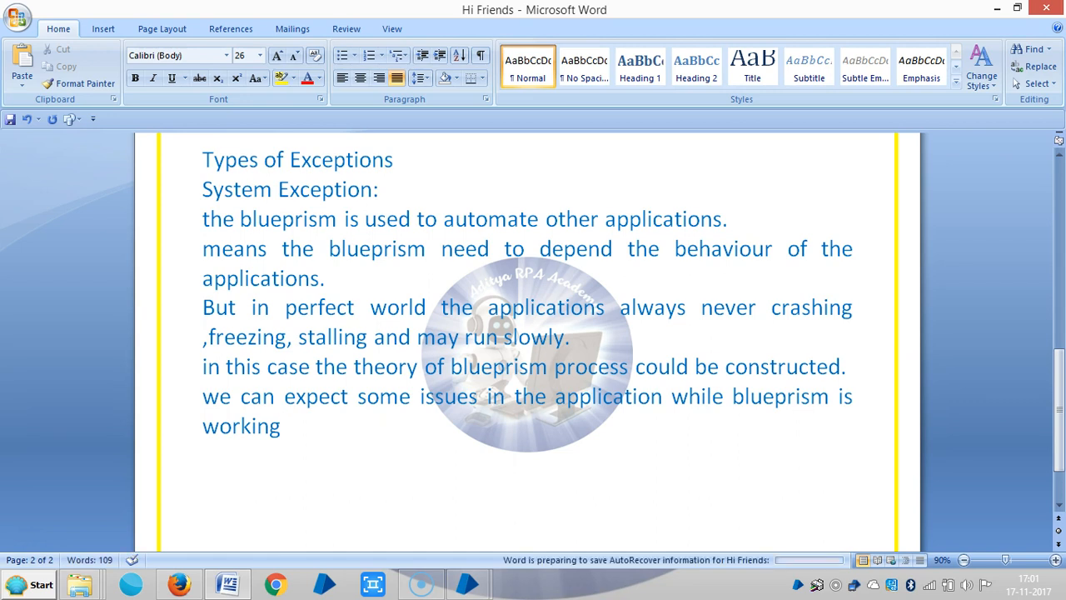
pyautogui.write('.')
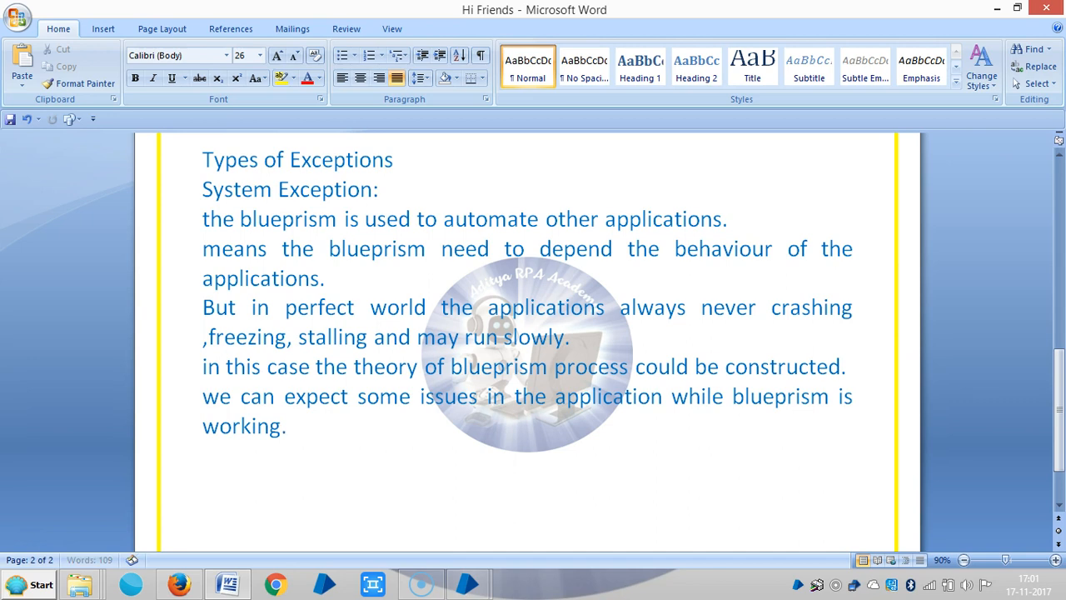
# - Write 'in blueprism for this kind of applications'
pyautogui.write('in')
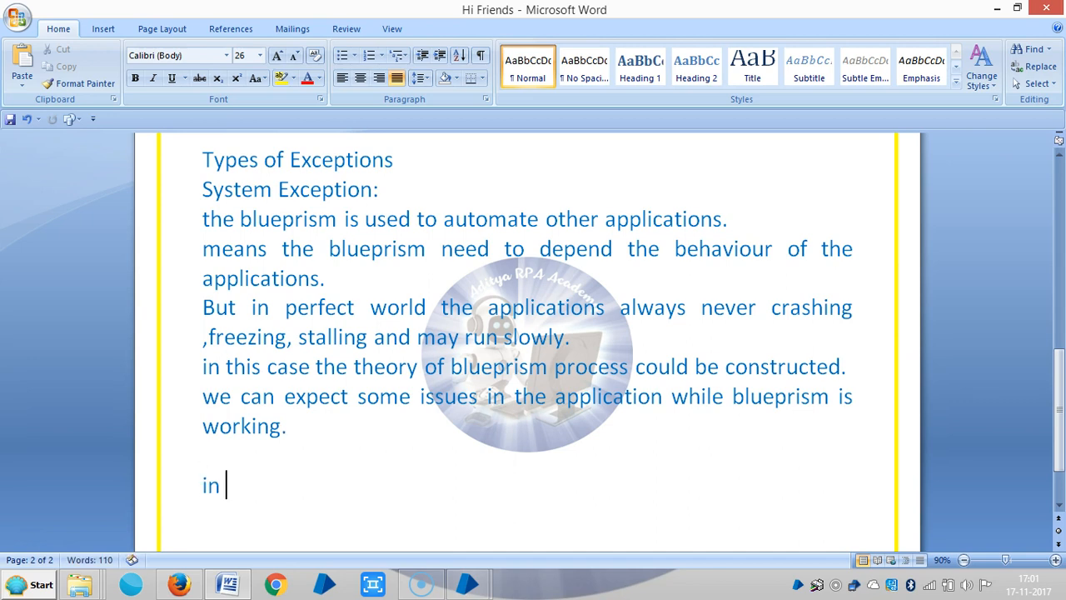
pyautogui.write('b')
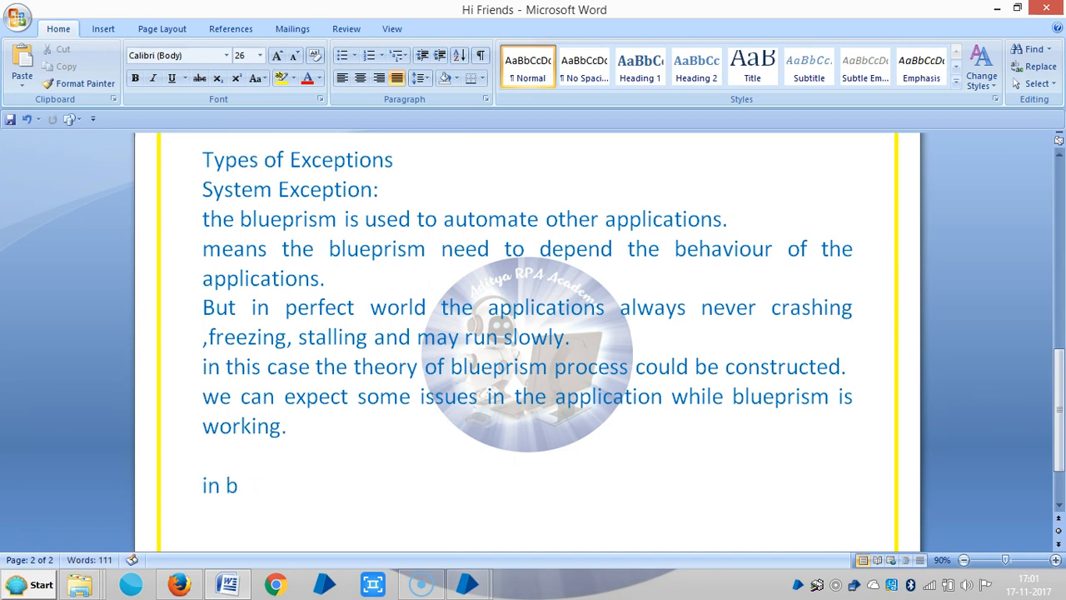
pyautogui.write('lueprism')
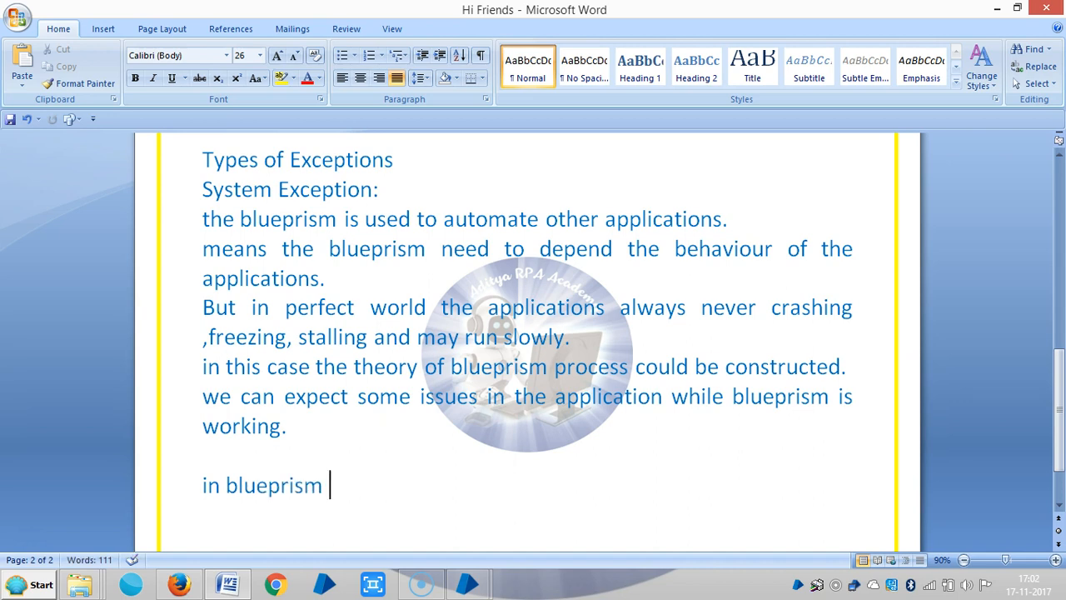
pyautogui.write('for this')
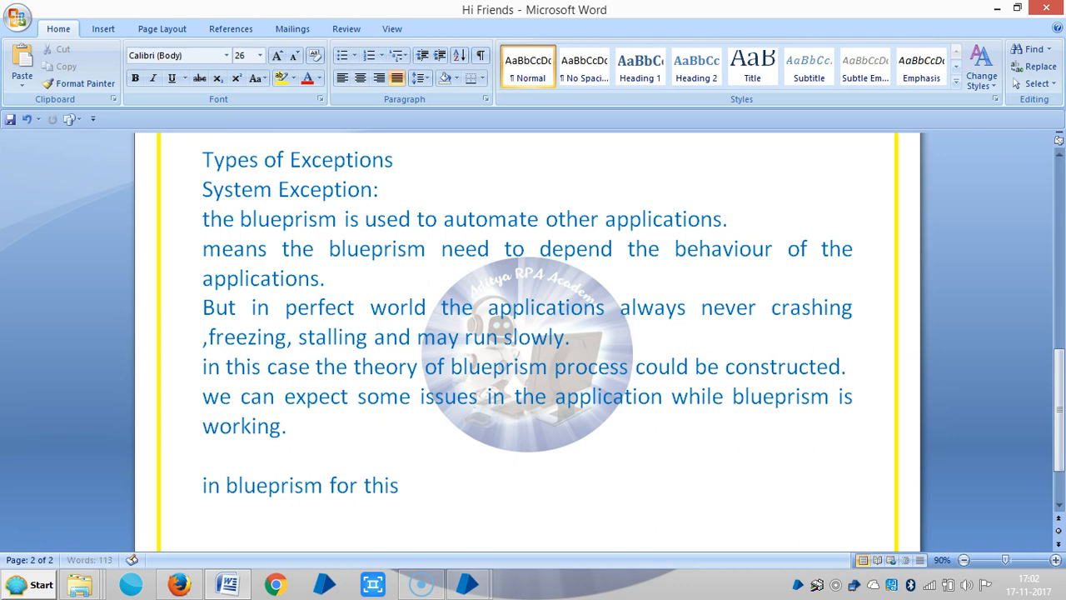
pyautogui.write('kind')
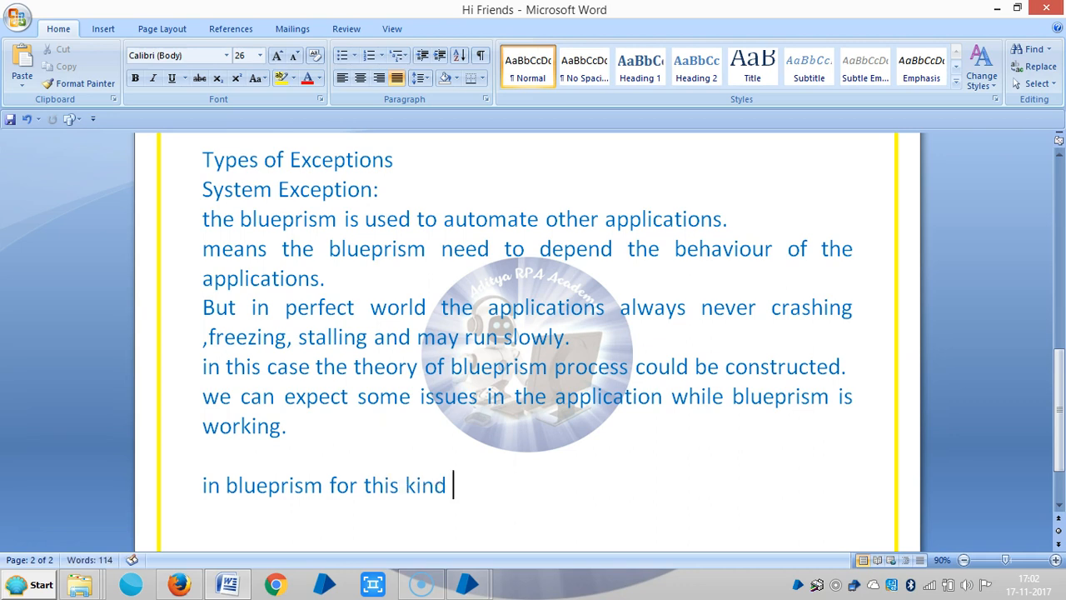
pyautogui.write('of appl')
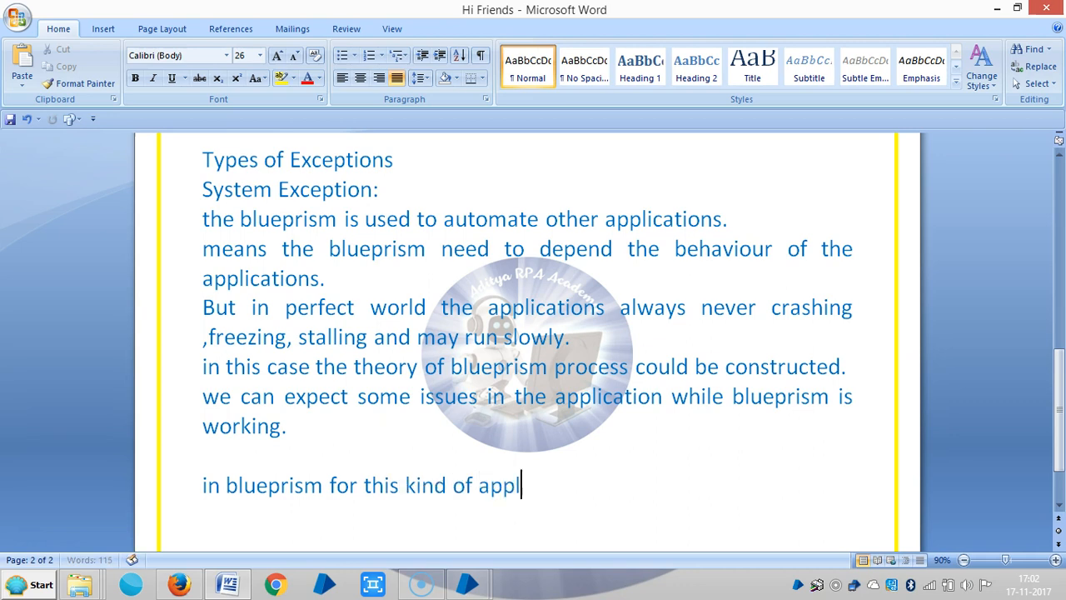
pyautogui.write('ications')
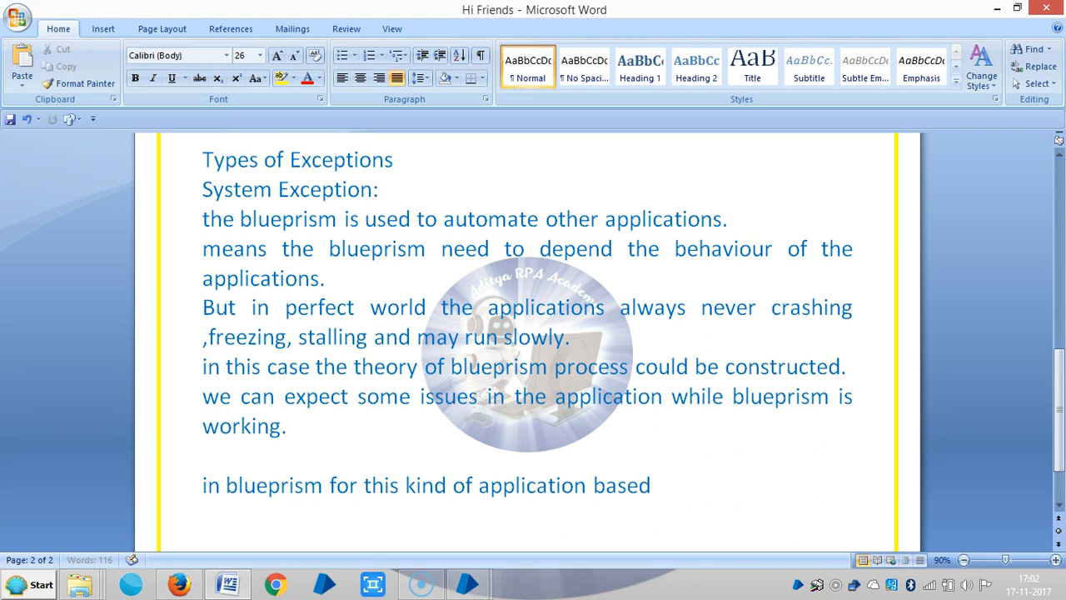
# - Finish the sentence with 'problems called System Exception.', fixing the typo in Exception
pyautogui.write('problem')
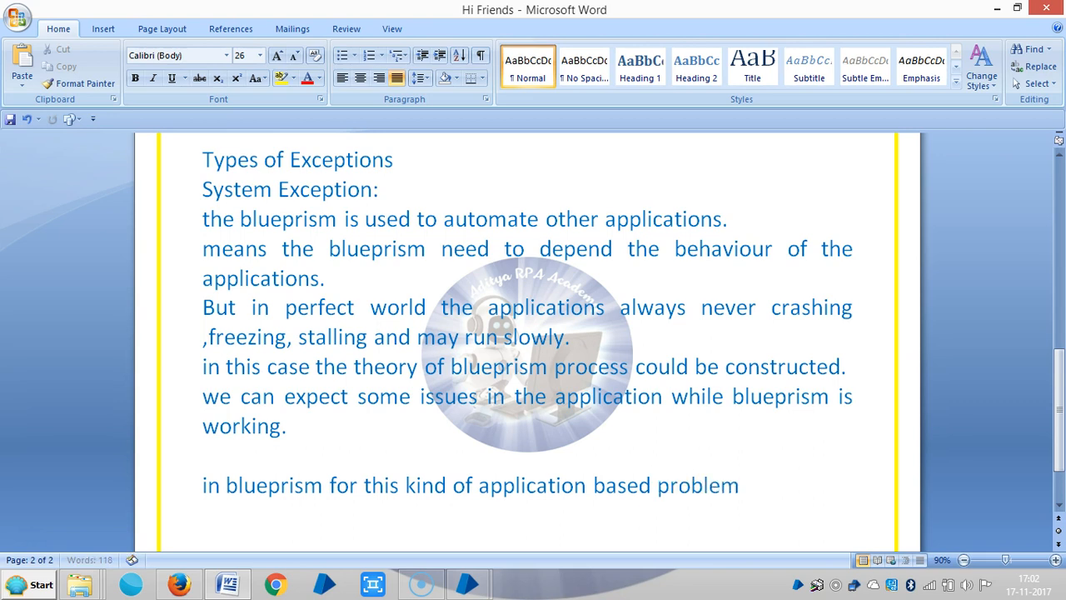
pyautogui.write('s called')
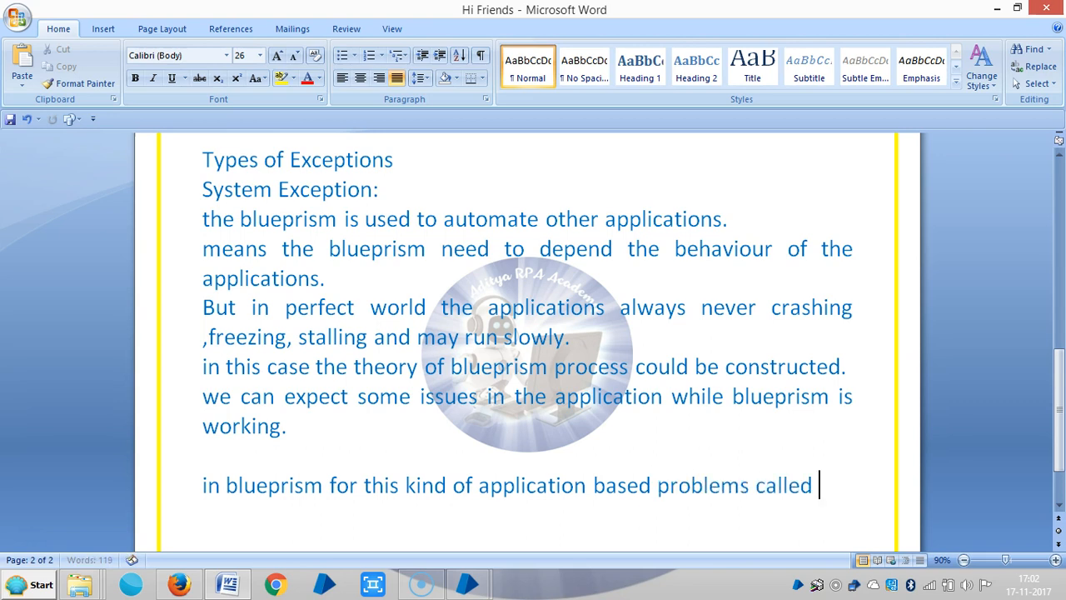
pyautogui.write('System Exper')
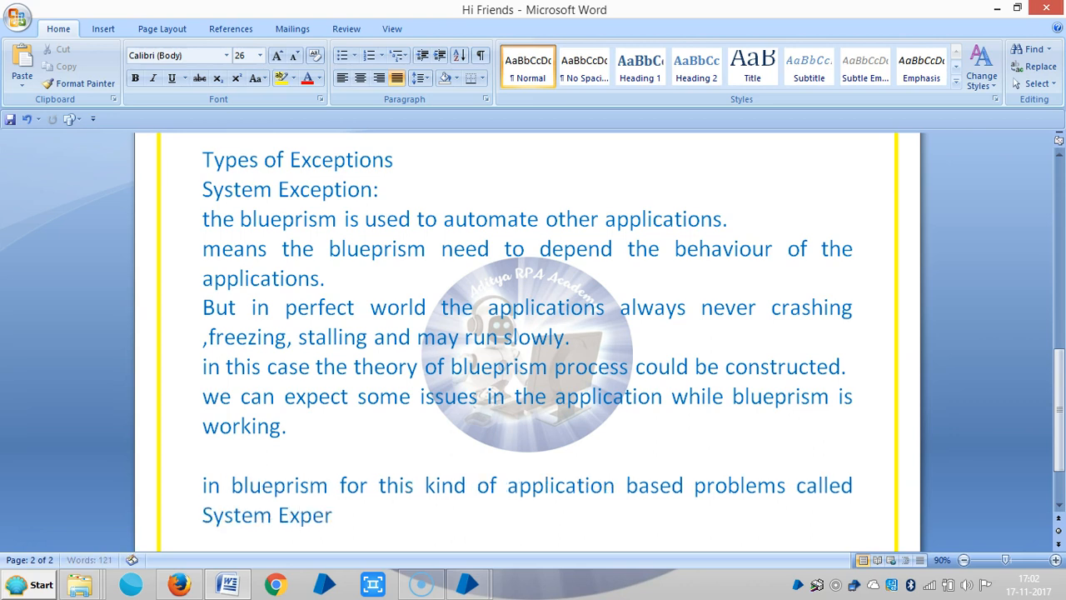
pyautogui.press('Backspace')
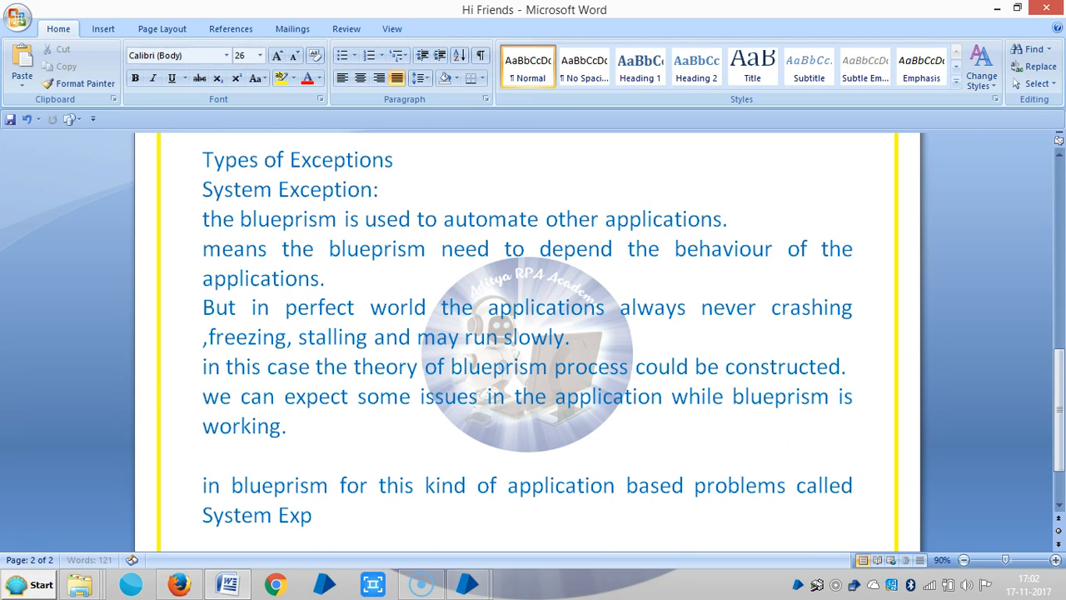
pyautogui.write('e')
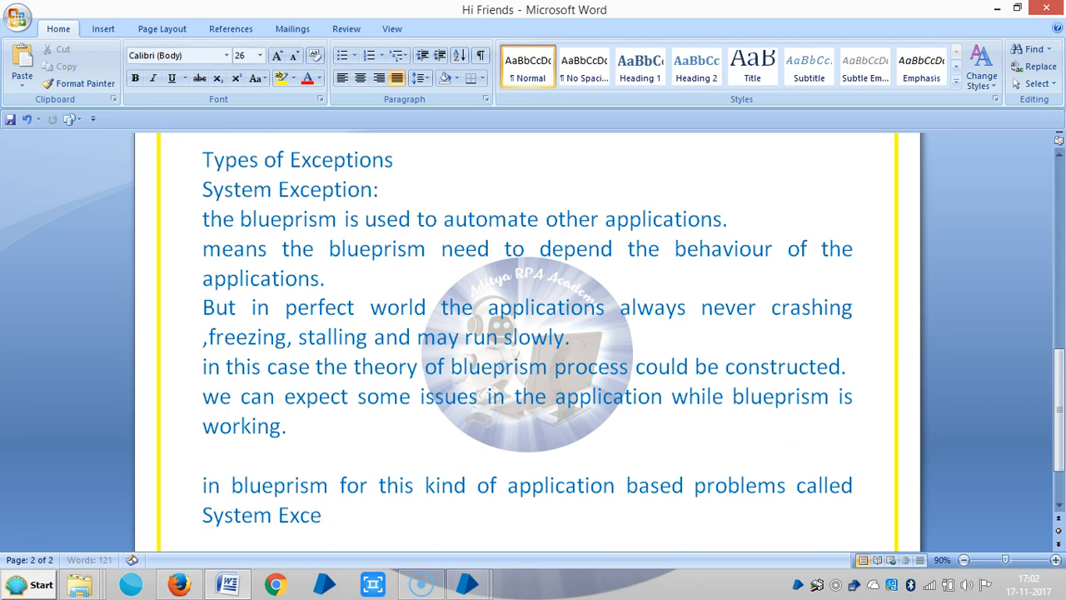
pyautogui.write('ption')
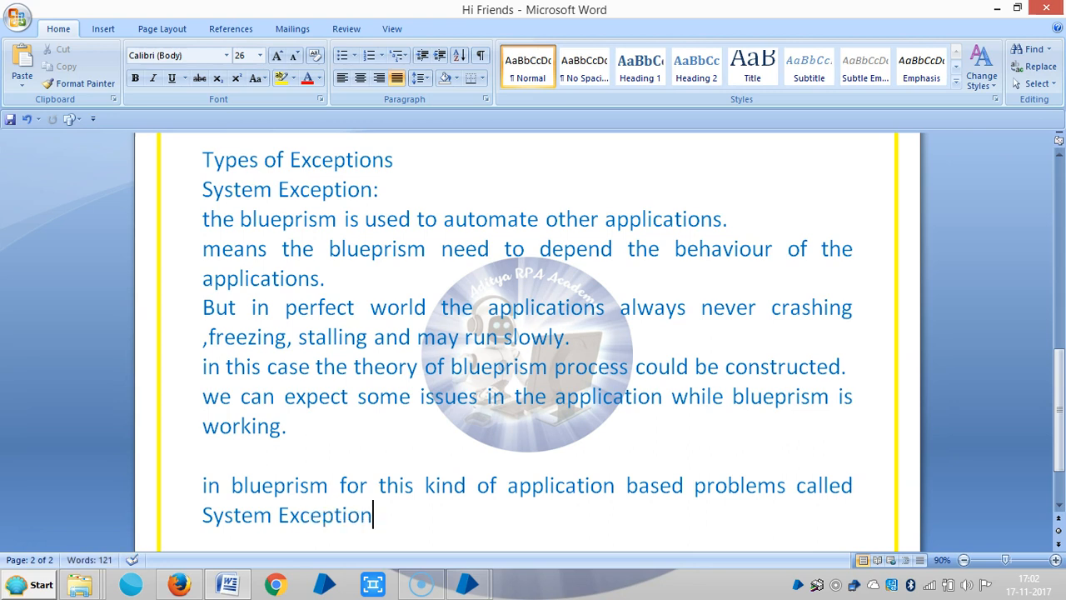
pyautogui.write('.')
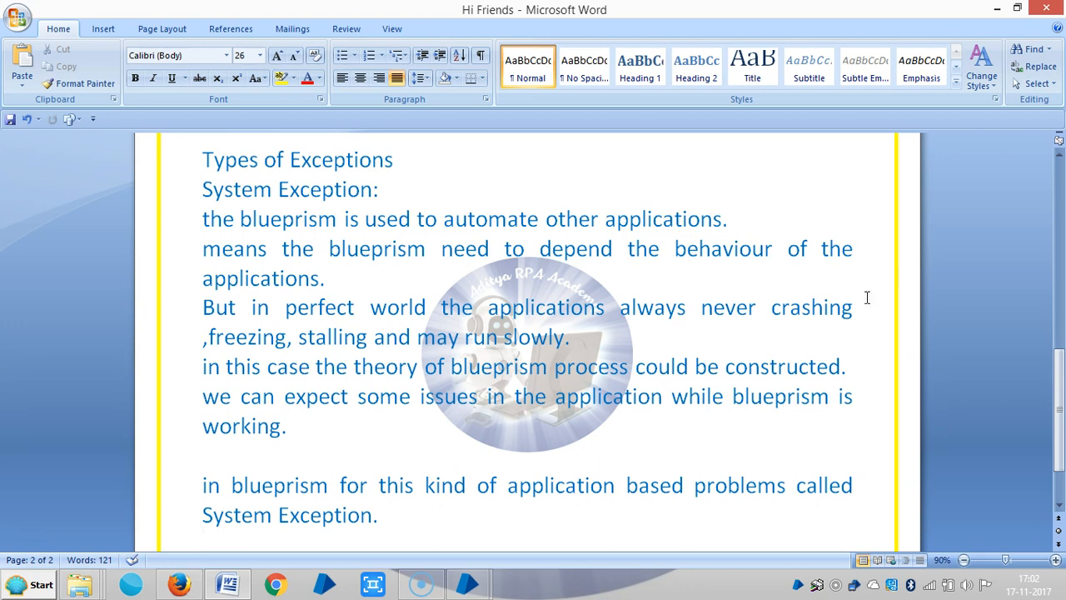
# - Write the 'Business Exception' heading on the new page and move to the line beneath it
pyautogui.click(385, 514)
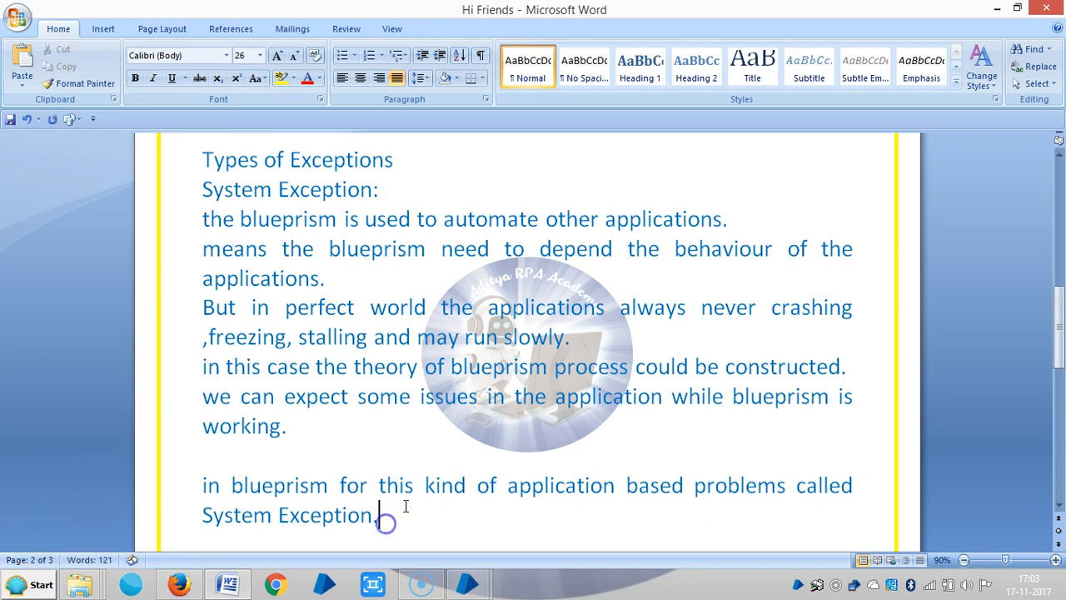
pyautogui.write('Busie')
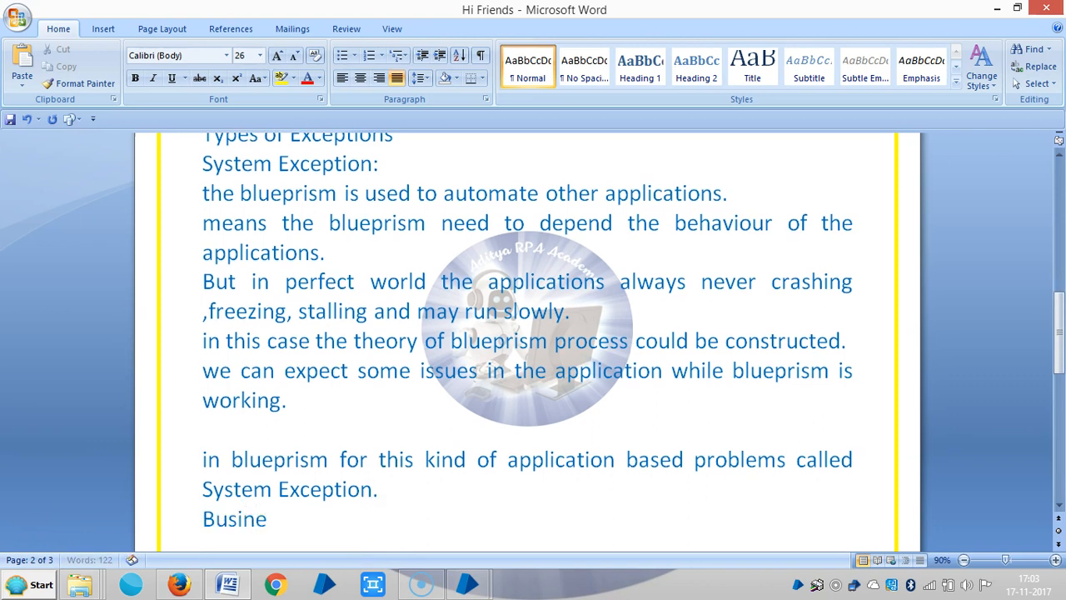
pyautogui.write('ss Exce')
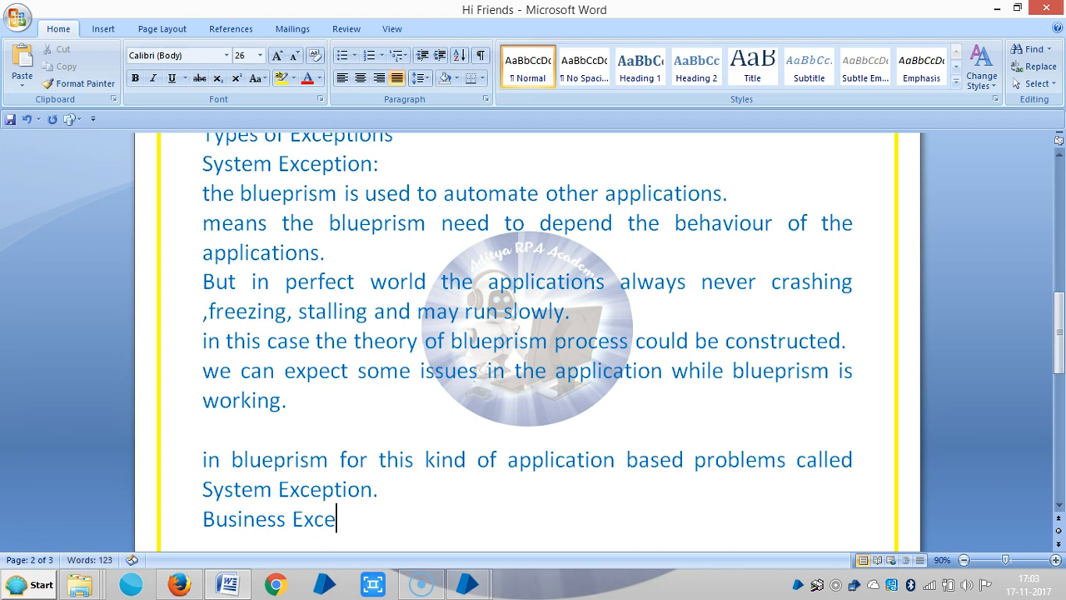
pyautogui.write('ption')
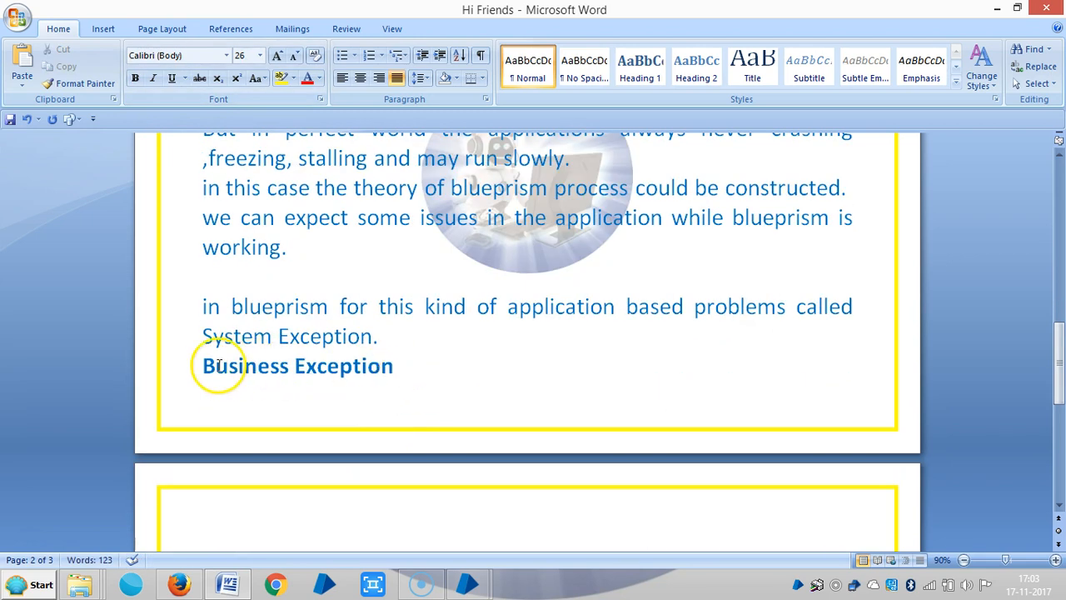
pyautogui.scroll(-3)
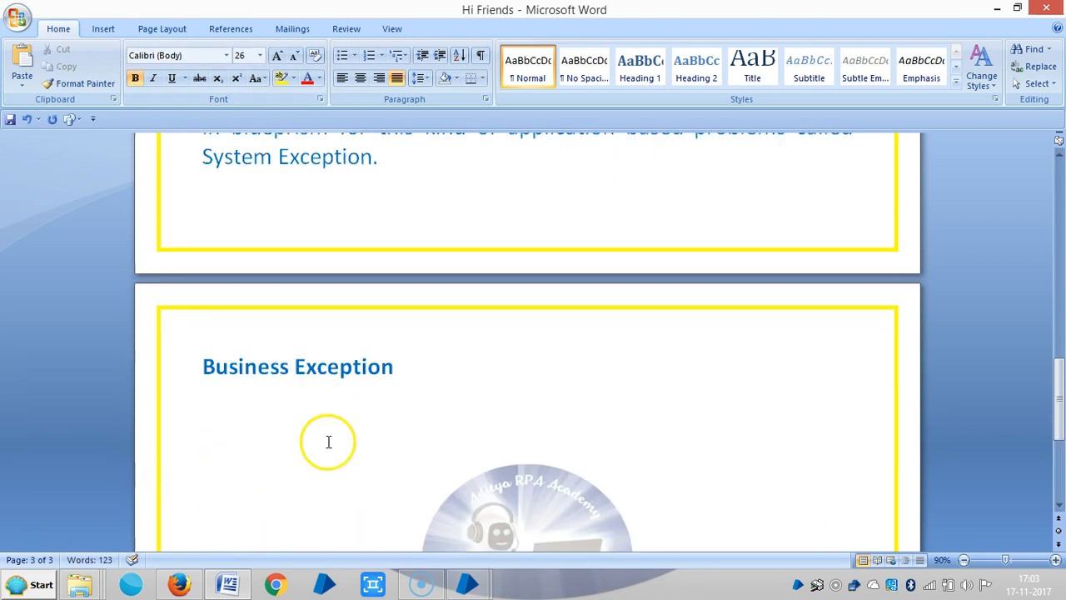
pyautogui.click(202, 424)
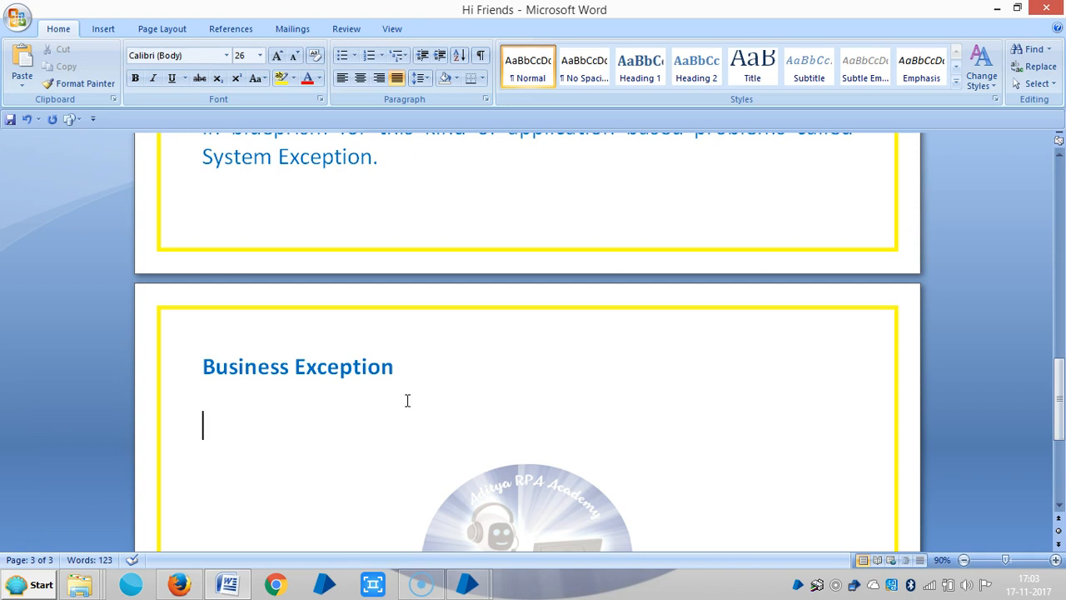
# - Write that with any technical issues in the app it is not possible..
pyautogui.write('any')
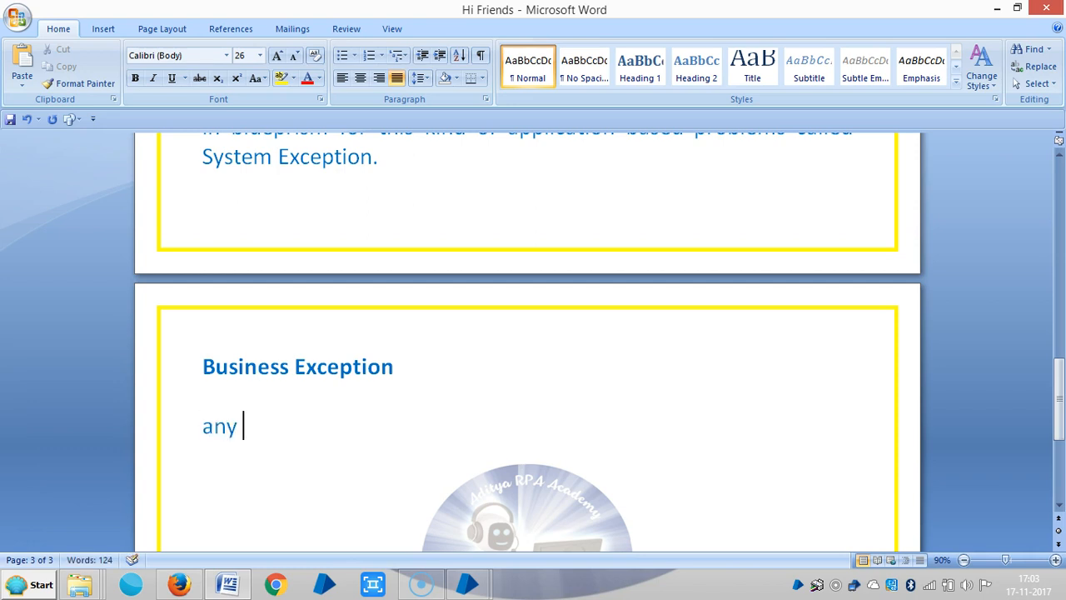
pyautogui.write('technical')
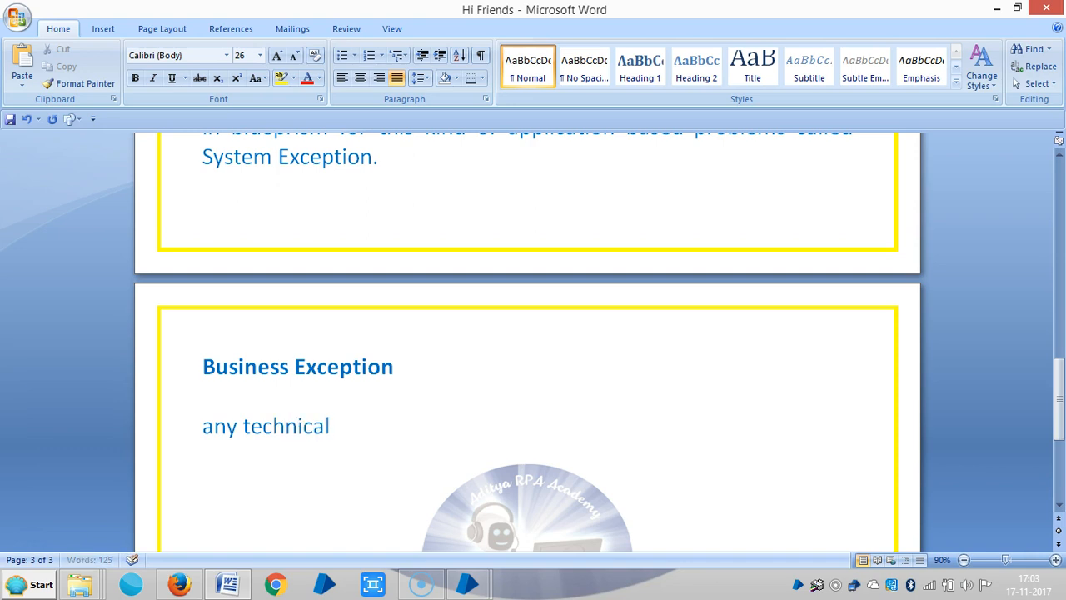
pyautogui.write('iss')
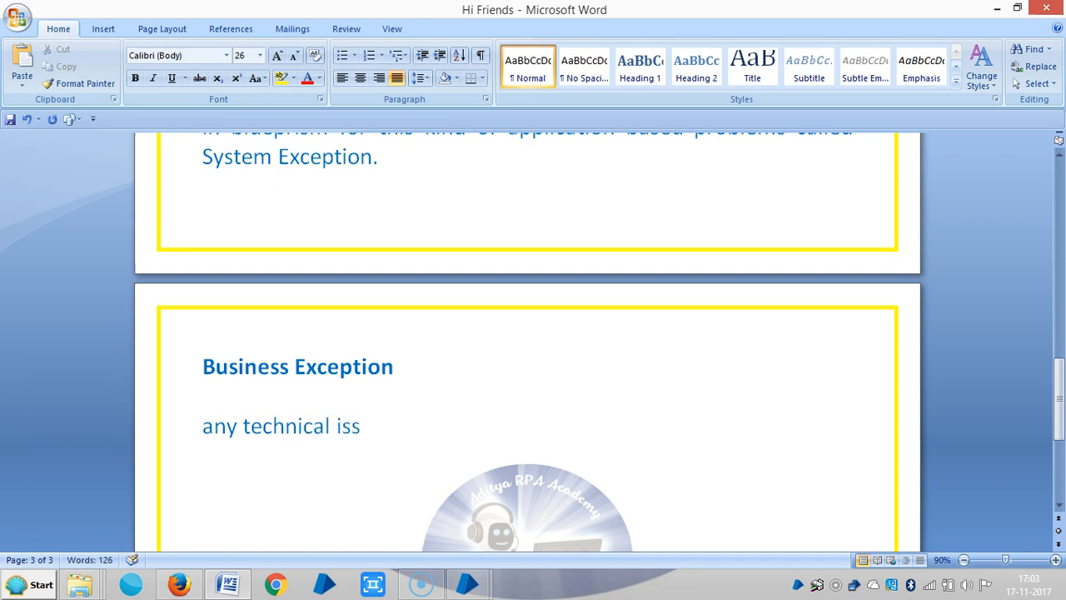
pyautogui.write('ues')
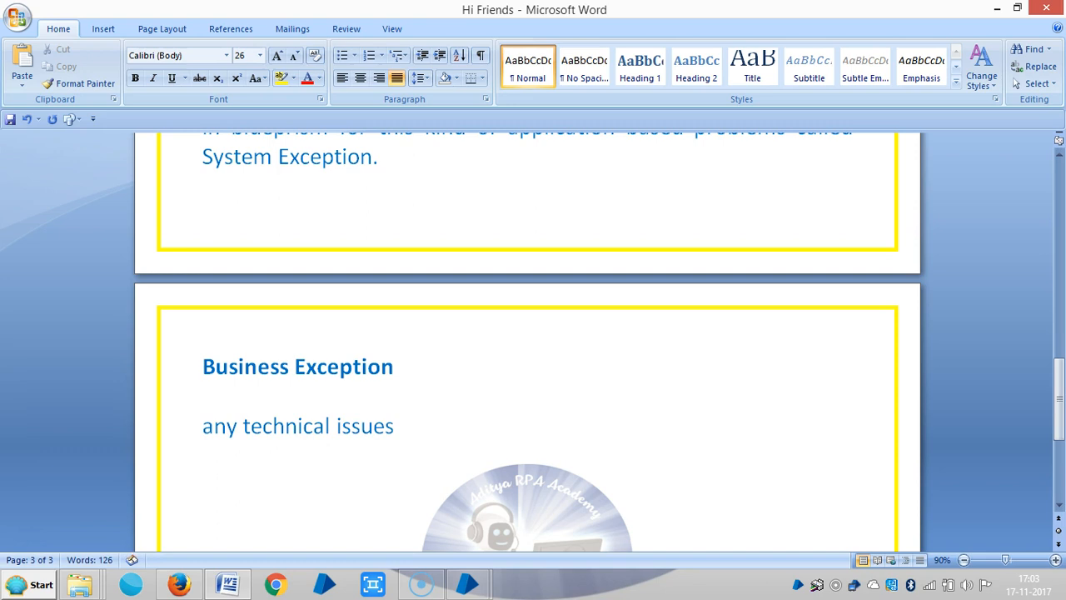
pyautogui.write('in the application')
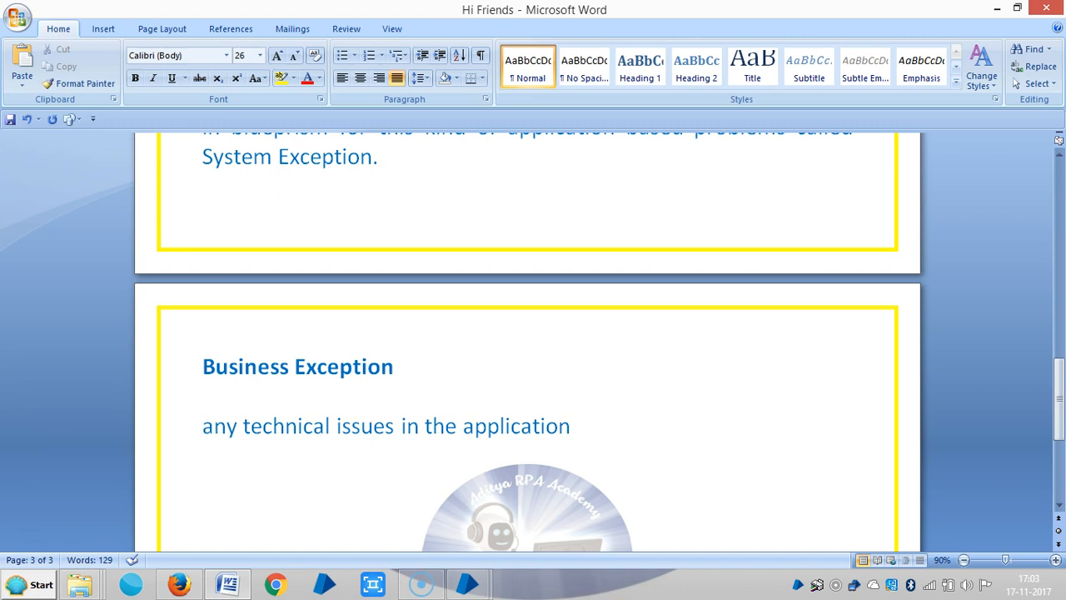
pyautogui.write('it is')
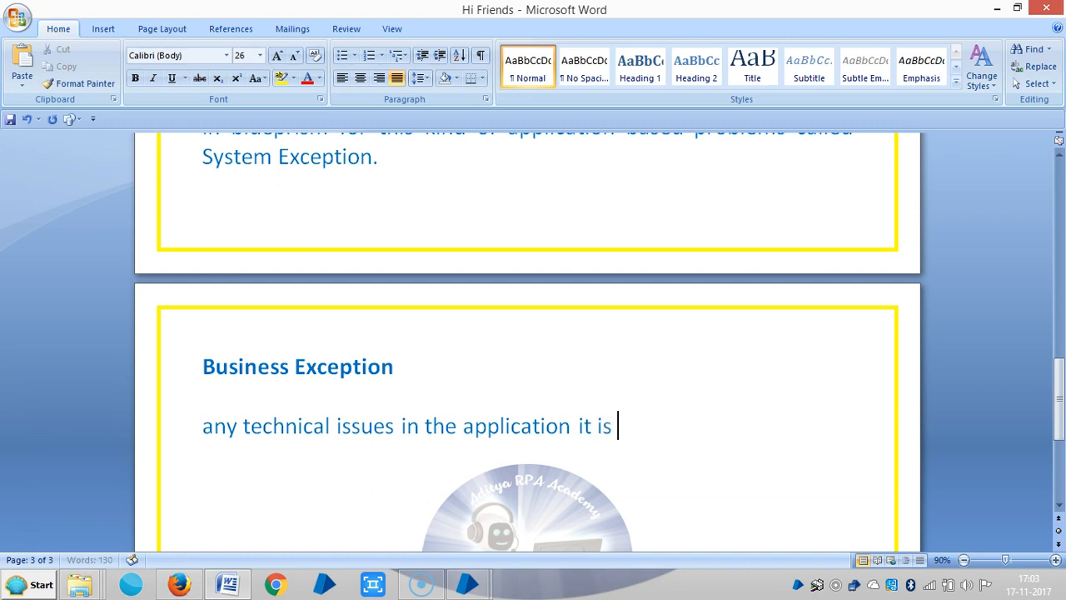
pyautogui.write('not poss')
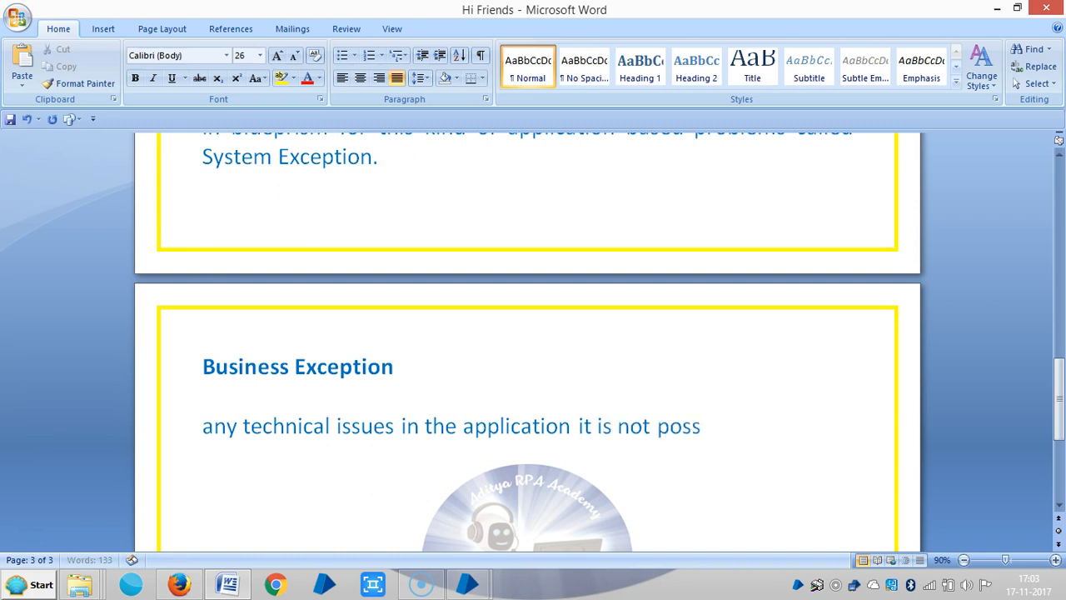
pyautogui.write('ible')
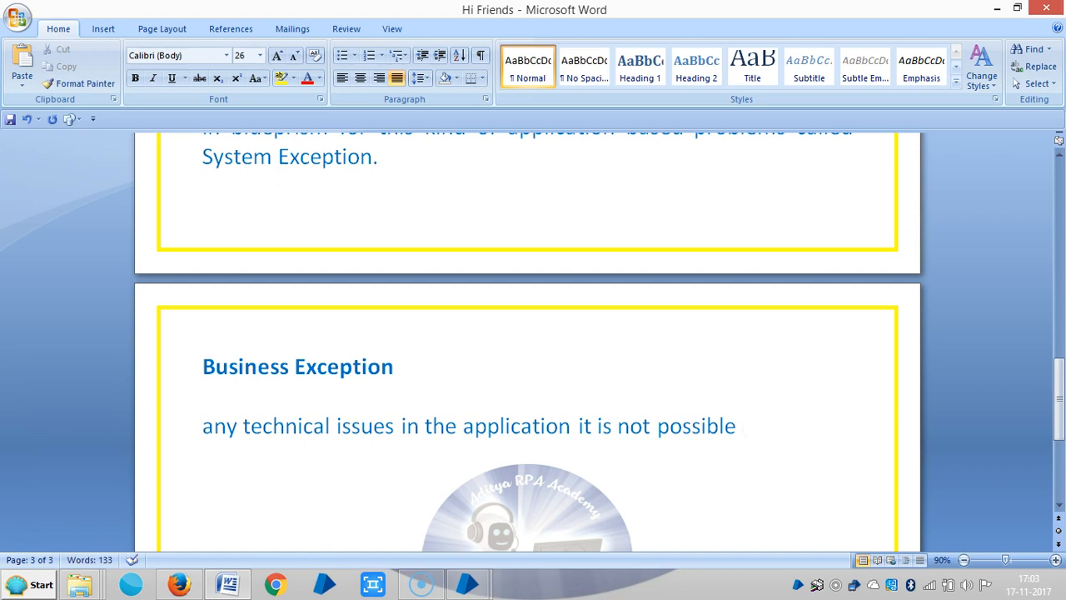
# - Continue that the case fed into blueprism contains some sort of problem
pyautogui.write('t')
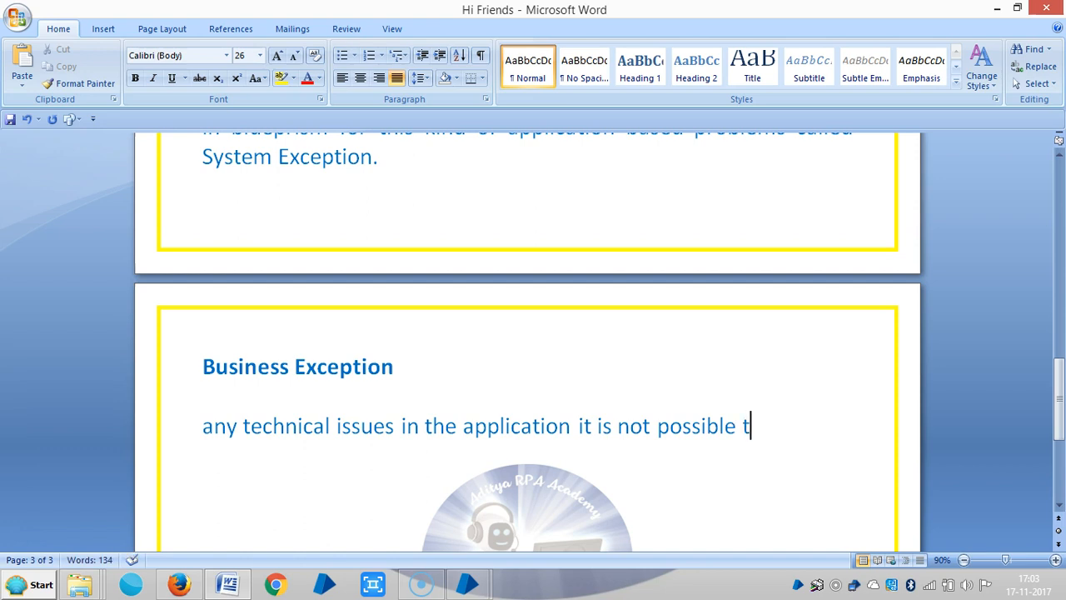
pyautogui.write('he cased')
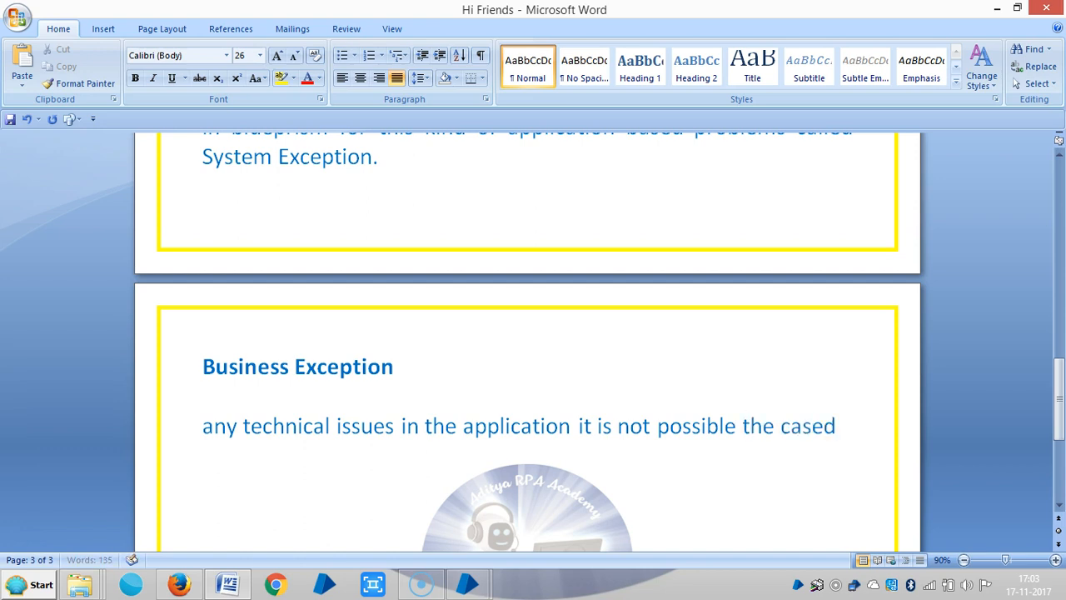
pyautogui.write('fed')
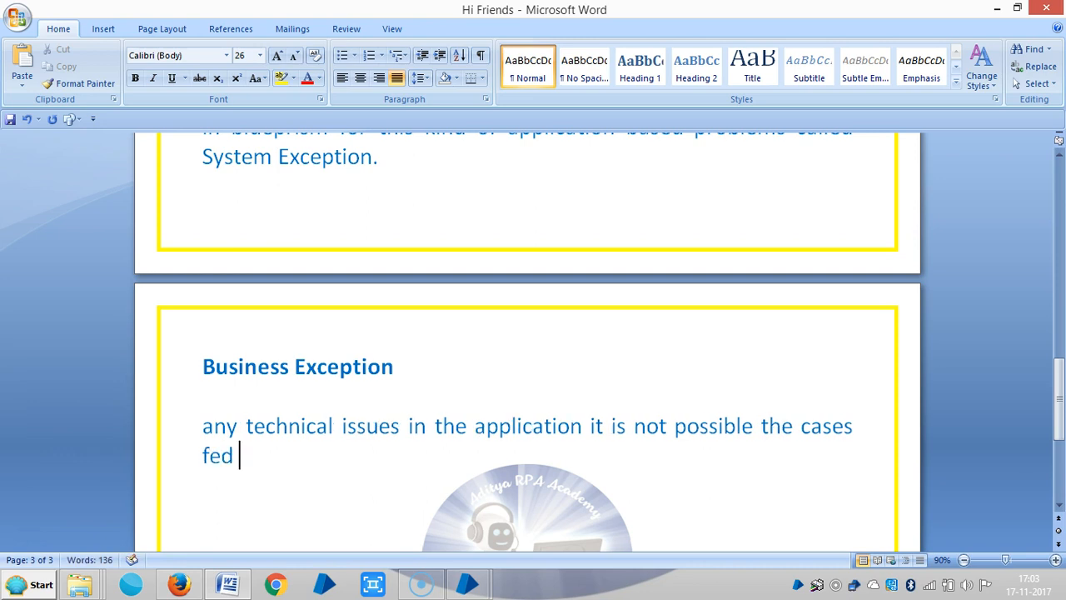
pyautogui.write('into bl')
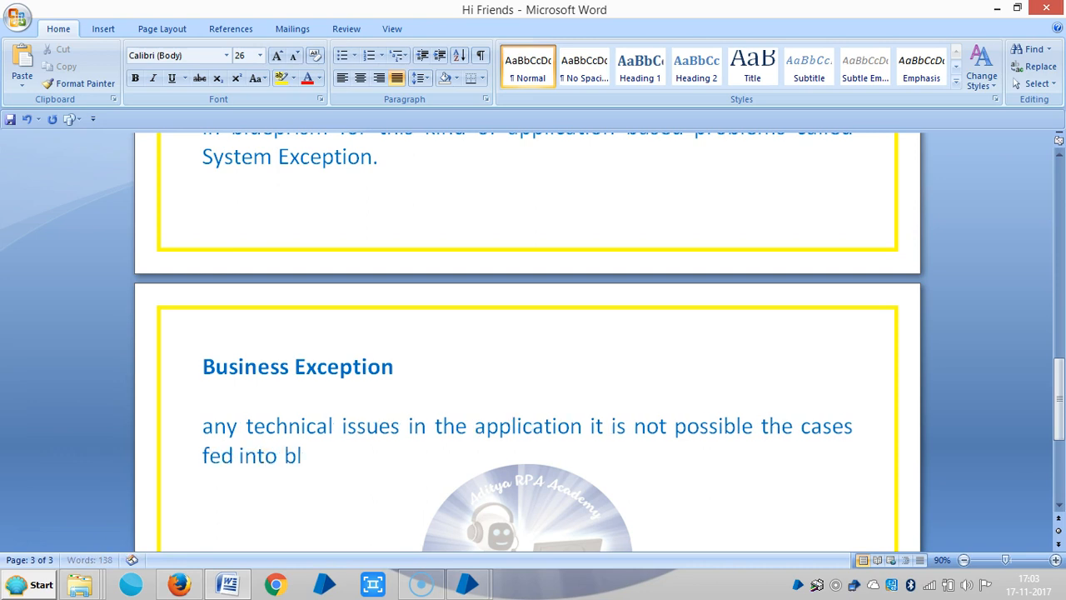
pyautogui.write('ueprim')
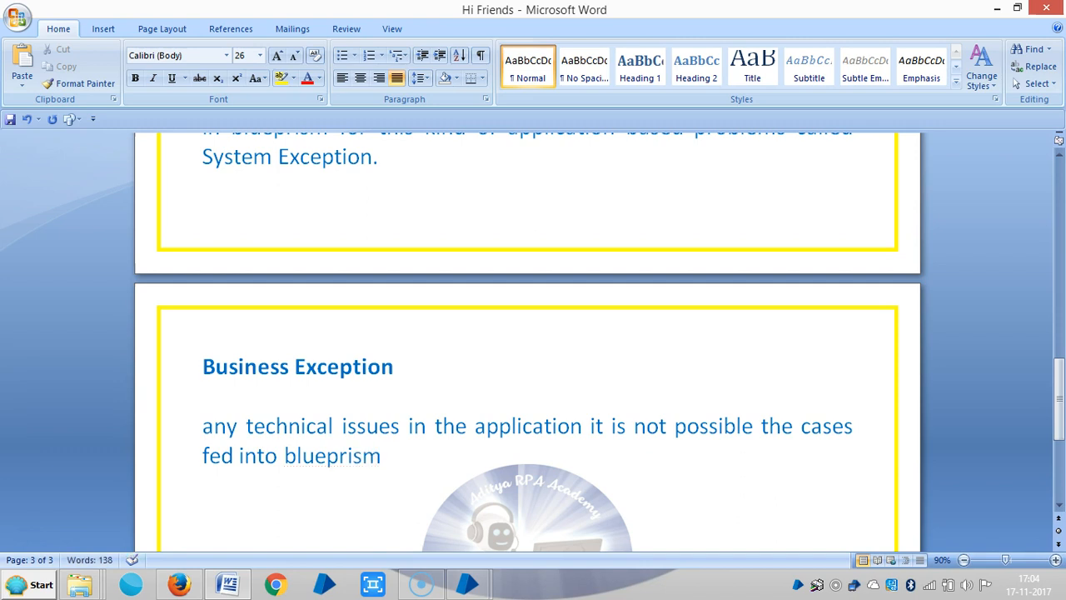
pyautogui.write('con')
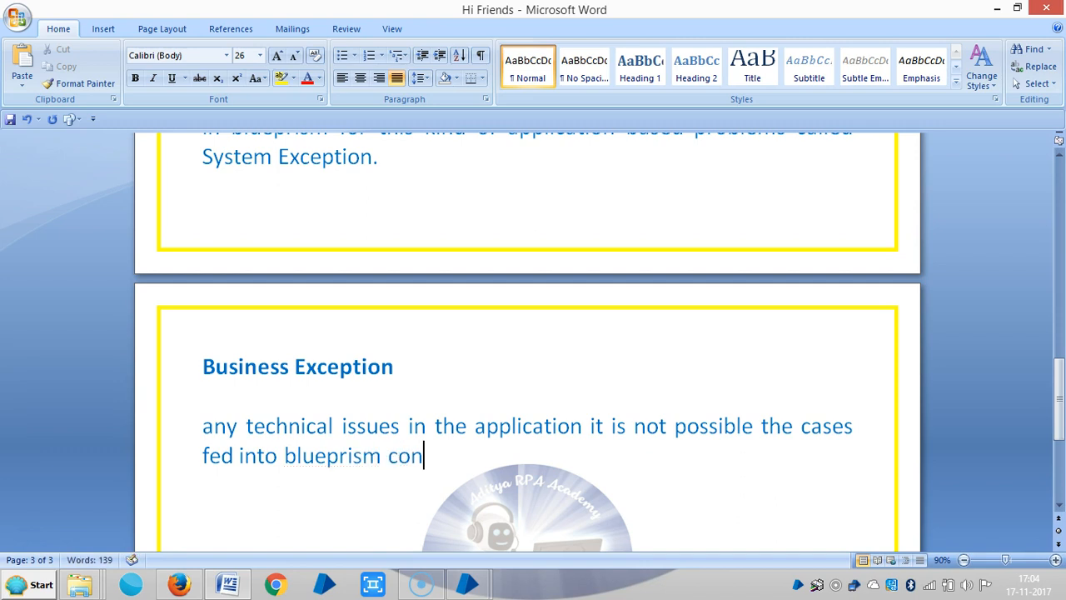
pyautogui.write('tain')
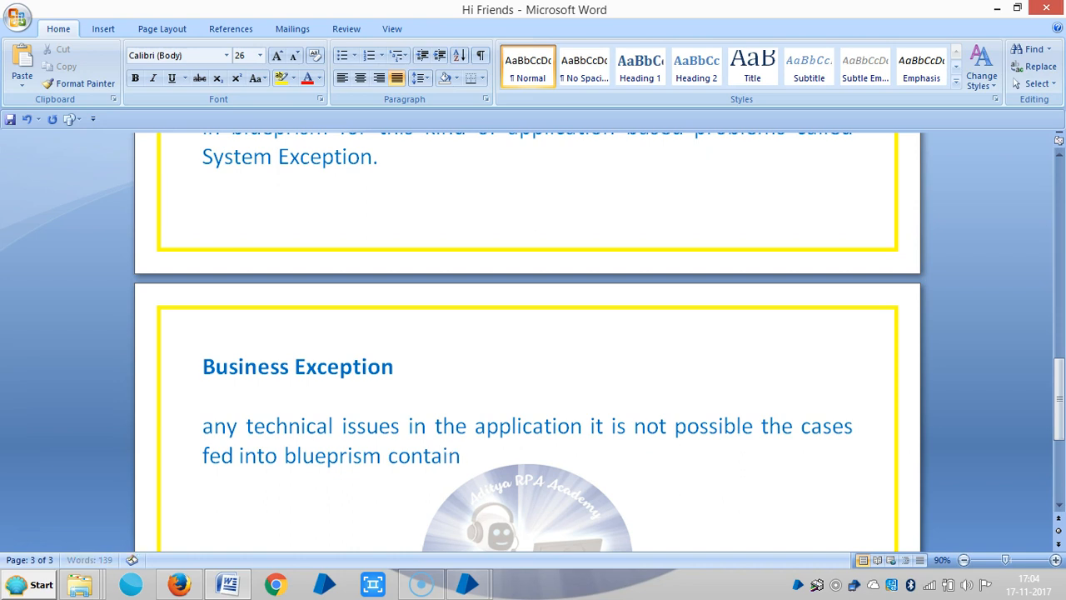
pyautogui.write('some')
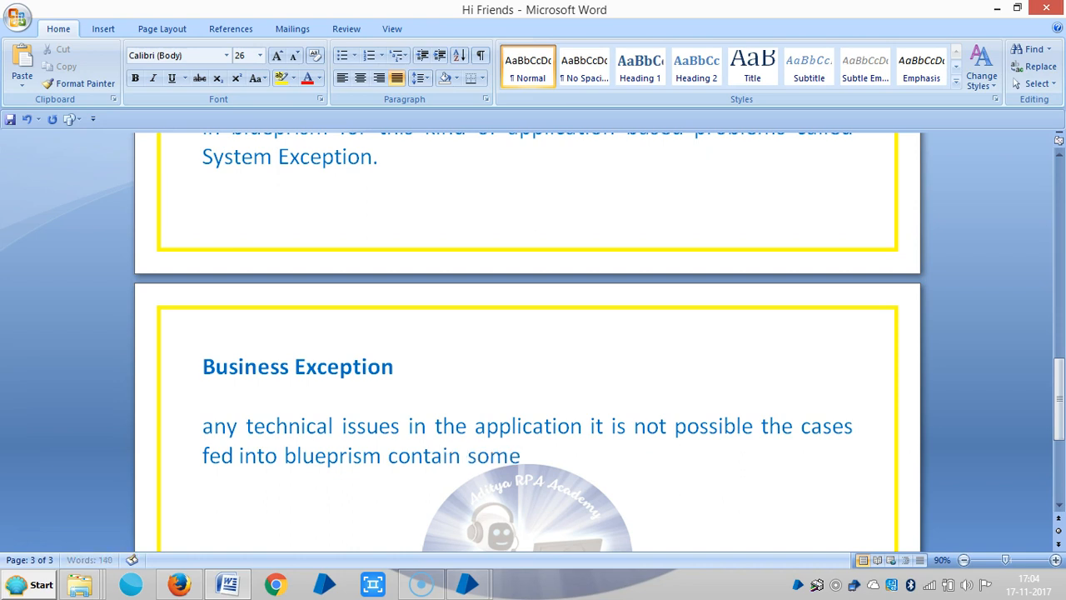
pyautogui.write('sort o')
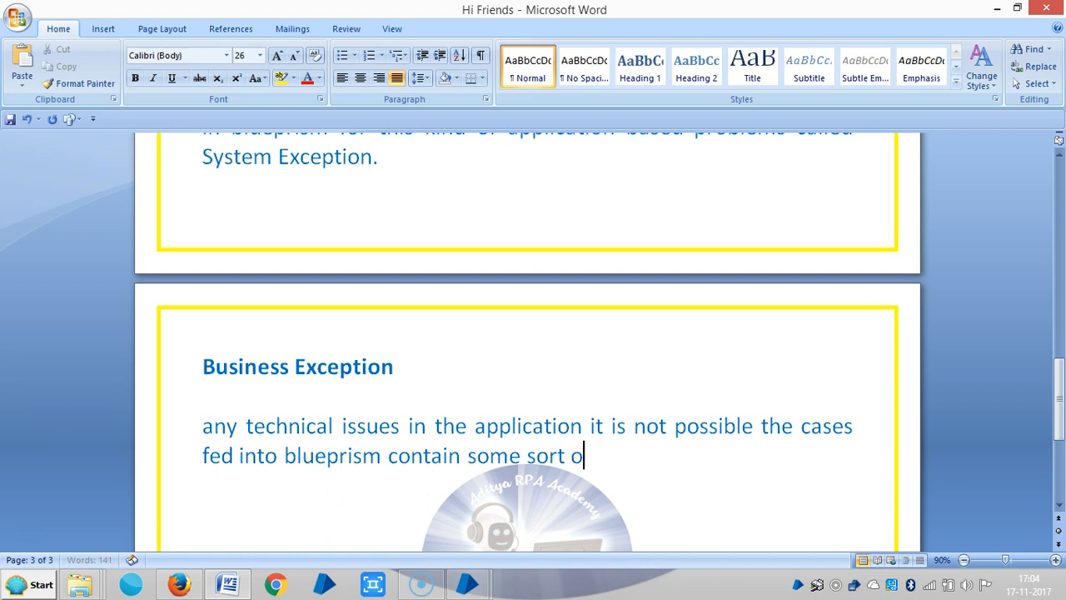
pyautogui.write('f pro')
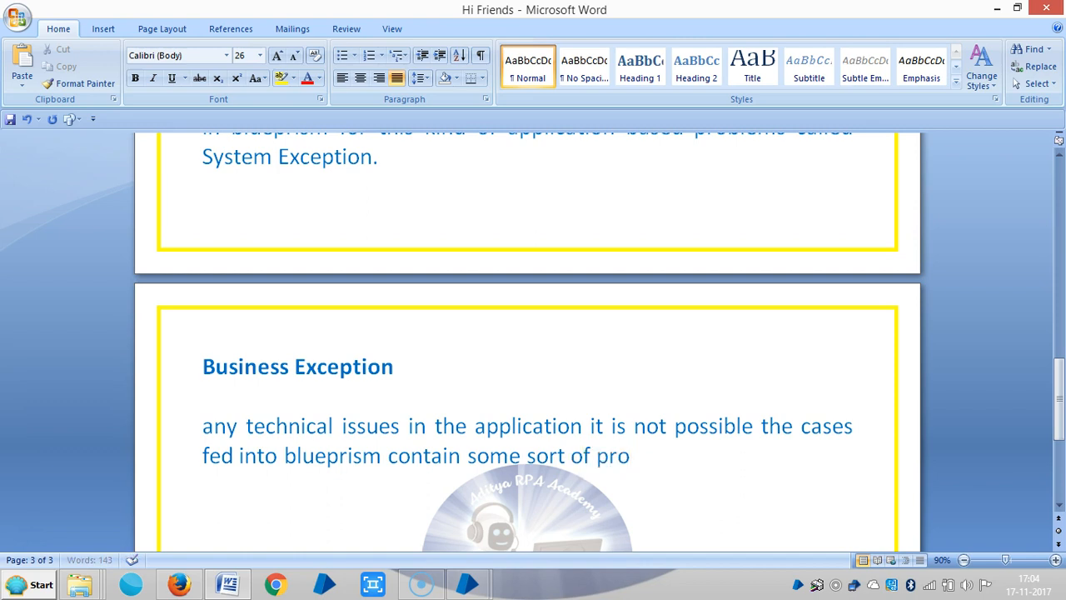
pyautogui.write('blem')
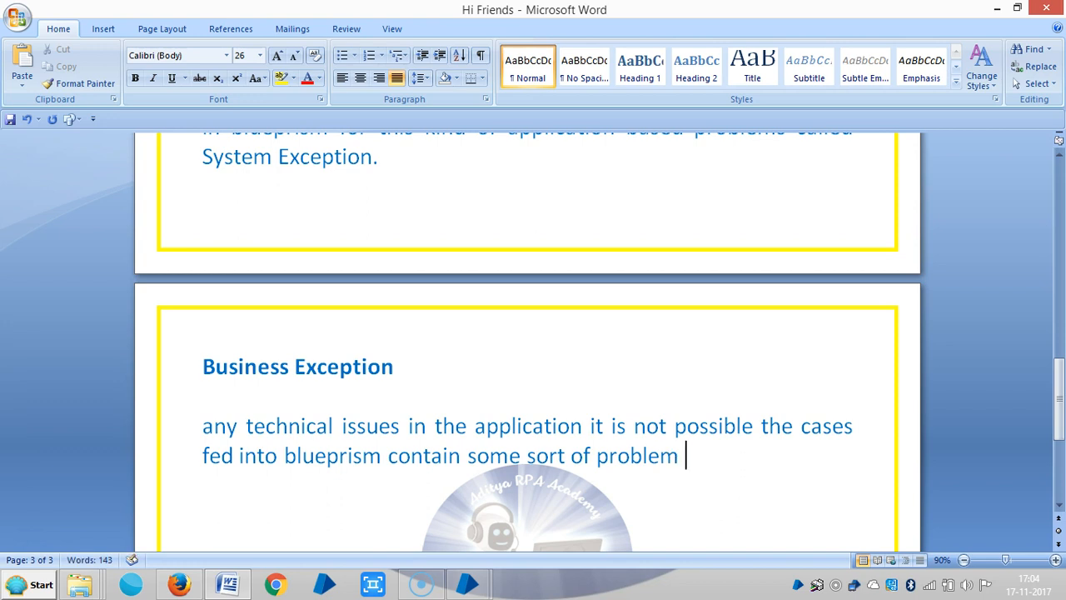
# - End the sentence with 'that makes it impossible for the case to be worked'
pyautogui.write('that ma')
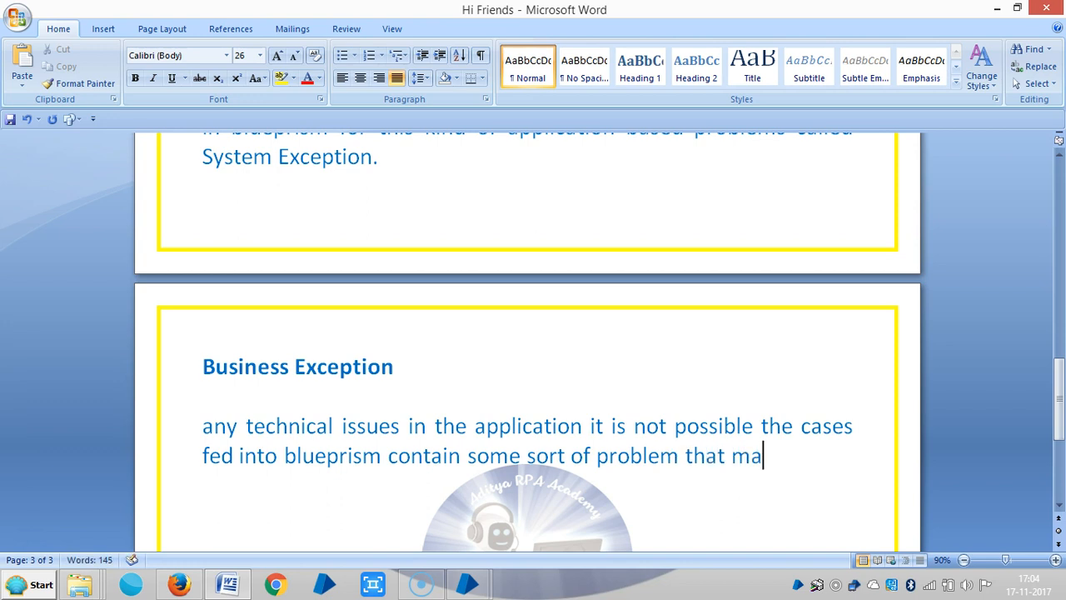
pyautogui.write('kes it')
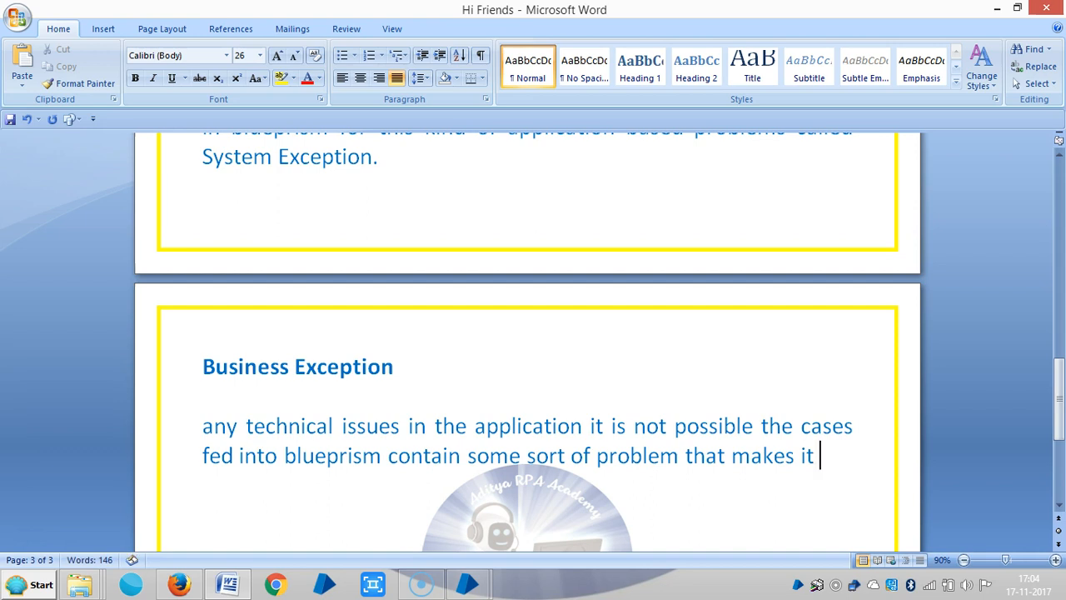
pyautogui.write('impoo')
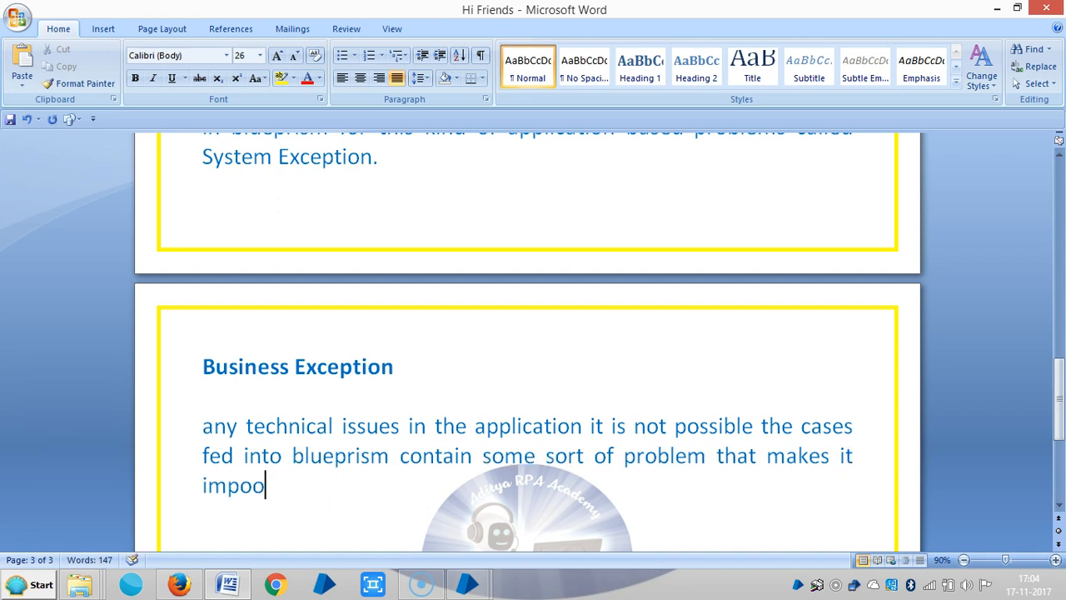
pyautogui.write('ssible')
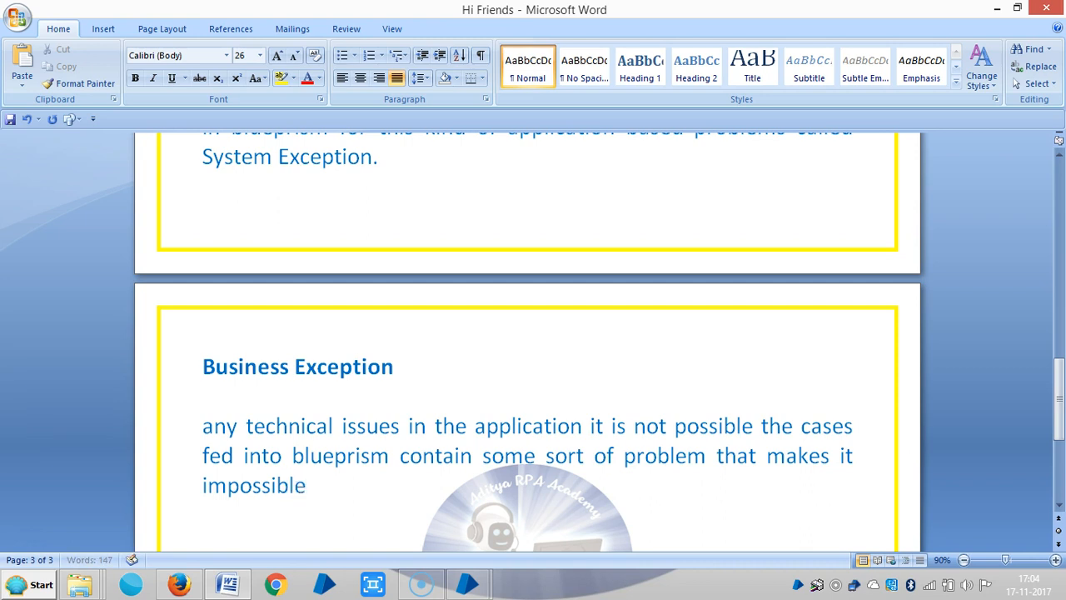
pyautogui.write('for the')
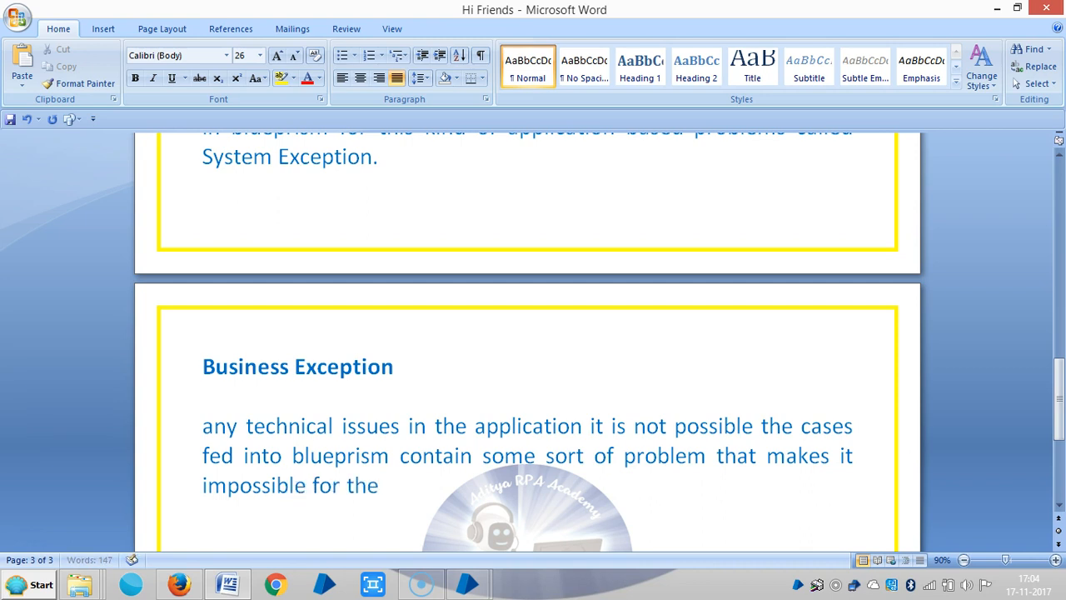
pyautogui.write('case to be')
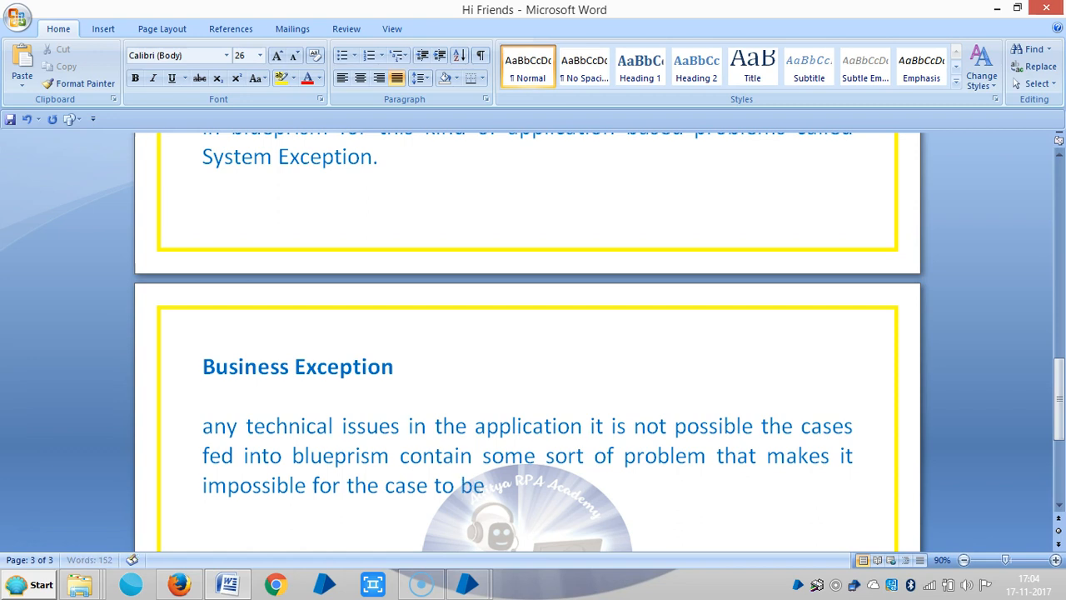
pyautogui.write('" "')
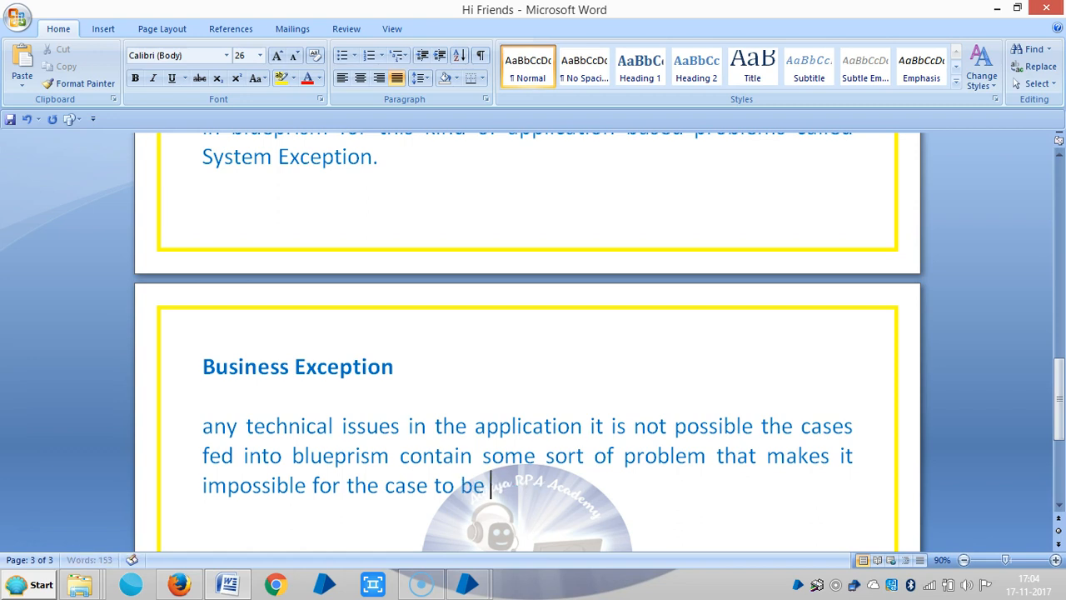
pyautogui.write('worked.')
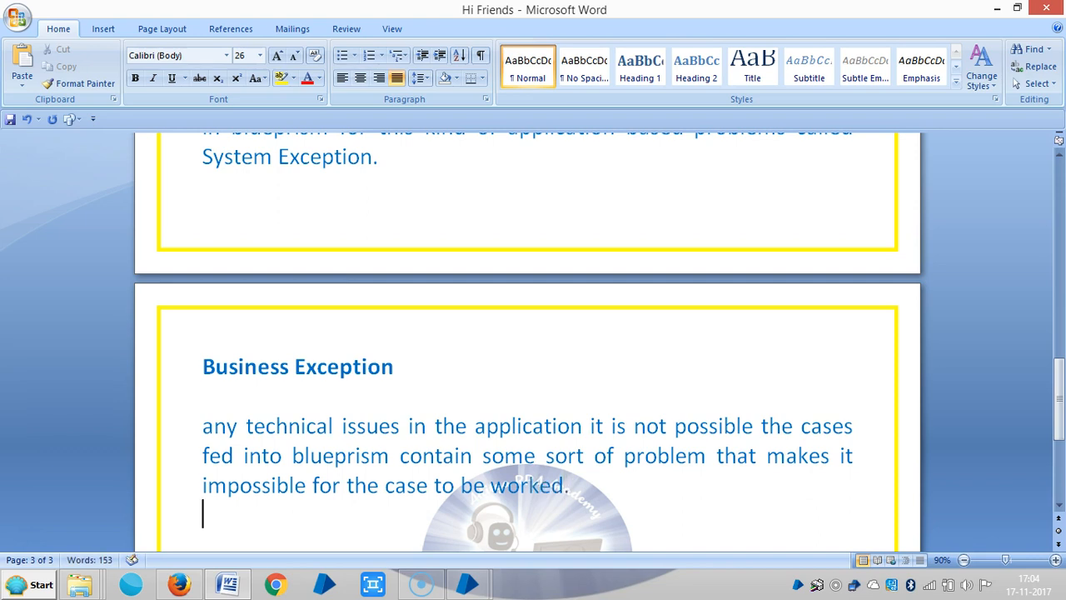
# - Write 'The Broad term we use for this kind of technical problems or'
pyautogui.write('T')
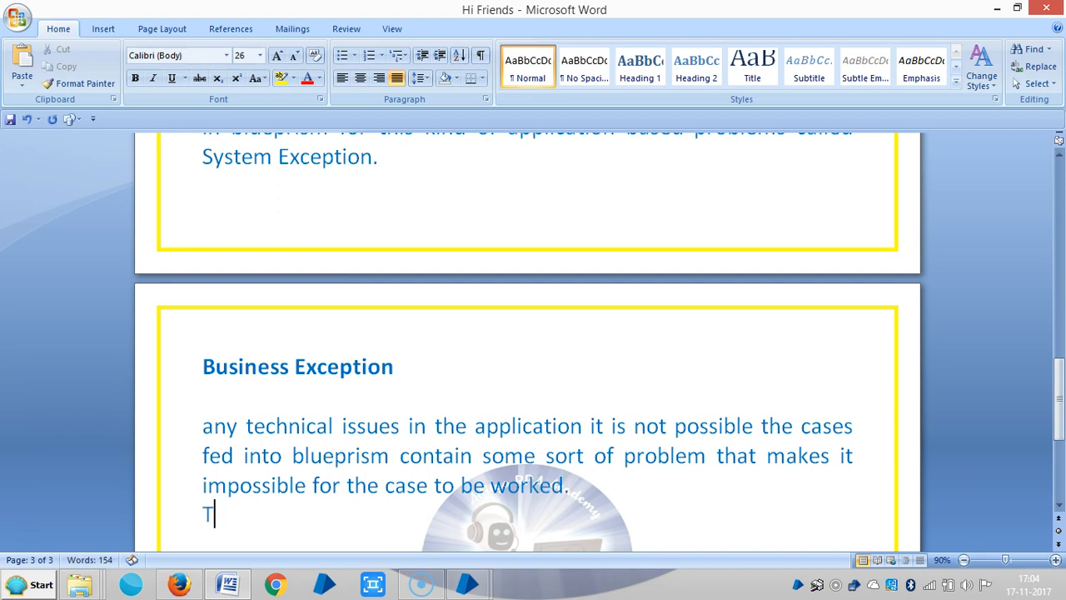
pyautogui.write('he')
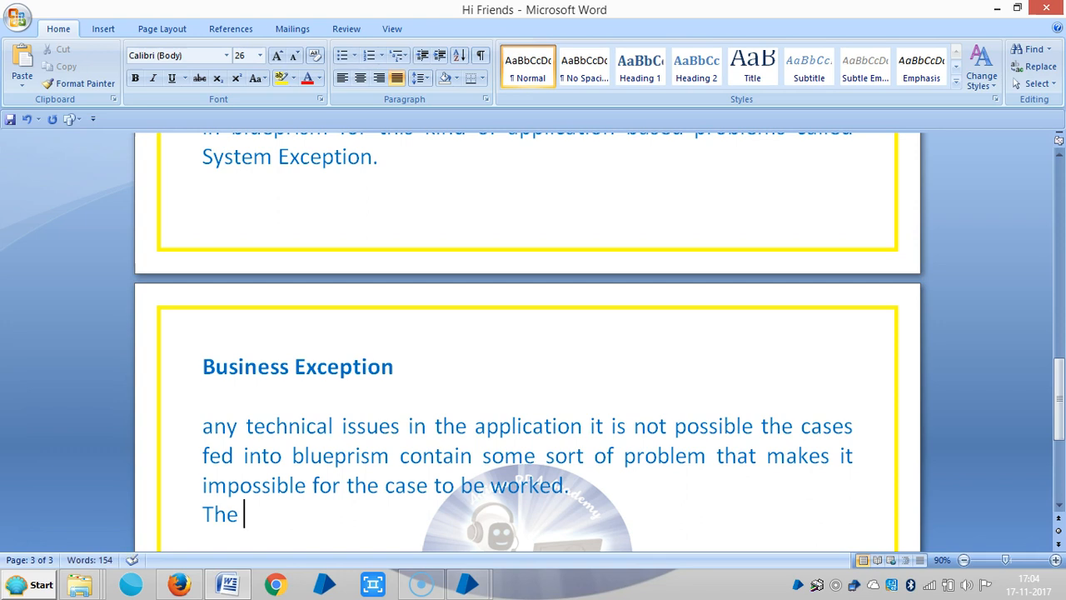
pyautogui.moveTo(407, 401)
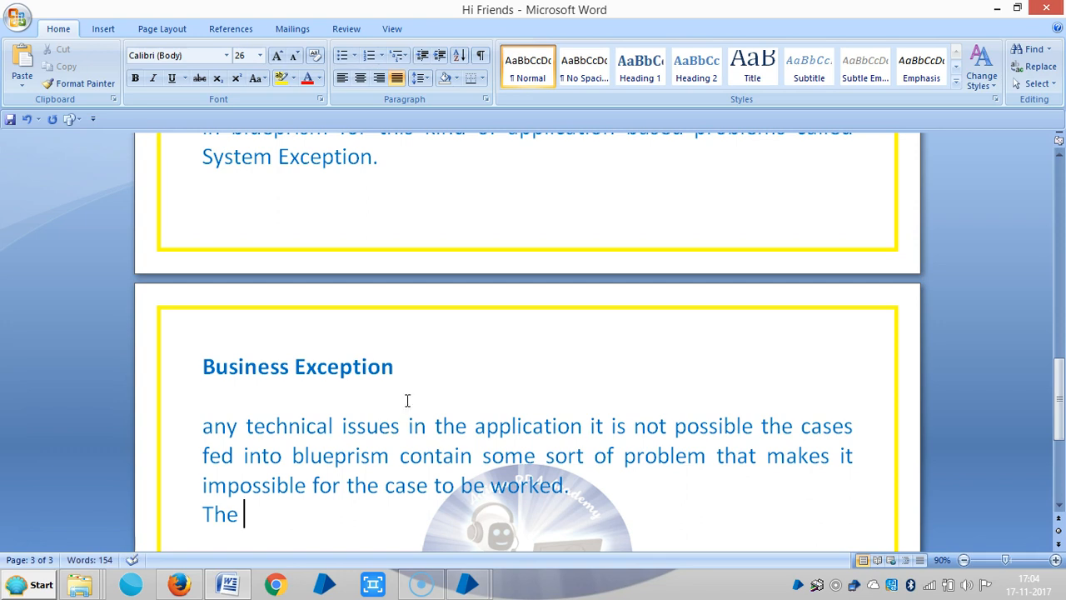
pyautogui.write('Bo')
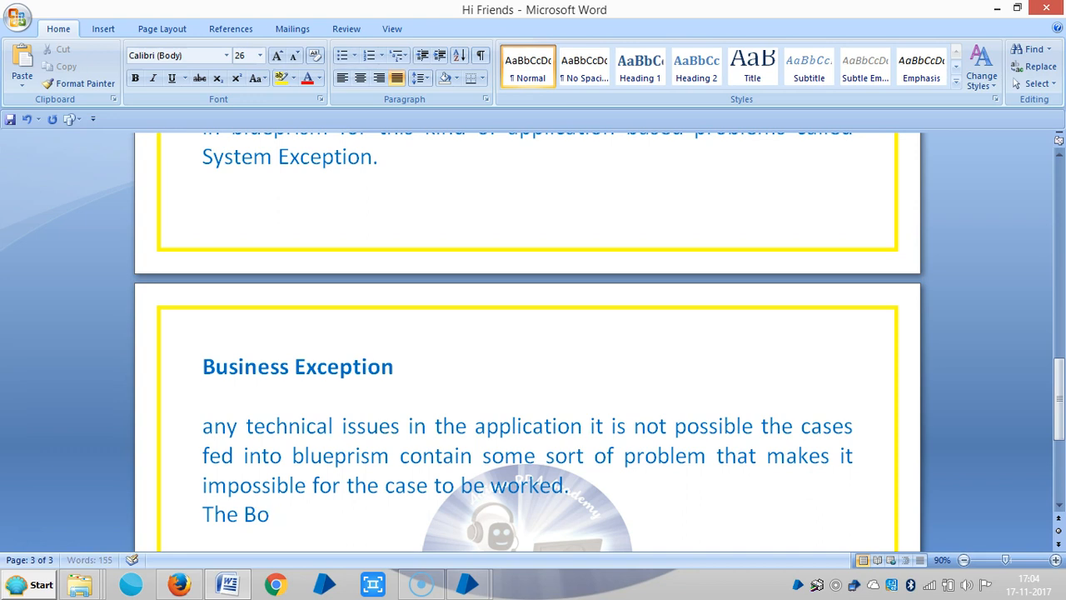
pyautogui.write('rod')
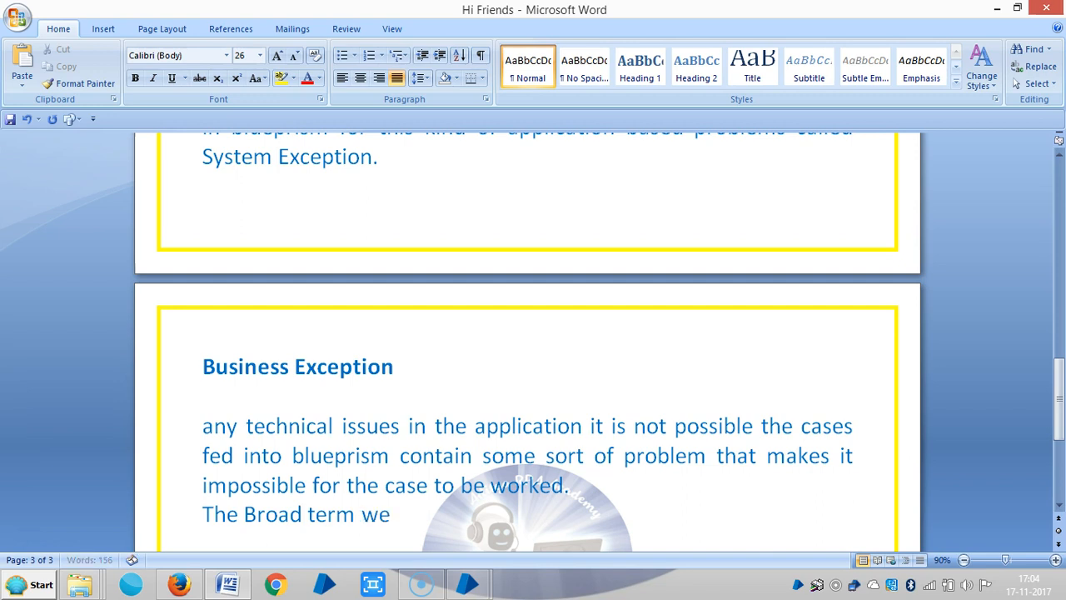
pyautogui.write('use for')
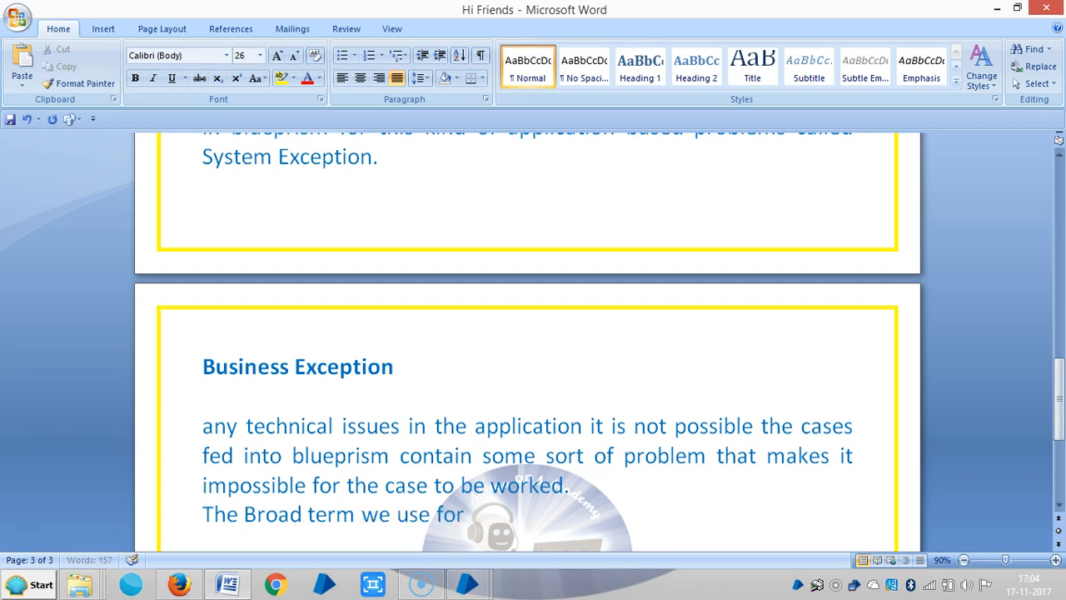
pyautogui.write('this kind of tech')
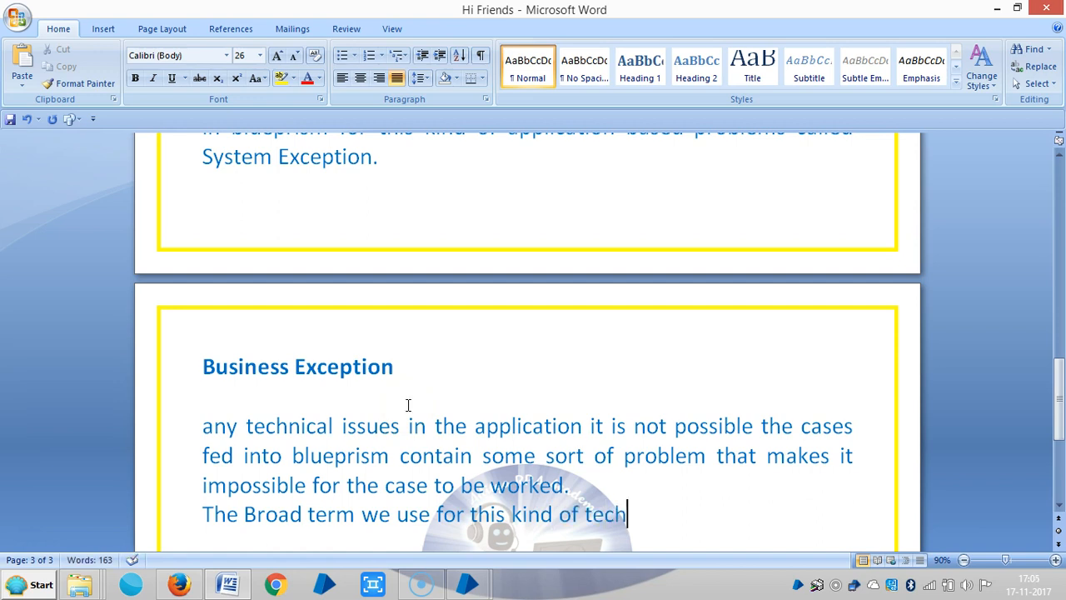
pyautogui.write('nical prob')
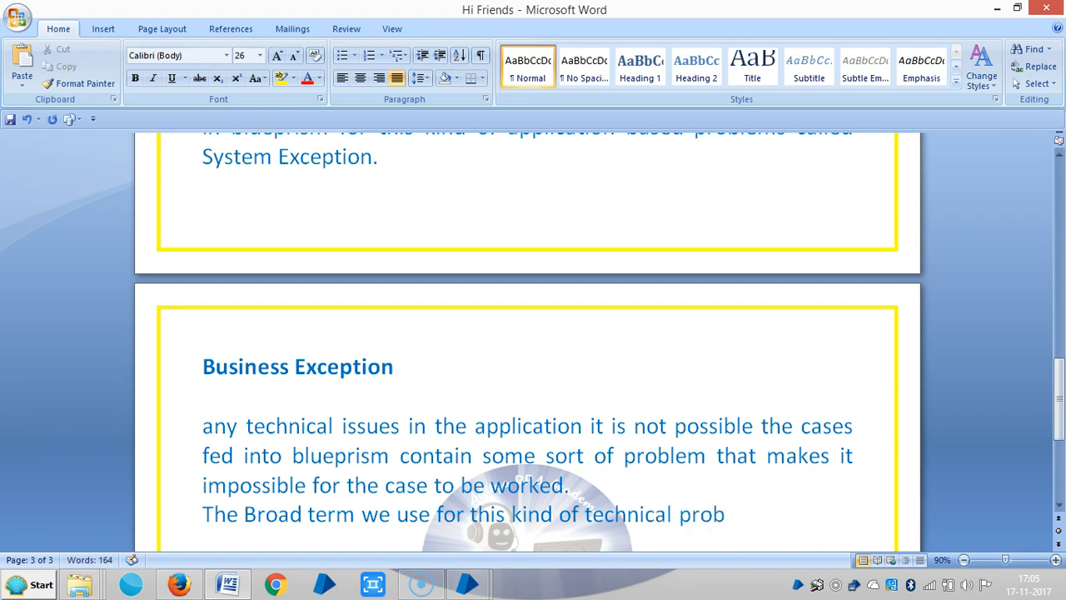
pyautogui.write('lems or')
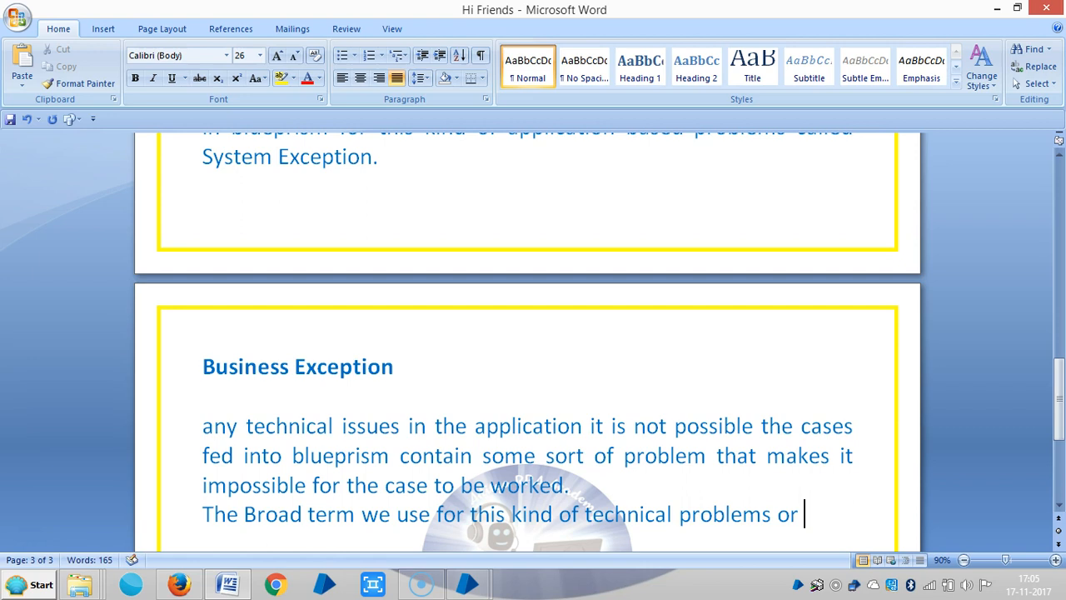
# - Finish with 'rules based rejection called business exception.'
pyautogui.write('rules')
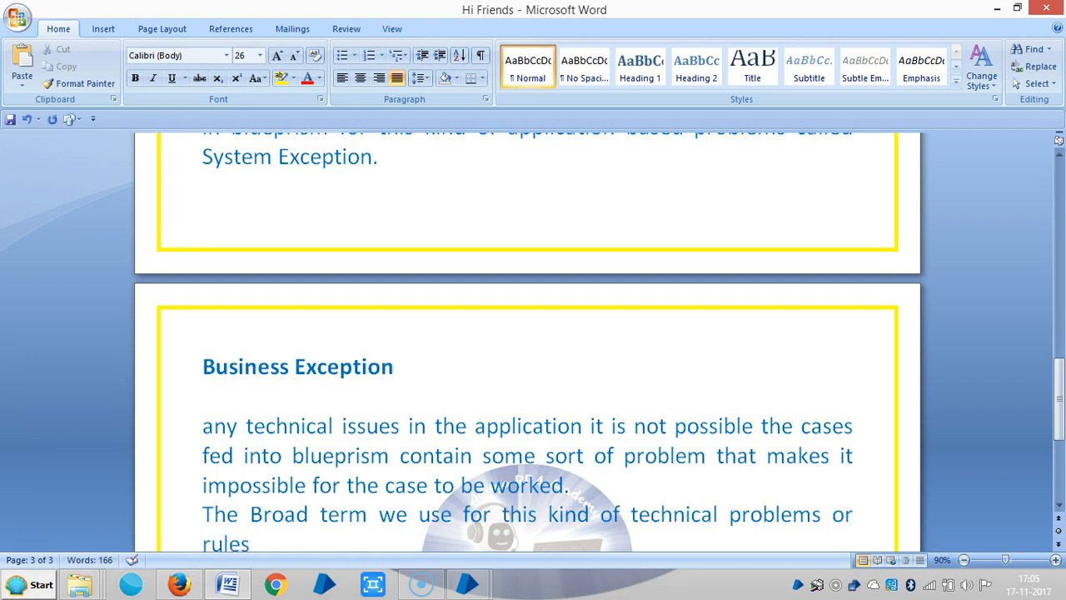
pyautogui.write('based re')
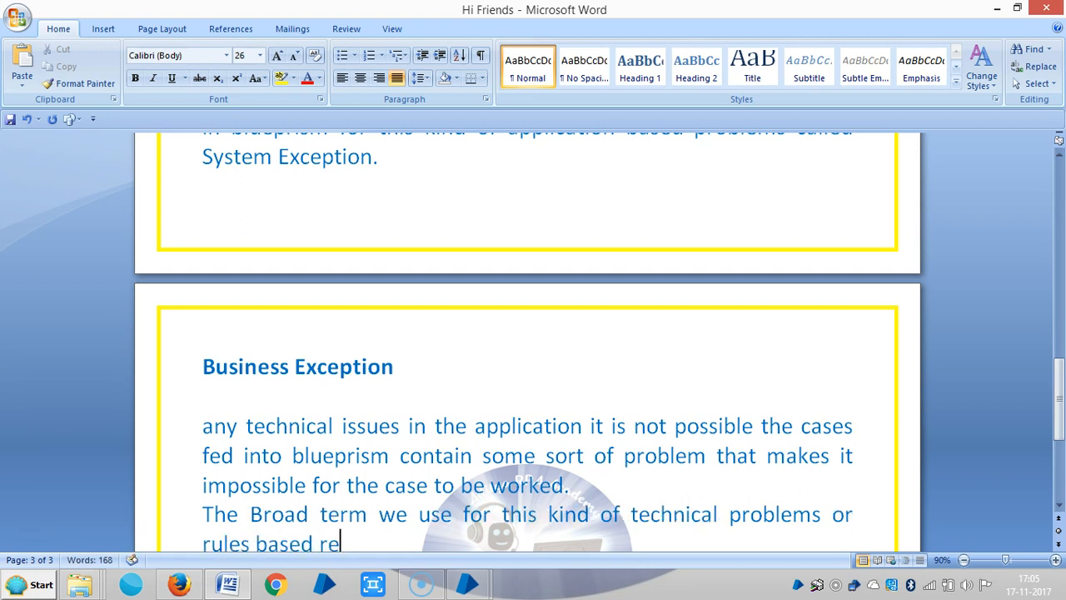
pyautogui.write('jecte')
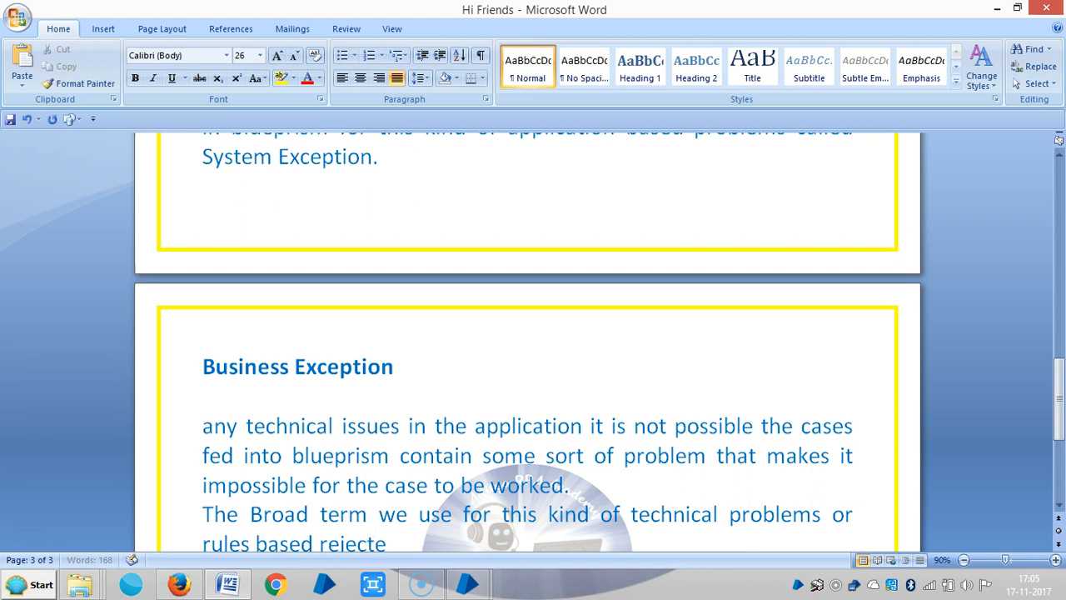
pyautogui.write('ion')
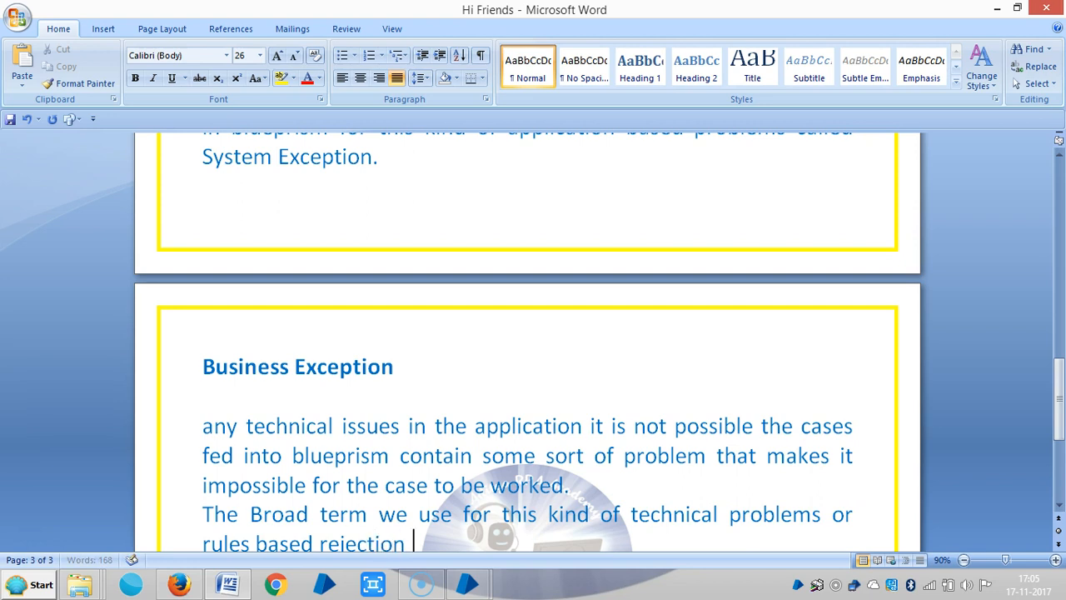
pyautogui.write('called')
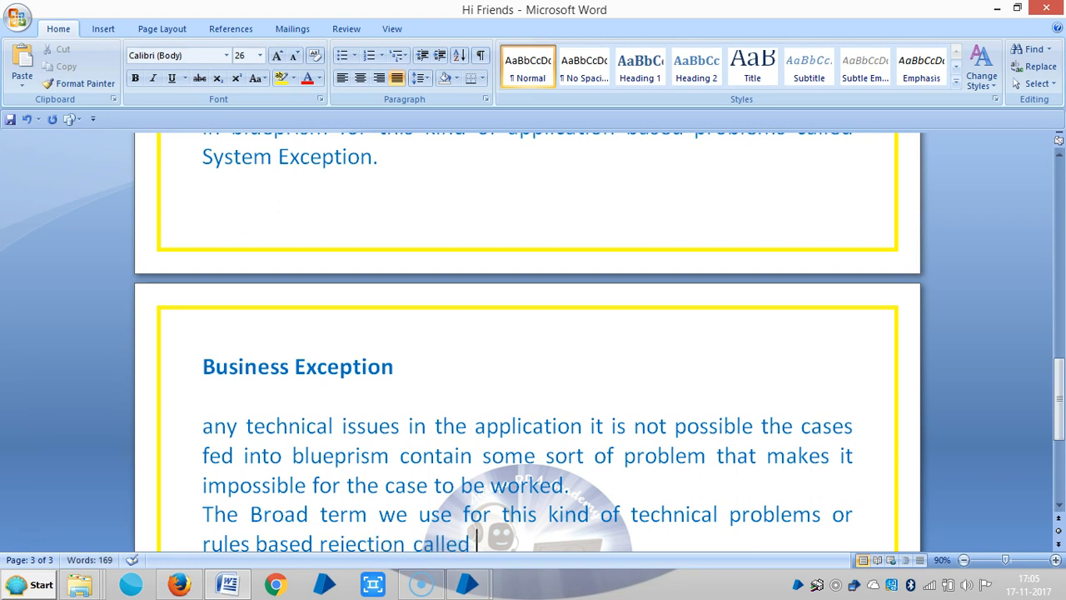
pyautogui.write('business e')
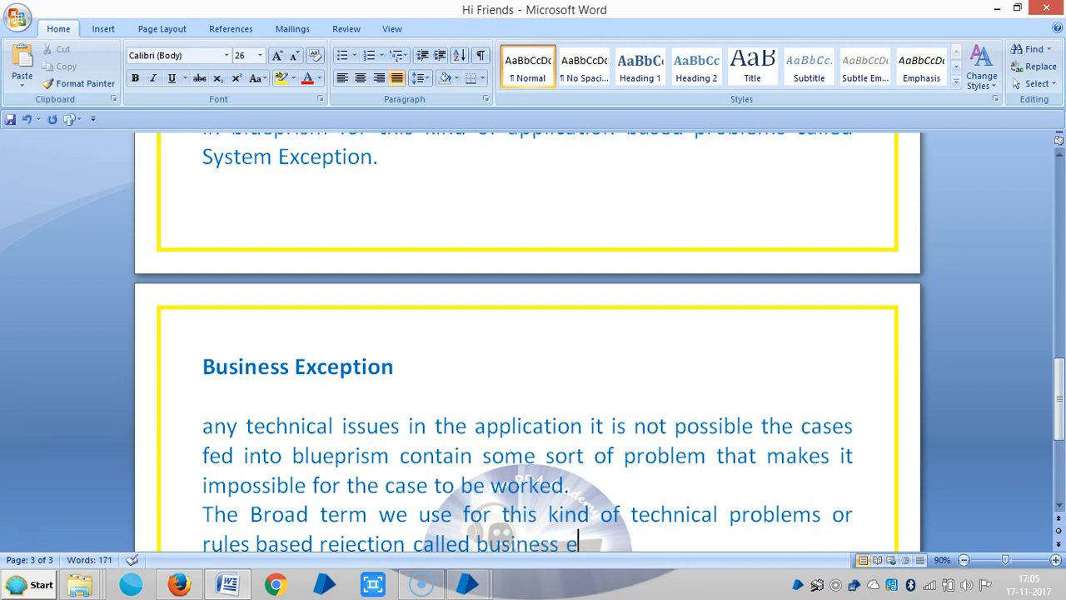
pyautogui.write('xce')
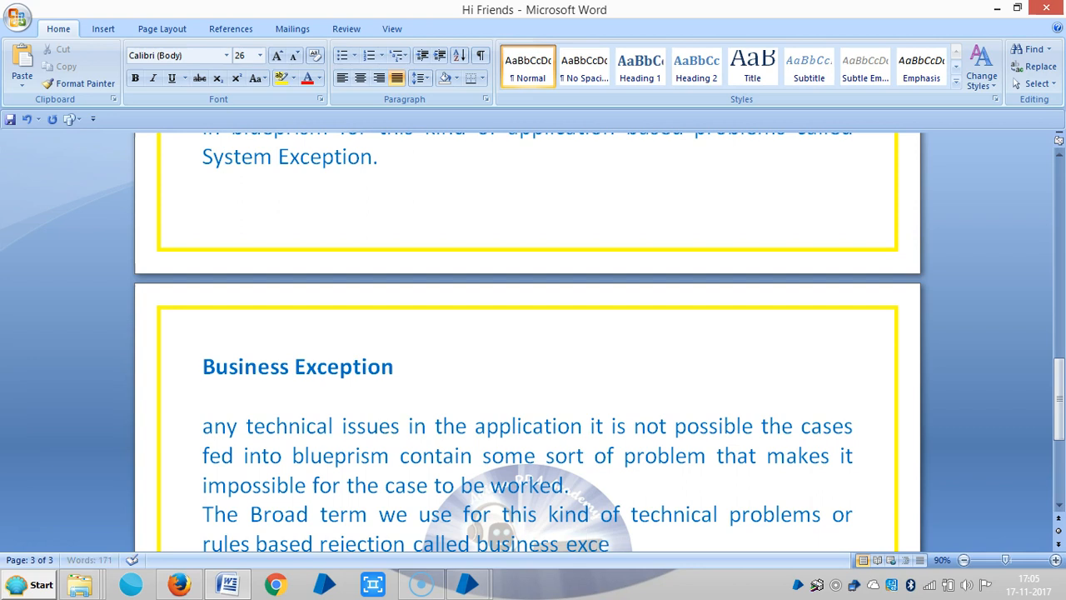
pyautogui.write('ption.')
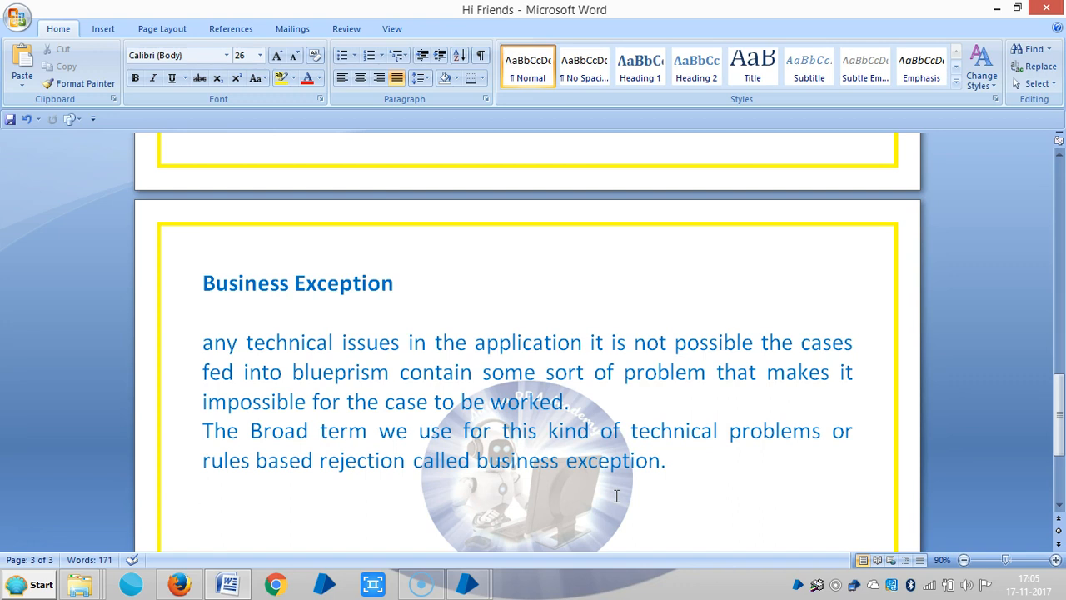
pyautogui.moveTo(704, 515)
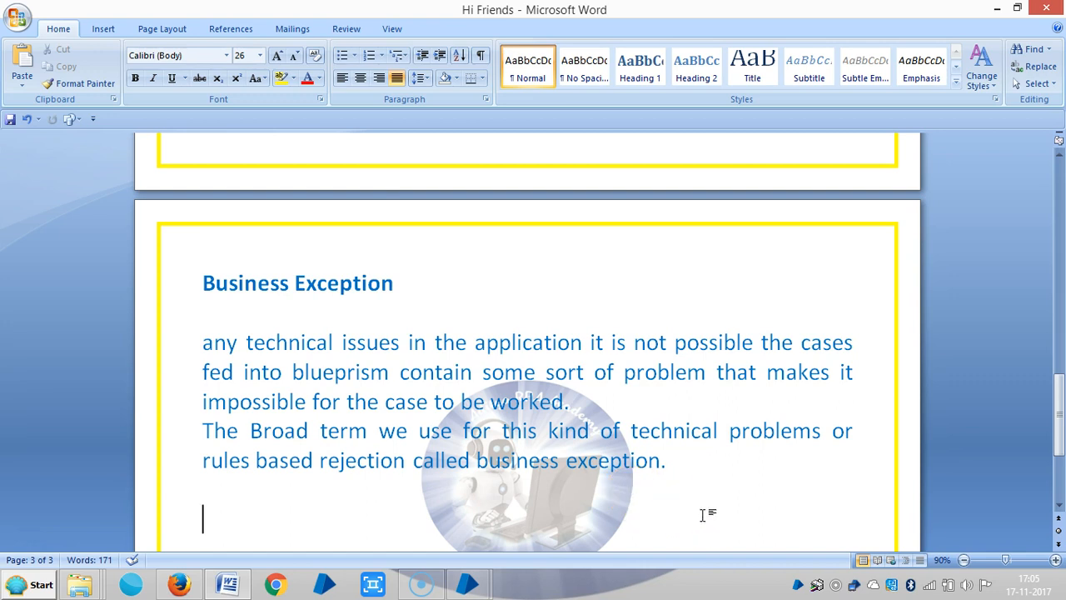
# - Write 'Validation Exception' on a new line below the Business Exception paragraph
pyautogui.write('Valicai')
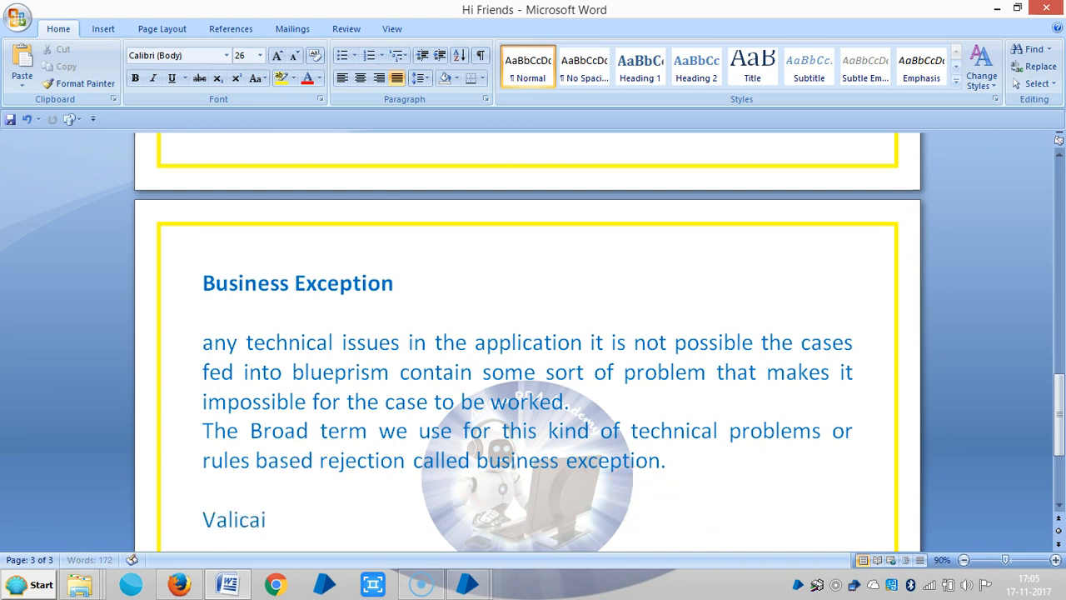
pyautogui.write('Validation')
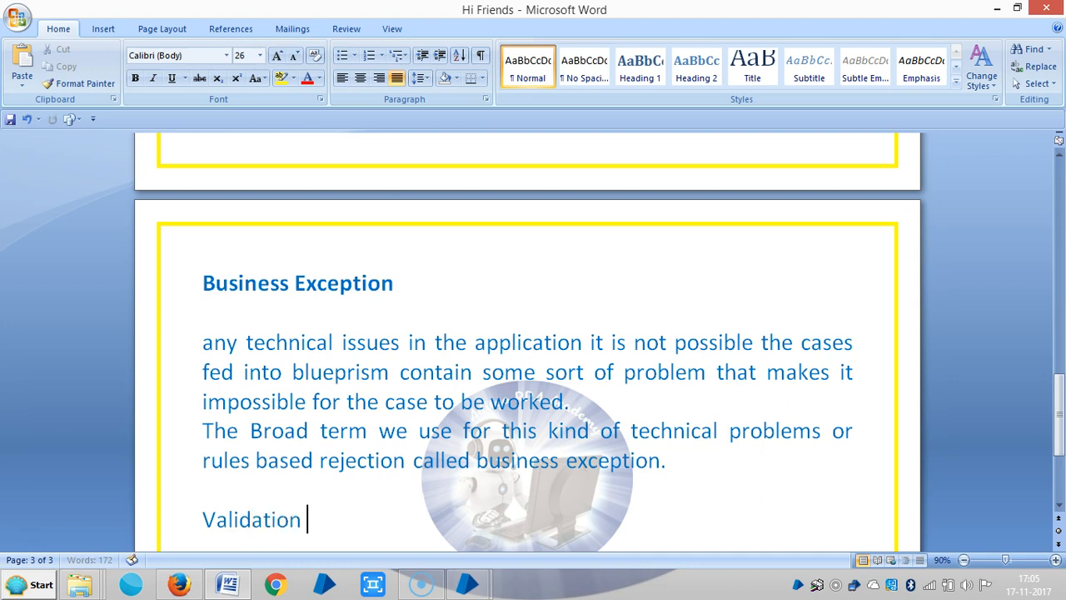
pyautogui.write('Exceptio')
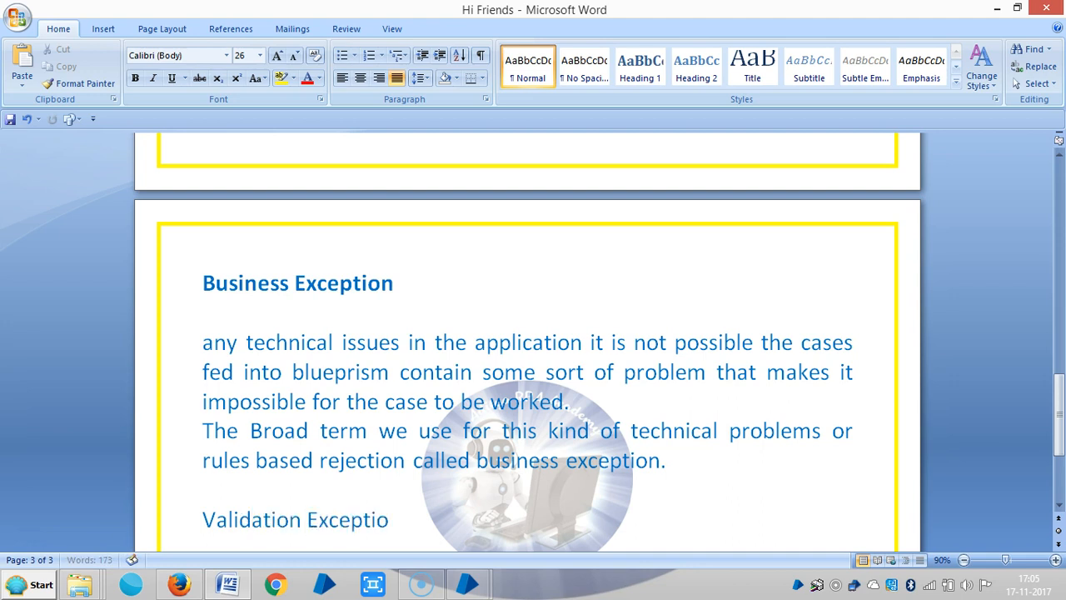
pyautogui.write('n')
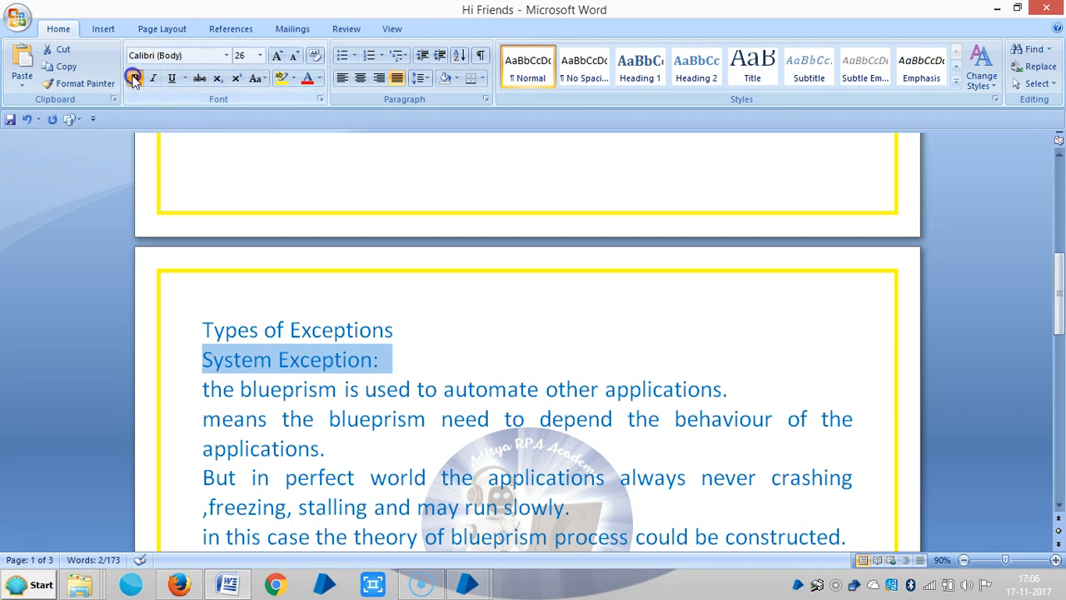
# - Bold the 'System Exception:' heading and move down to the Validation Exception line
pyautogui.click(134, 77)
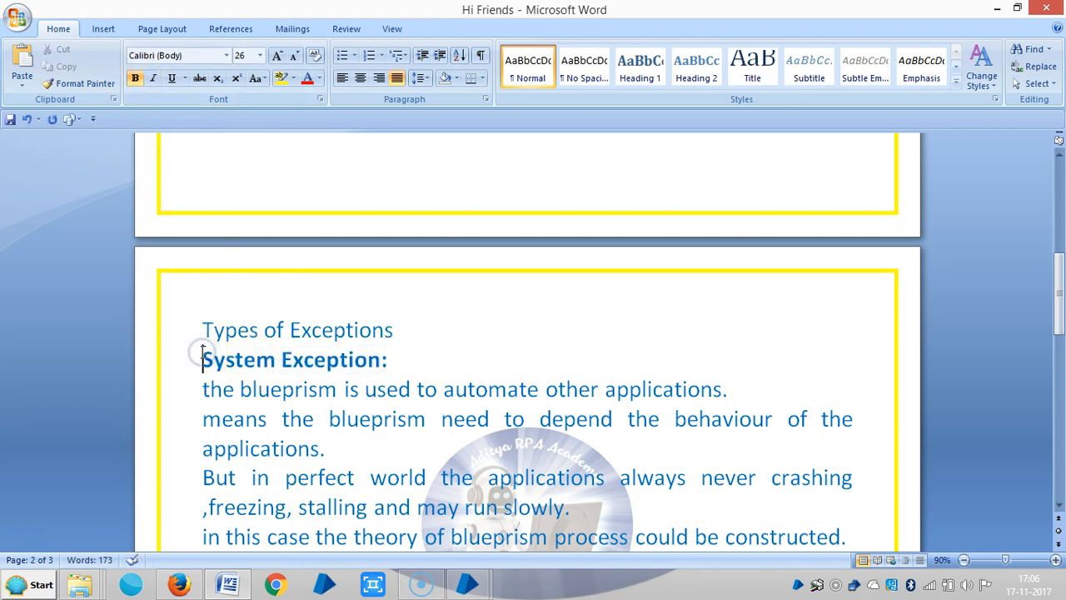
pyautogui.scroll(-3)
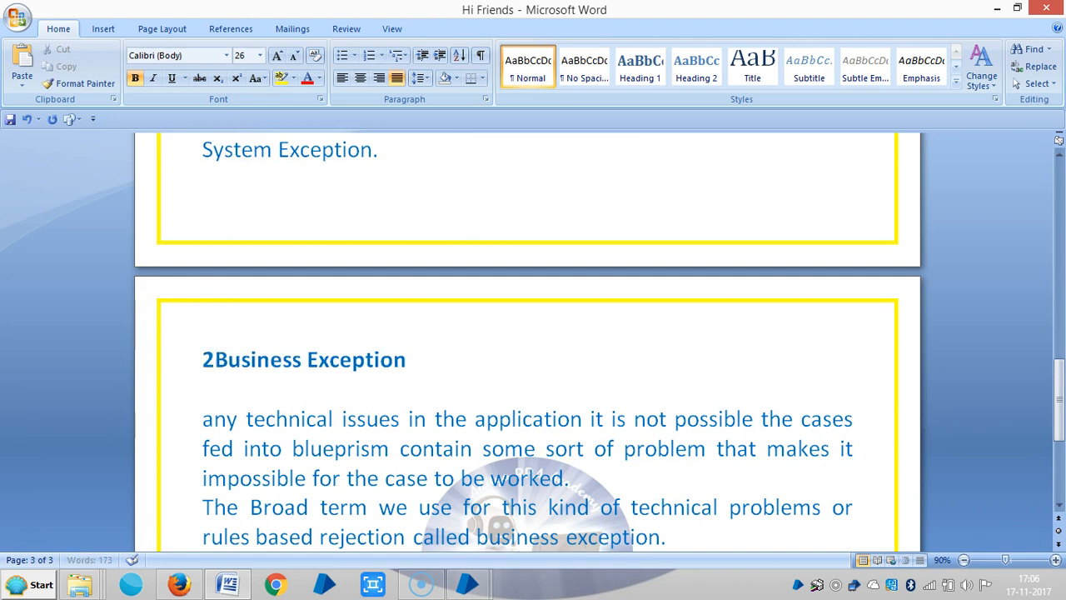
pyautogui.scroll(-3)
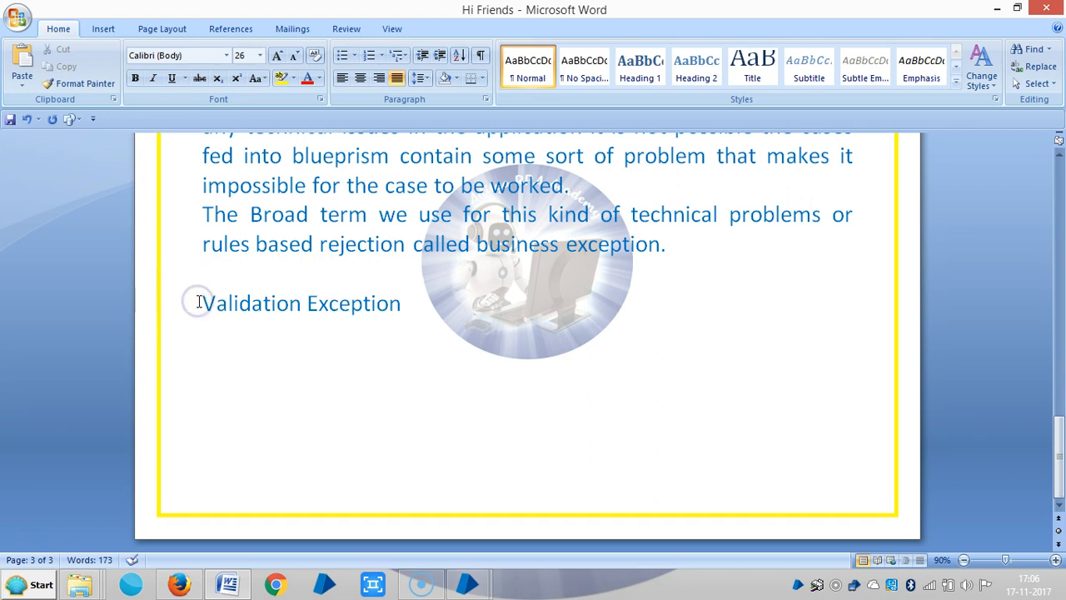
# - Number the heading as bold '3.1 Validation Exception' and start an empty line beneath it
pyautogui.write('3')
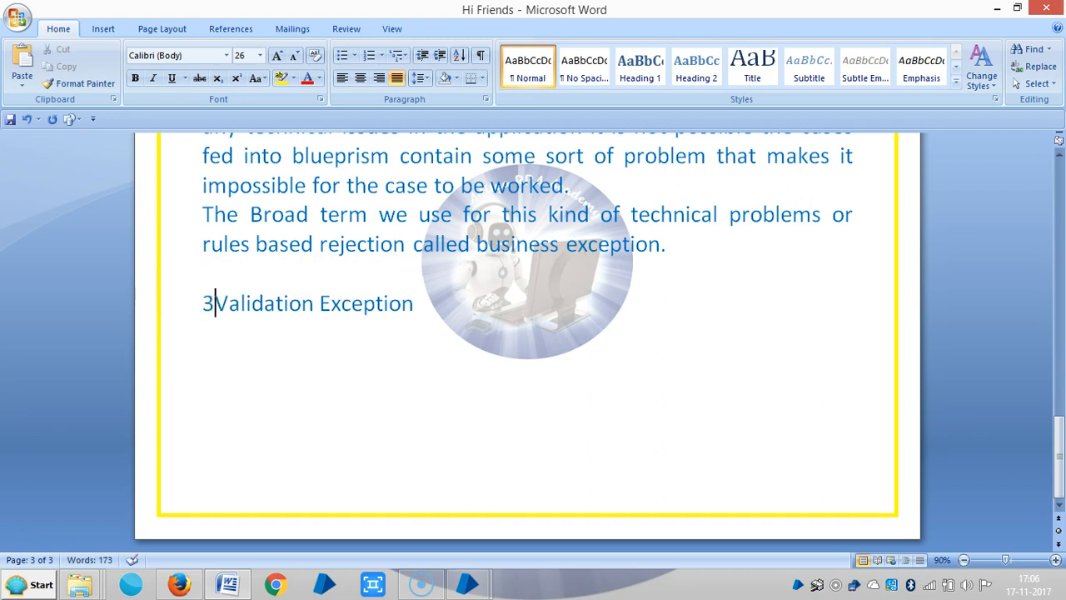
pyautogui.write('.1')
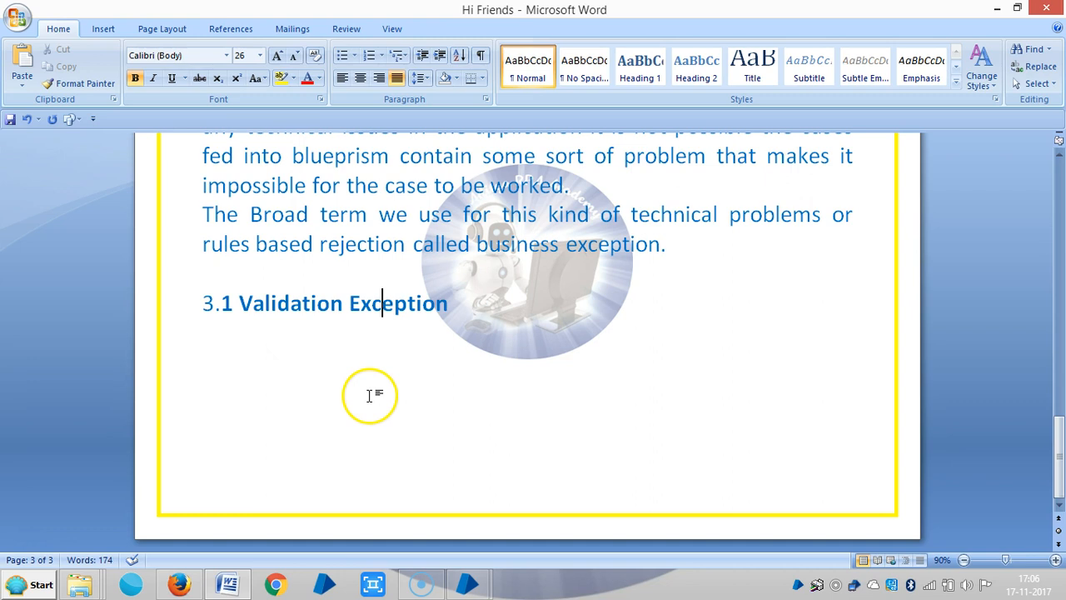
pyautogui.moveTo(364, 429)
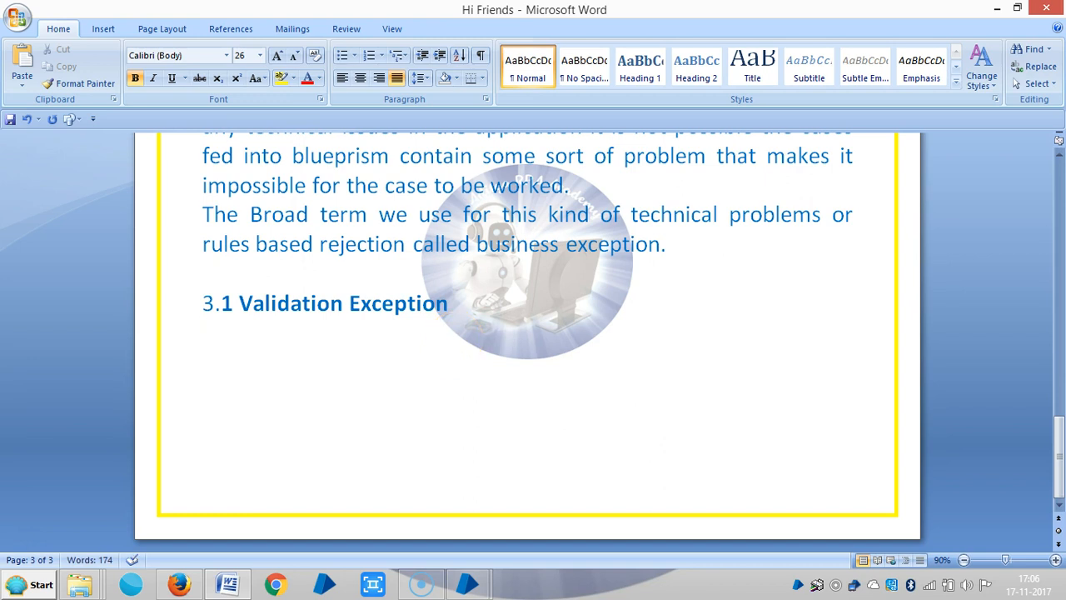
pyautogui.click(203, 333)
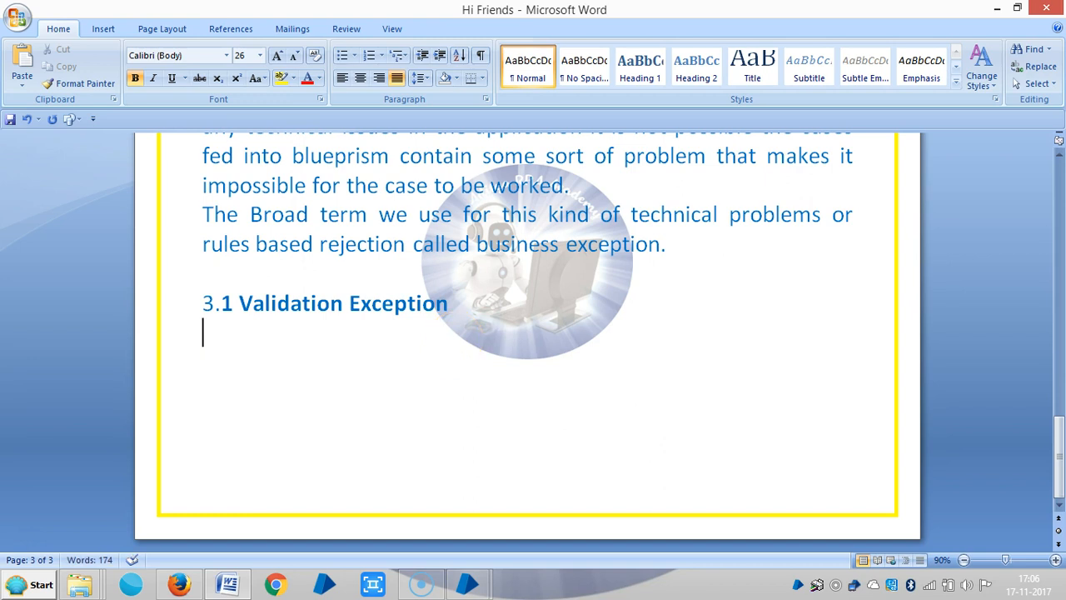
# - List 'System Exception Try once' and 'Login system exception' under the heading
pyautogui.write('S')
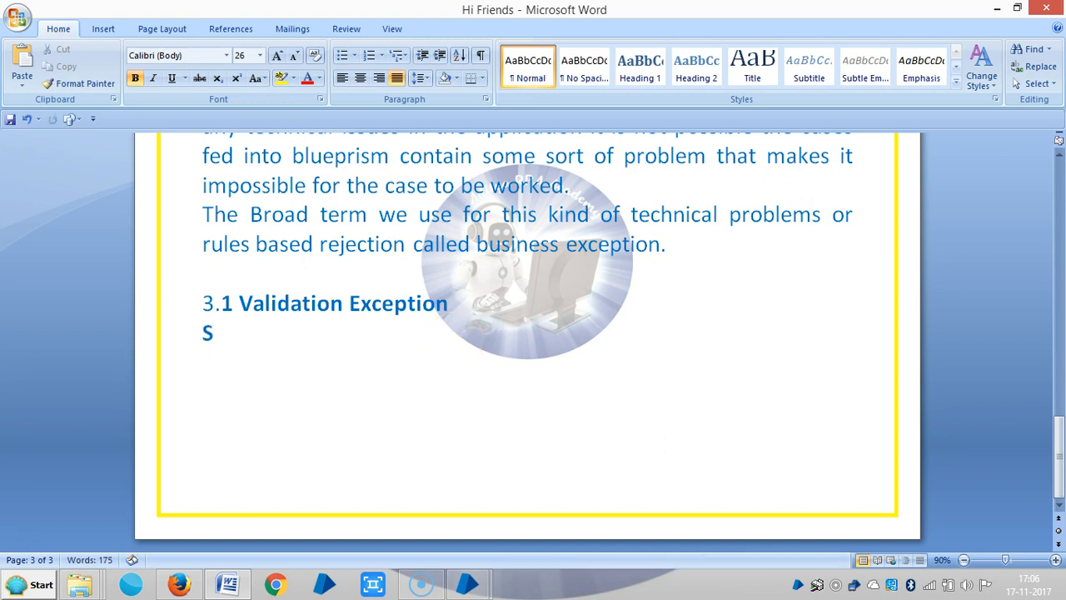
pyautogui.write('ystem E')
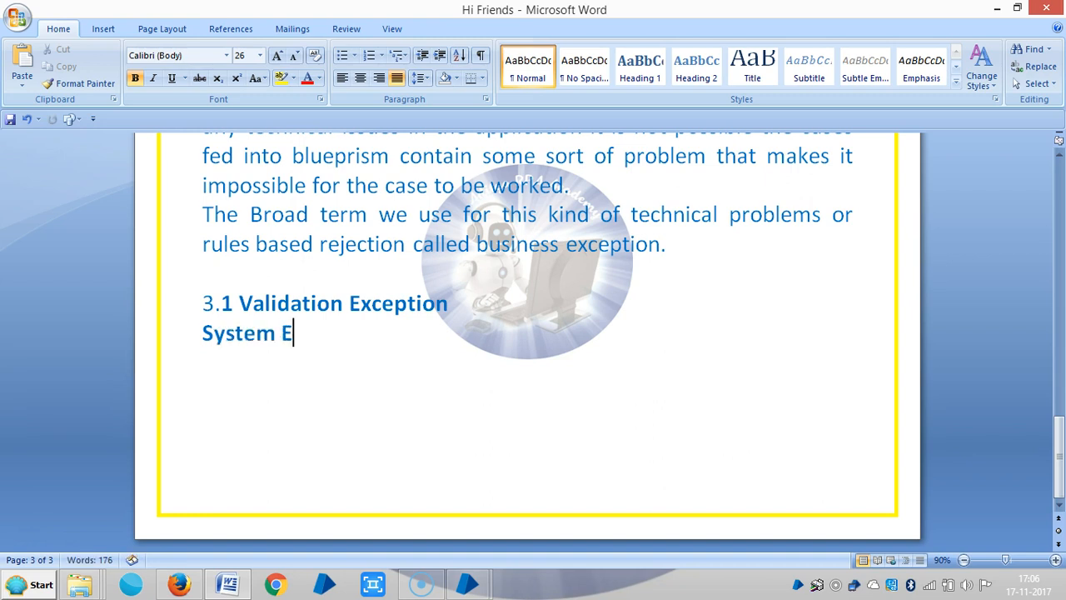
pyautogui.write('xception')
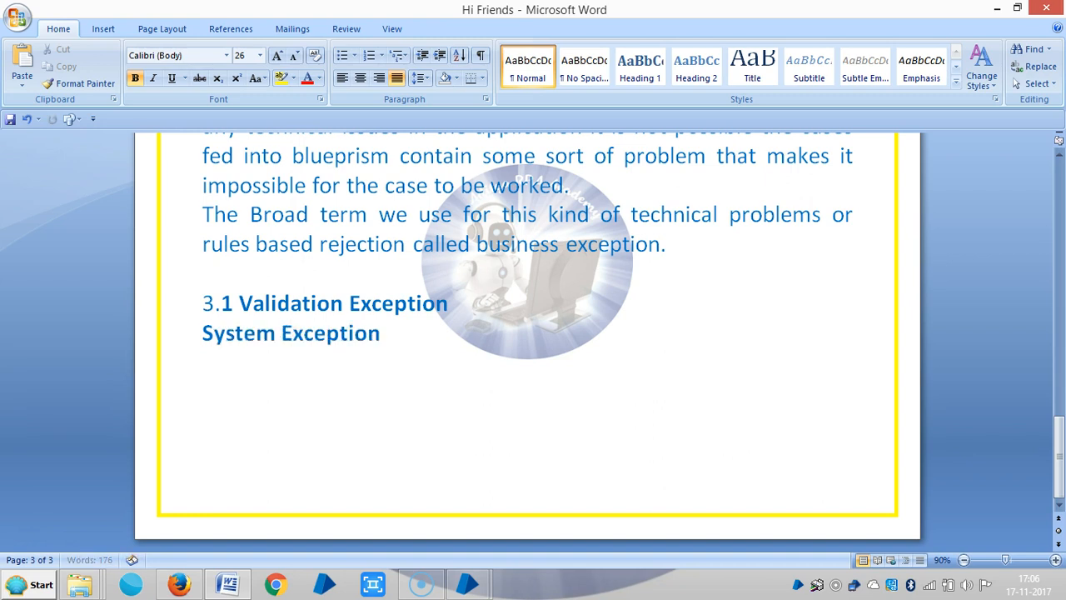
pyautogui.write('Try')
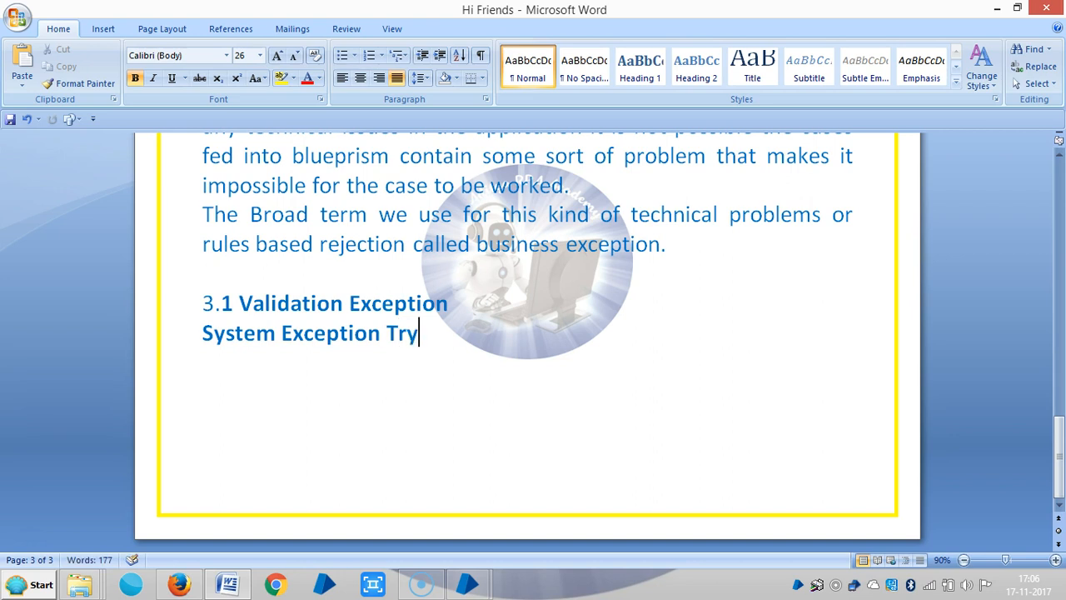
pyautogui.write('once')
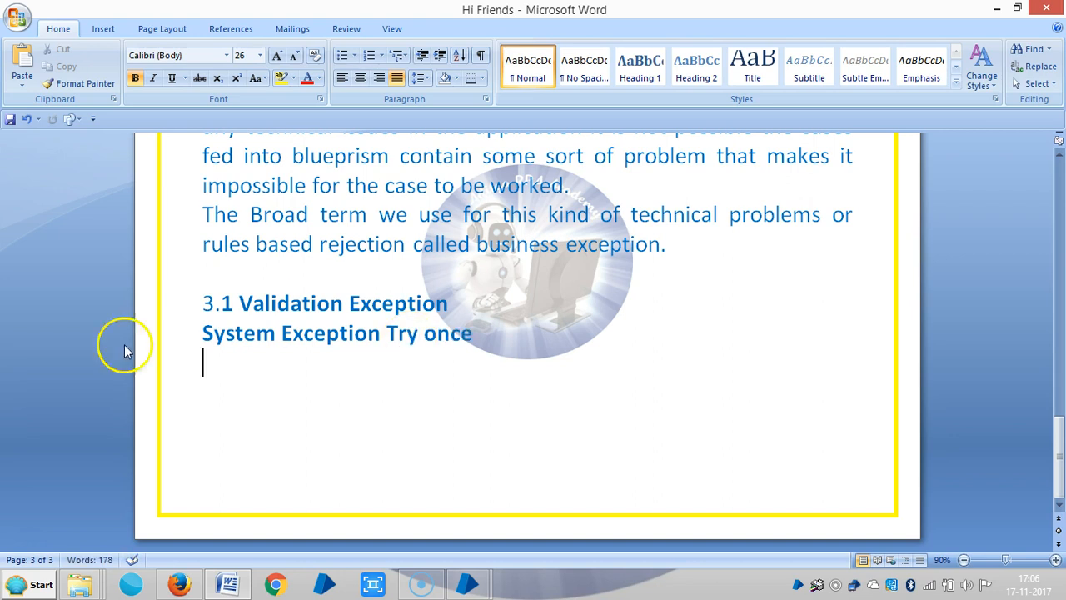
pyautogui.moveTo(281, 396)
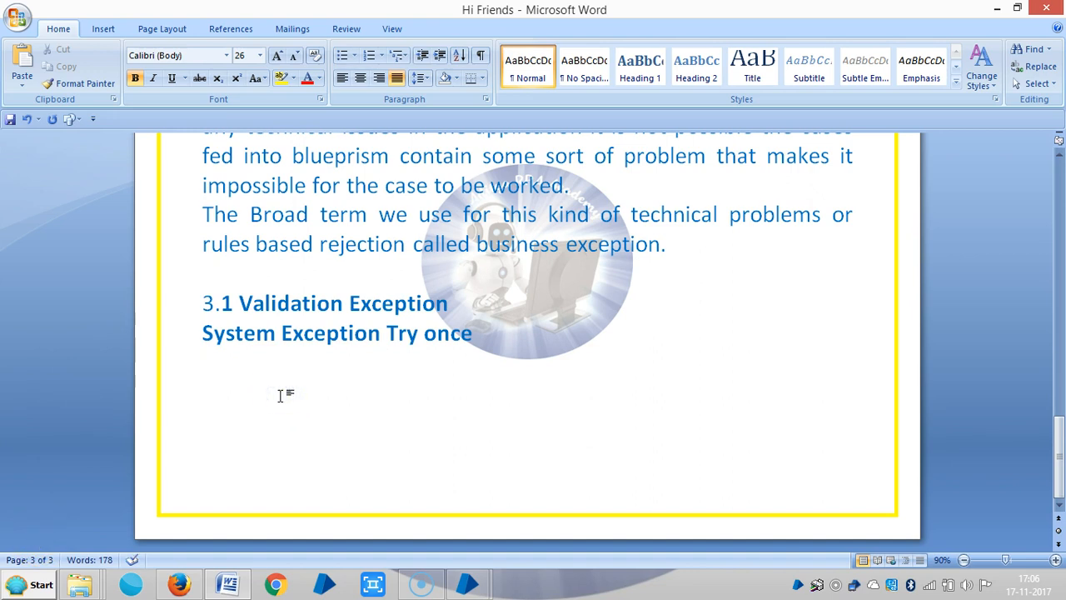
pyautogui.write('Login system')
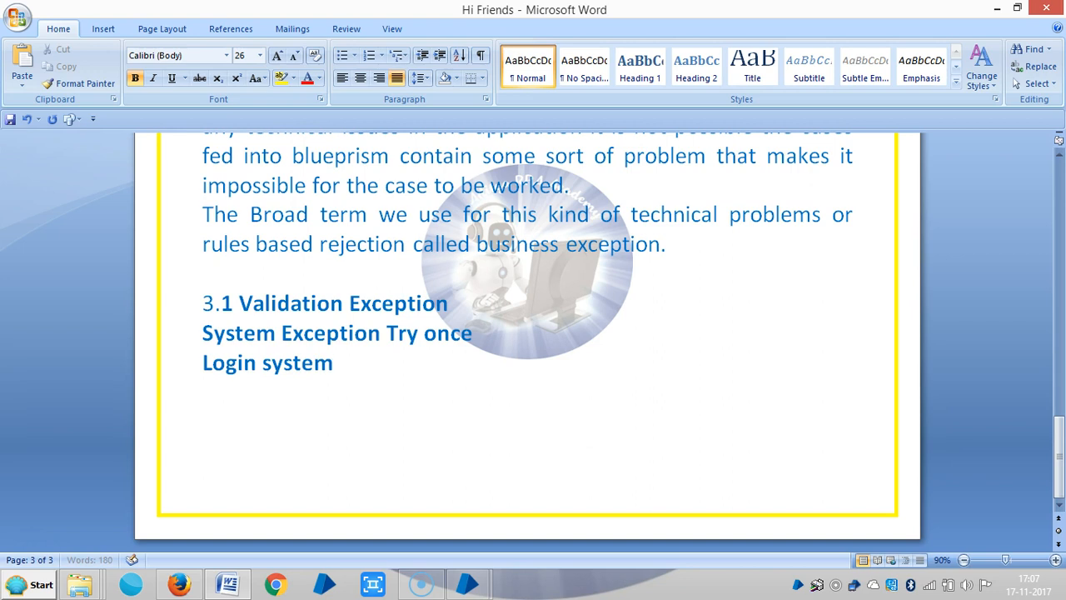
pyautogui.write('e')
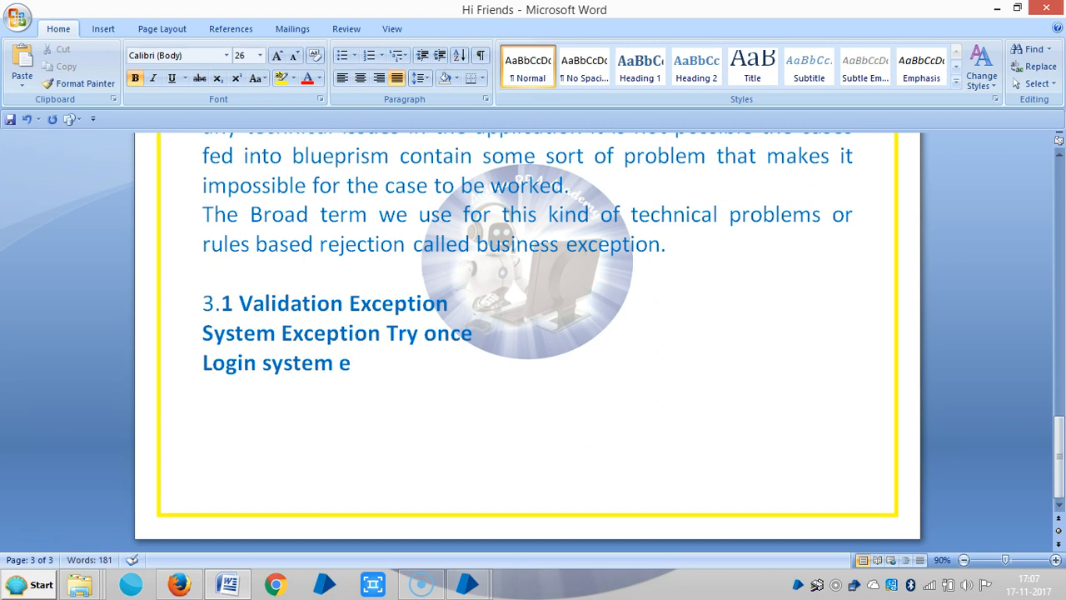
pyautogui.write('xception')
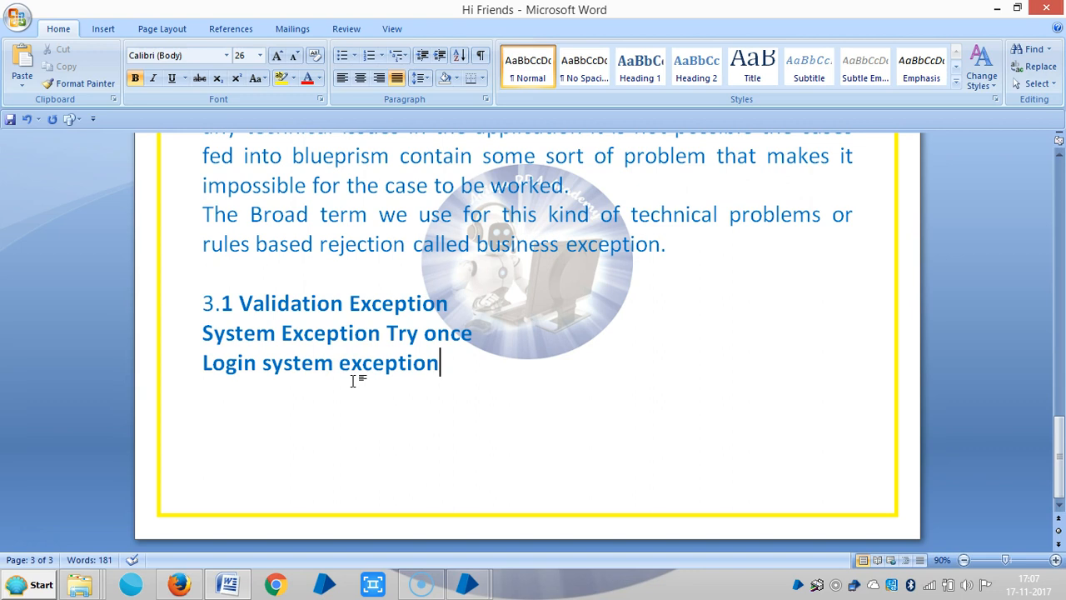
pyautogui.moveTo(359, 409)
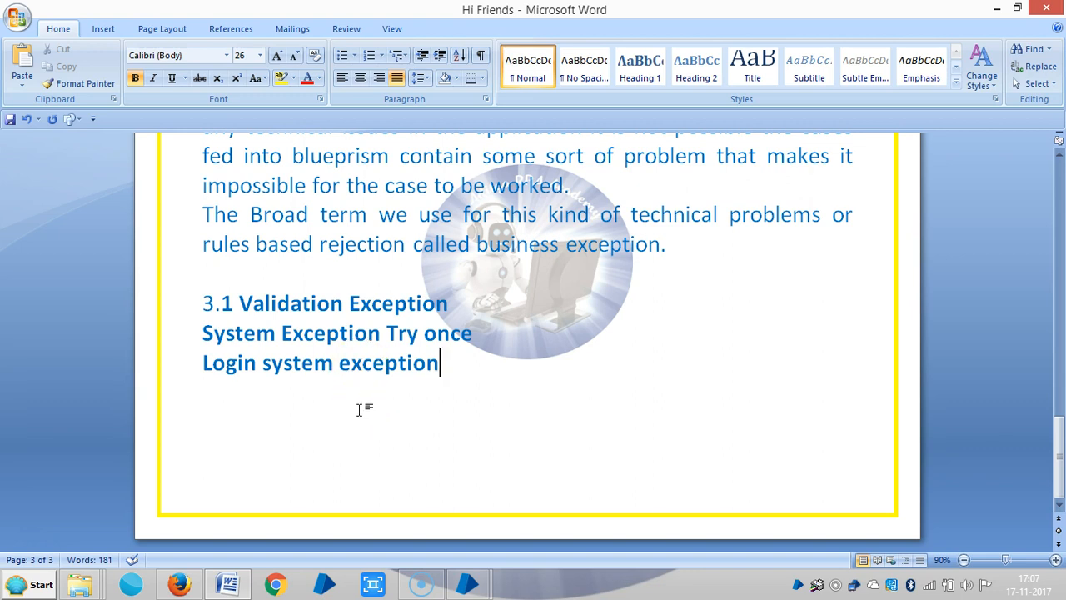
pyautogui.moveTo(33, 537)
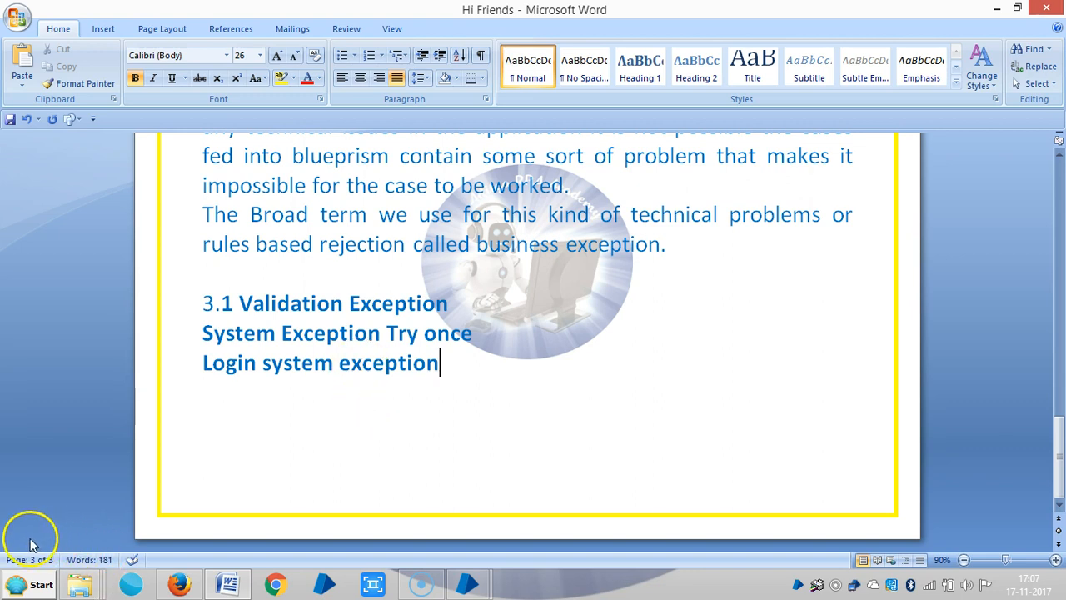
# - Add 'System unavailable exception' and 'Internal Exception' as the next lines
pyautogui.write('Syste')
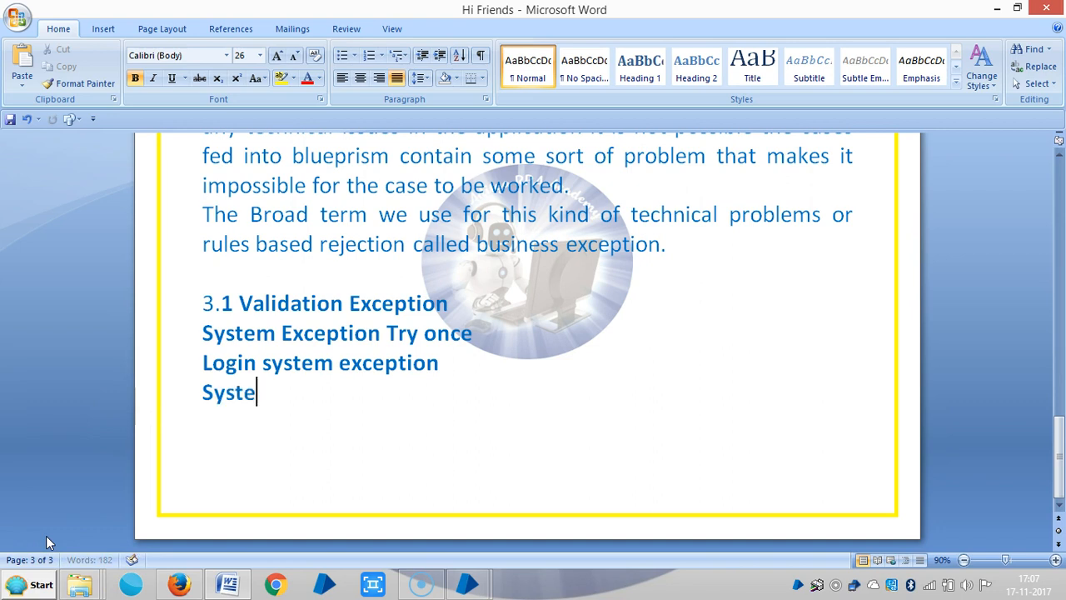
pyautogui.write('m una')
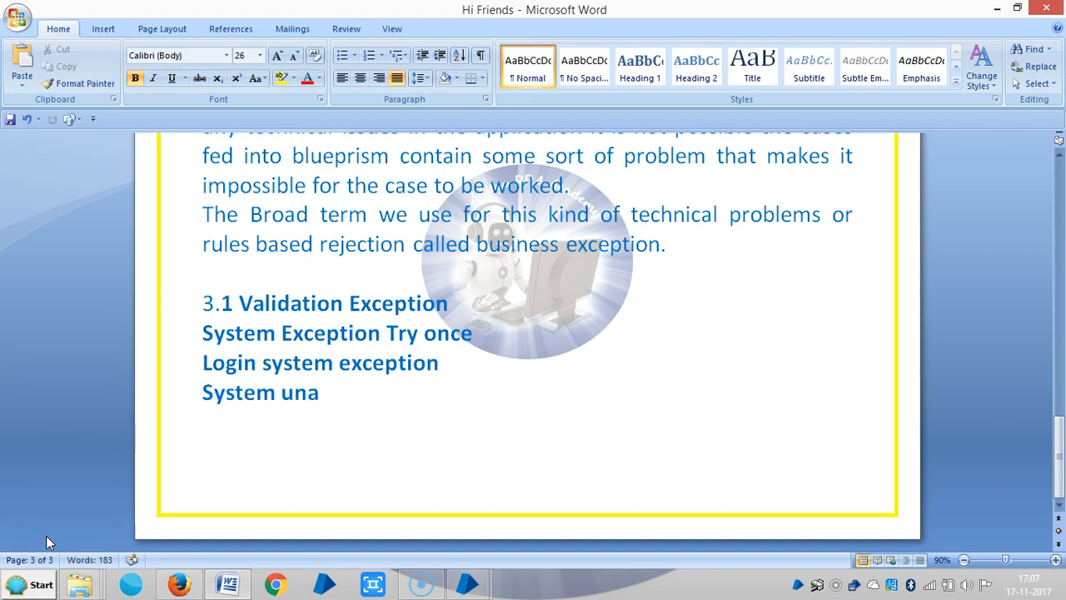
pyautogui.write('vailabel')
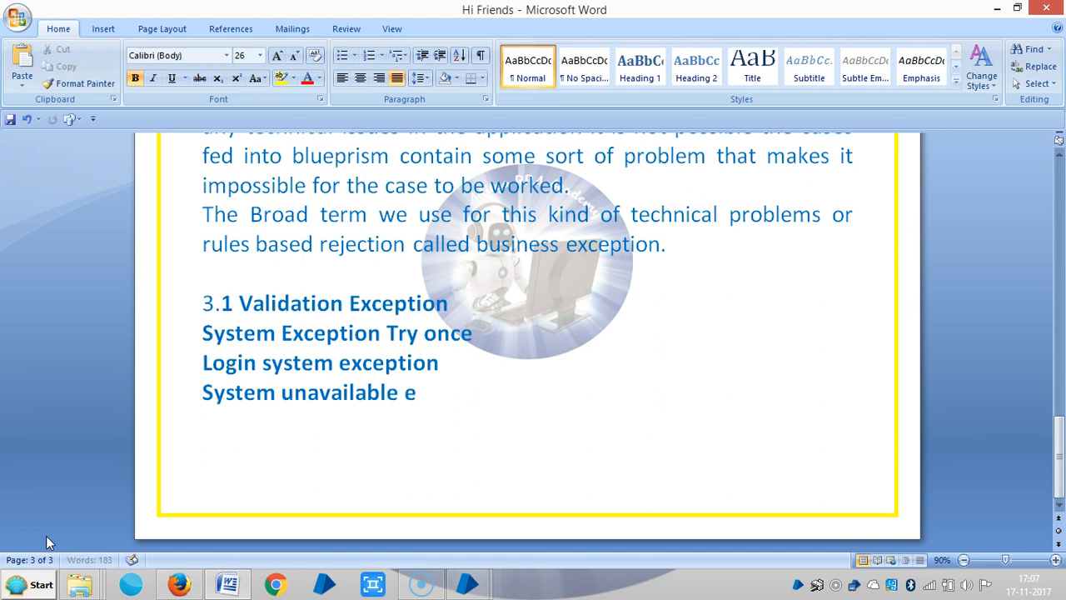
pyautogui.write('xception')
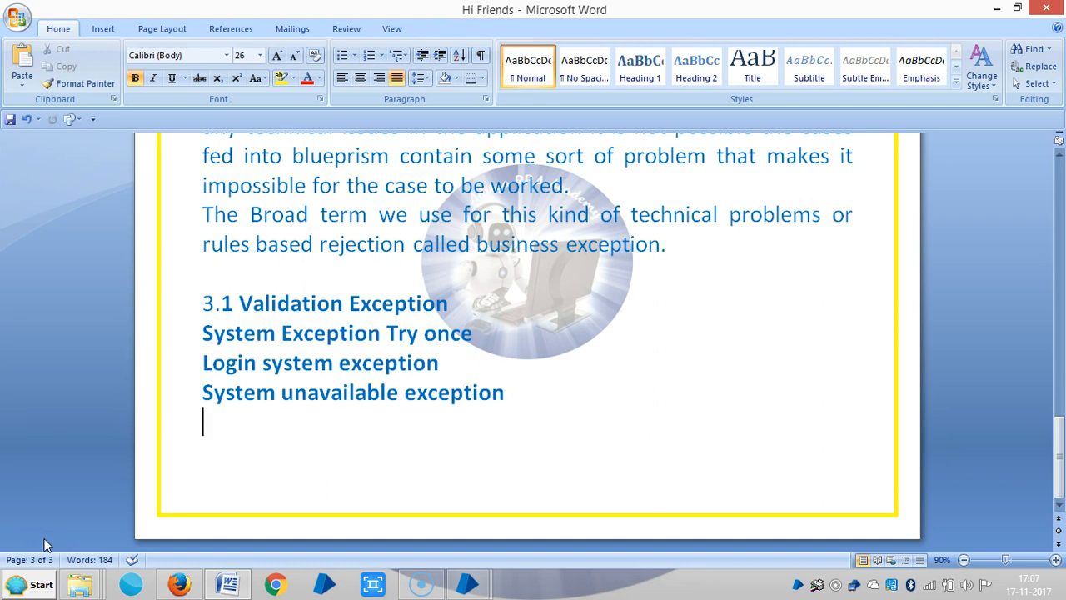
pyautogui.write('In')
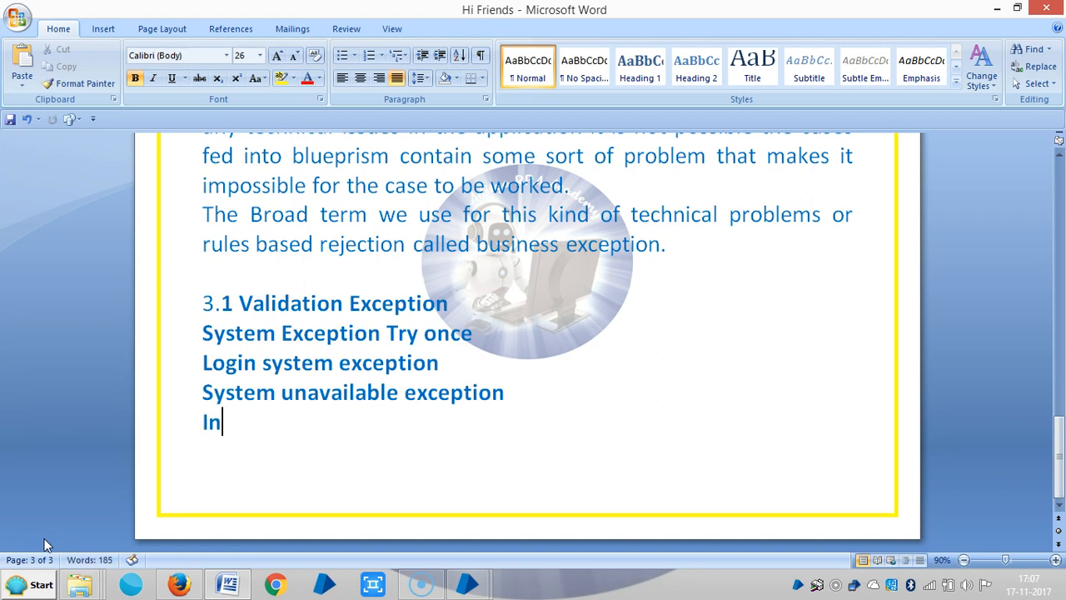
pyautogui.write('ternal E')
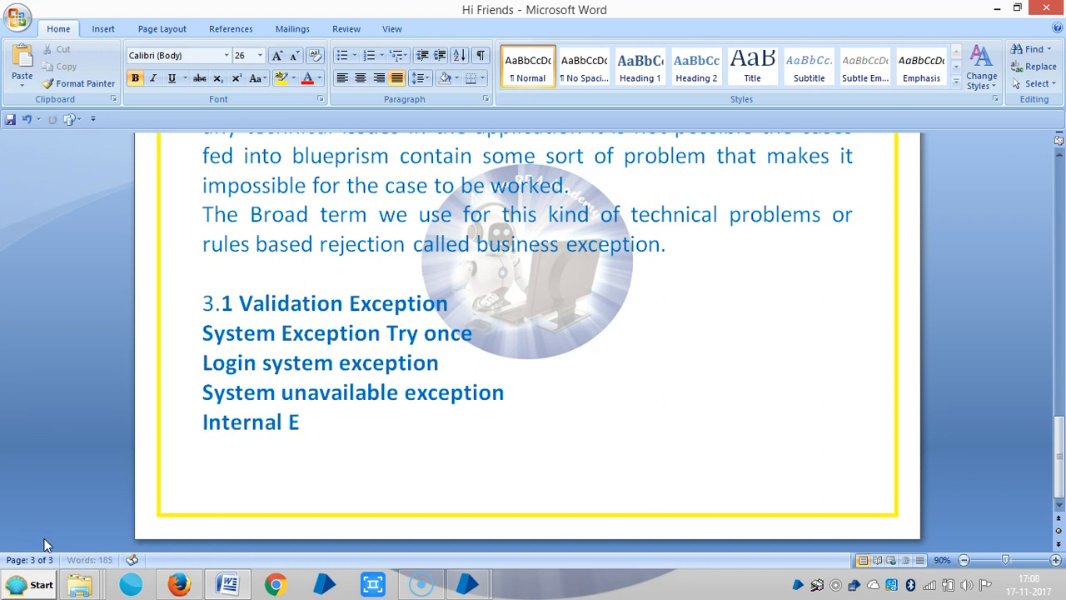
pyautogui.write('xception')
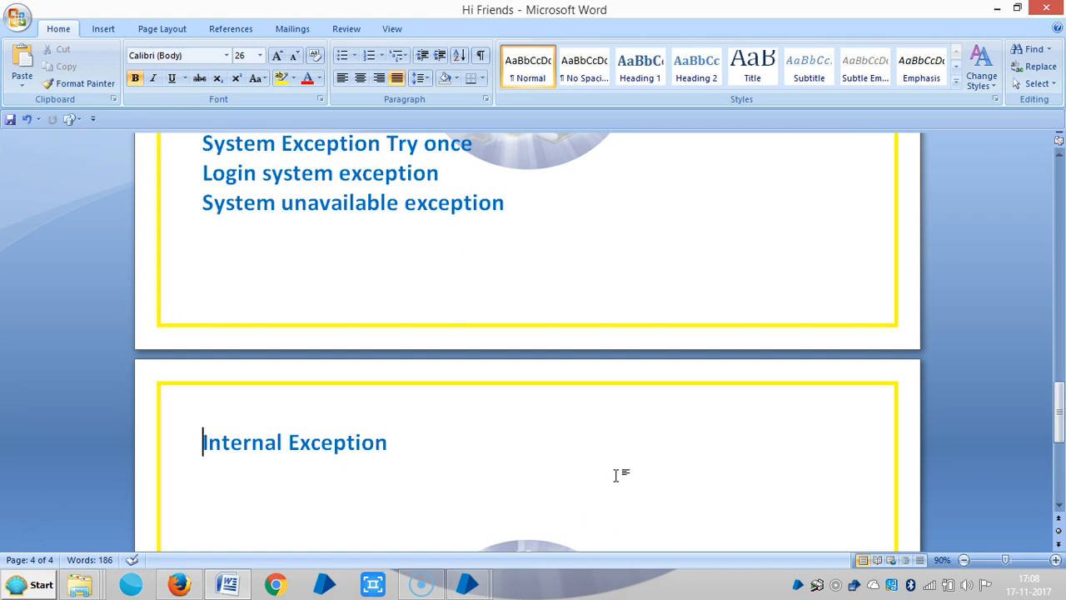
pyautogui.moveTo(653, 475)
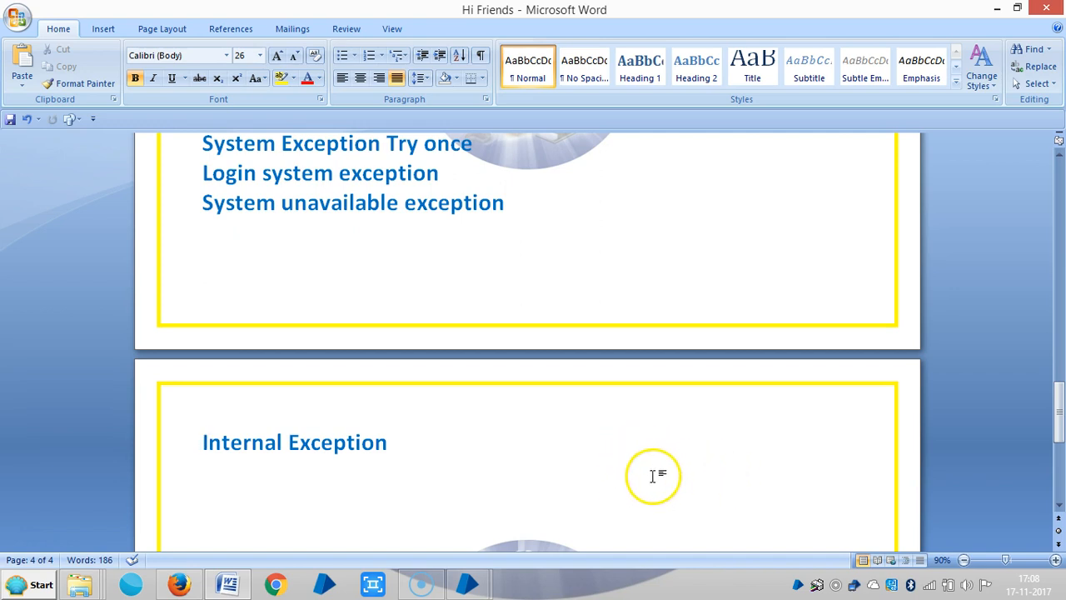
pyautogui.moveTo(523, 427)
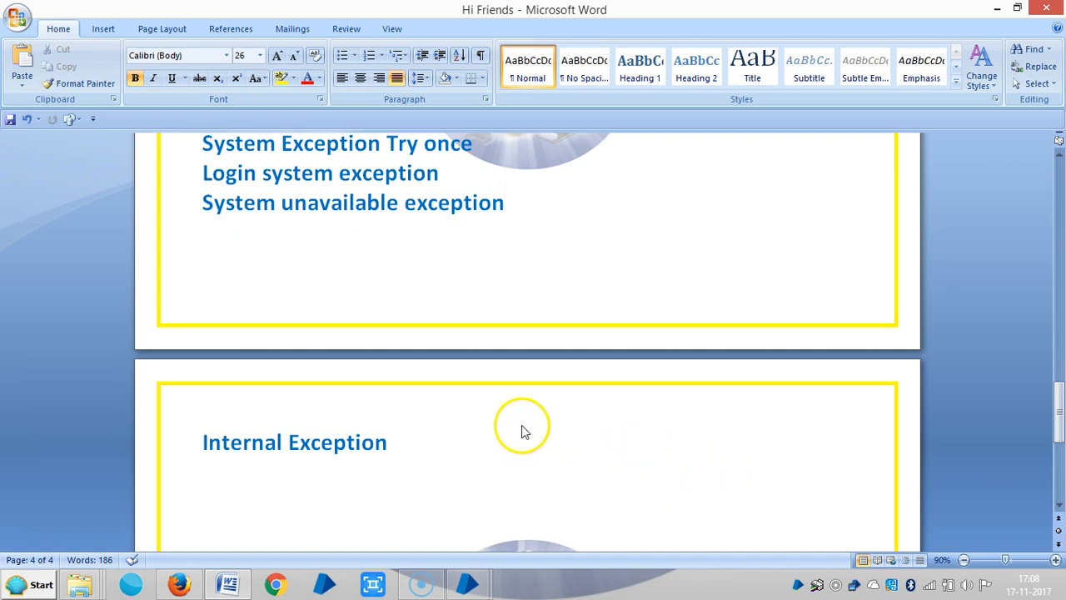
pyautogui.moveTo(46, 550)
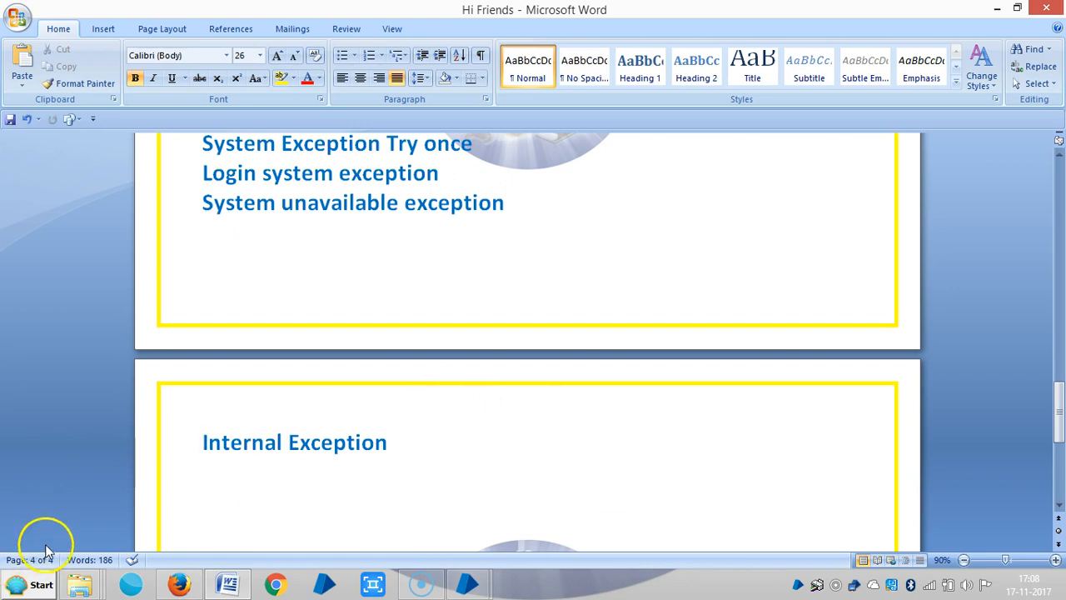
# - Write 'The target application could not find' under Internal Exception and begin 'already connec' below
pyautogui.write('The')
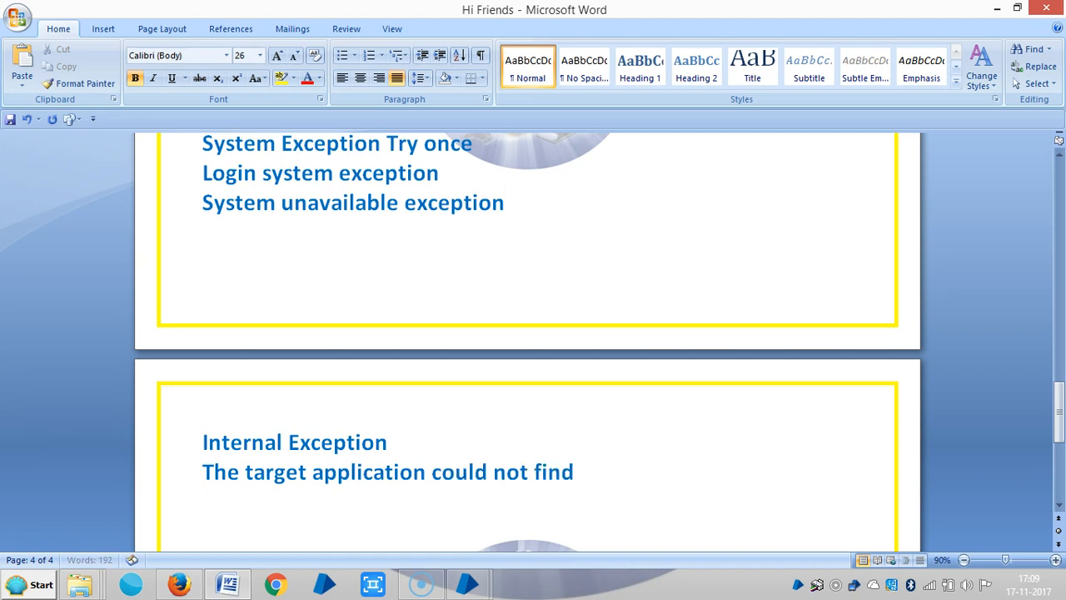
pyautogui.click(202, 500)
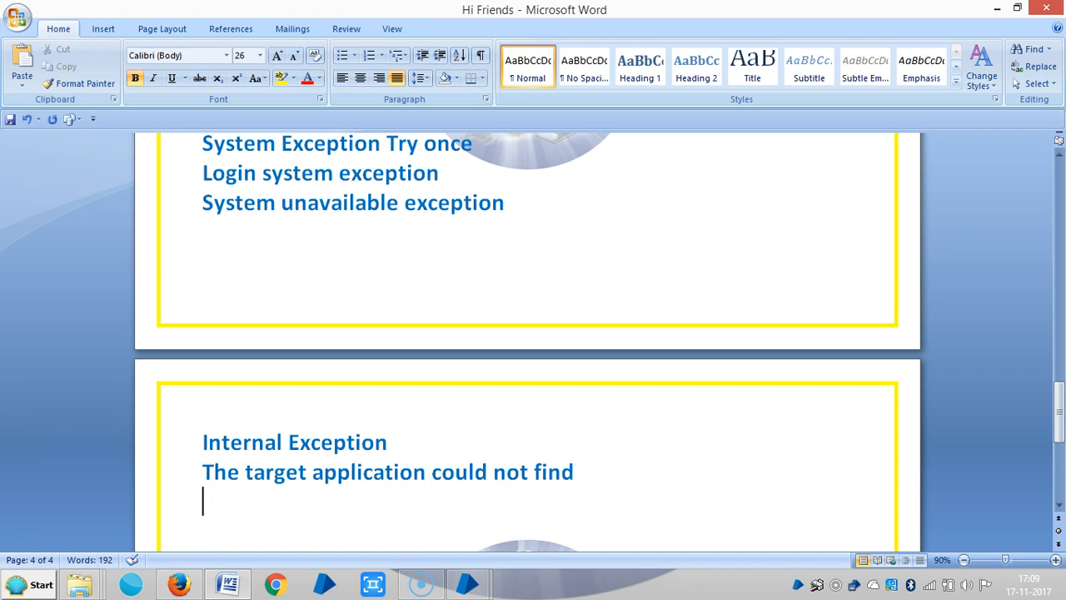
pyautogui.write('already c')
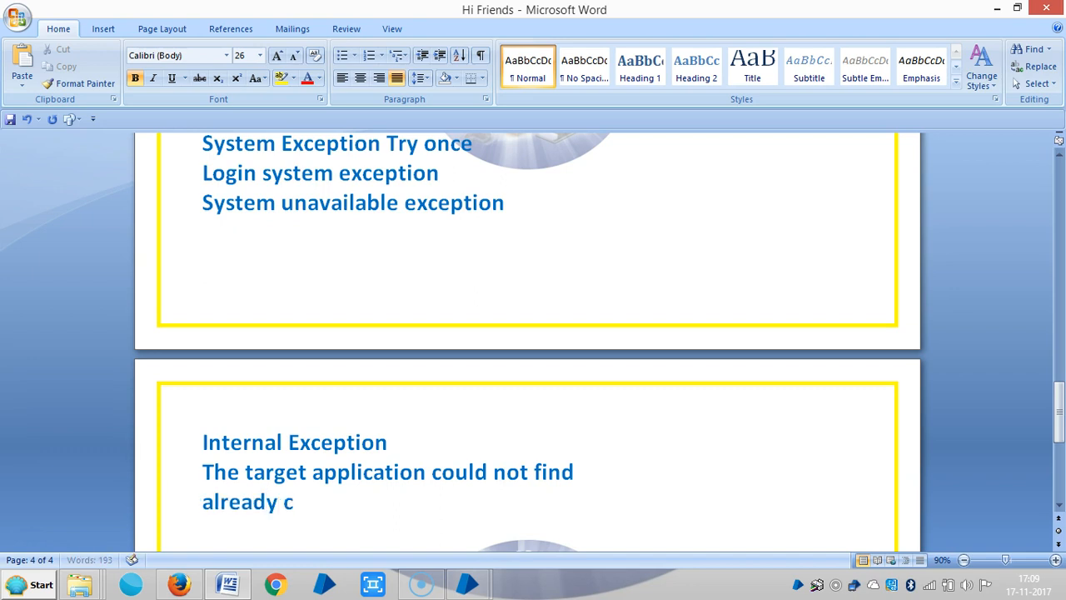
pyautogui.write('on')
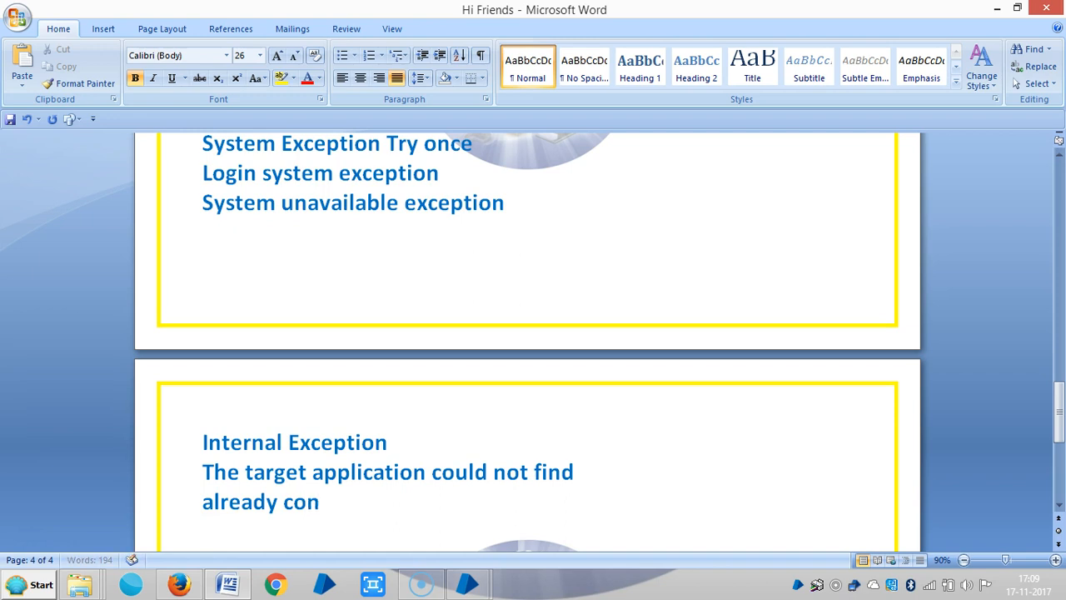
pyautogui.write('nec')
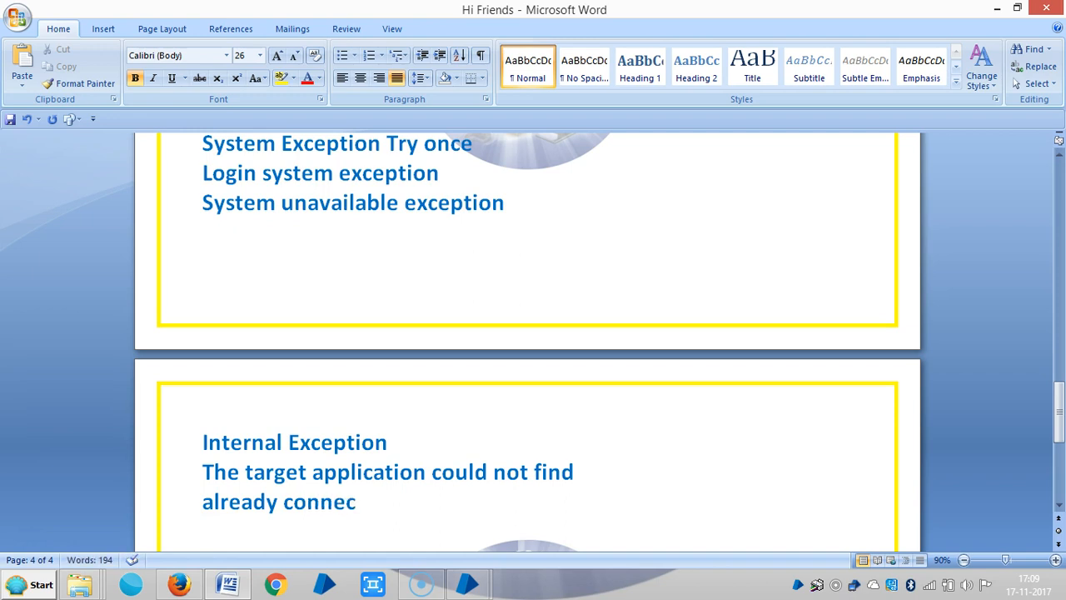
# - Finish '...already connected to an application' and select the Internal Exception notes for reformatting
pyautogui.write('ted to')
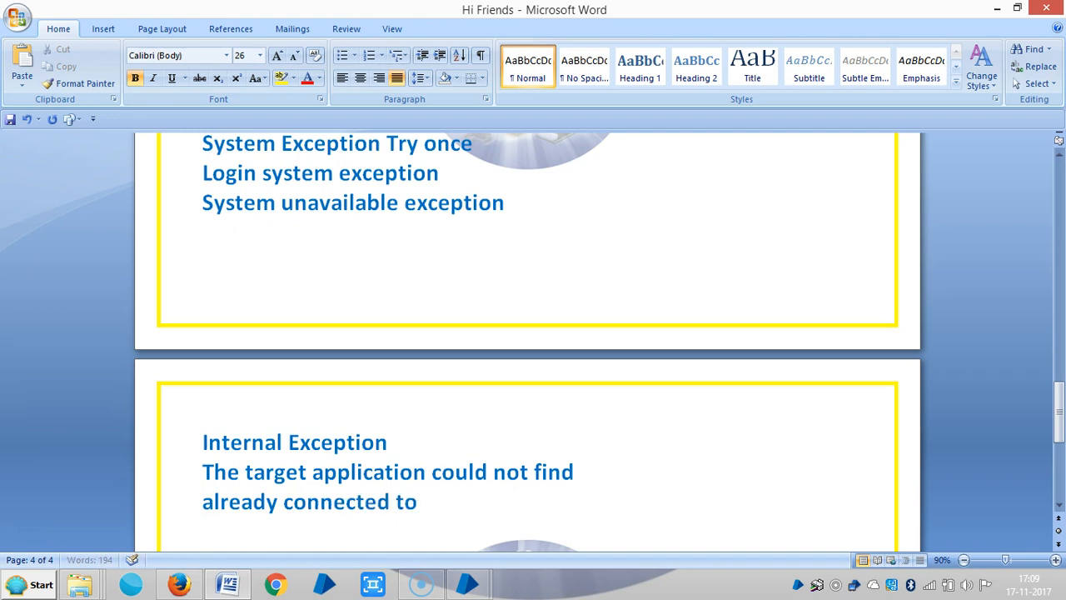
pyautogui.write('an appli')
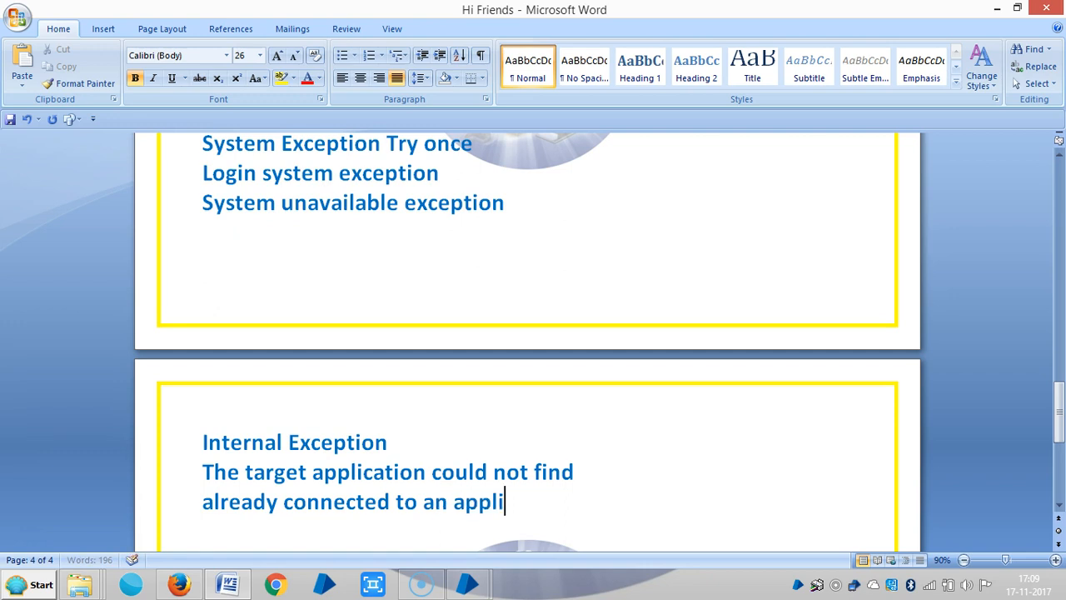
pyautogui.write('cation')
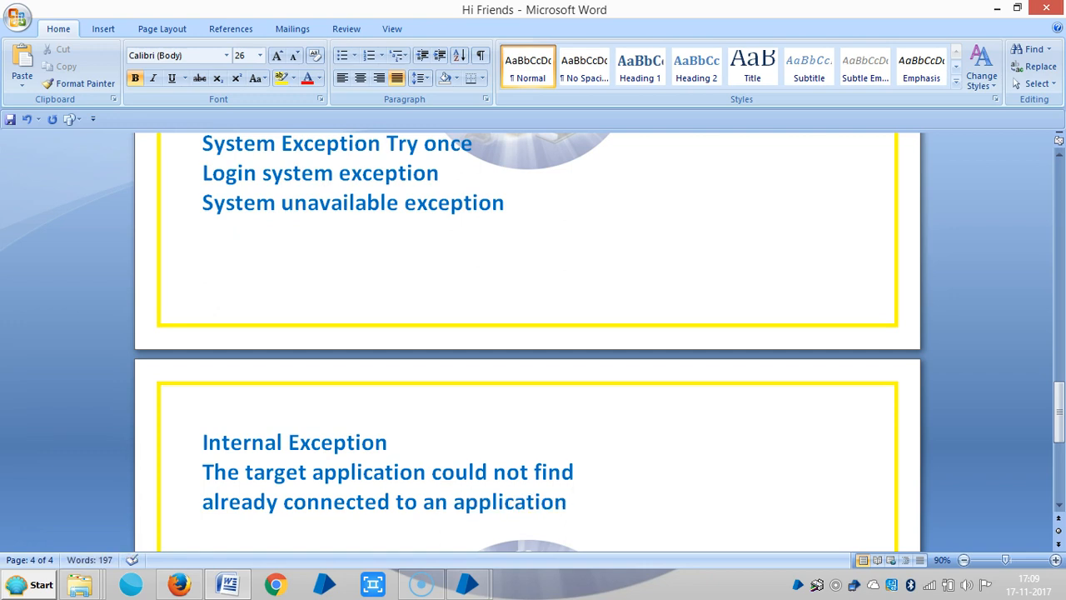
pyautogui.doubleClick(294, 441)
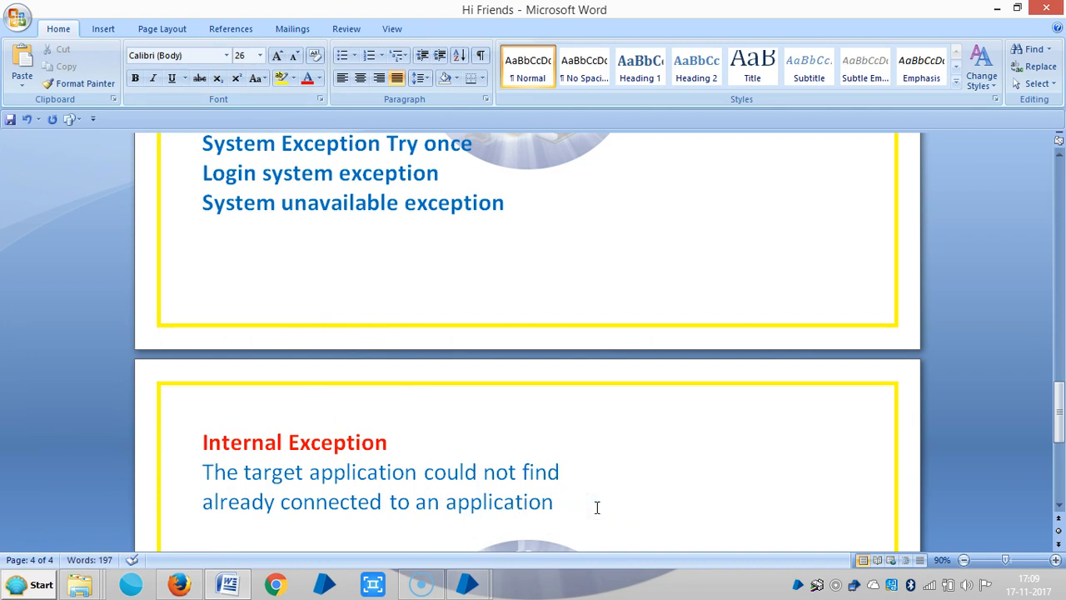
# - Add 'Not Connected' and 'Unable to match any windows with the Query items' lines
pyautogui.write('Not C')
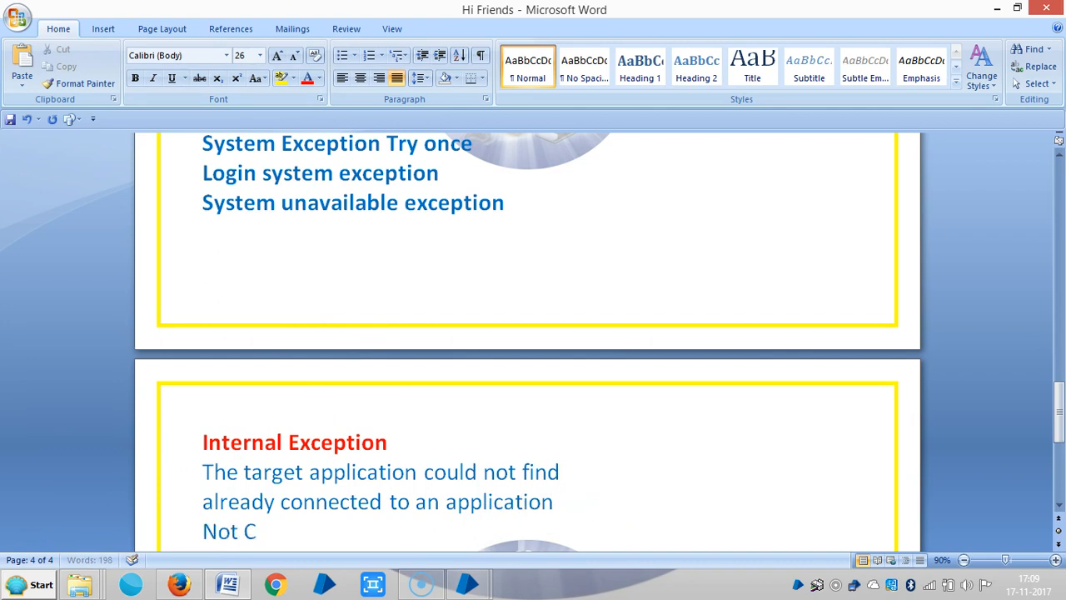
pyautogui.write('onnected')
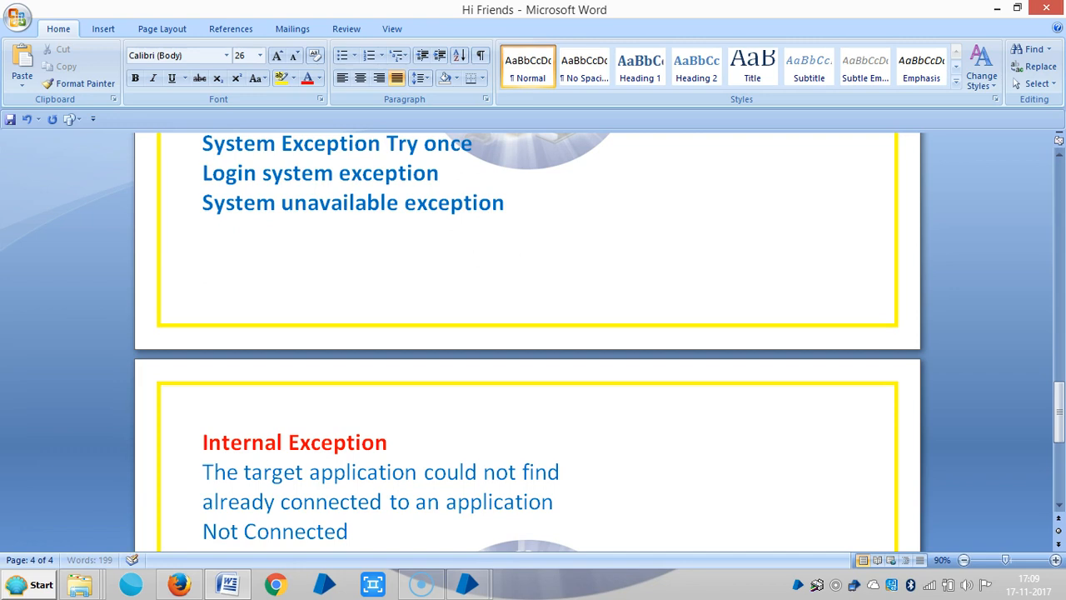
pyautogui.scroll(-3)
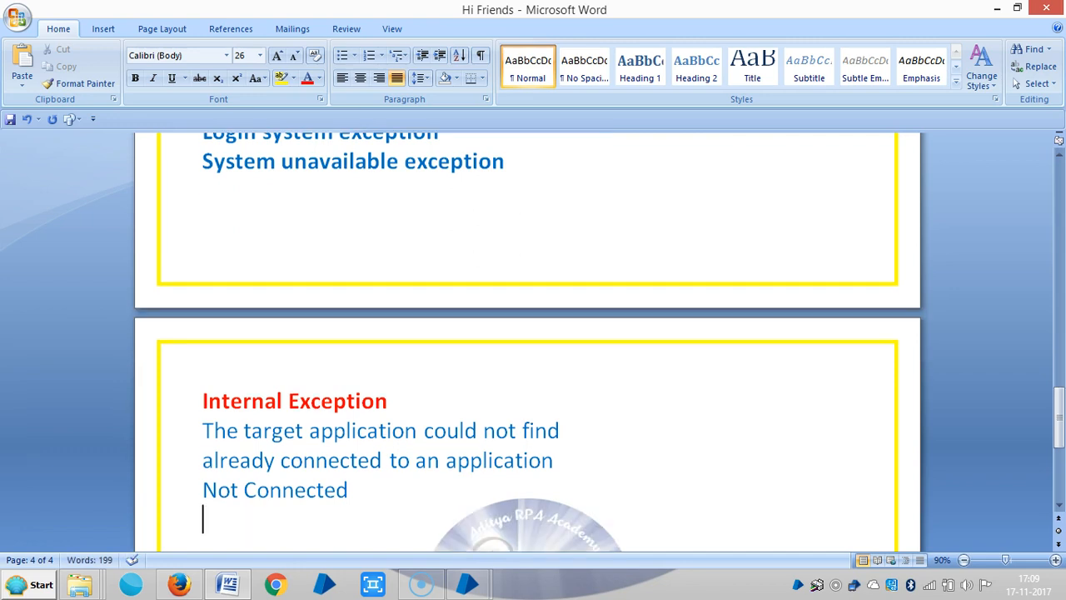
pyautogui.write('Una')
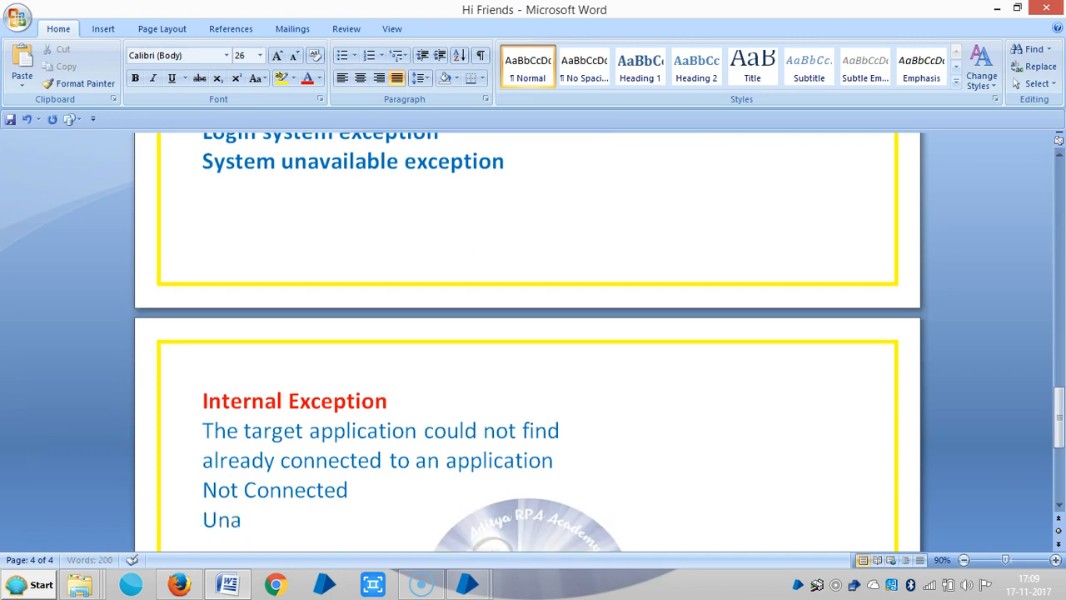
pyautogui.write('ble to')
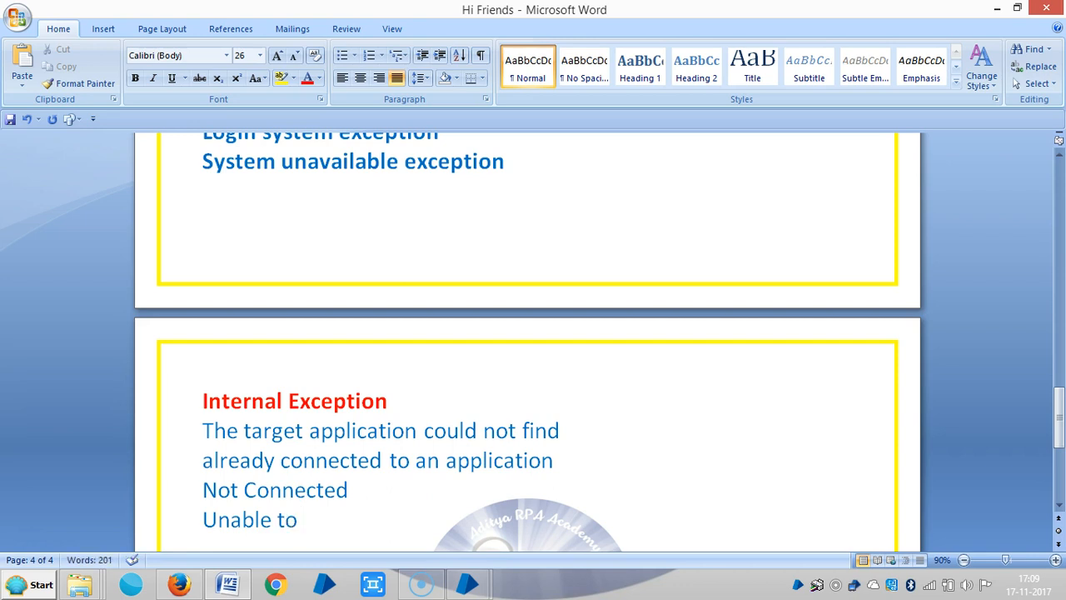
pyautogui.write('mat')
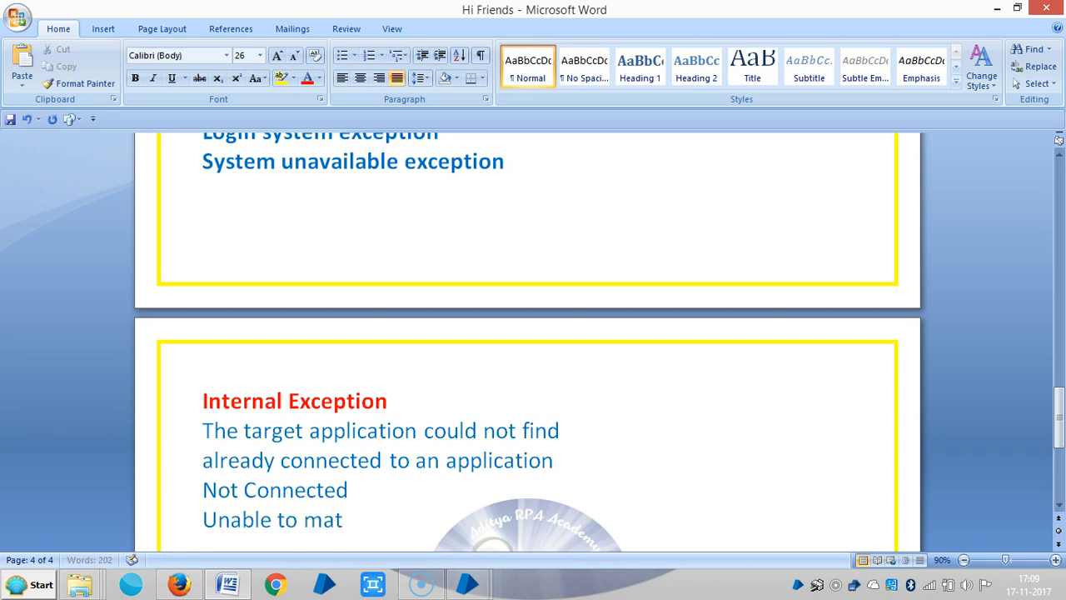
pyautogui.write('ch anywo')
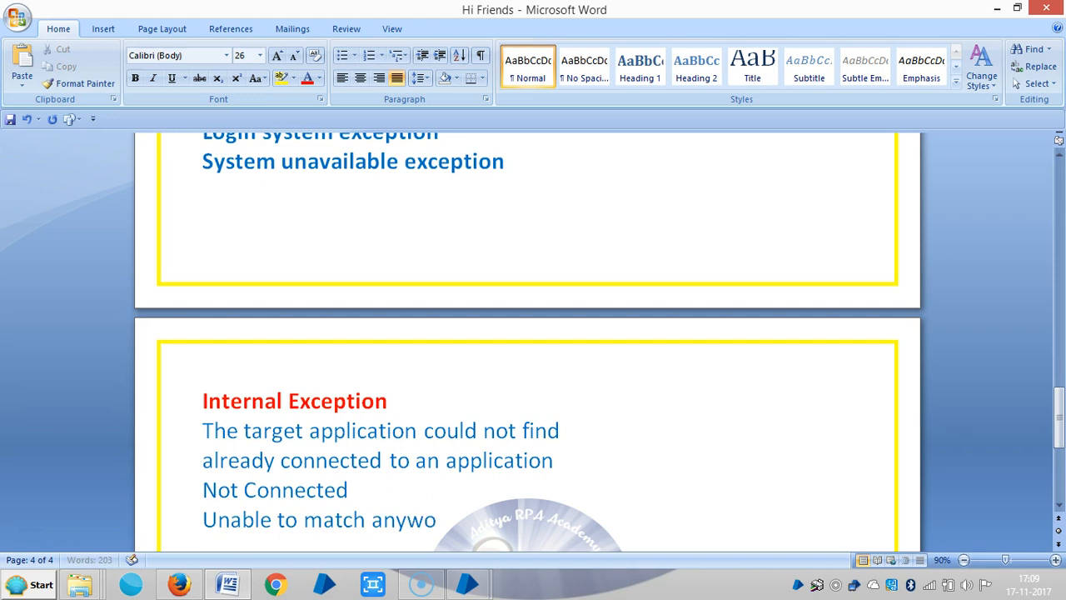
pyautogui.write('widn')
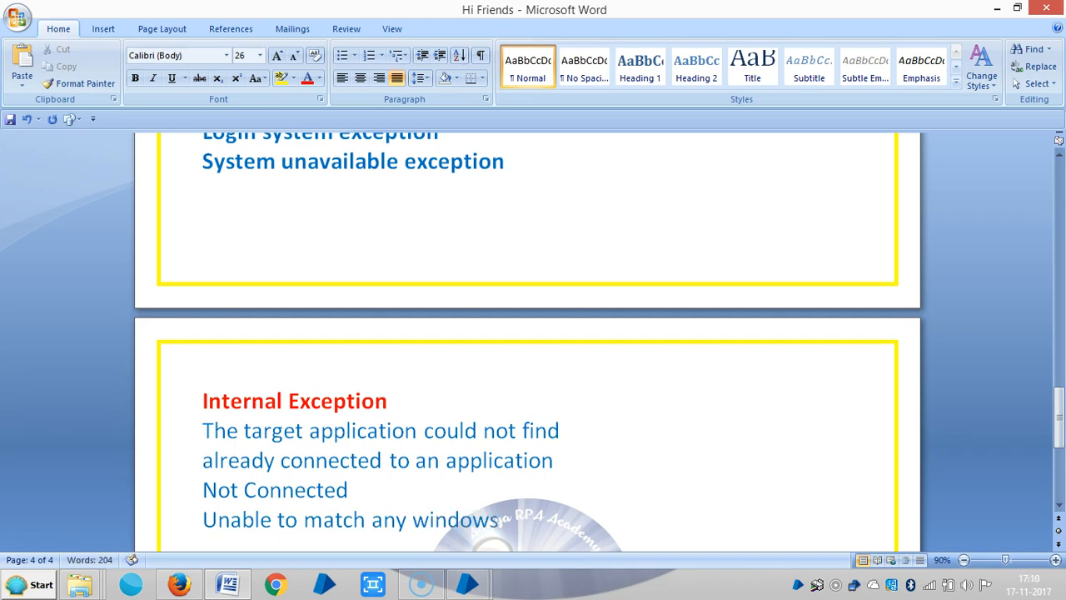
pyautogui.write('with')
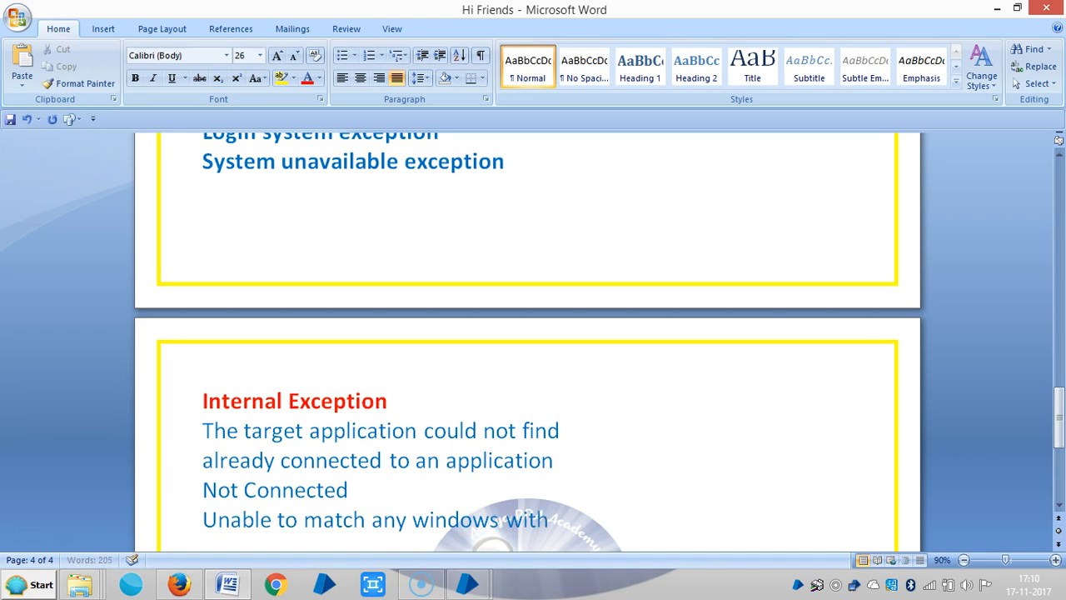
pyautogui.write('the Q')
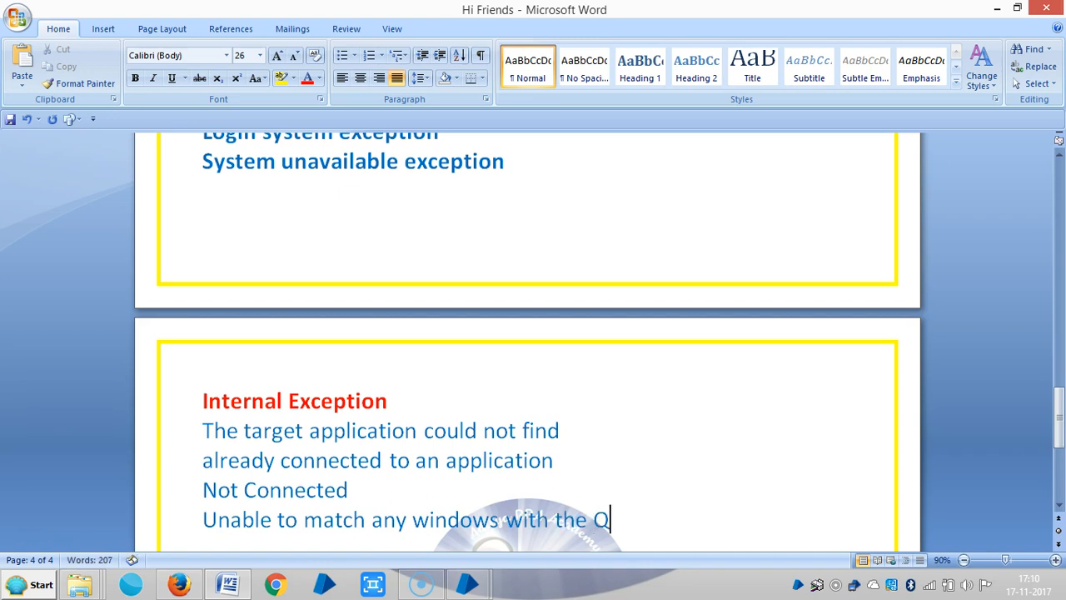
pyautogui.write('uery items')
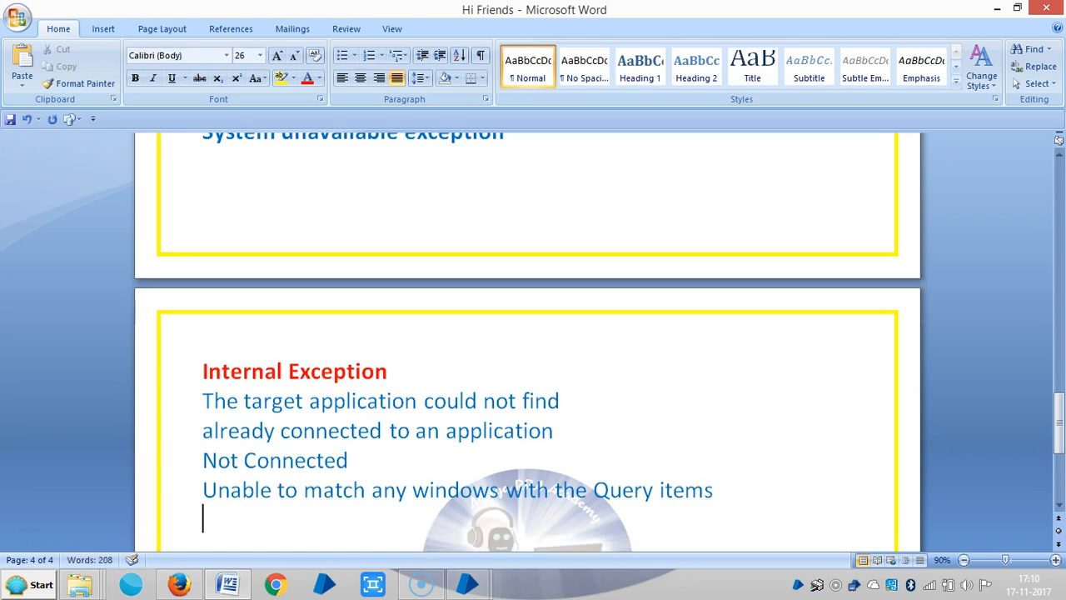
# - Add 'Syntax error', 'Missing Data' and 'Stage XYZ does not exist' lines
pyautogui.write('Sys')
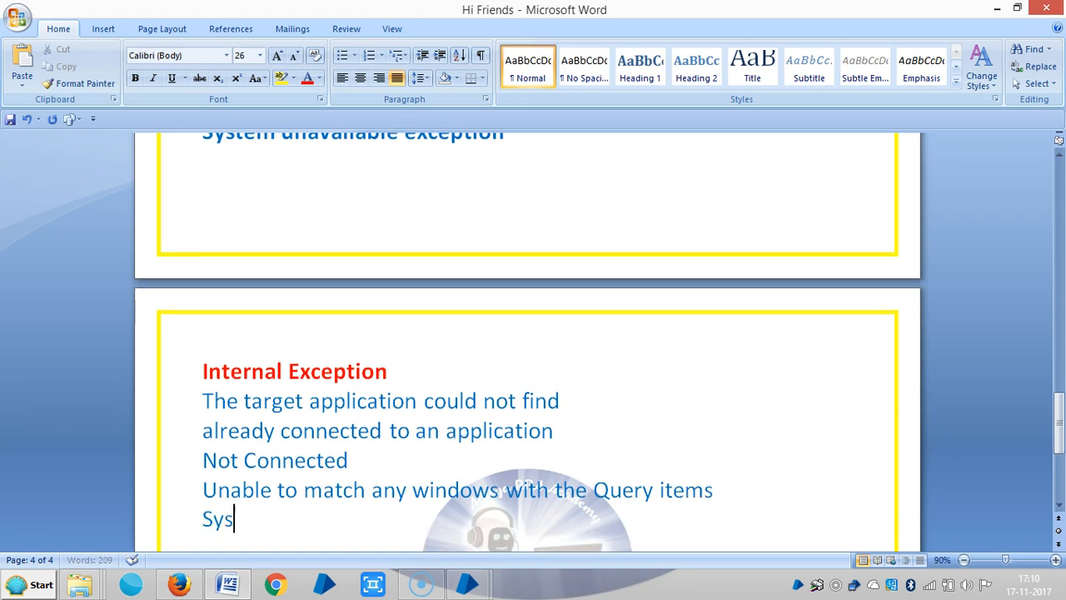
pyautogui.write('ntax error')
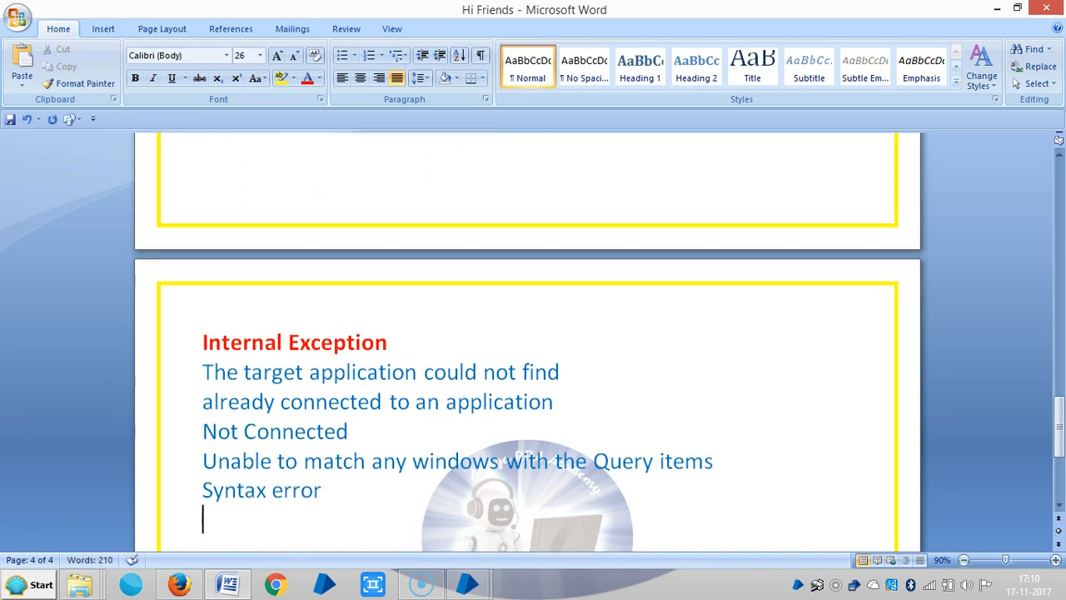
pyautogui.write('Miss')
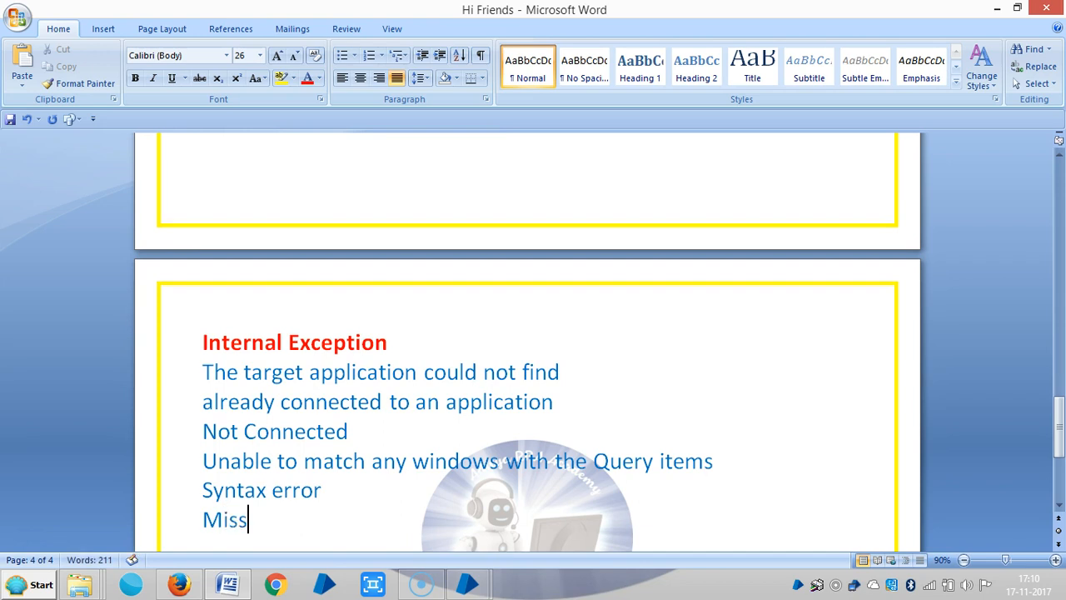
pyautogui.write('ing Data')
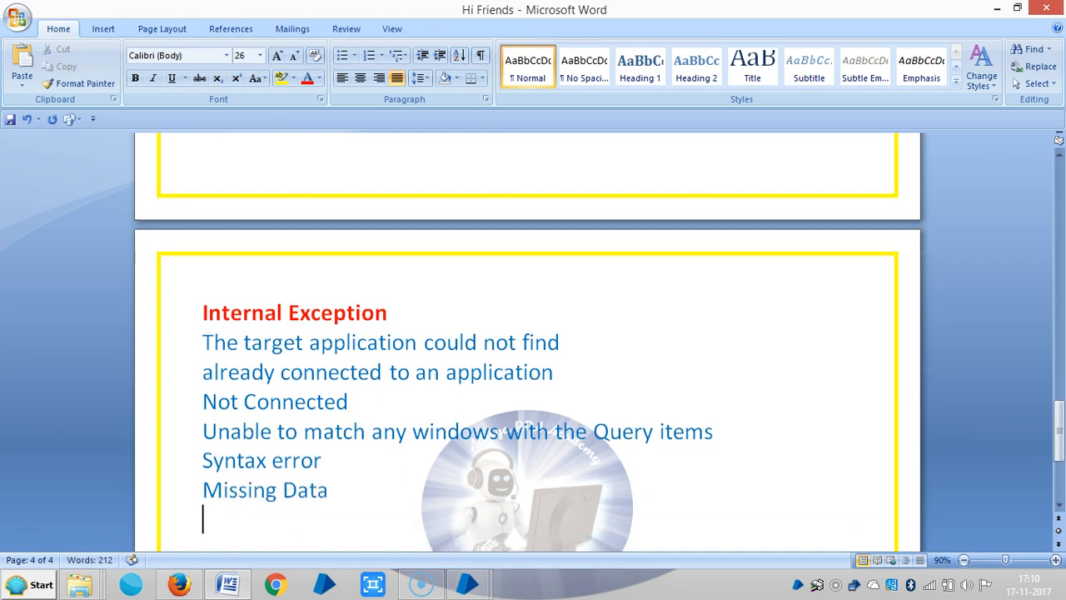
pyautogui.write('S')
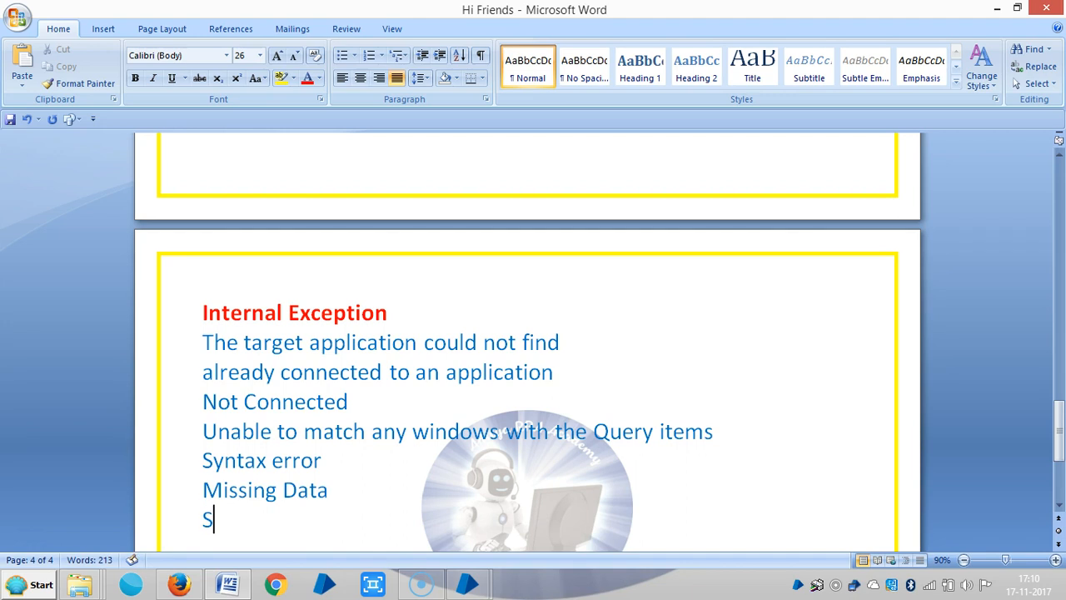
pyautogui.write('tage XYZ')
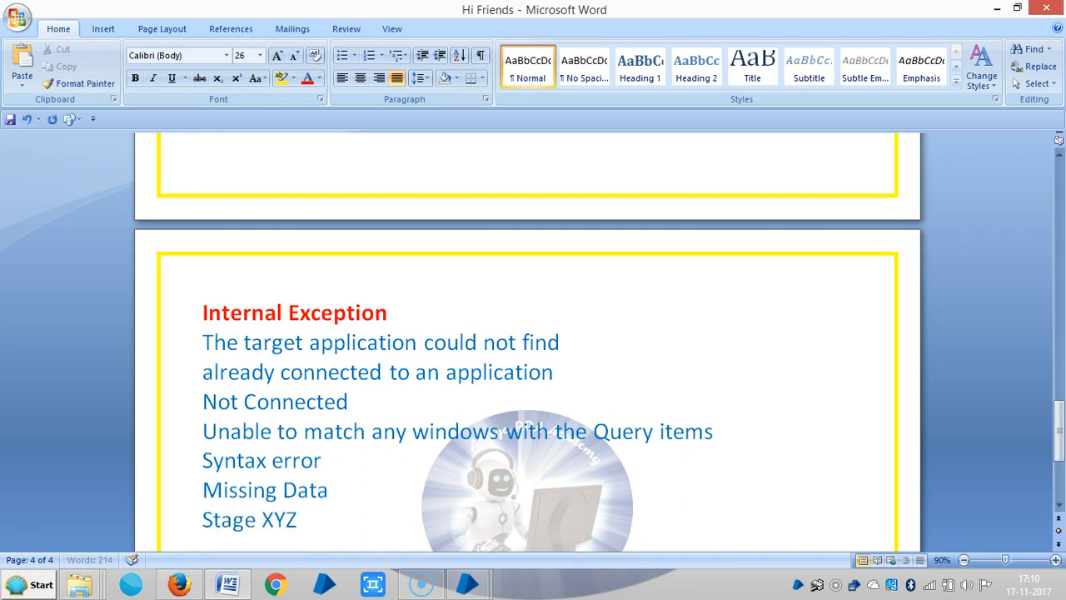
pyautogui.write('do')
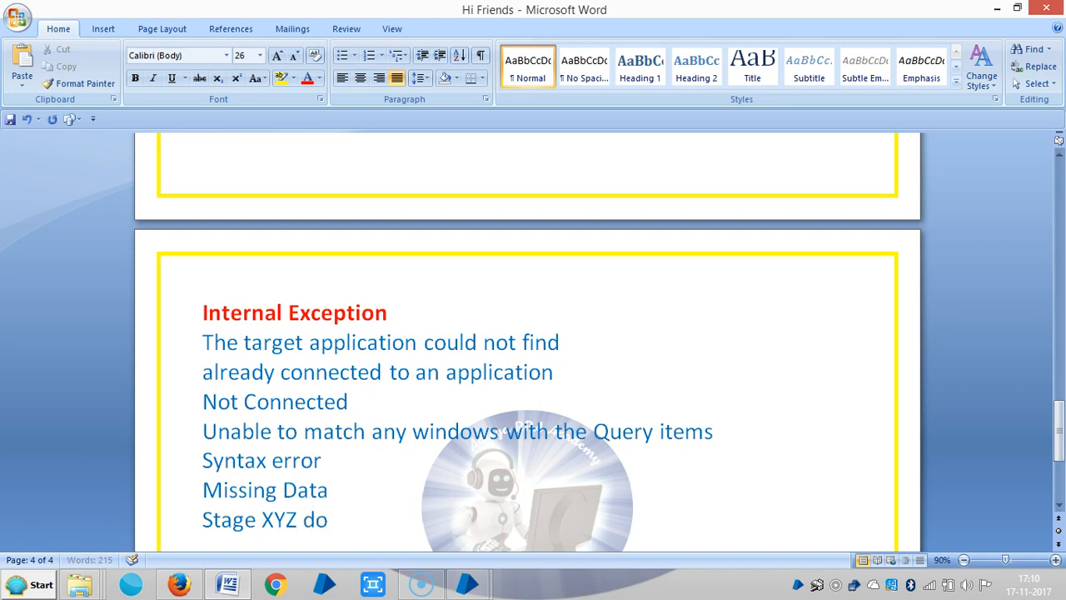
pyautogui.write('e')
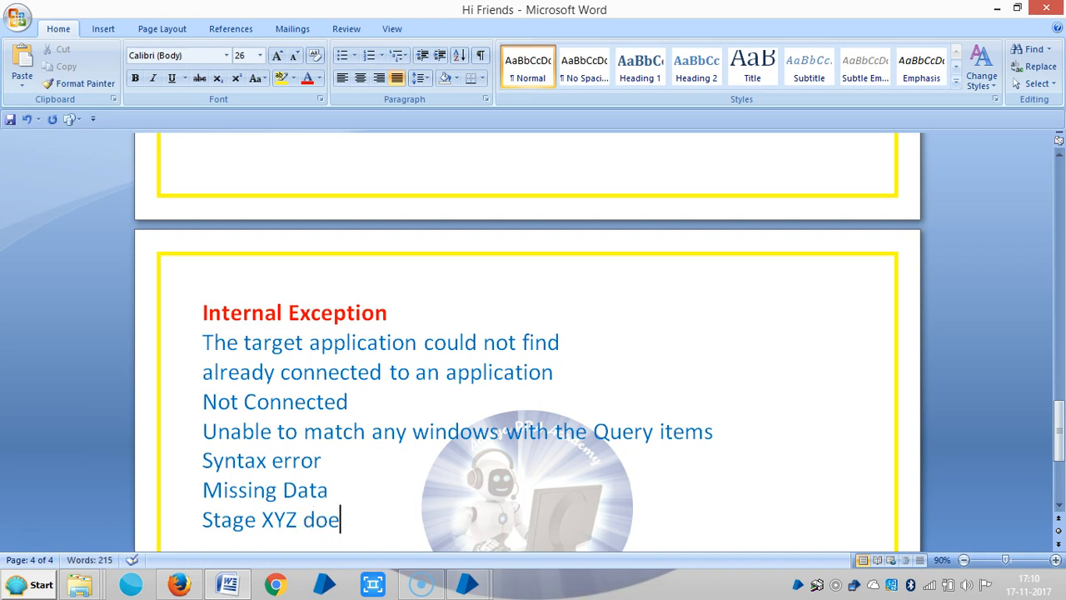
pyautogui.write('s')
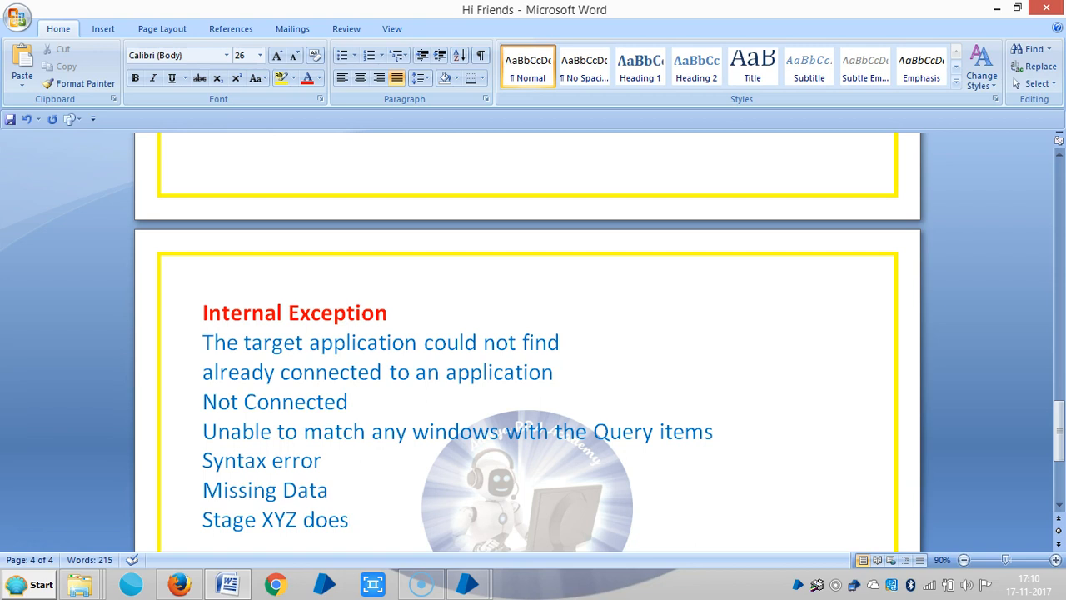
pyautogui.write('not exist')
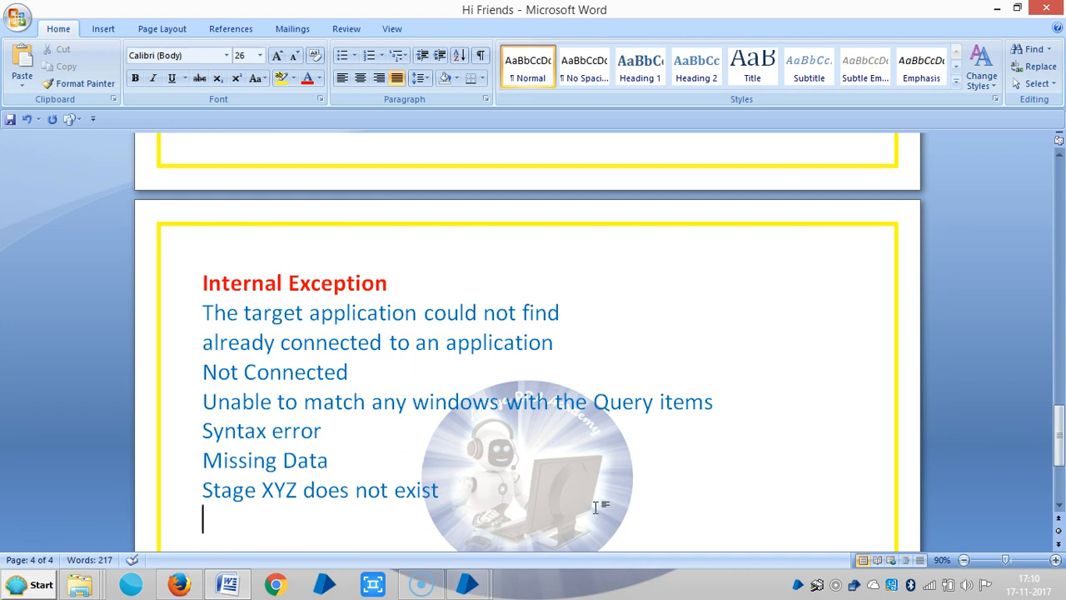
# - Add the line 'Failed to find the stage linked from the stage XYZ'
pyautogui.write('f')
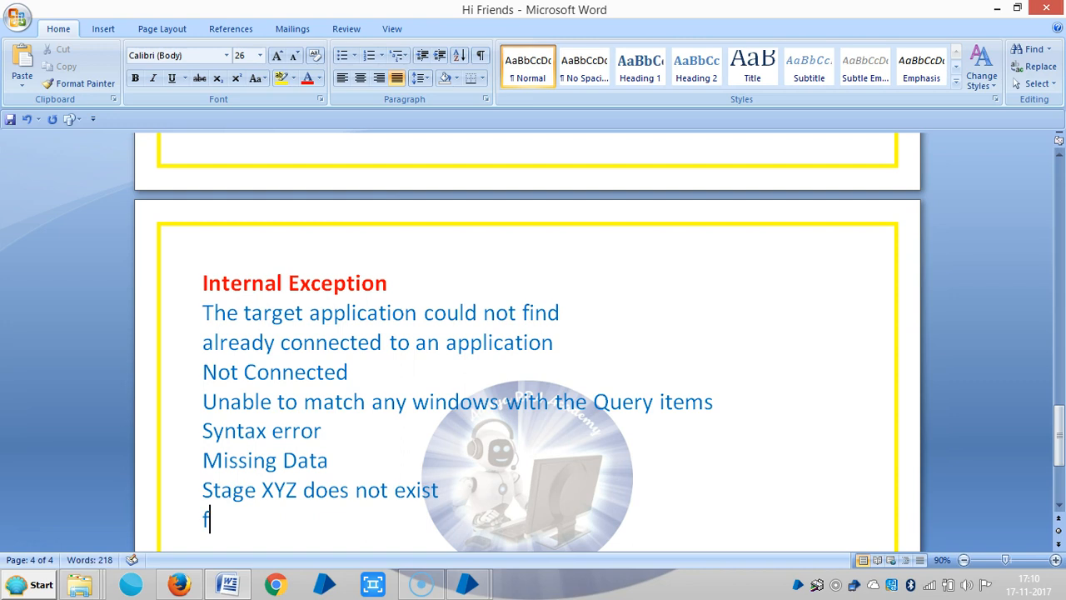
pyautogui.write('ailed to find the')
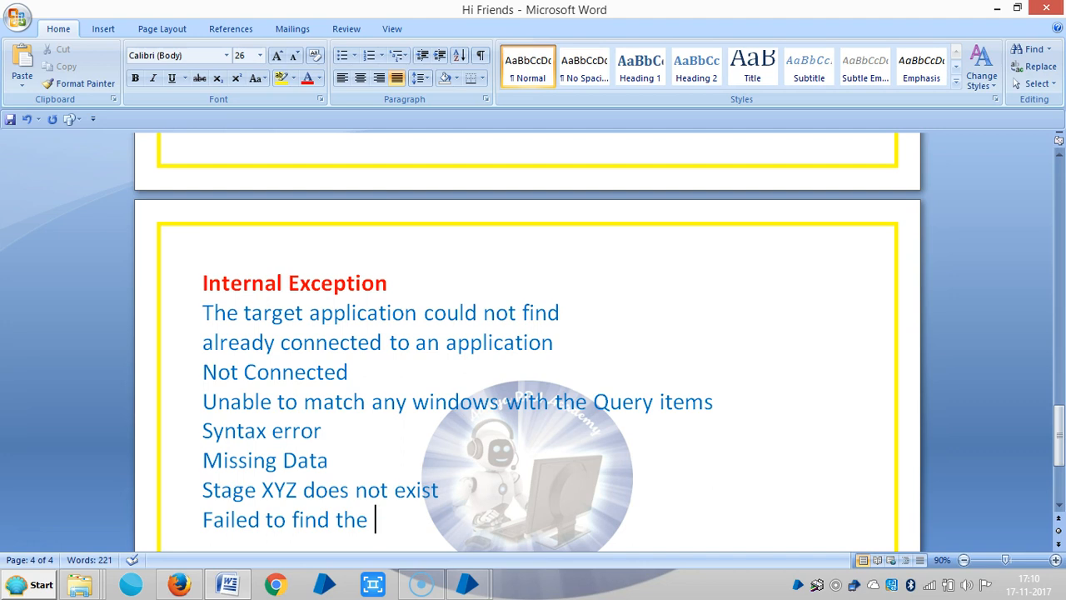
pyautogui.moveTo(595, 508)
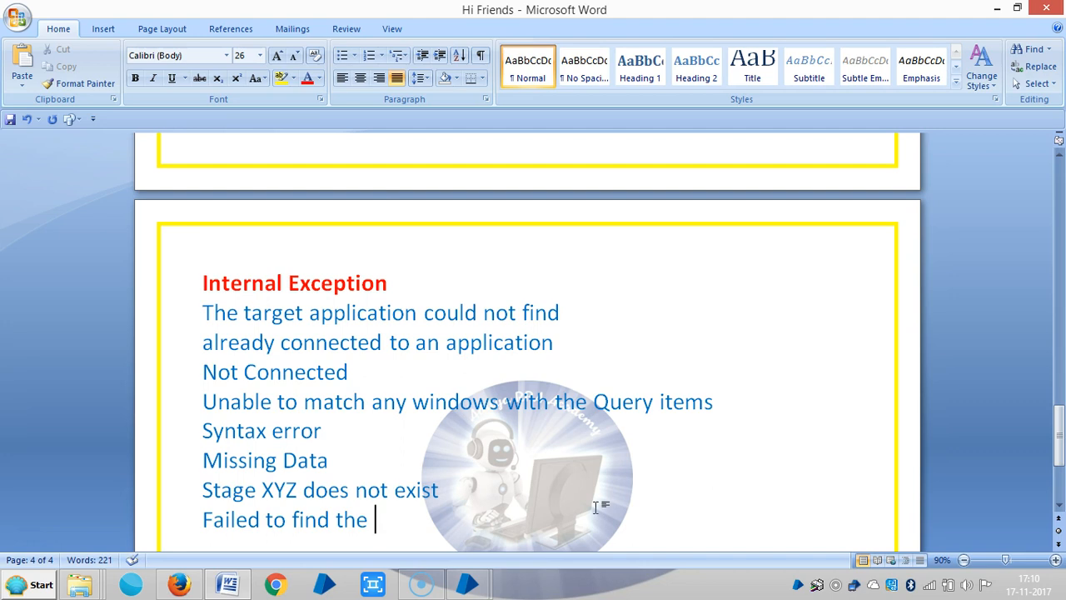
pyautogui.write('stage')
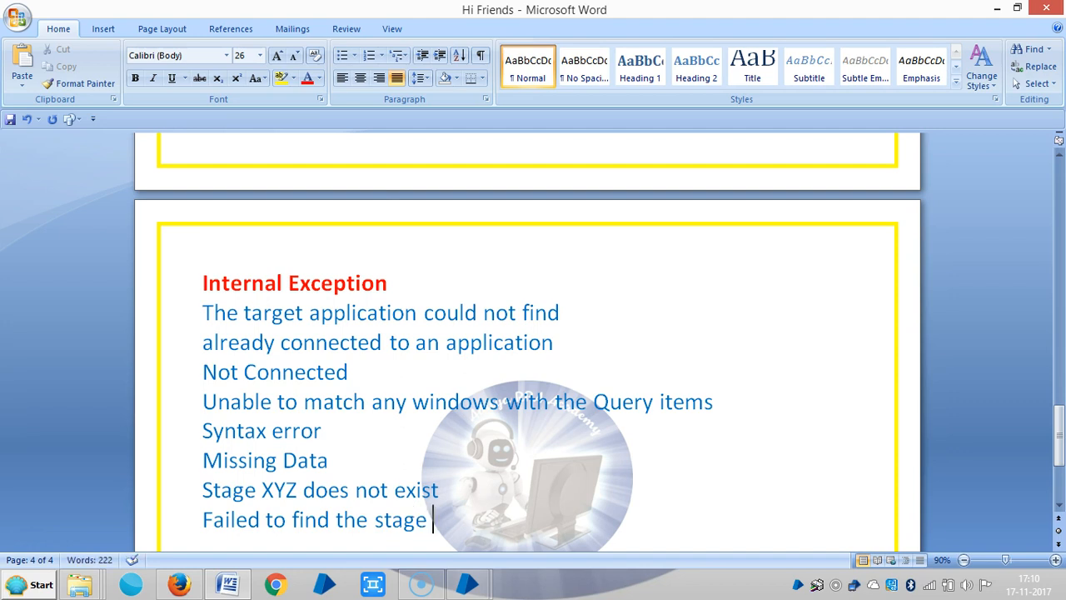
pyautogui.write('linked from t')
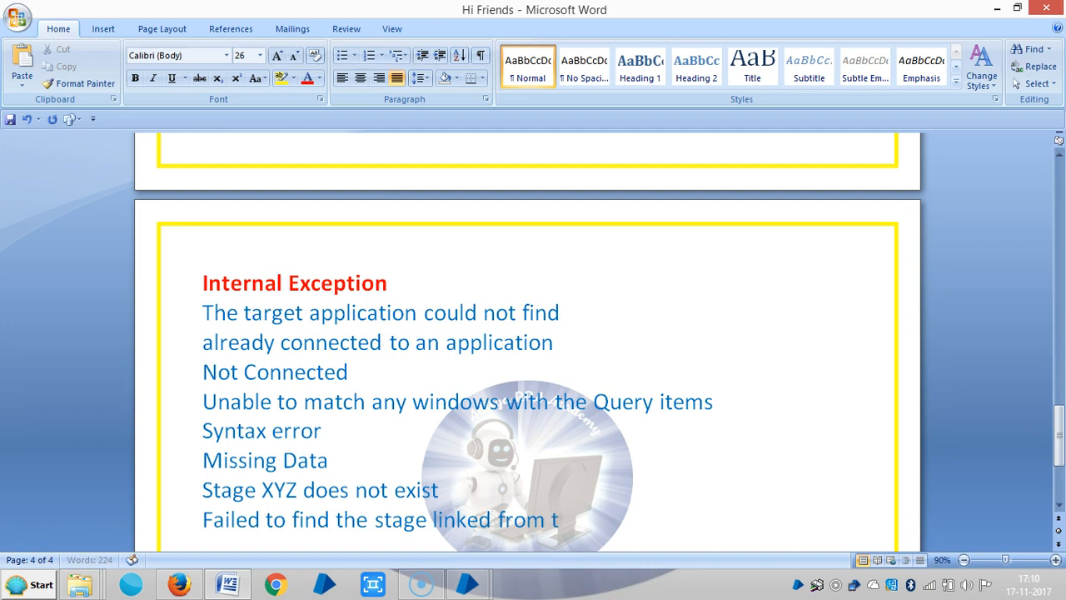
pyautogui.write('he stage')
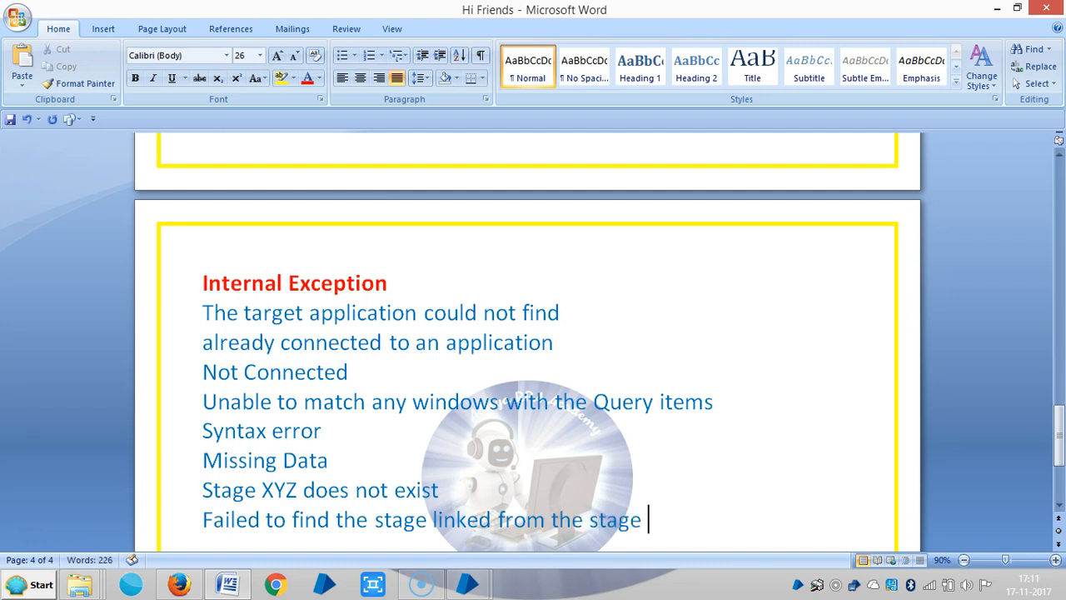
pyautogui.write('X')
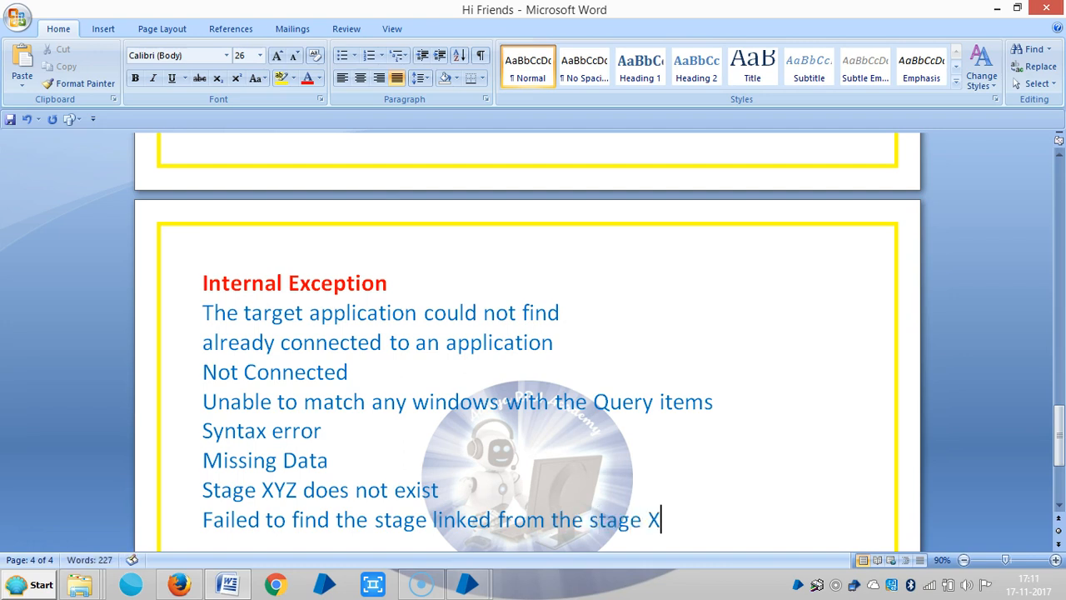
pyautogui.write('YZ')
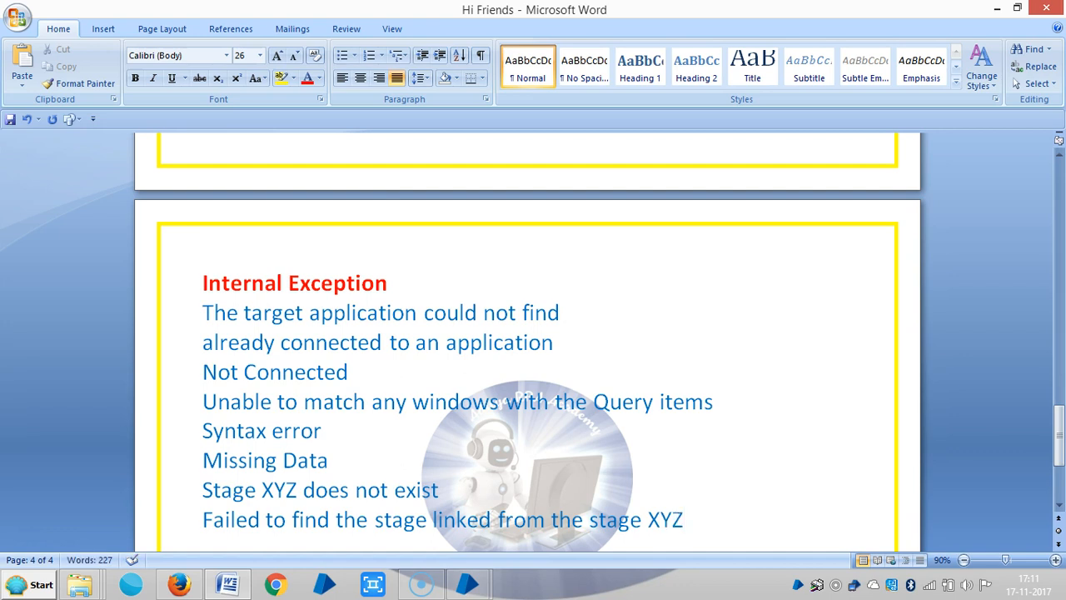
pyautogui.moveTo(597, 507)
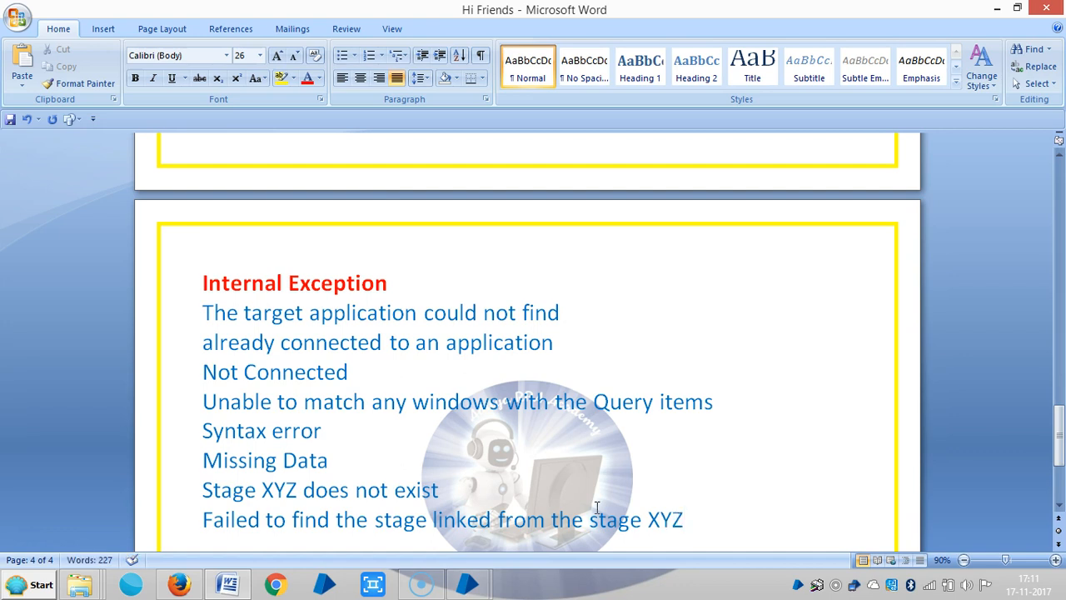
# - Add the line 'Decision did not result in a Yes/No'
pyautogui.write('d')
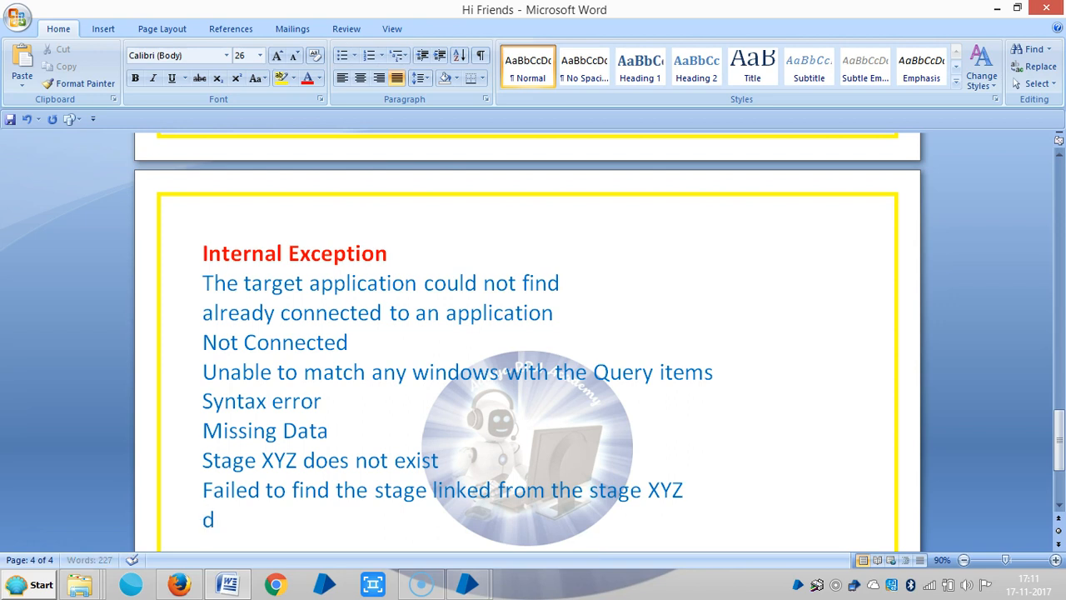
pyautogui.write('ec')
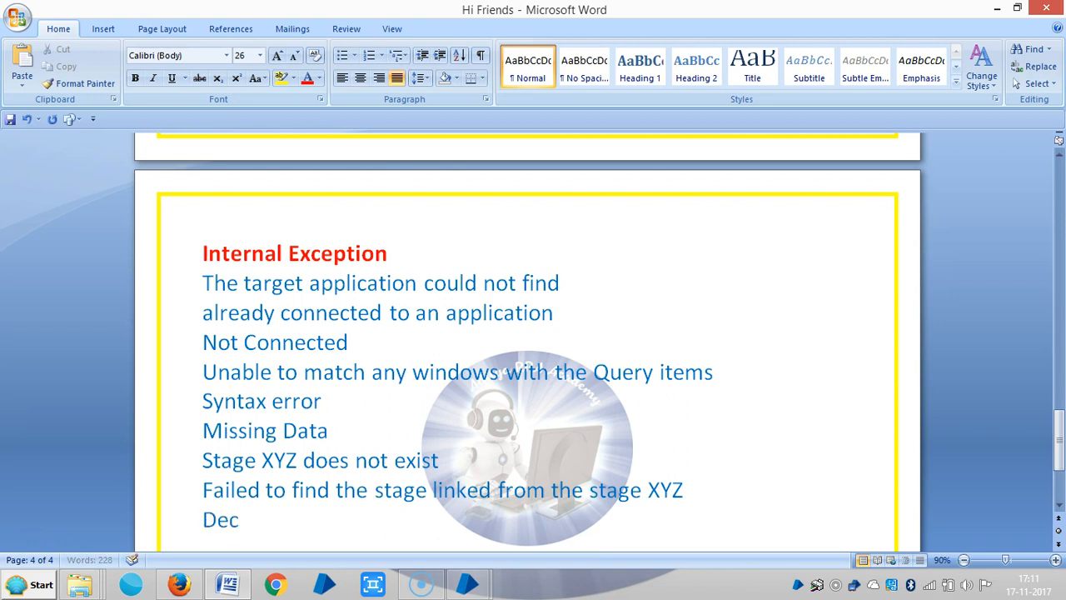
pyautogui.write('ision')
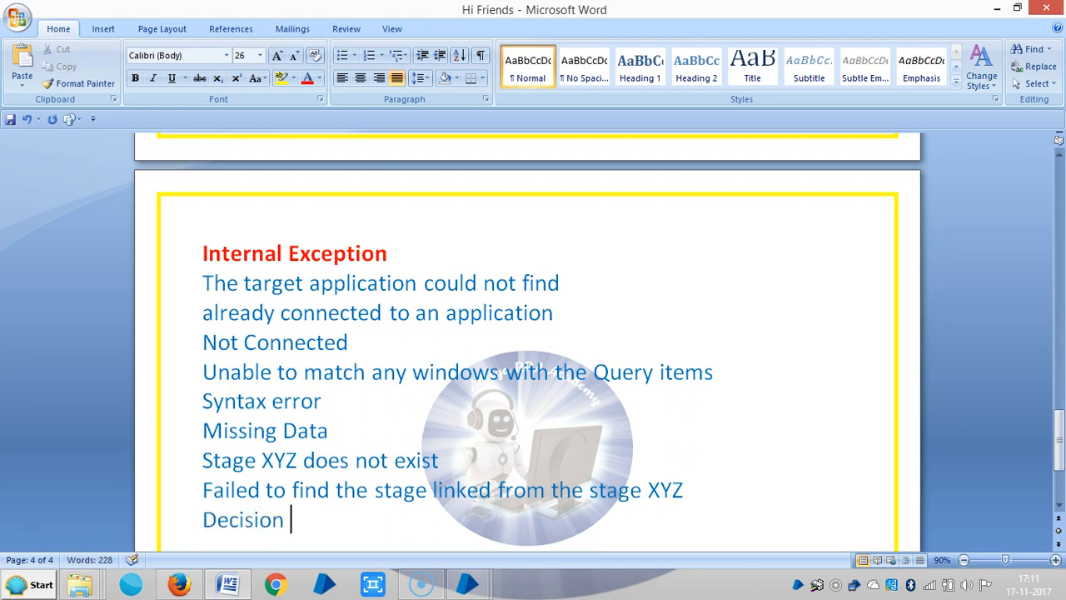
pyautogui.write('did not')
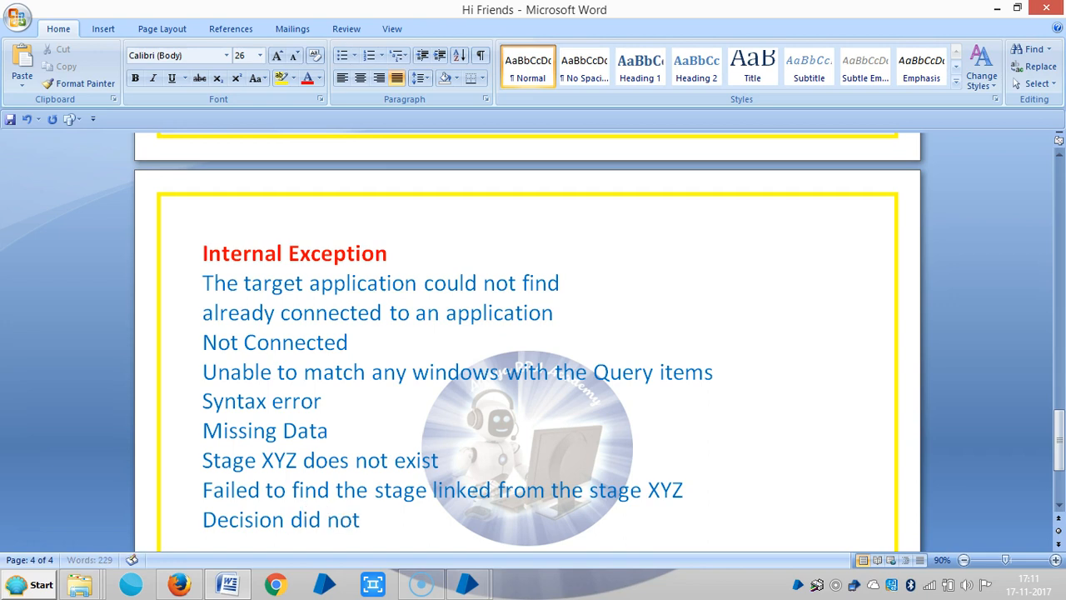
pyautogui.write('result')
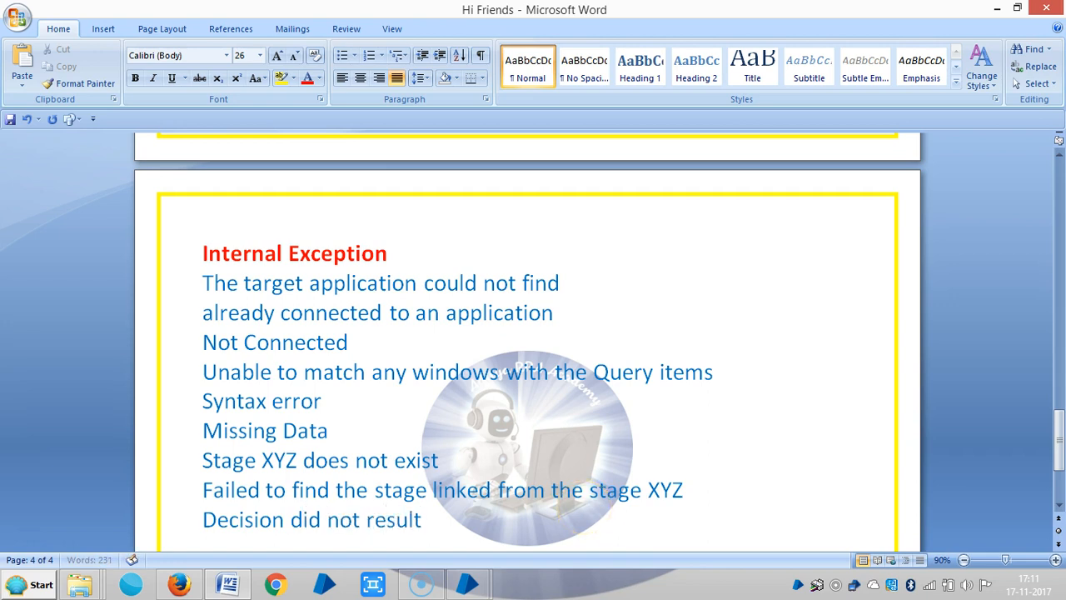
pyautogui.write('i')
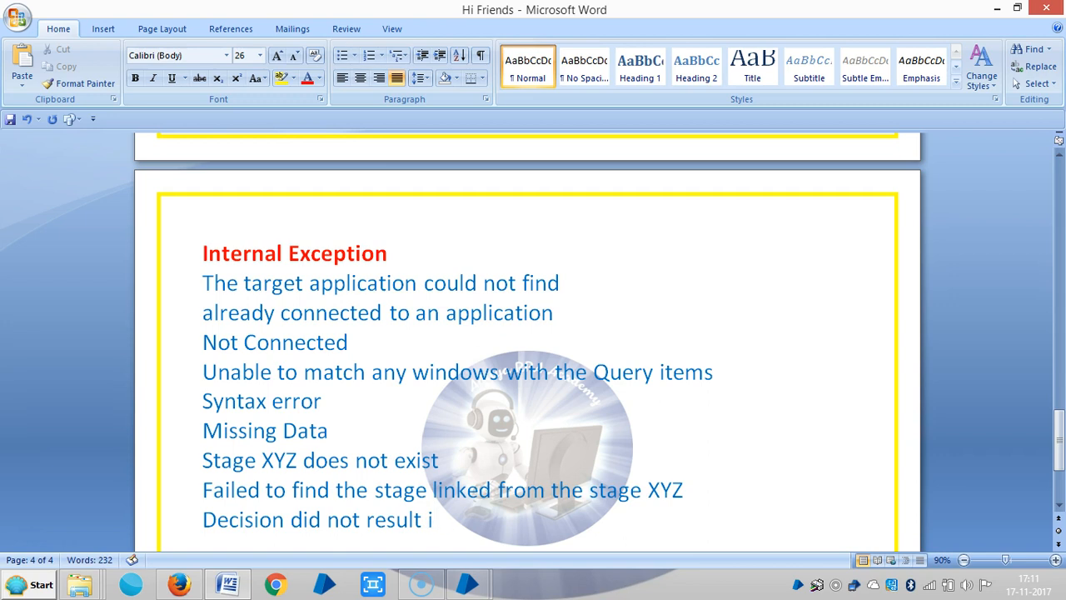
pyautogui.write('n a Ye')
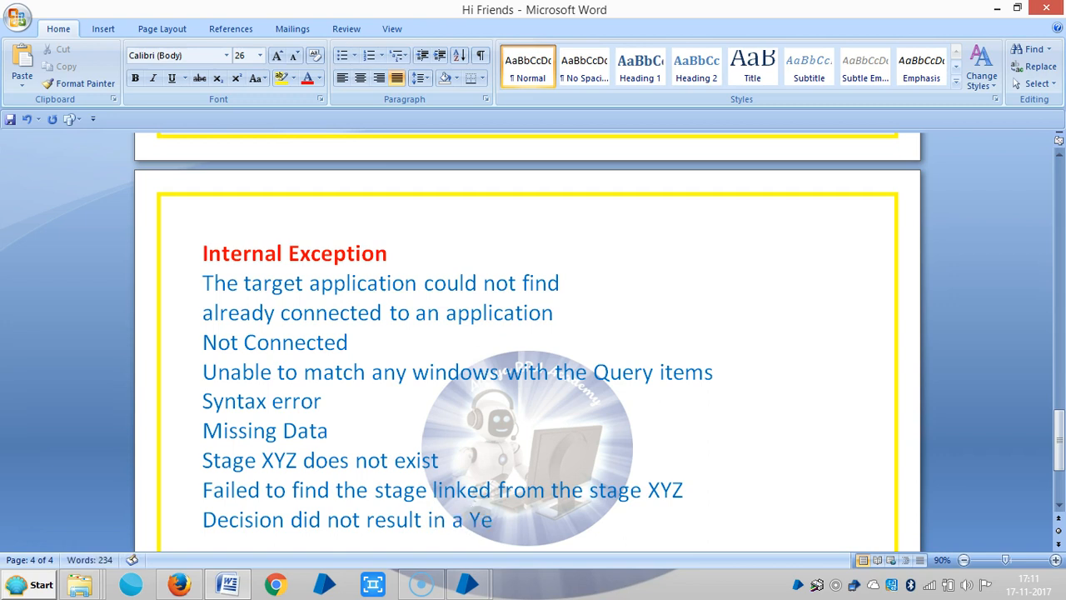
pyautogui.write('s/No')
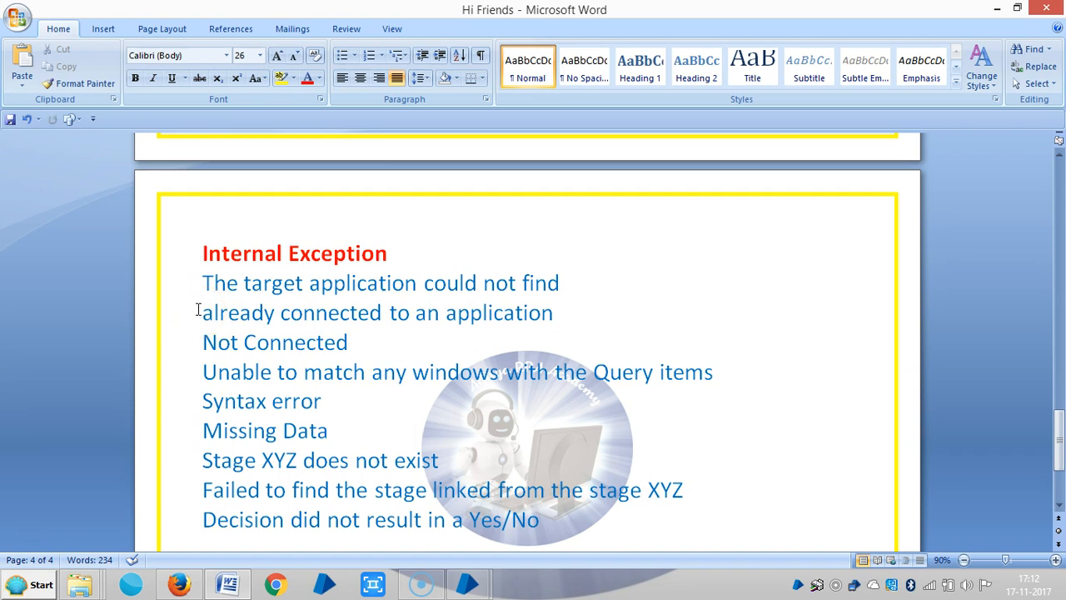
# - Bold 'Not Connected' and 'Unable to match any windows...' lines, leaving 'Syntax error' unformatted
pyautogui.doubleClick(275, 341)
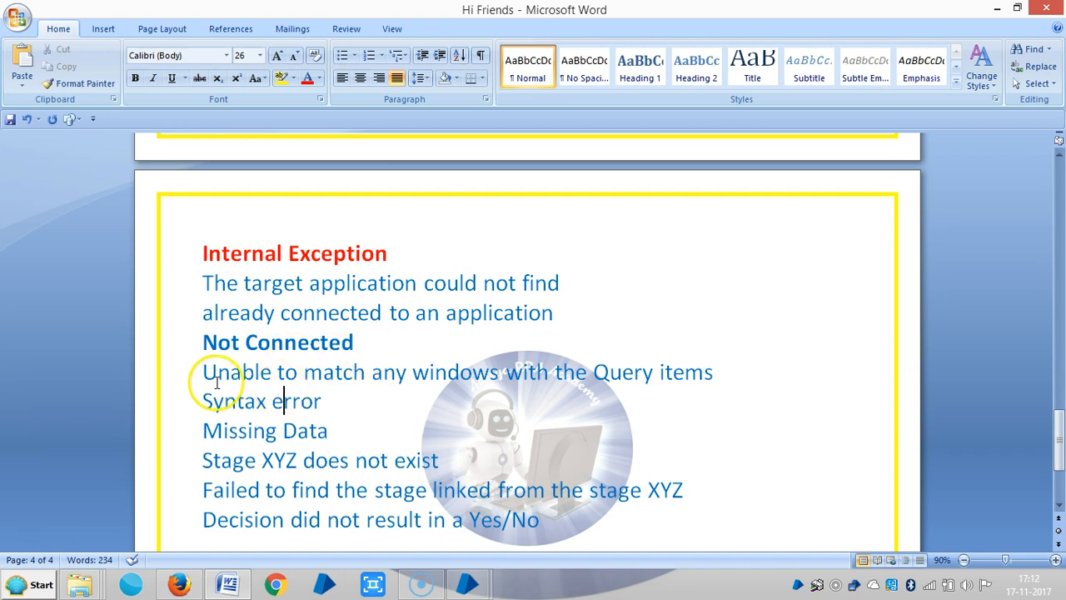
pyautogui.moveTo(198, 372)
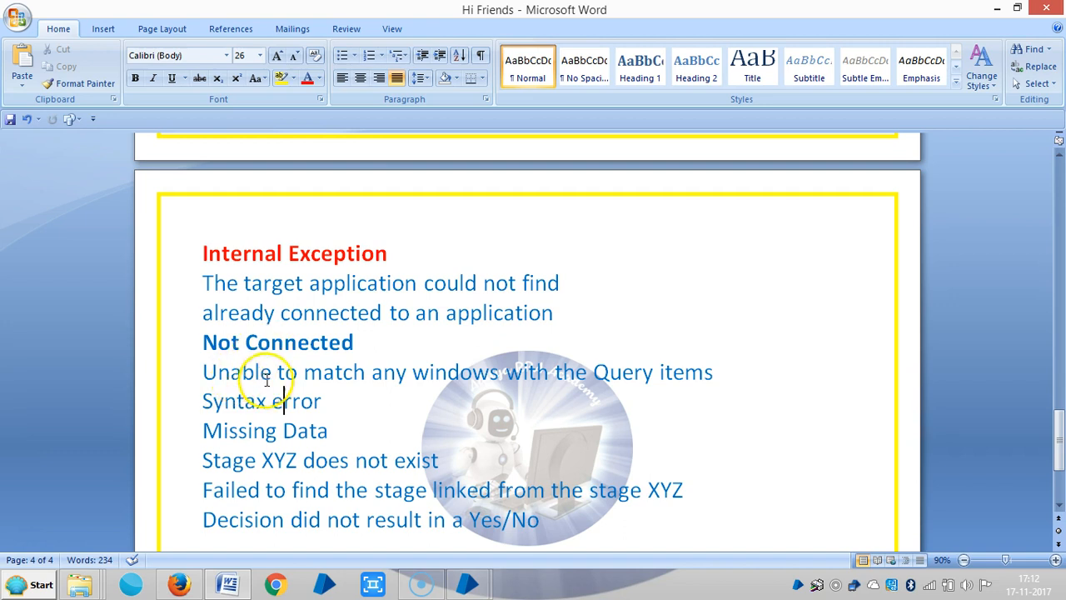
pyautogui.moveTo(202, 372); pyautogui.dragTo(714, 372)
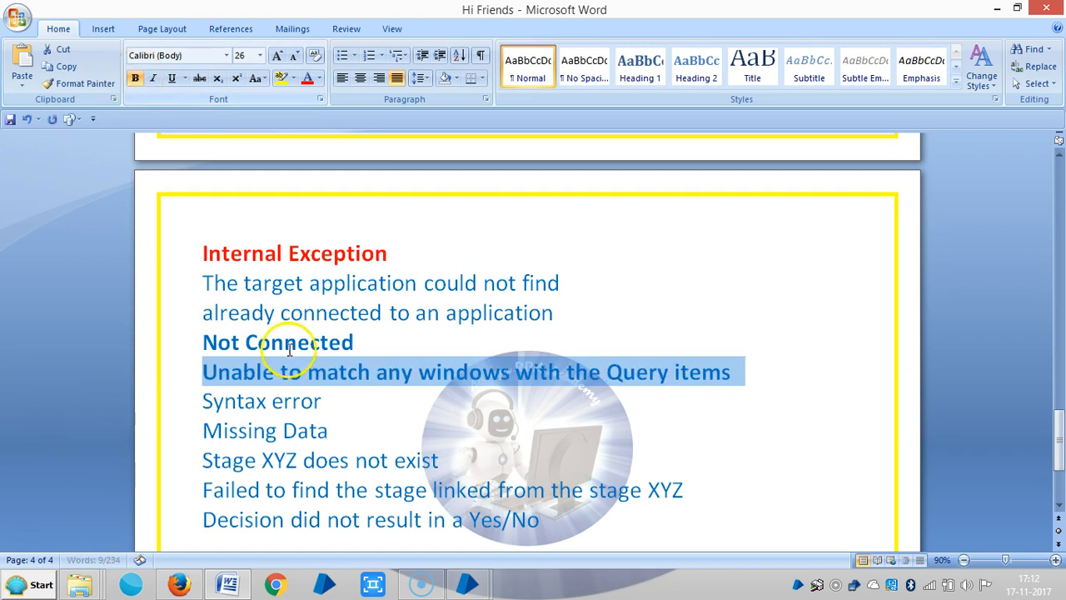
pyautogui.click(234, 401)
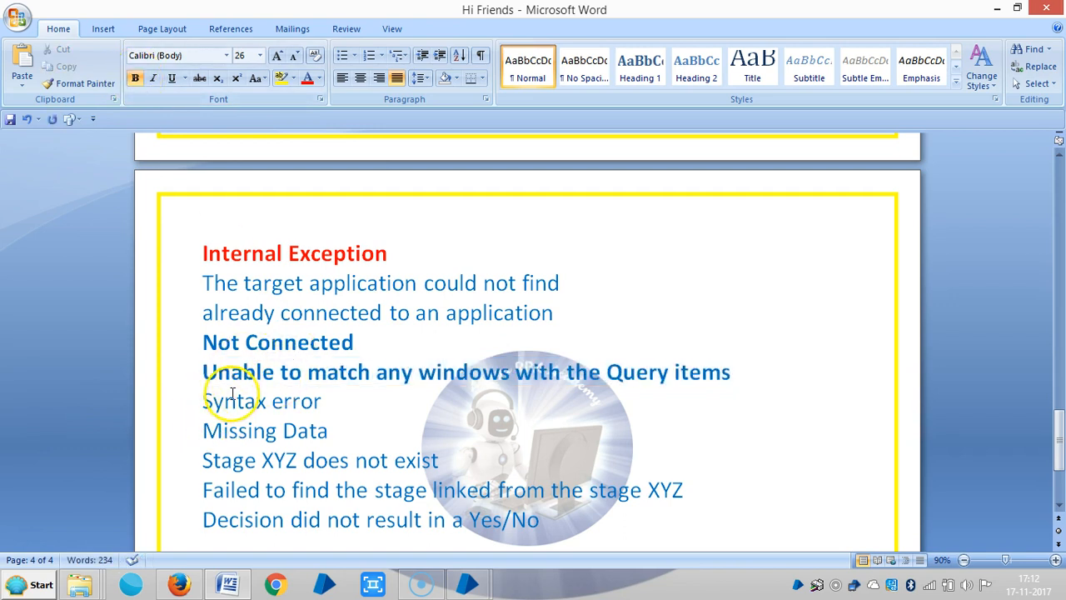
pyautogui.doubleClick(233, 401)
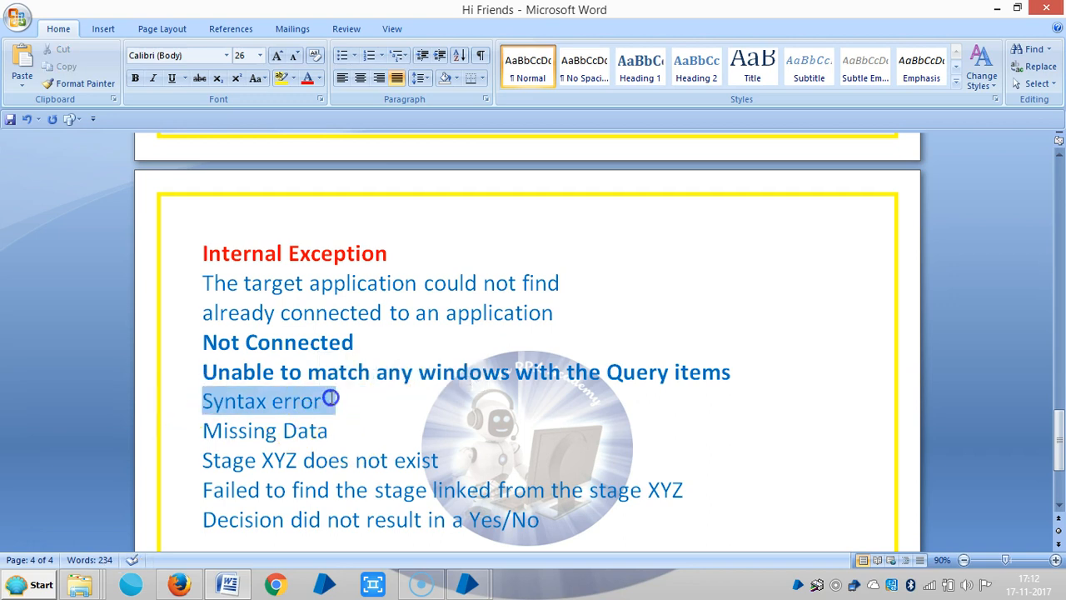
pyautogui.click(329, 431)
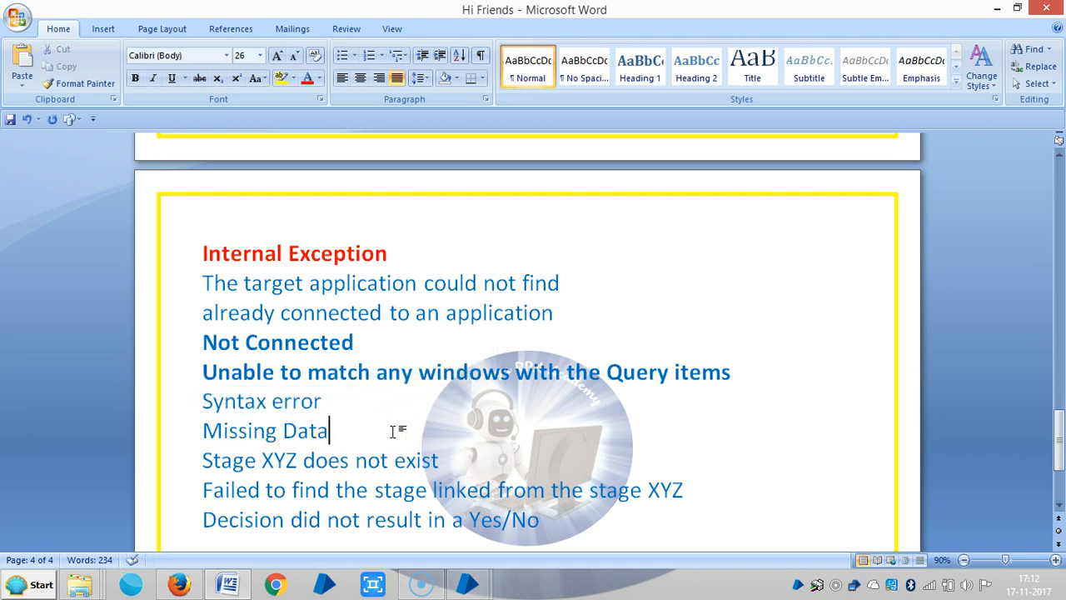
pyautogui.moveTo(366, 410)
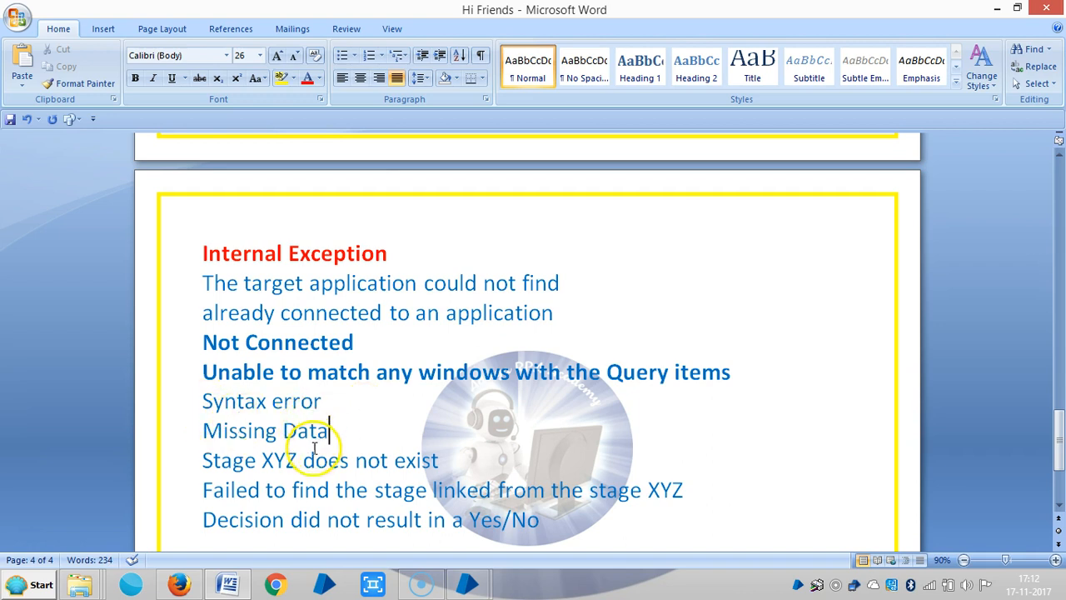
pyautogui.scroll(-3)
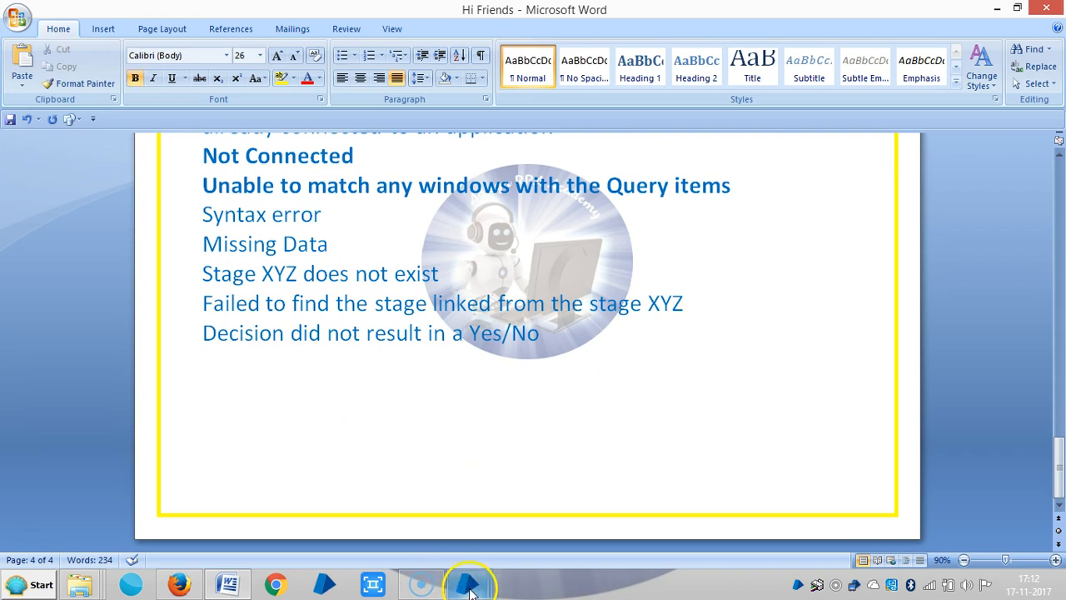
# - Switch to maximised Process Studio and dismiss the Start stage missing-link validation result
pyautogui.click(469, 583)
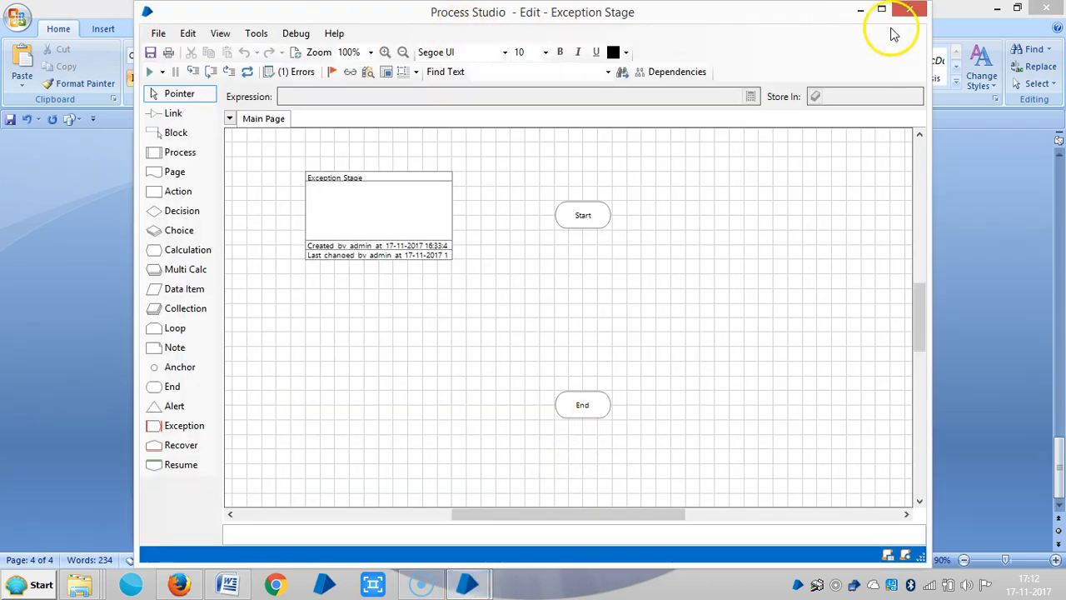
pyautogui.click(880, 9)
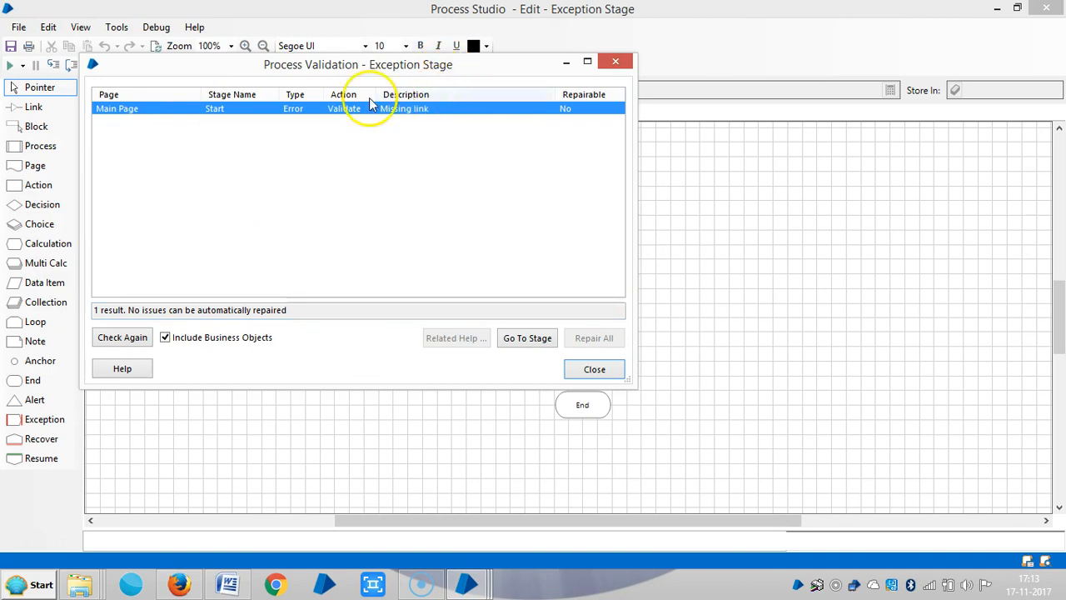
pyautogui.moveTo(134, 115)
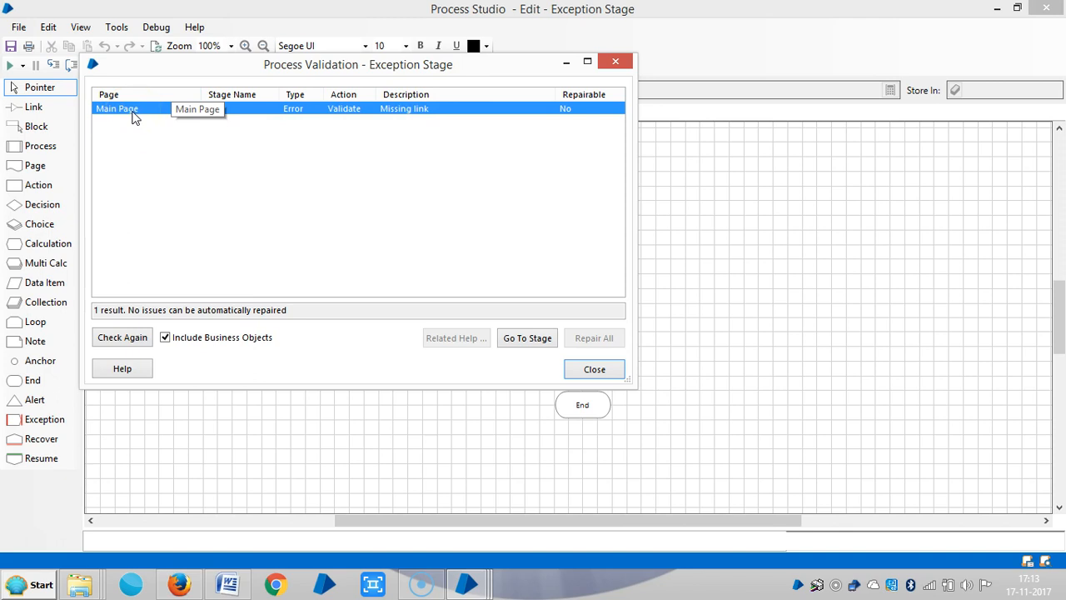
pyautogui.click(593, 369)
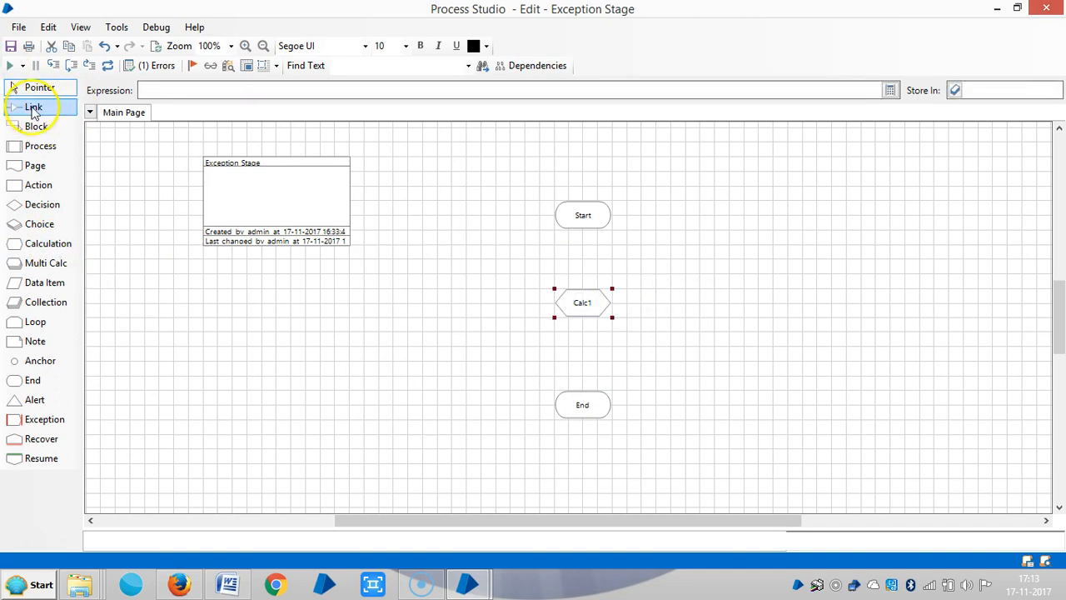
# - Link Start→Calc1→End and place two data items on the page
pyautogui.moveTo(582, 225); pyautogui.dragTo(582, 295)
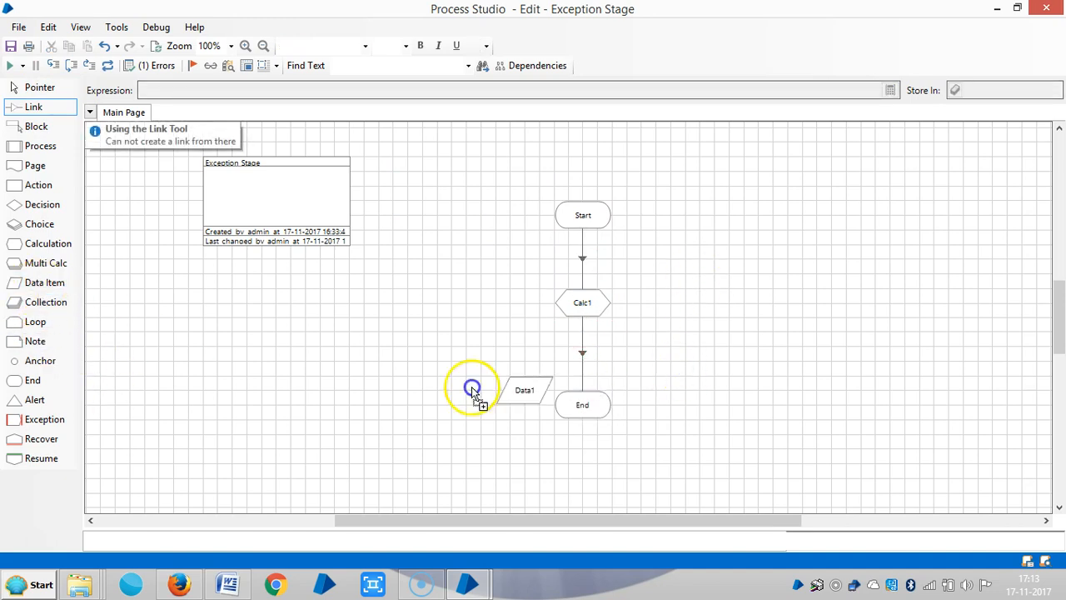
pyautogui.moveTo(525, 390); pyautogui.dragTo(758, 215)
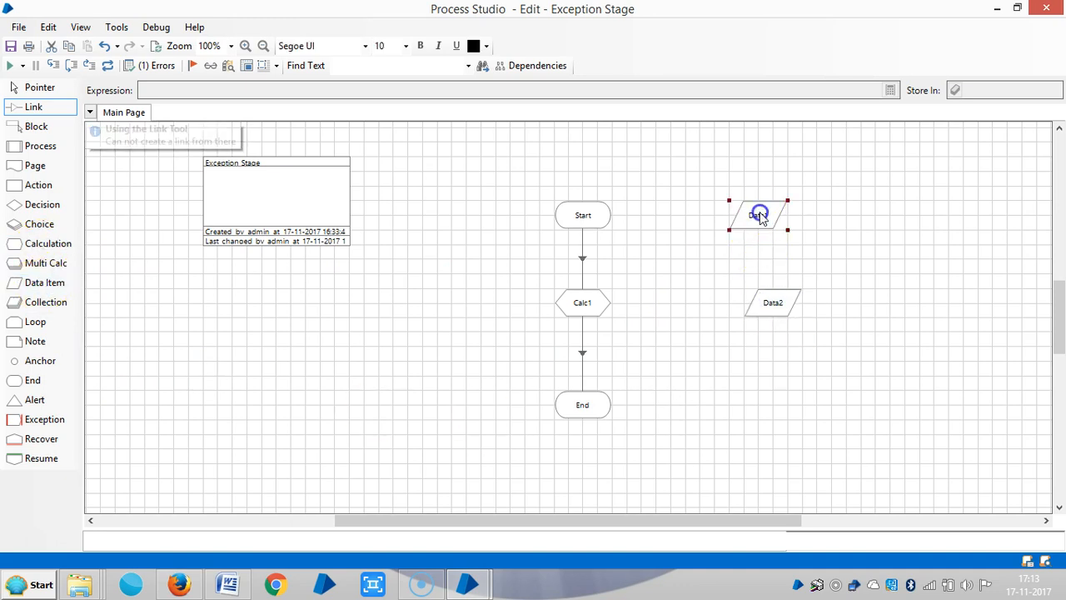
pyautogui.doubleClick(758, 214)
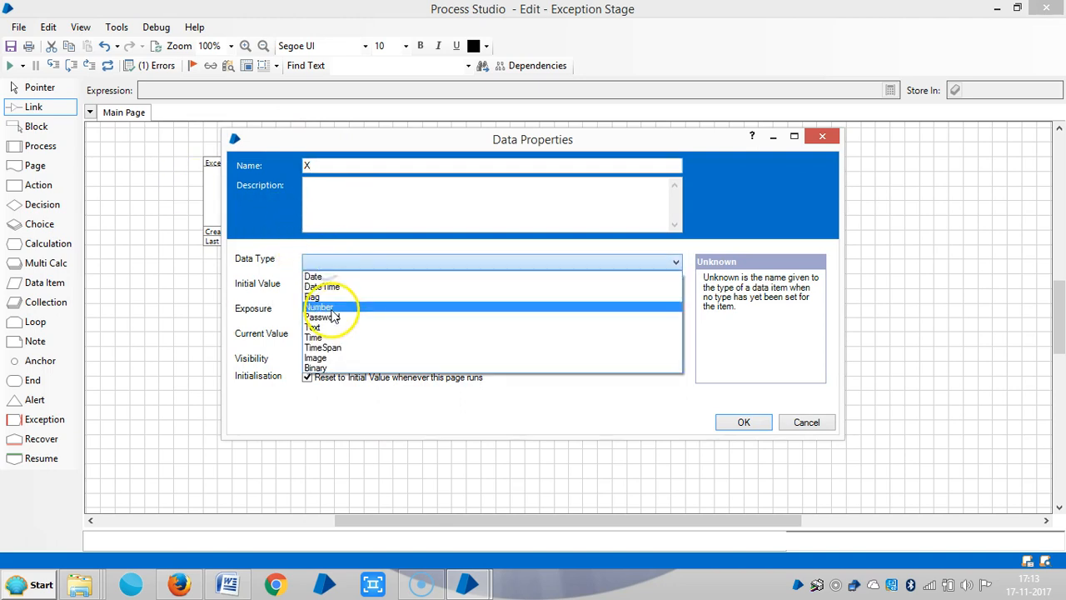
# - Name the data items X and Y with Data Type Number
pyautogui.click(319, 306)
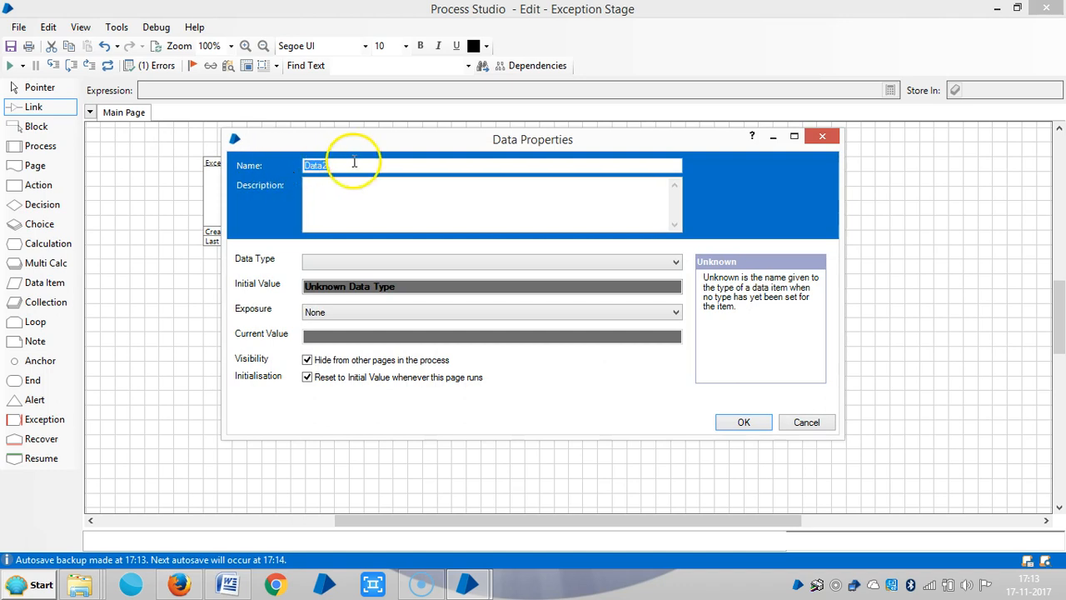
pyautogui.write('Y')
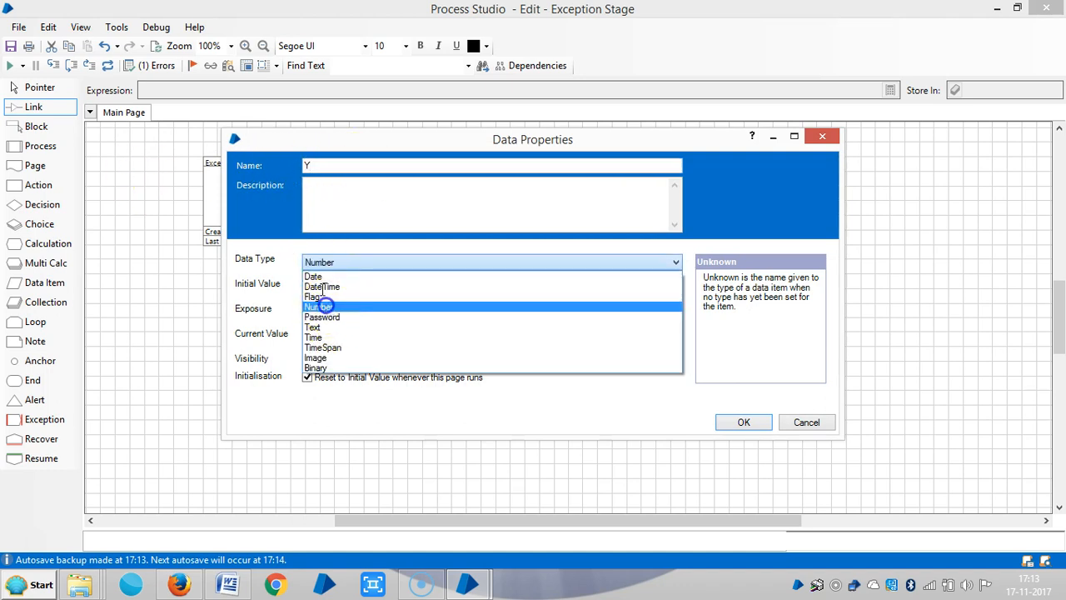
pyautogui.click(318, 306)
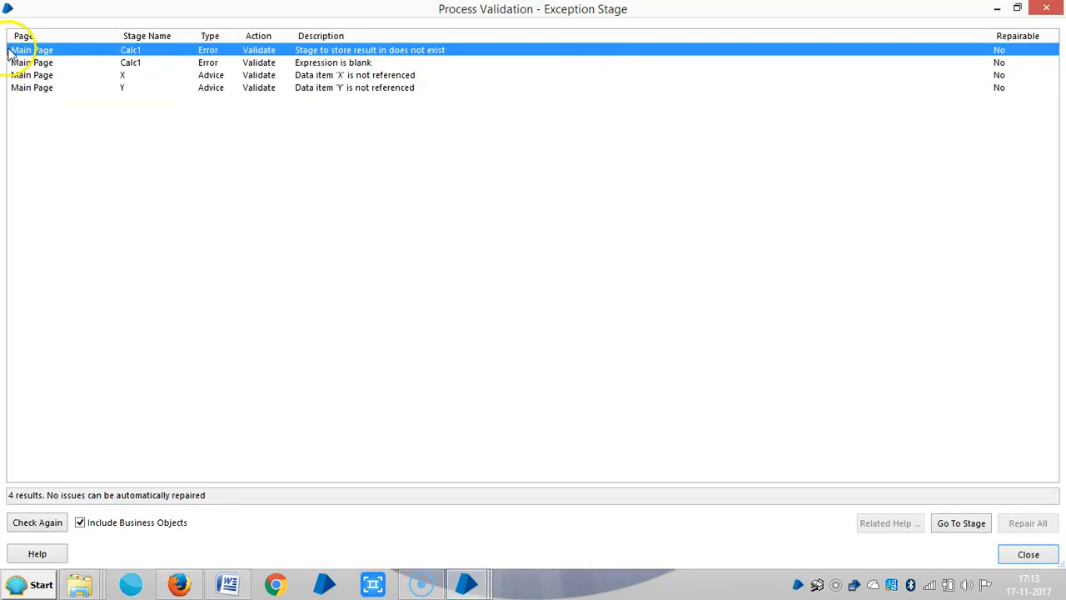
pyautogui.moveTo(34, 75)
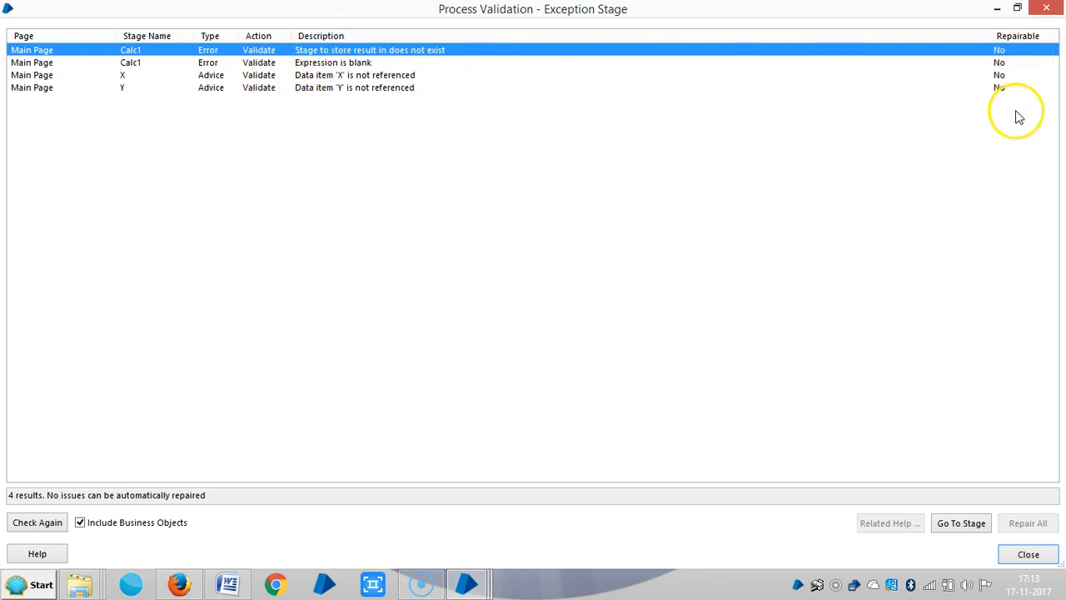
pyautogui.moveTo(1008, 119)
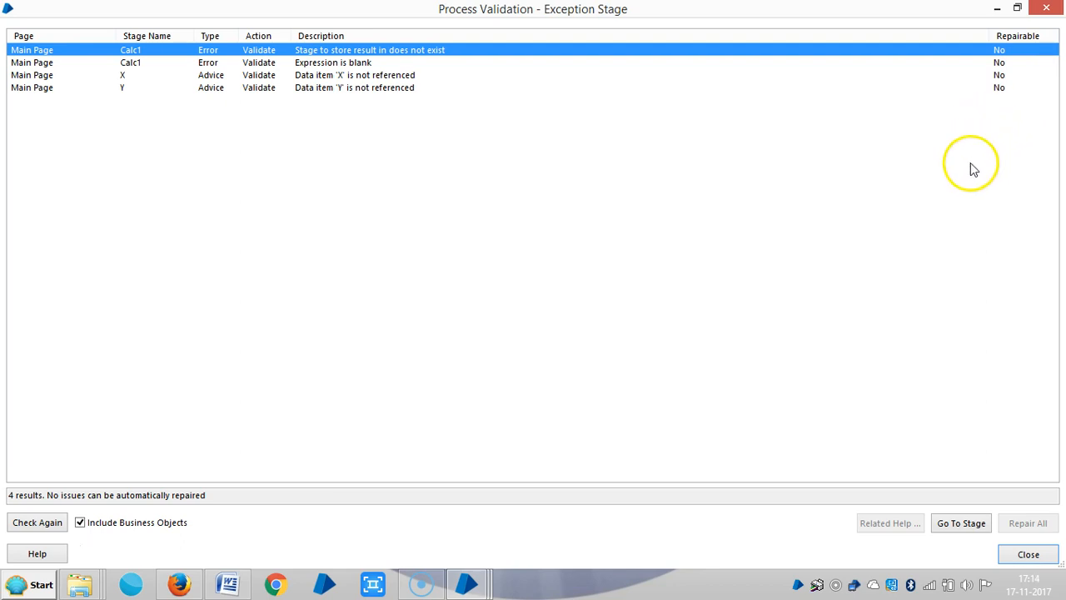
pyautogui.moveTo(965, 246)
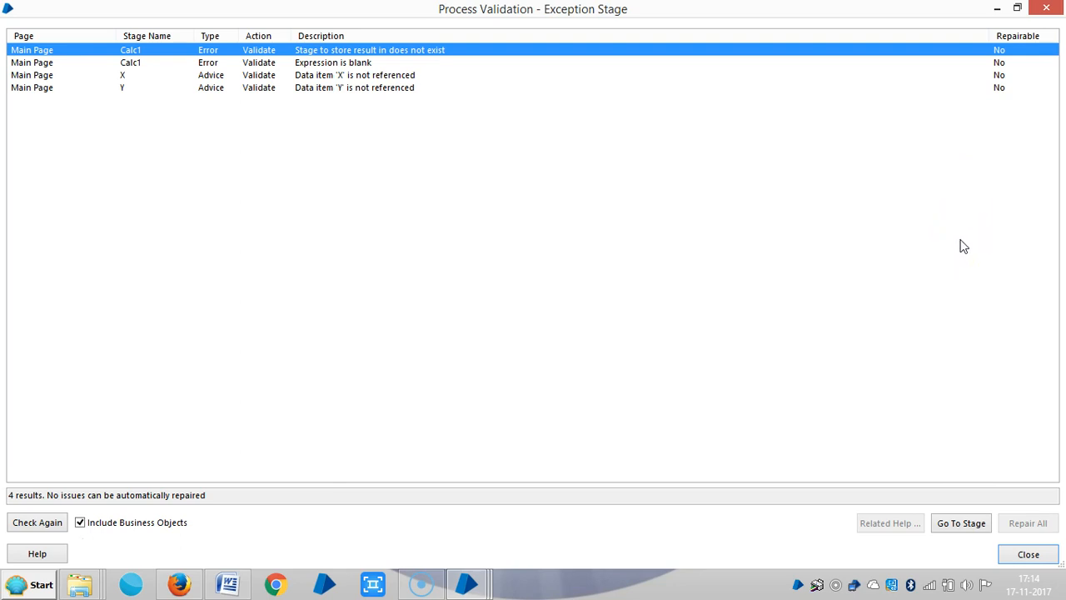
pyautogui.moveTo(959, 255)
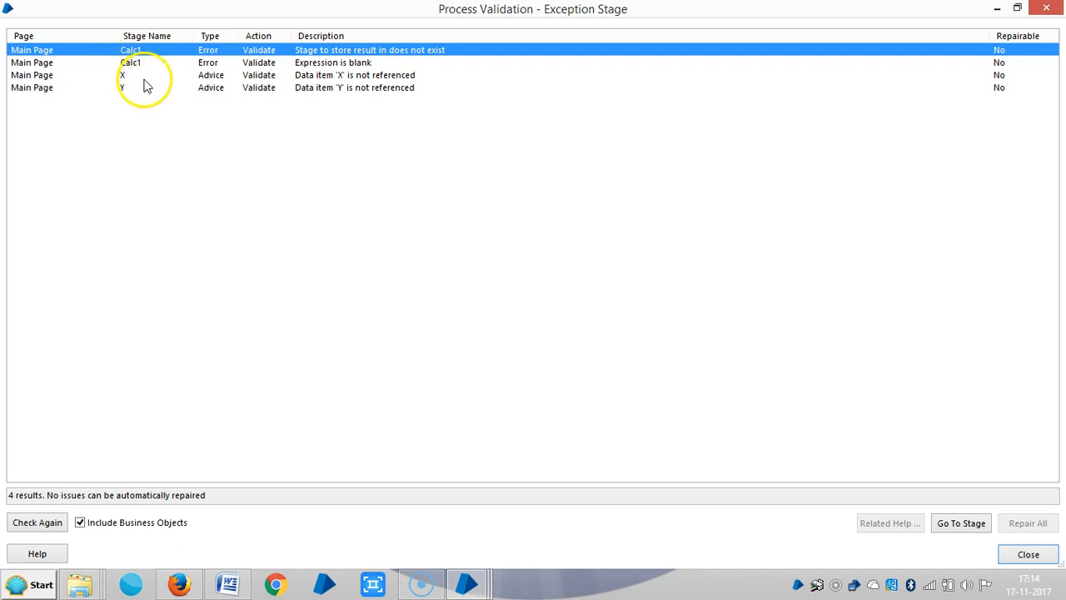
pyautogui.moveTo(206, 58)
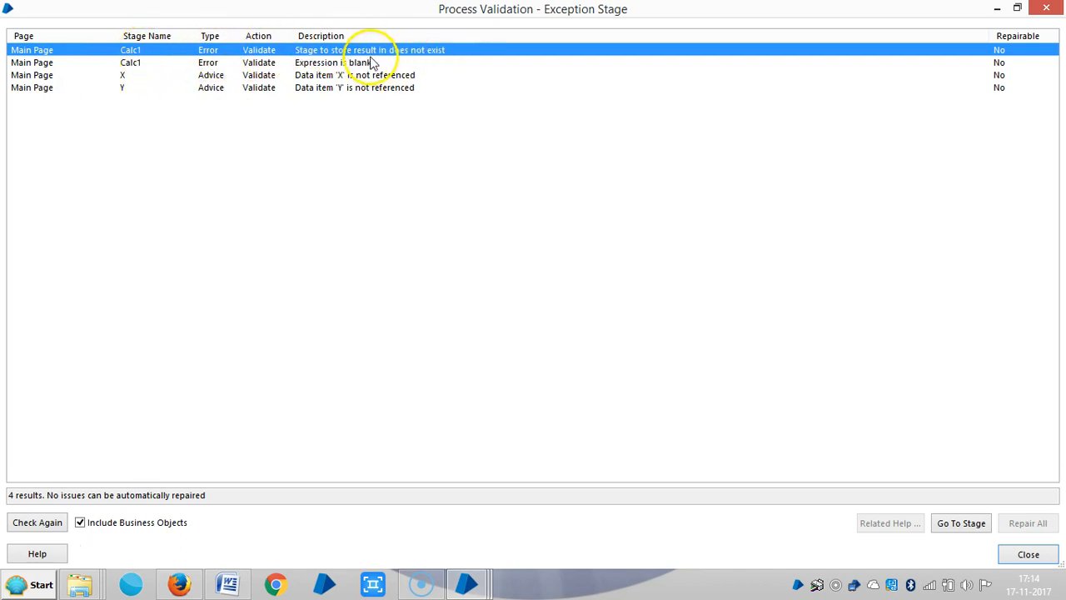
pyautogui.moveTo(342, 61)
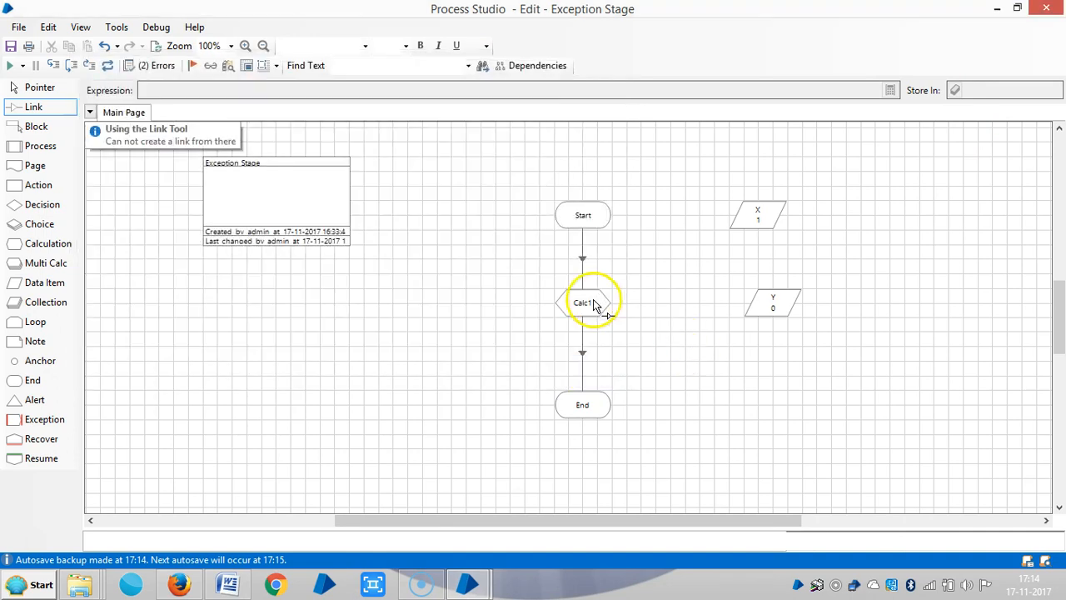
# - Set the Calc1 stage's expression to [X]+[Y] and rename the stage Addition
pyautogui.doubleClick(583, 302)
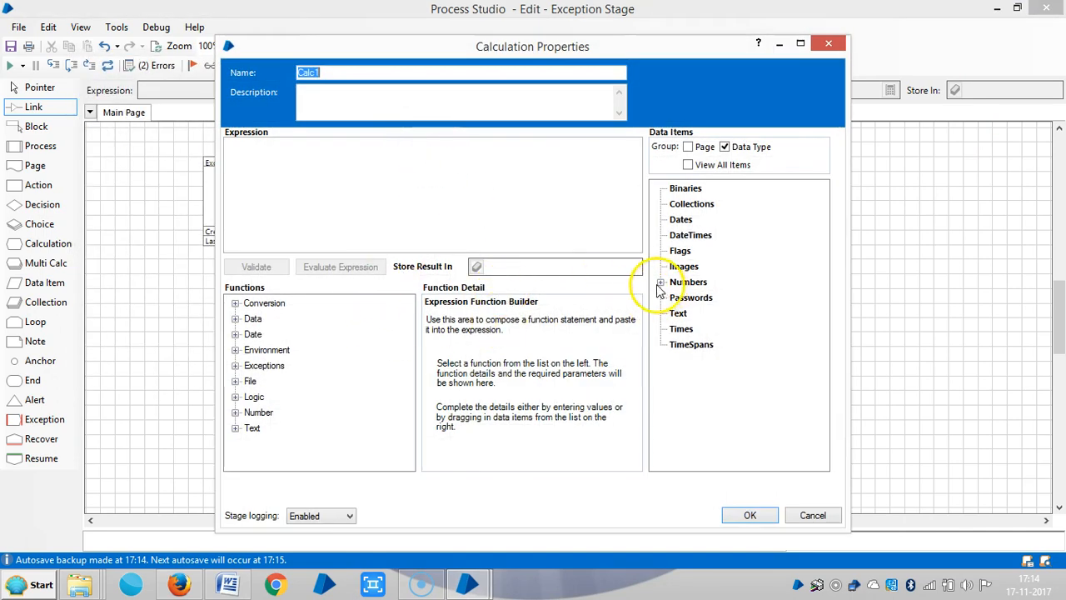
pyautogui.click(661, 282)
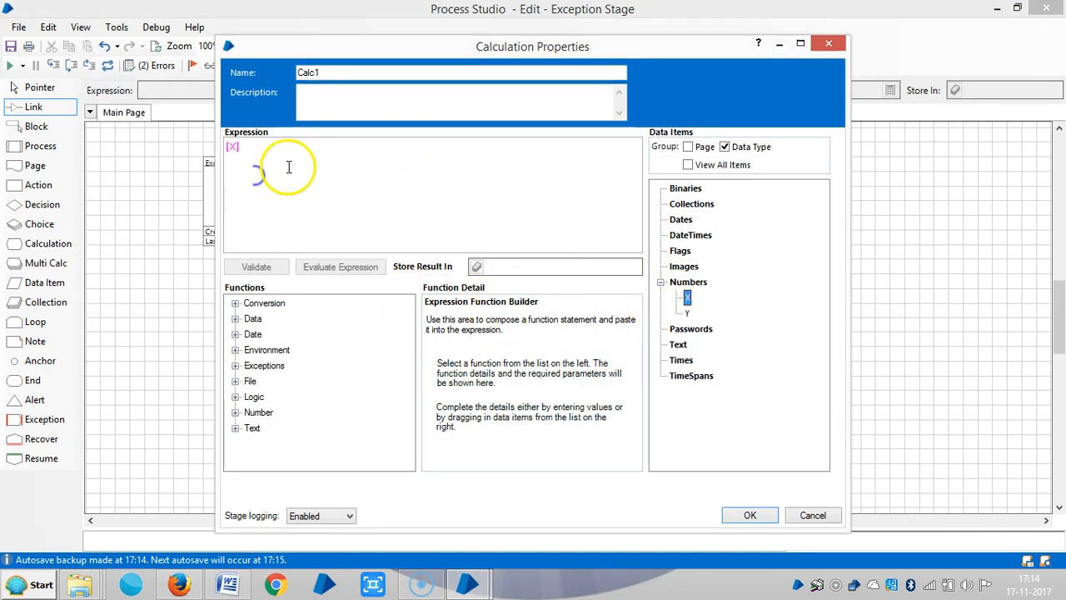
pyautogui.write('+')
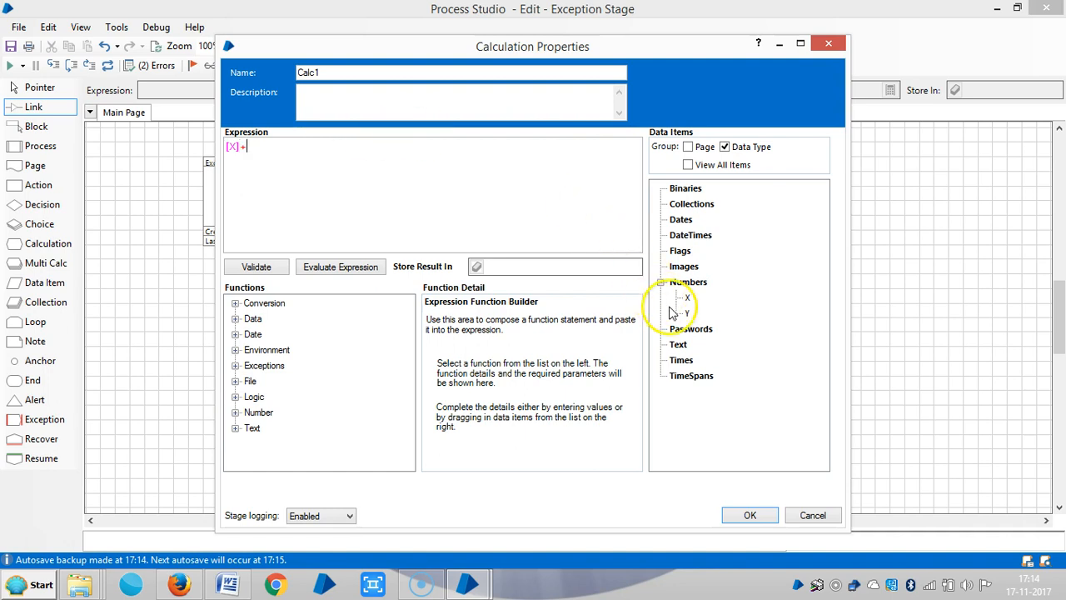
pyautogui.moveTo(685, 312)
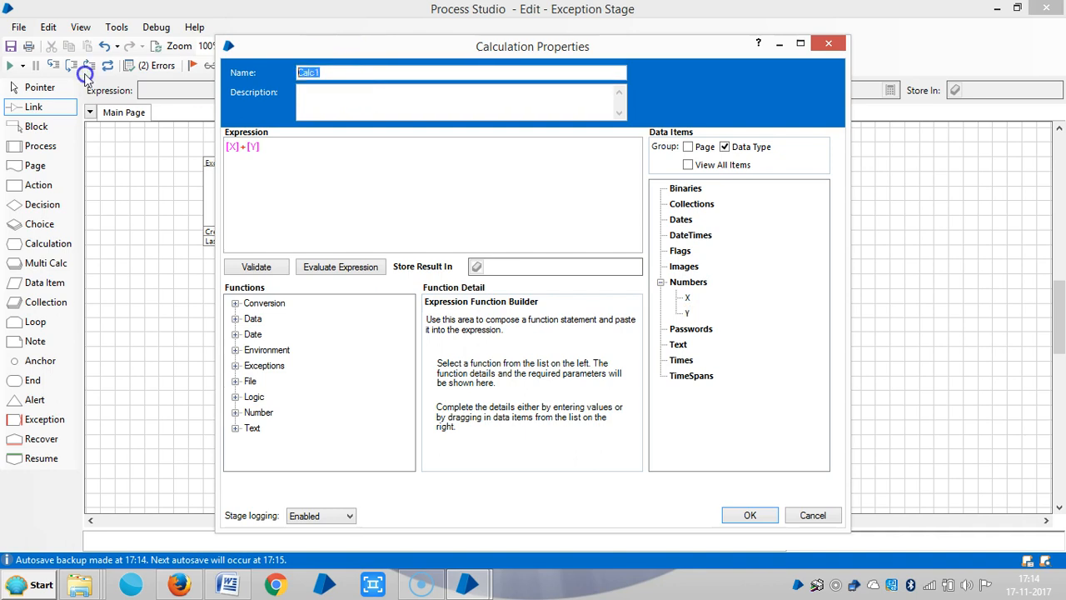
pyautogui.write('Addition')
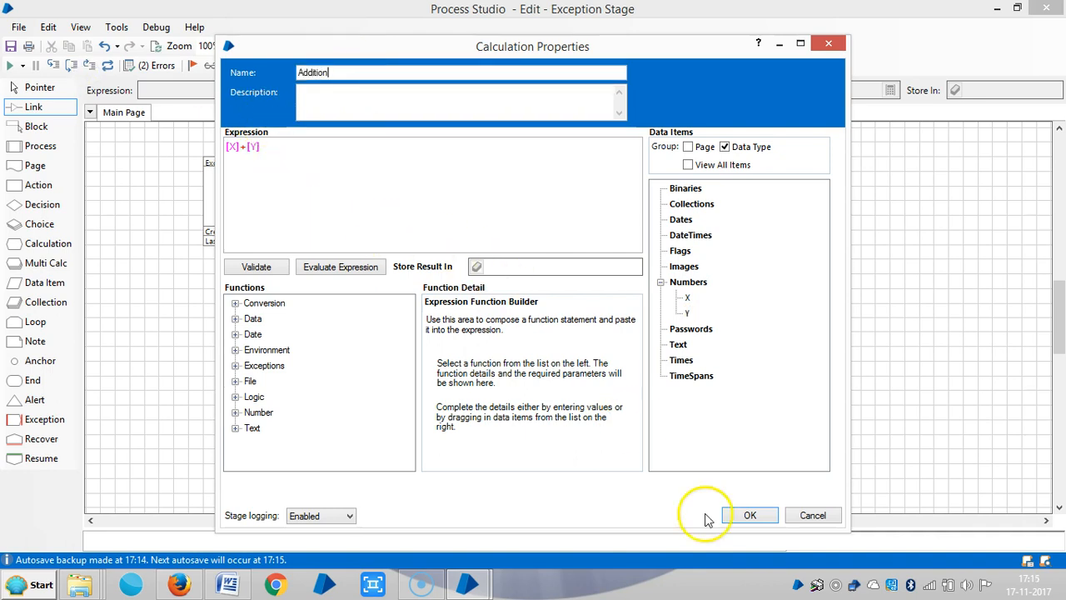
pyautogui.click(749, 515)
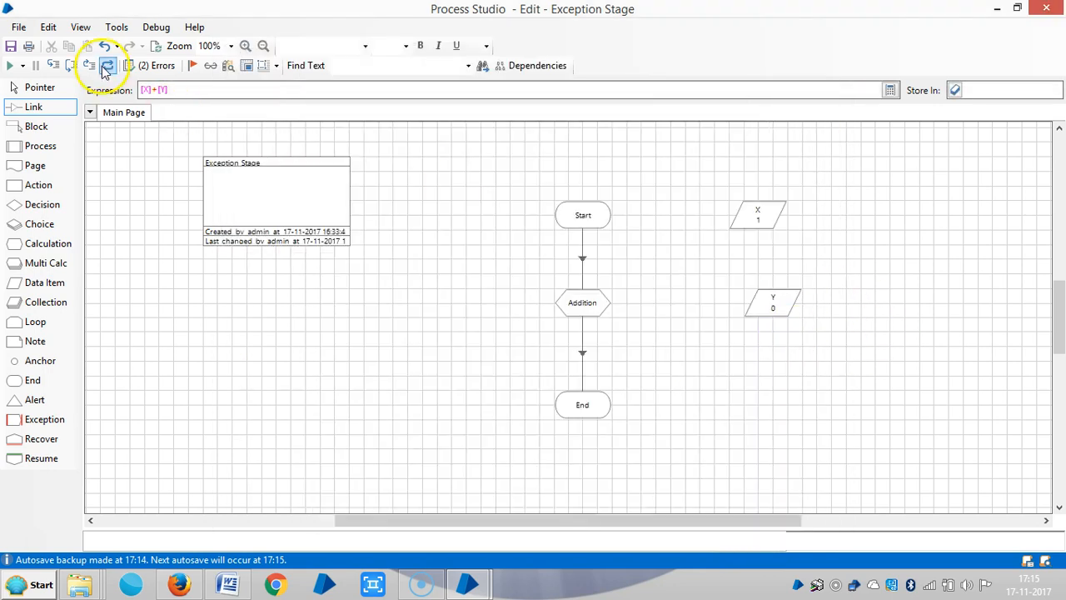
# - Validate the flow and view Addition's remaining missing-result-store error
pyautogui.click(108, 65)
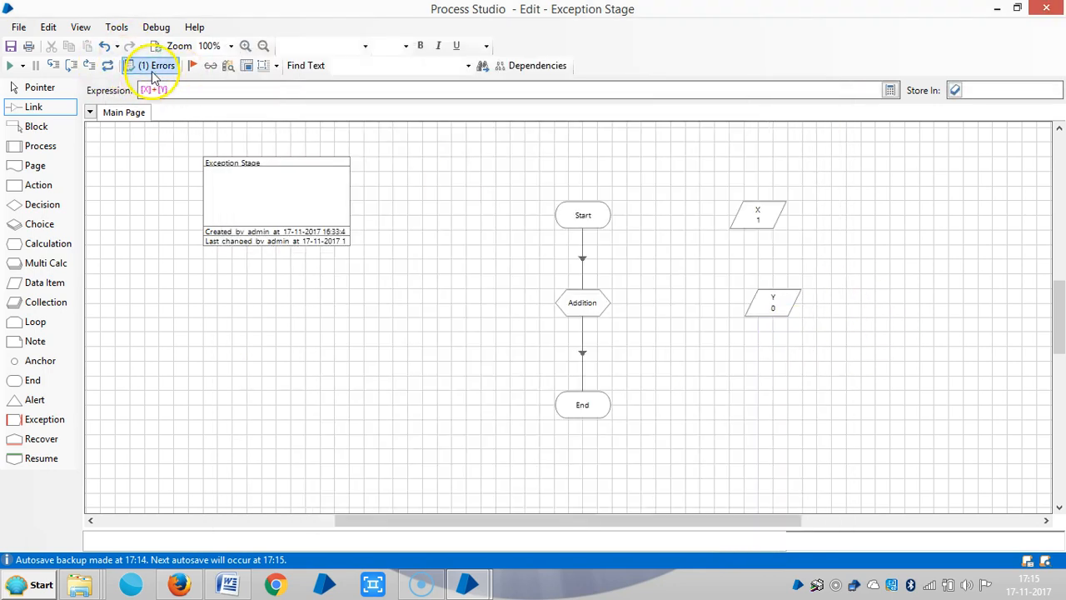
pyautogui.click(157, 66)
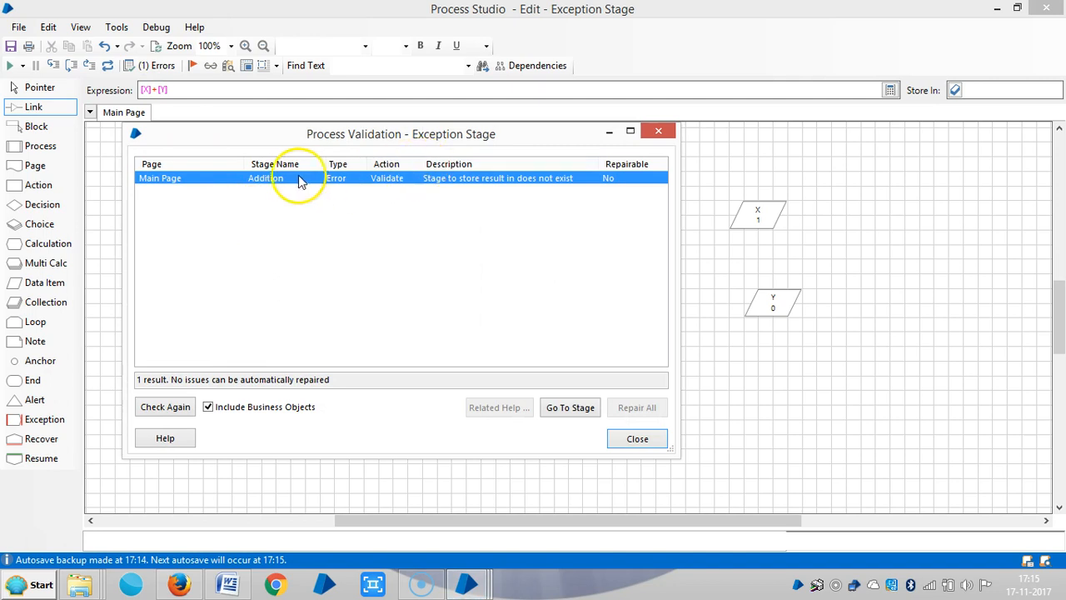
pyautogui.moveTo(321, 197)
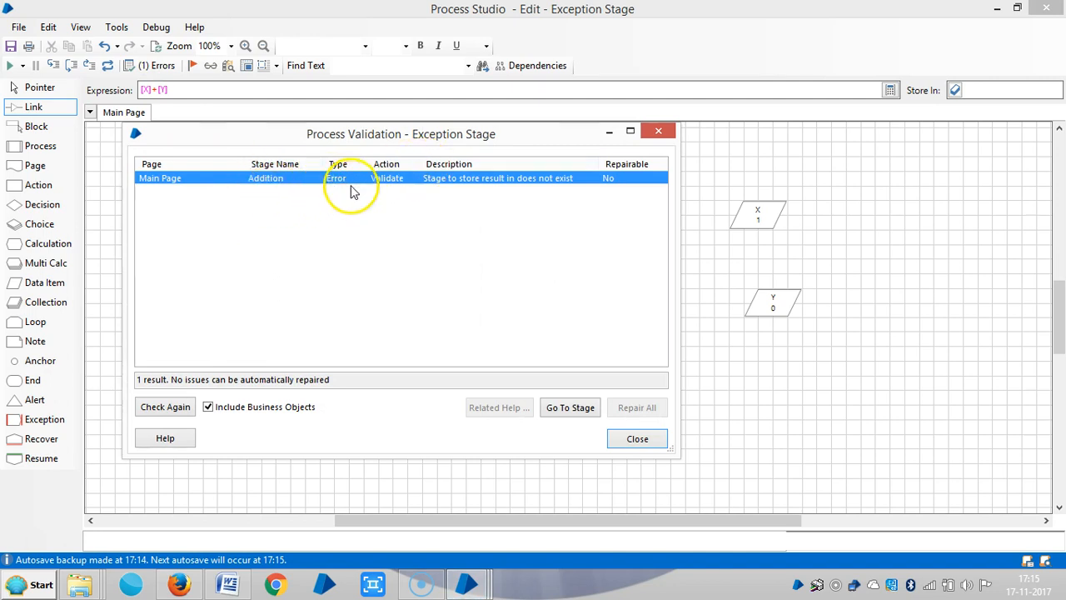
pyautogui.moveTo(408, 187)
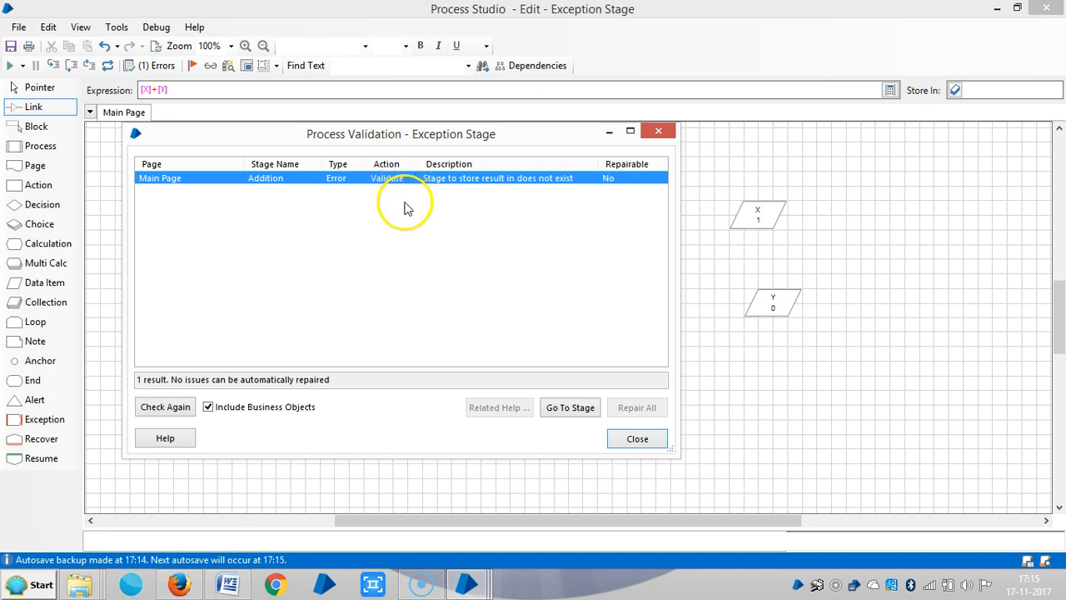
pyautogui.moveTo(644, 153)
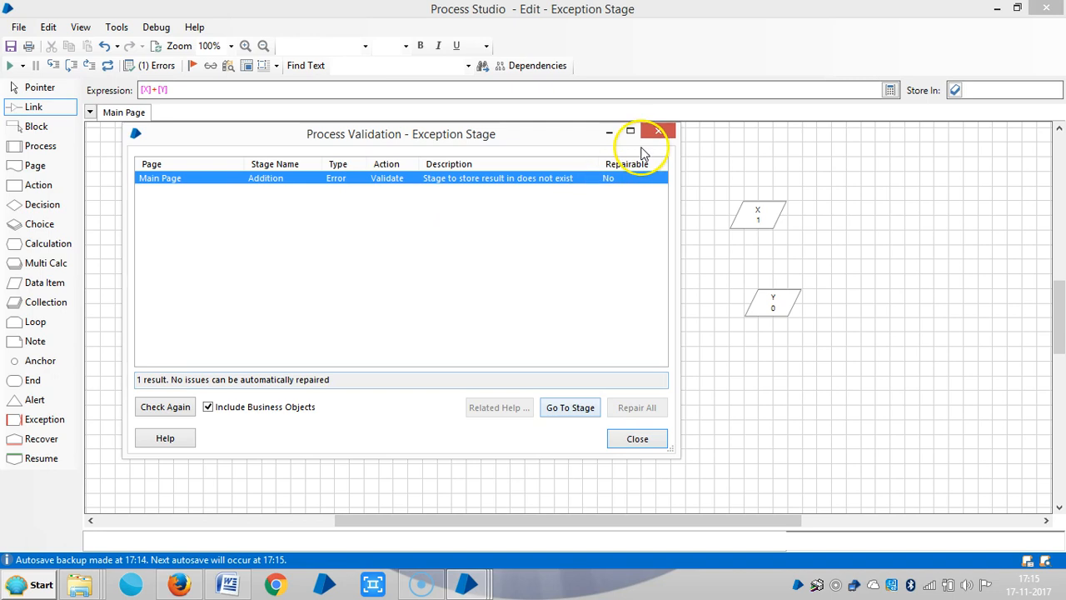
pyautogui.moveTo(636, 407)
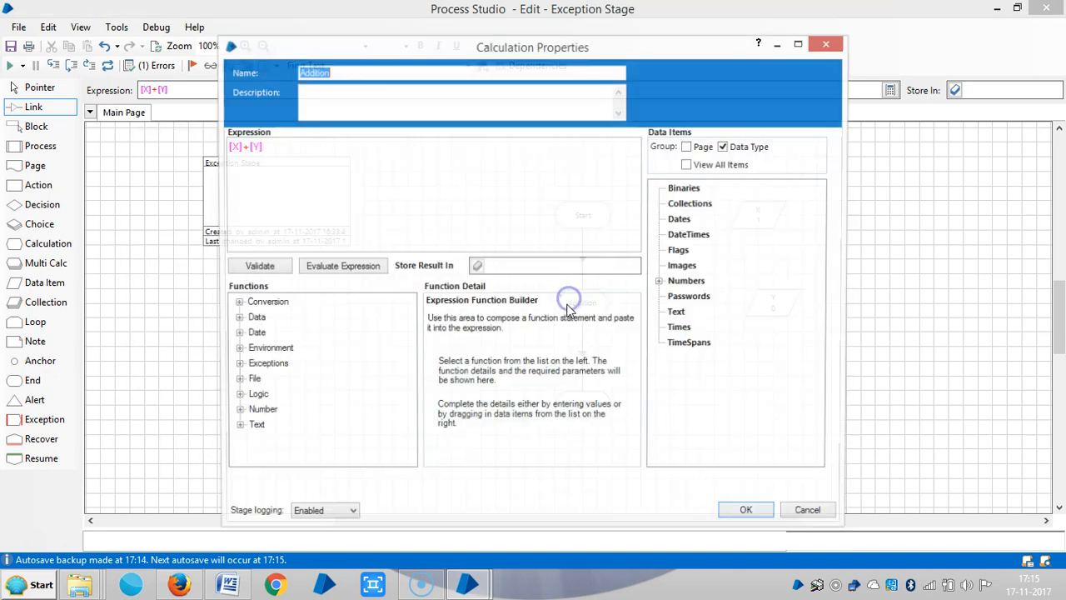
# - Store Addition's result in the number data item Y
pyautogui.click(686, 280)
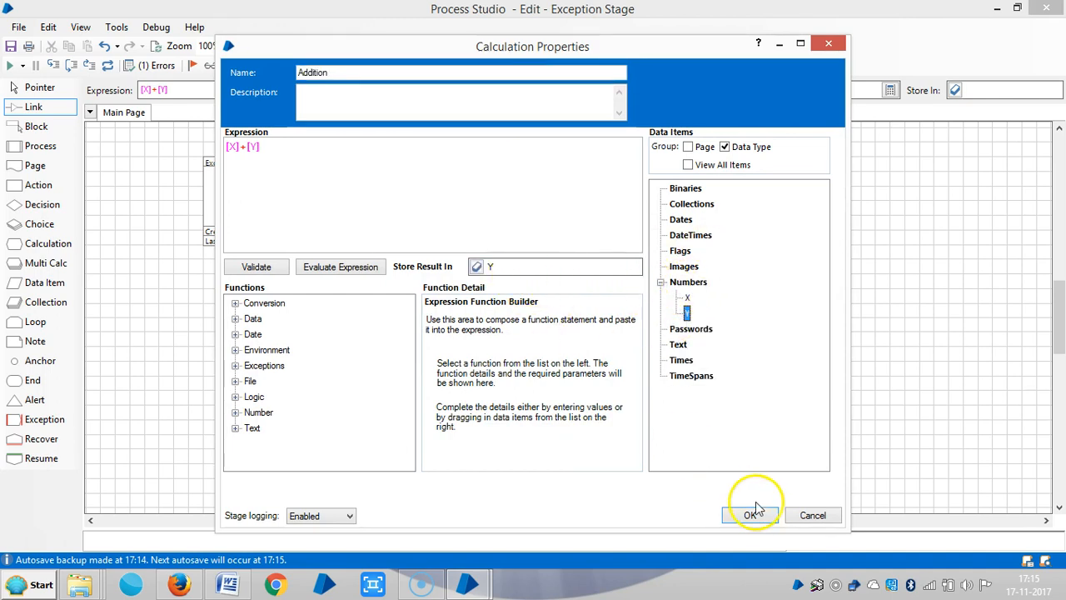
pyautogui.click(752, 515)
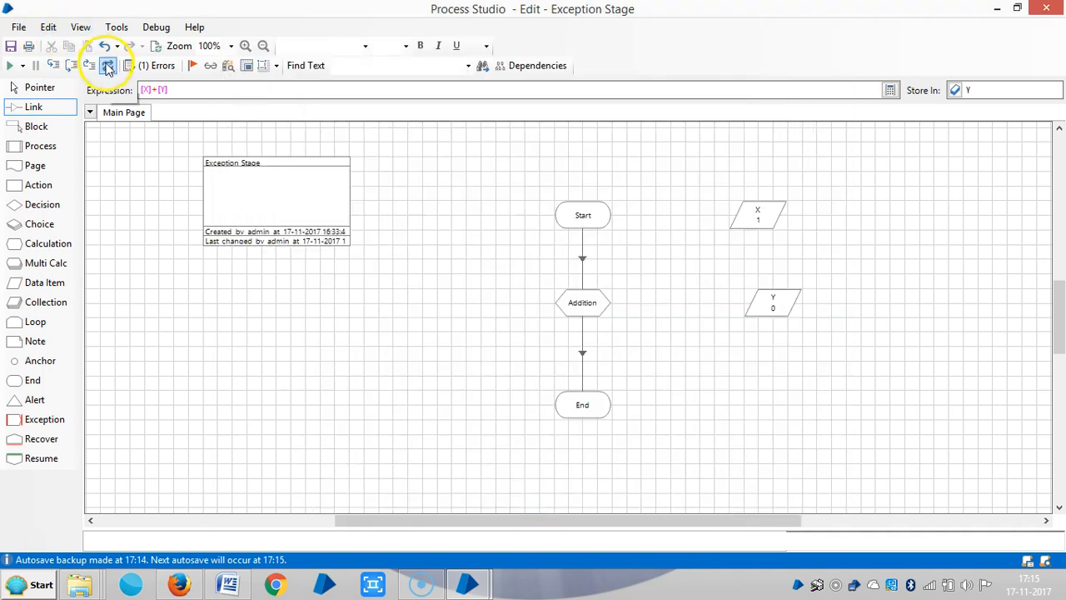
# - Validate the flow with no errors and run the process to completion
pyautogui.click(107, 65)
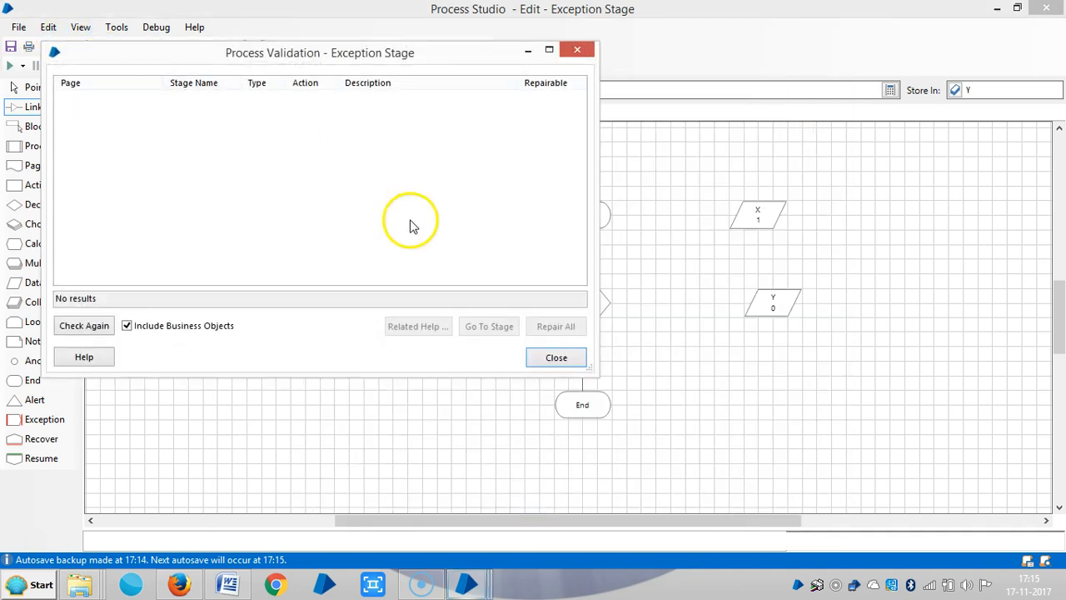
pyautogui.click(555, 357)
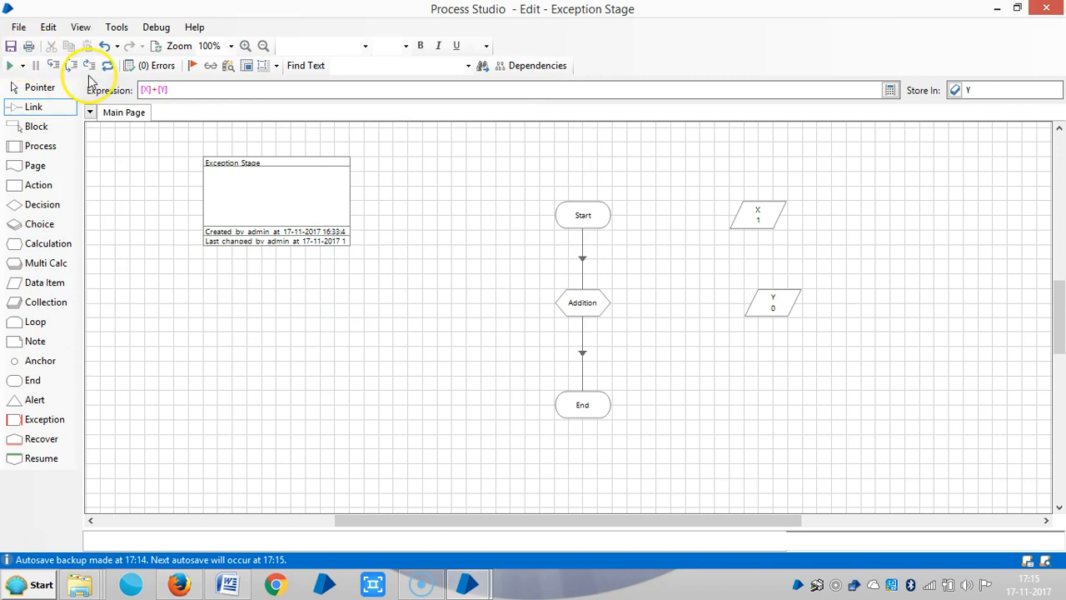
pyautogui.click(11, 65)
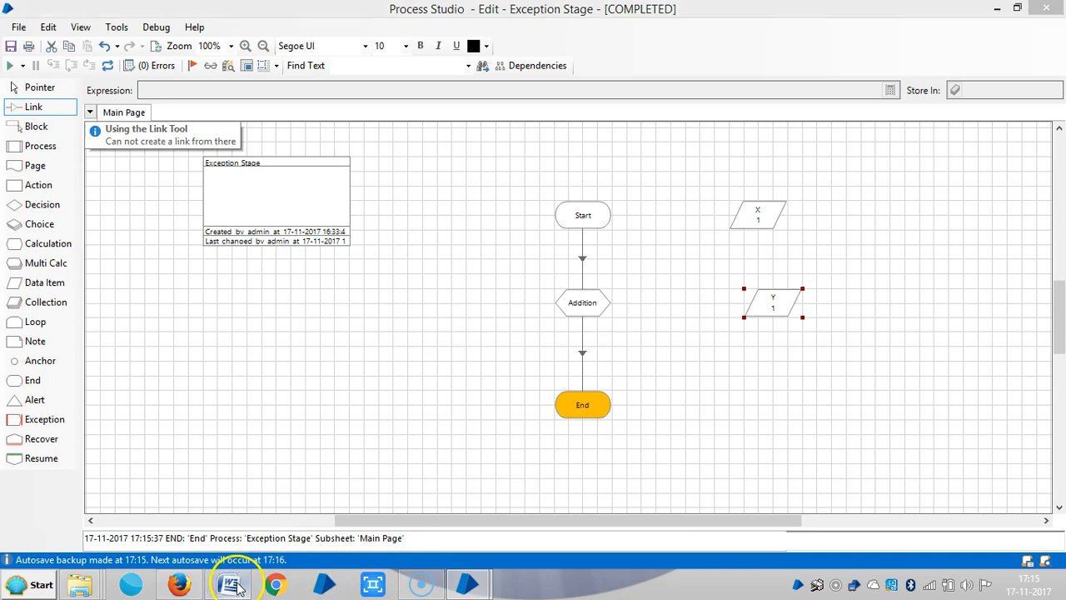
# - Switch back to the Word Internal Exception notes from the taskbar
pyautogui.click(228, 583)
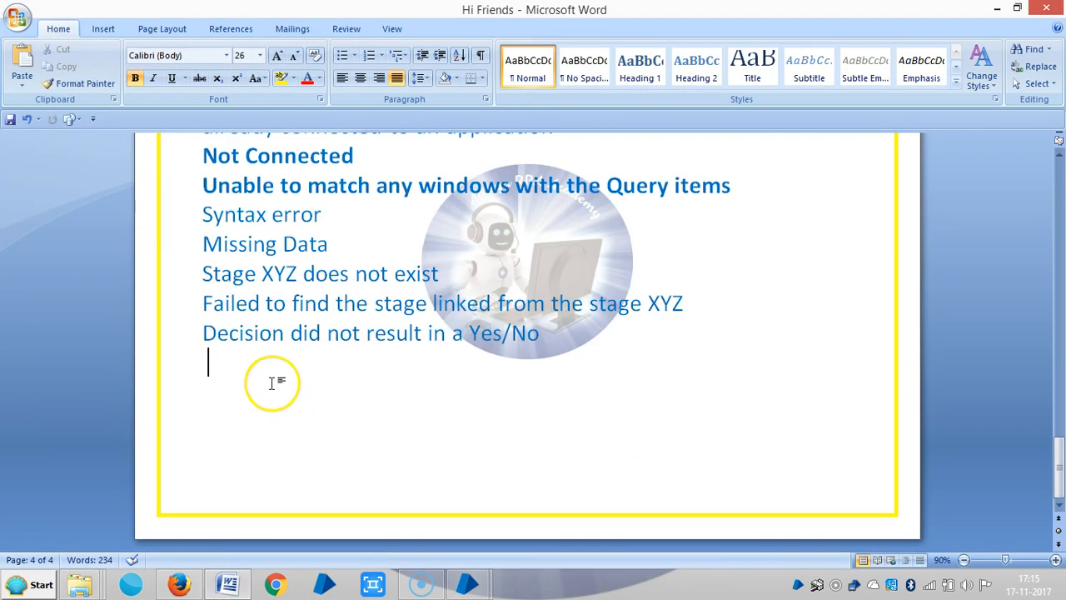
pyautogui.moveTo(272, 375)
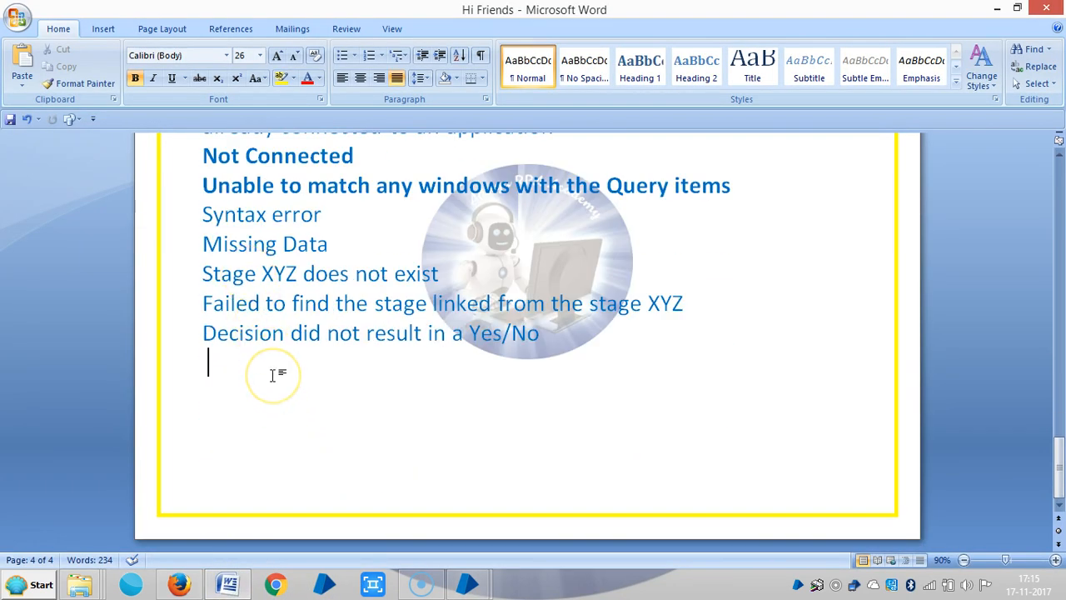
pyautogui.moveTo(90, 520)
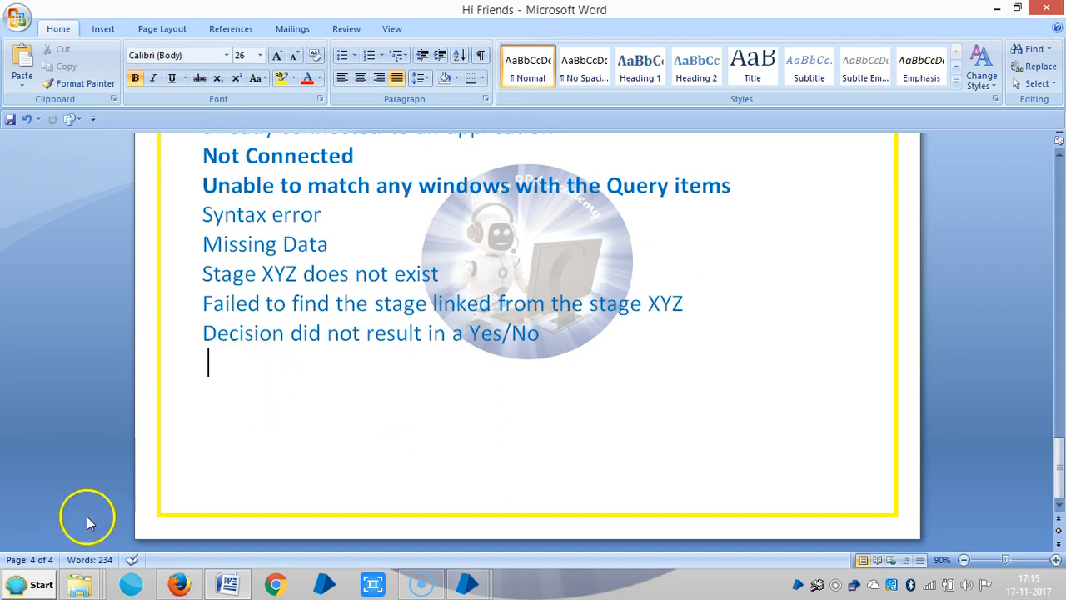